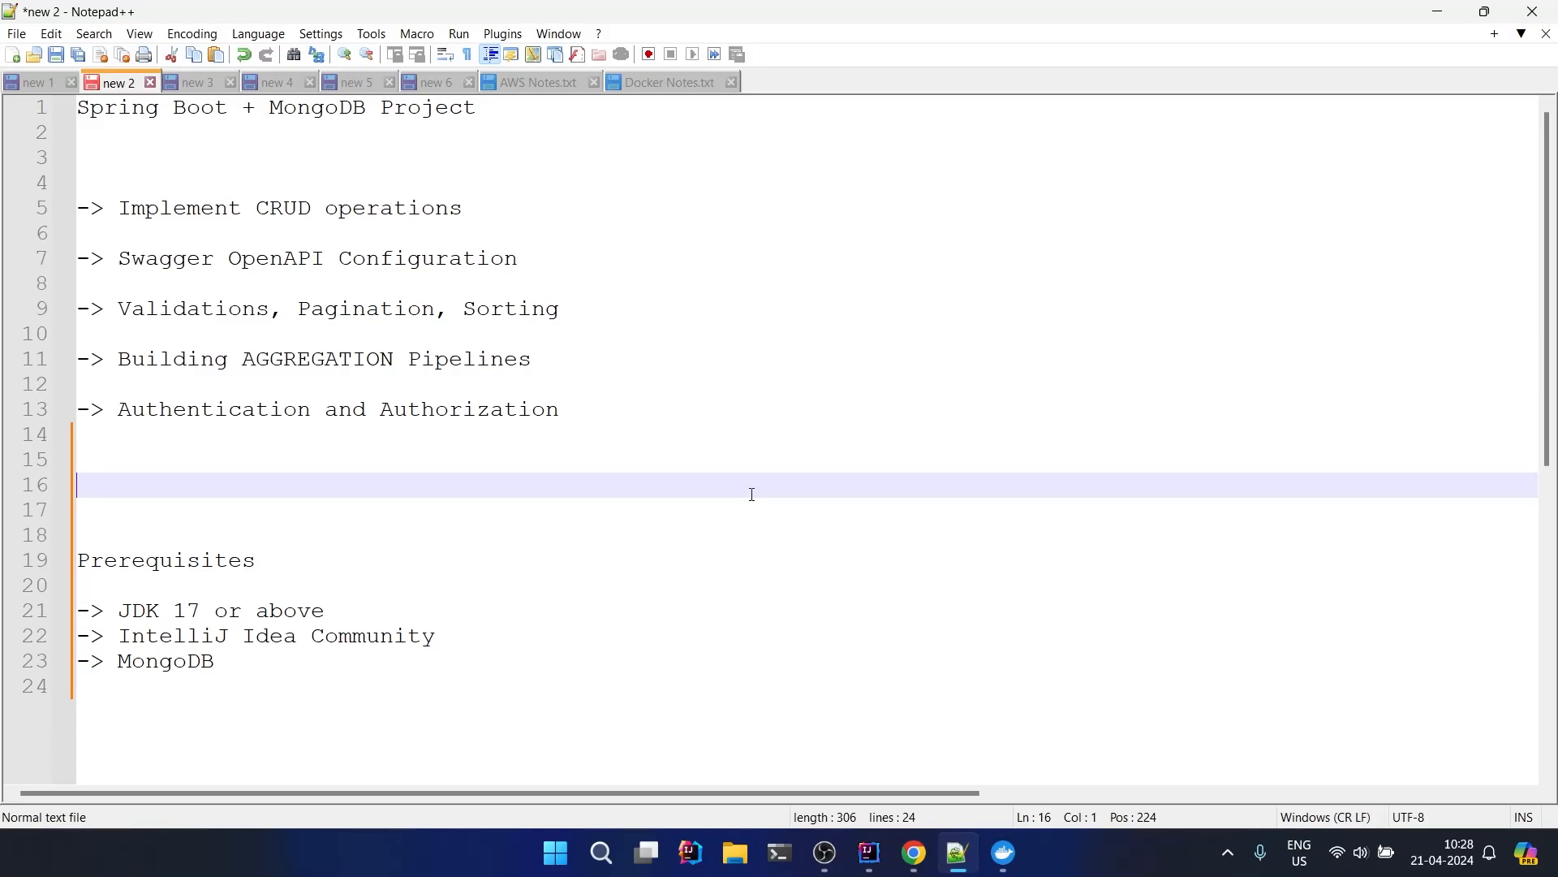
mouse_move(652, 523)
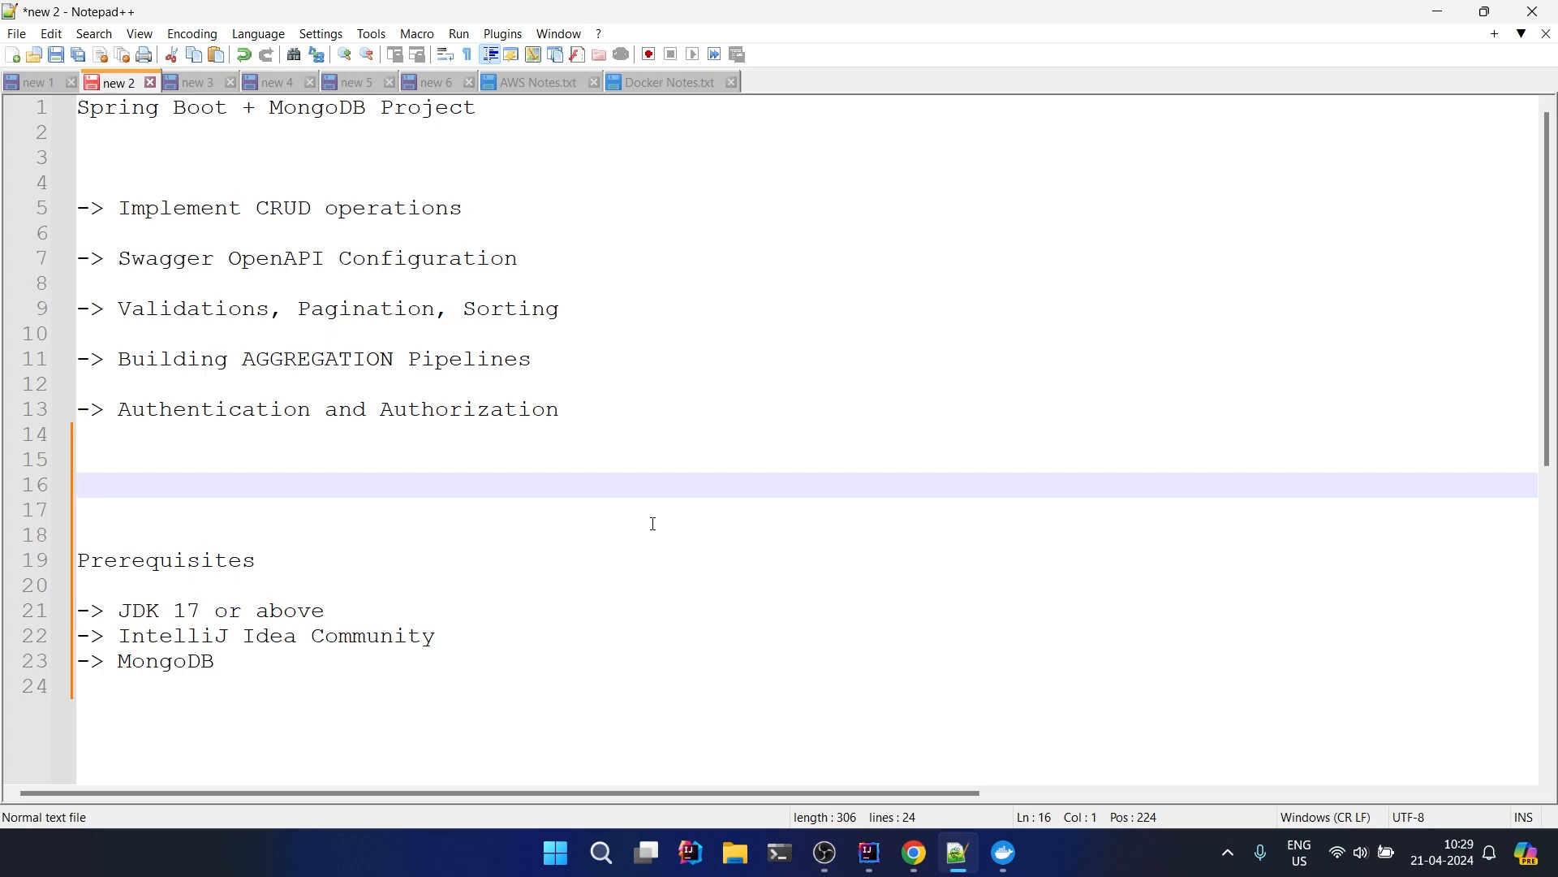
mouse_move(459, 530)
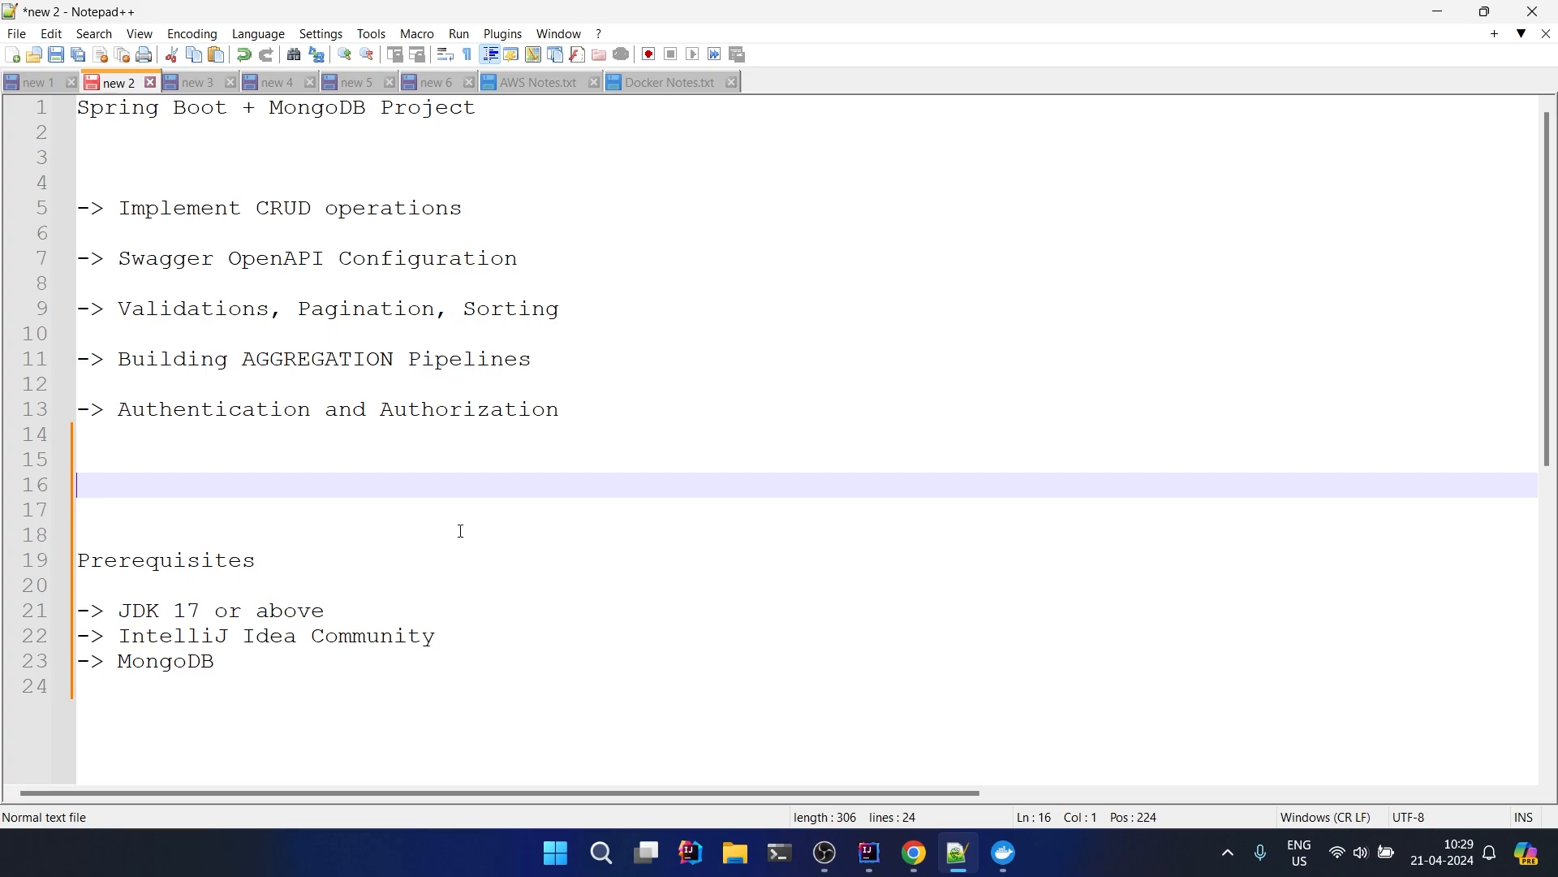
mouse_move(178, 534)
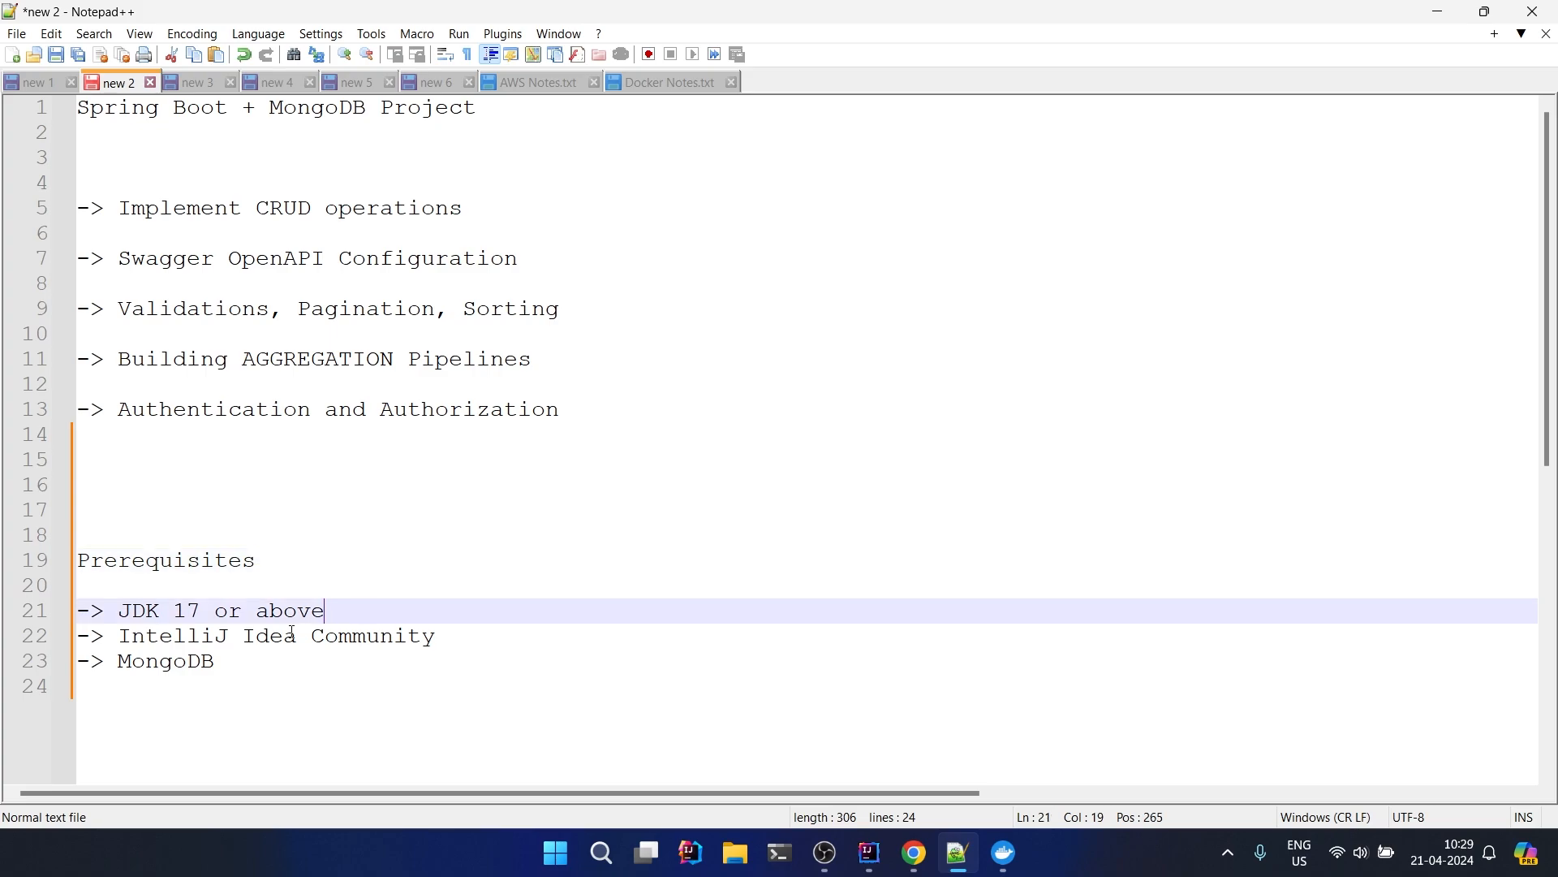
Point out the IntelliJ IDEA Community and MongoDB prerequisites on the page.
drag(117, 611, 323, 610)
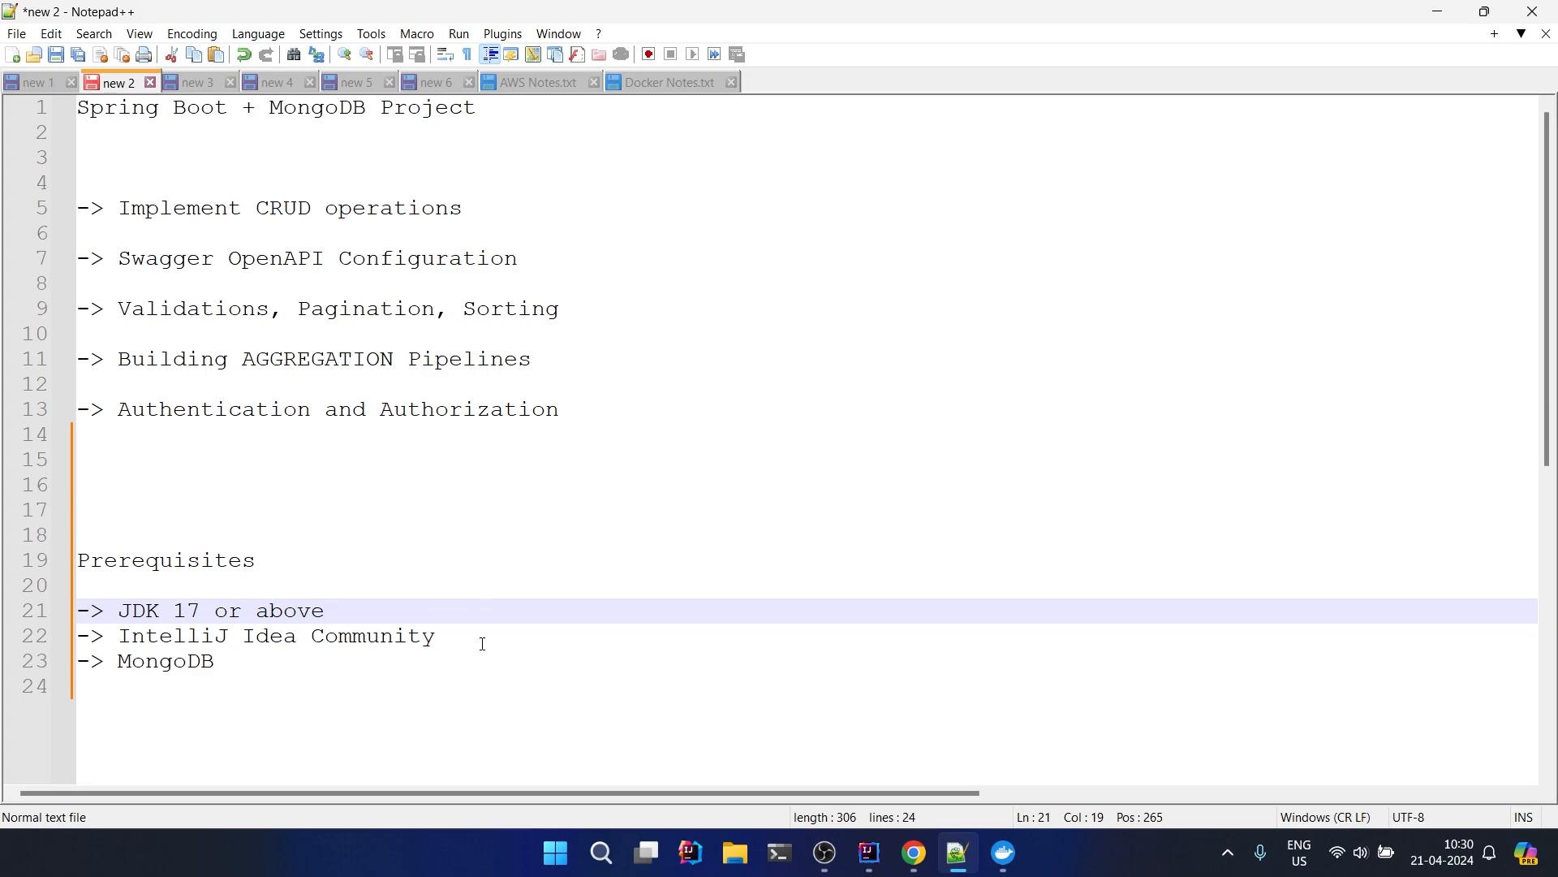
click(485, 637)
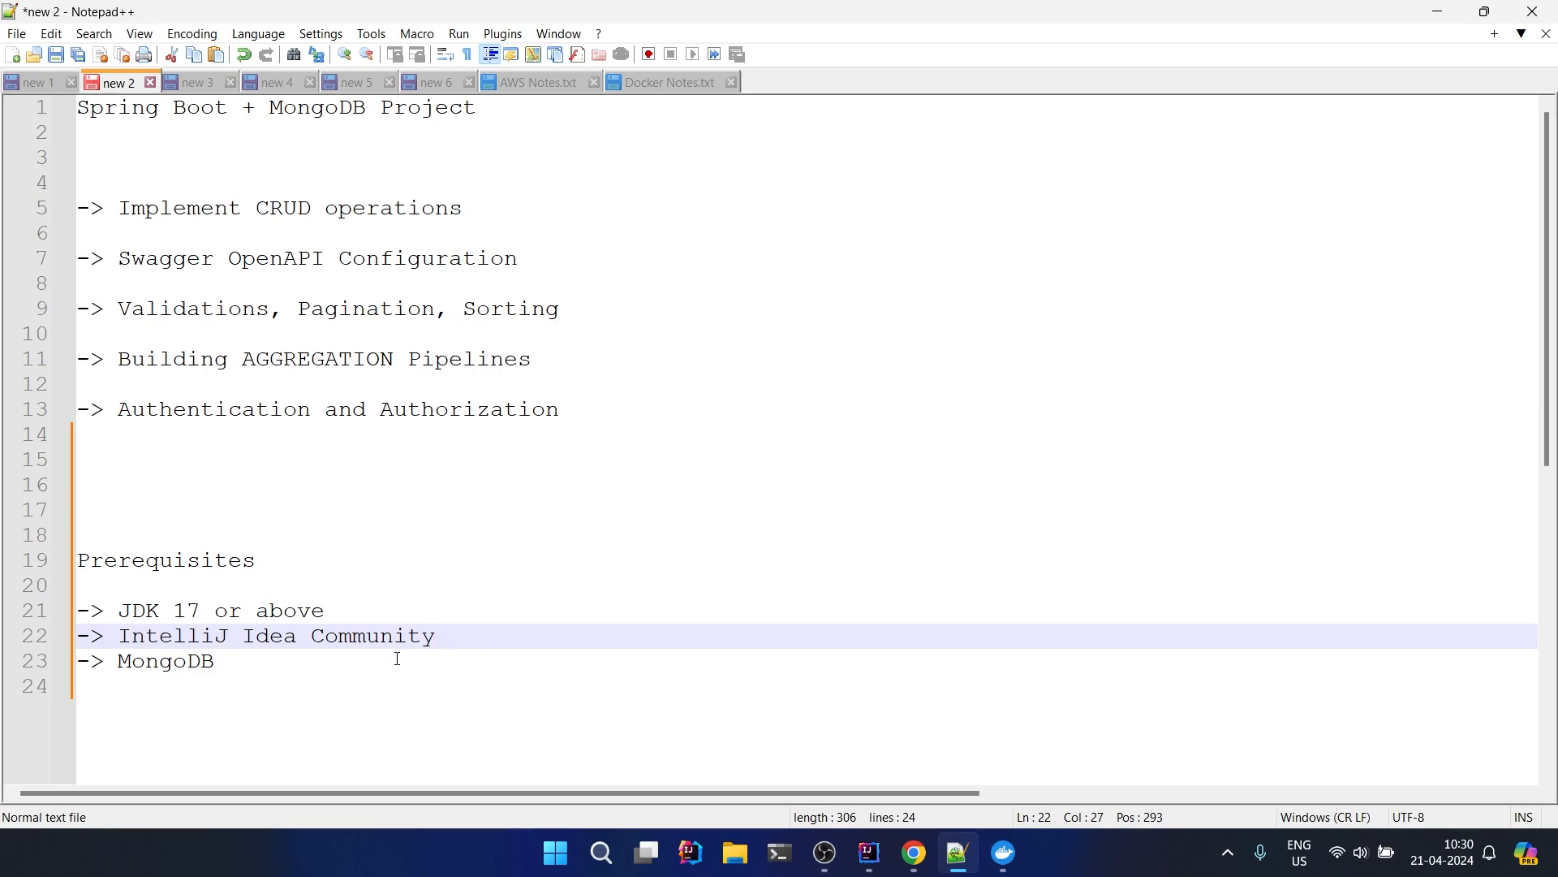
click(213, 661)
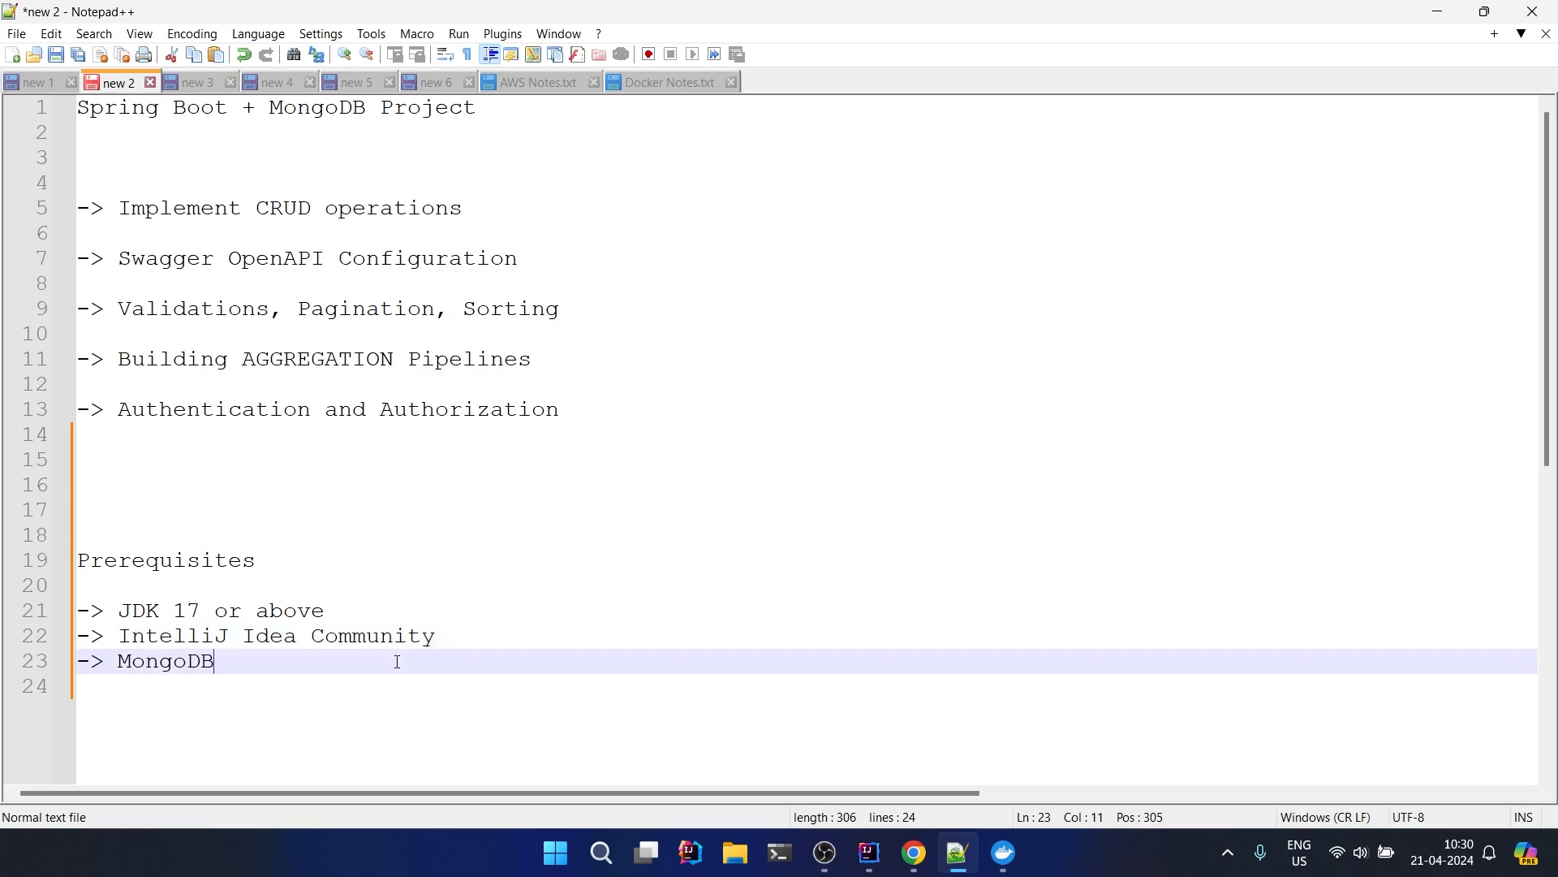
mouse_move(921, 651)
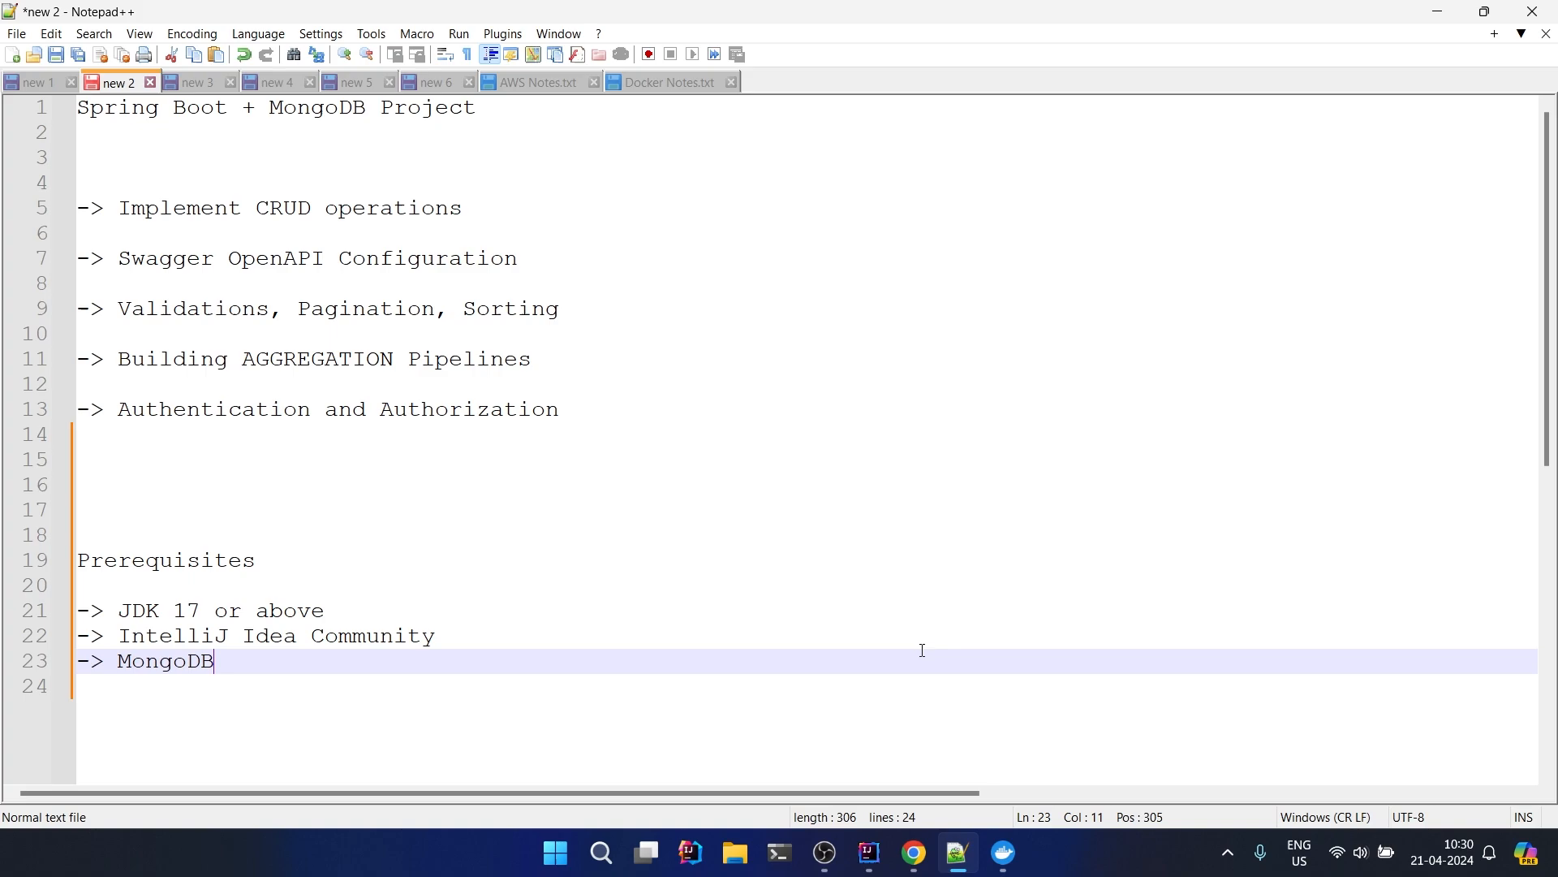
mouse_move(912, 851)
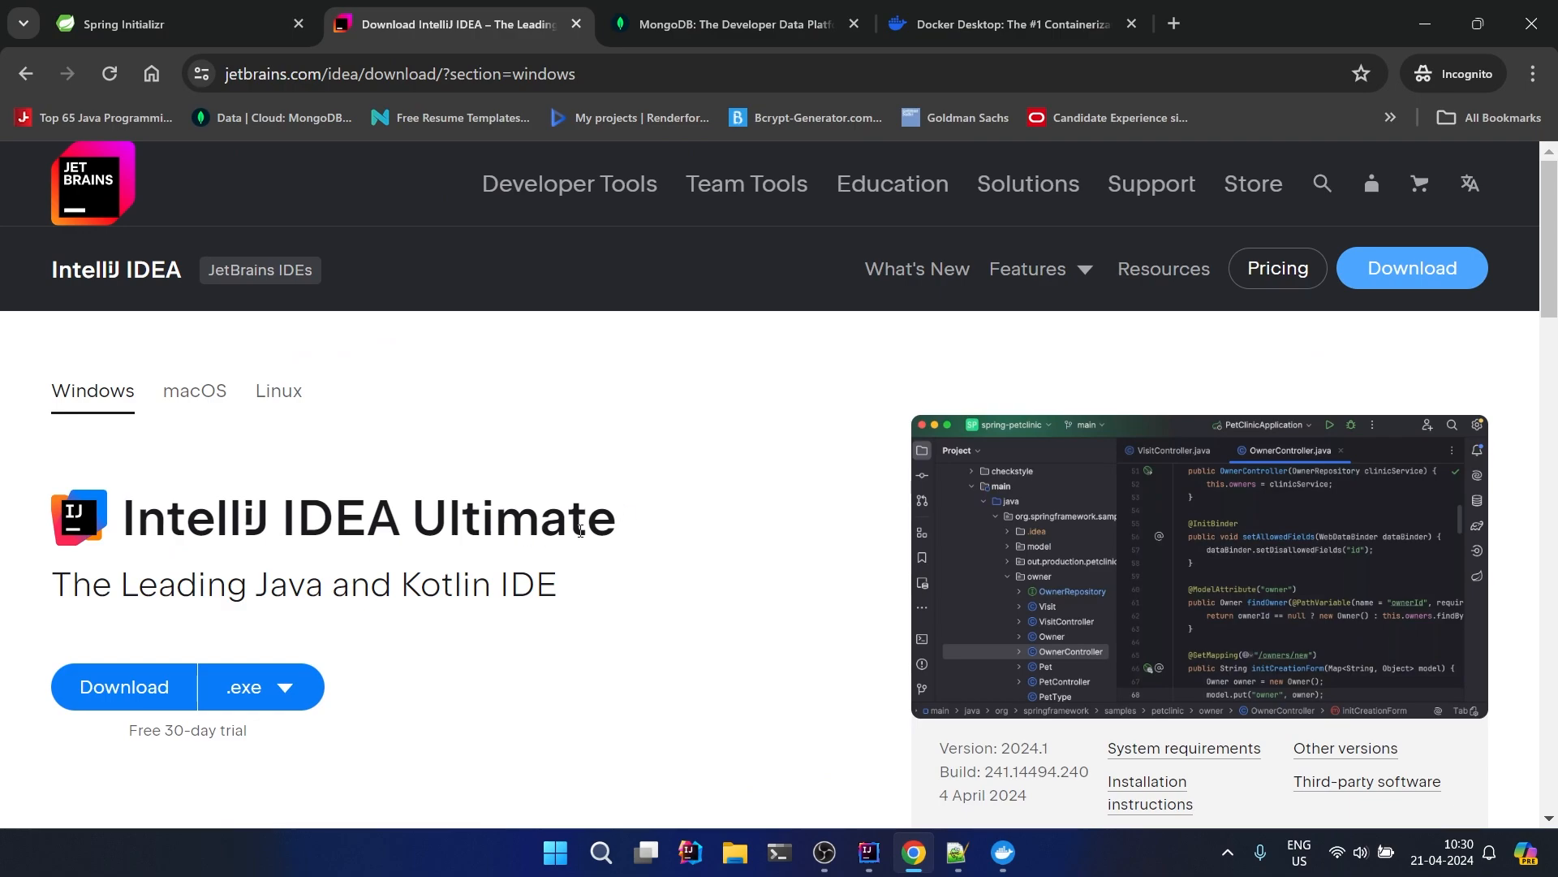
mouse_move(592, 512)
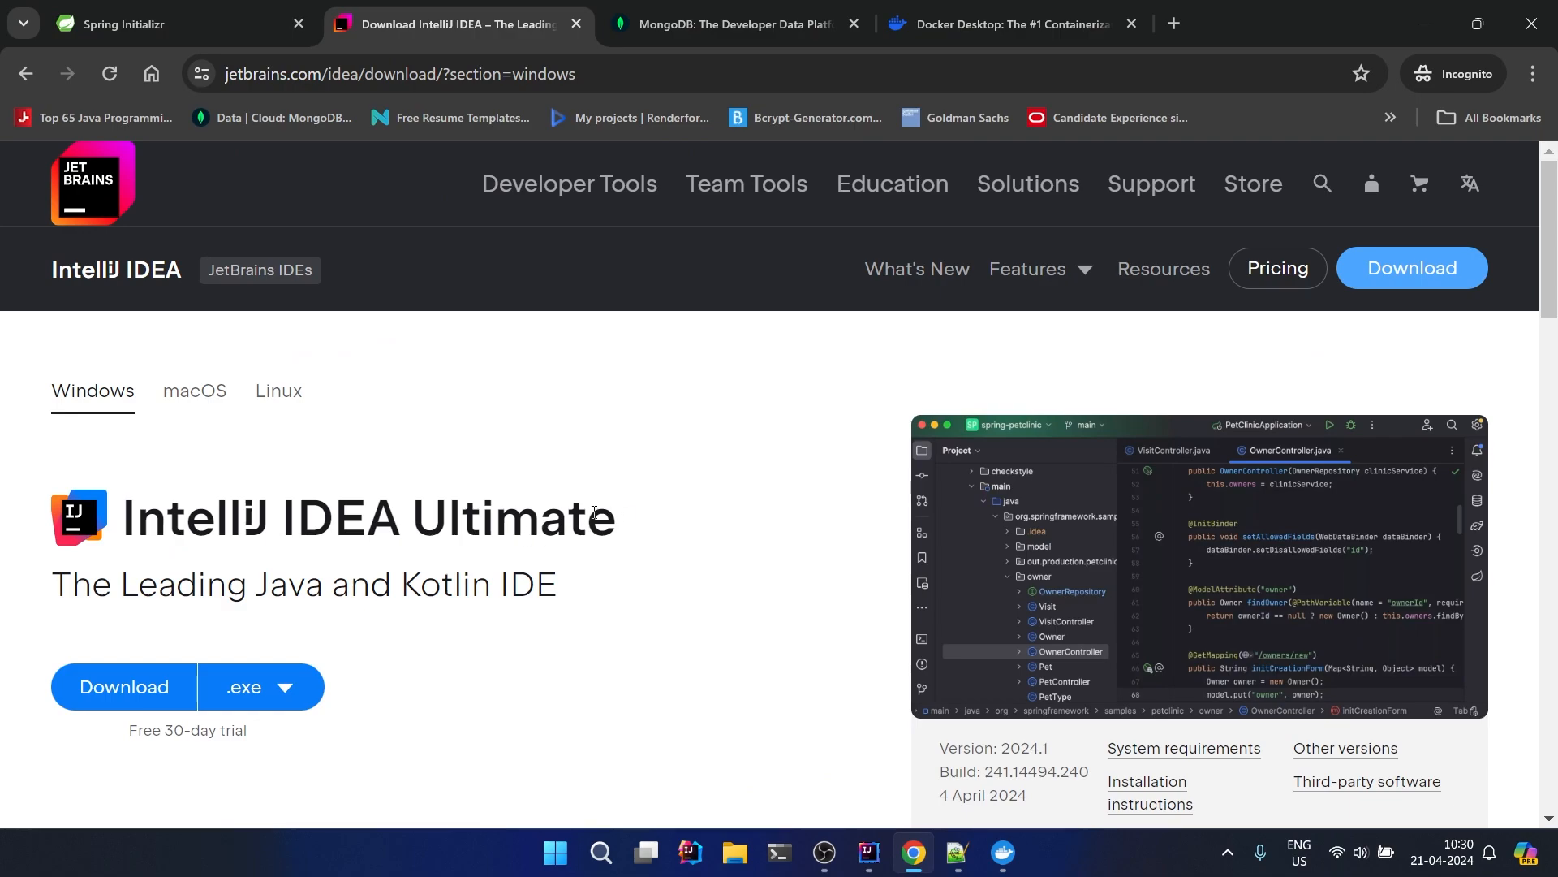
Scroll down to IntelliJ IDEA Community Edition, then switch to the MongoDB website tab.
scroll(down, 3)
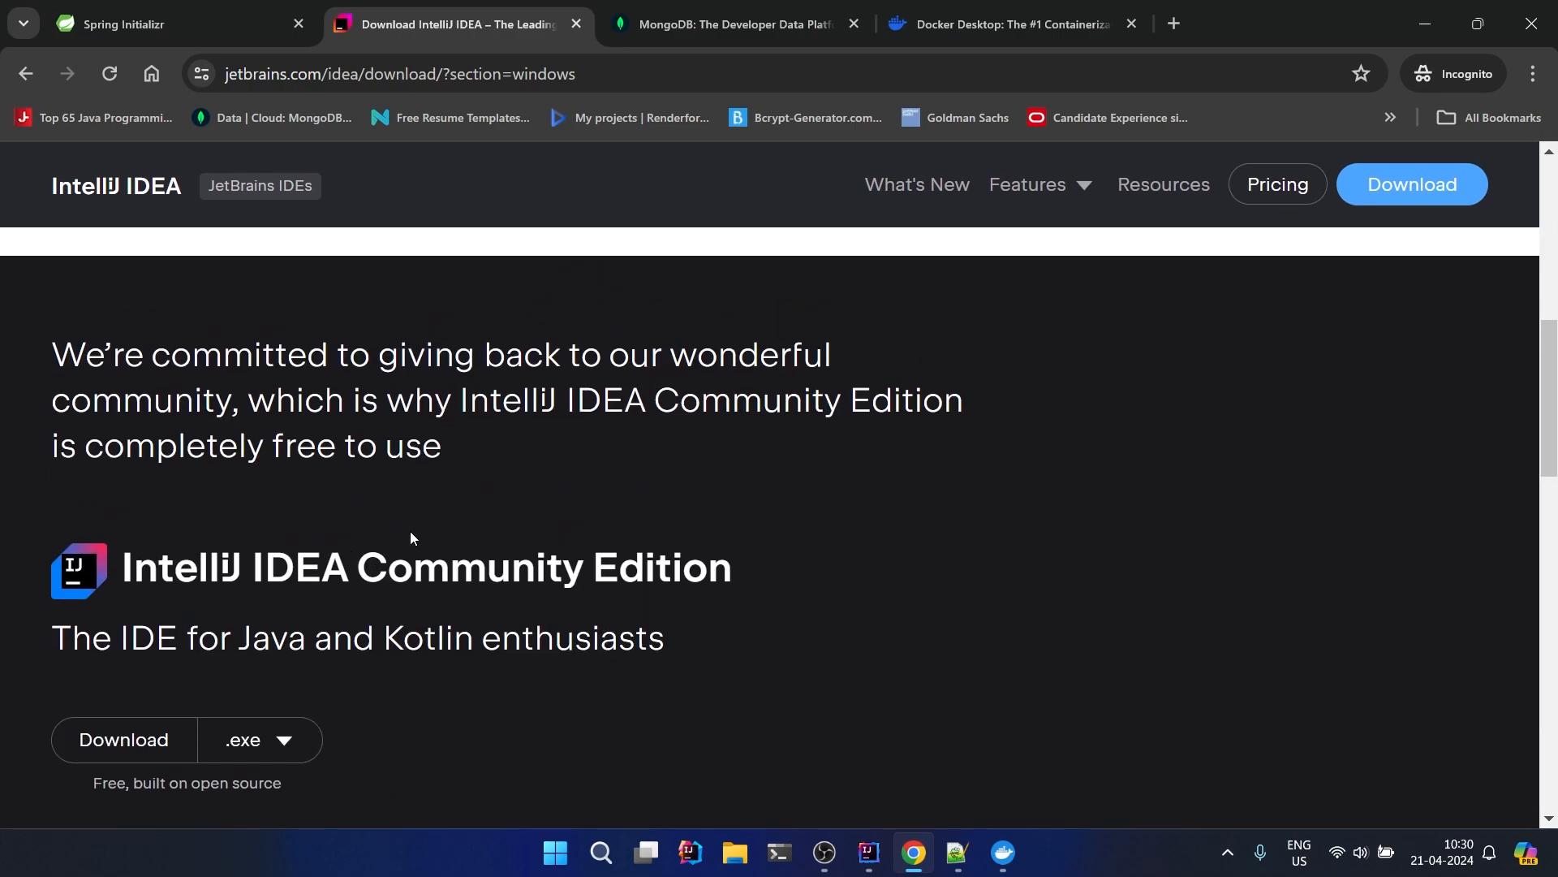
scroll(down, 3)
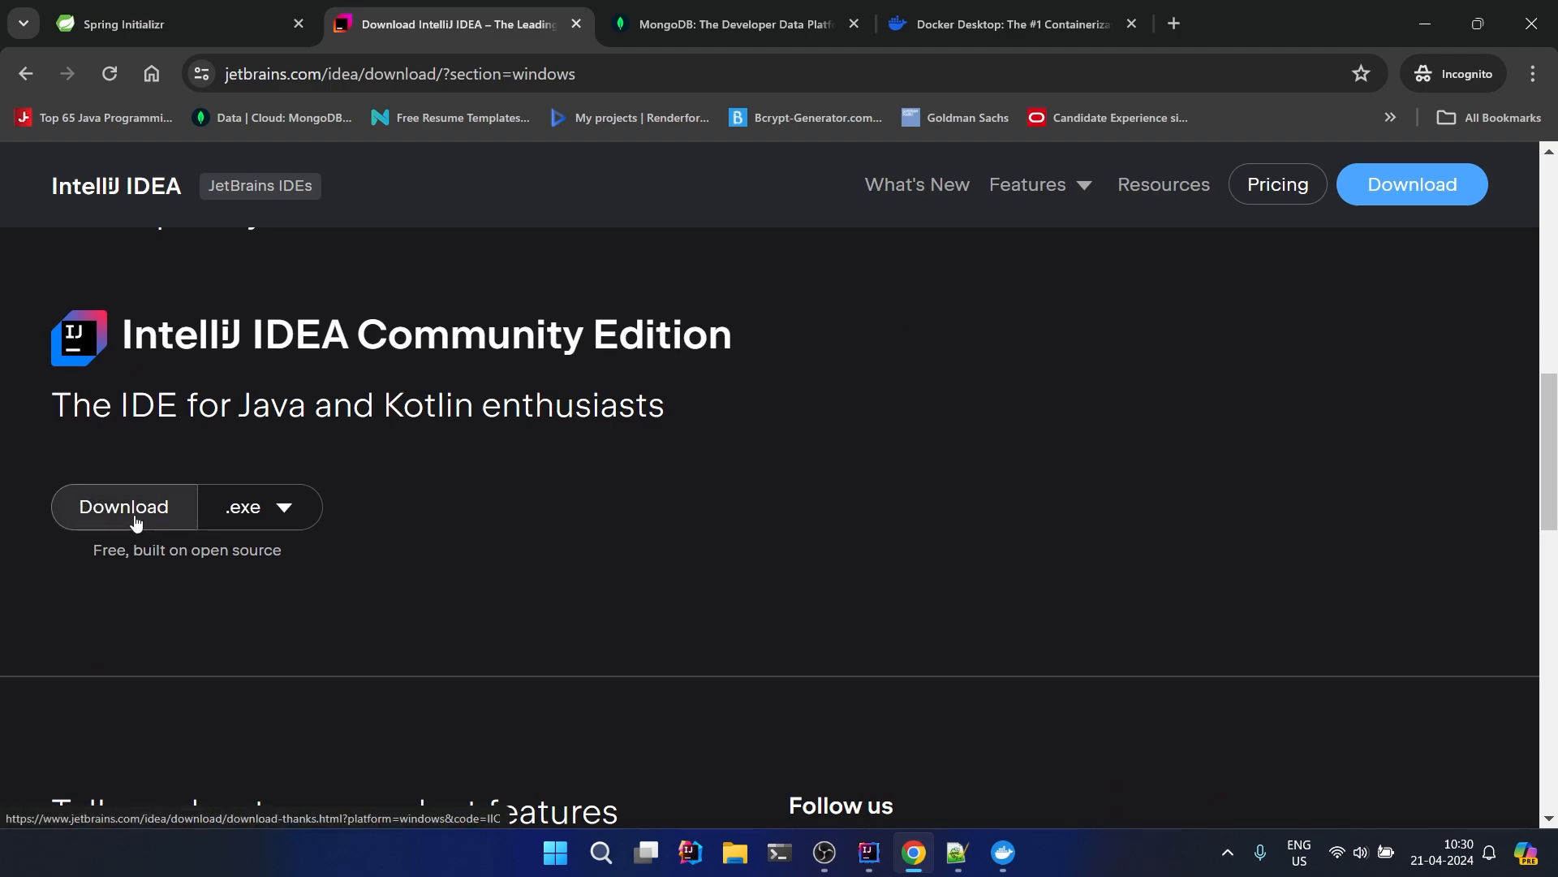
mouse_move(625, 403)
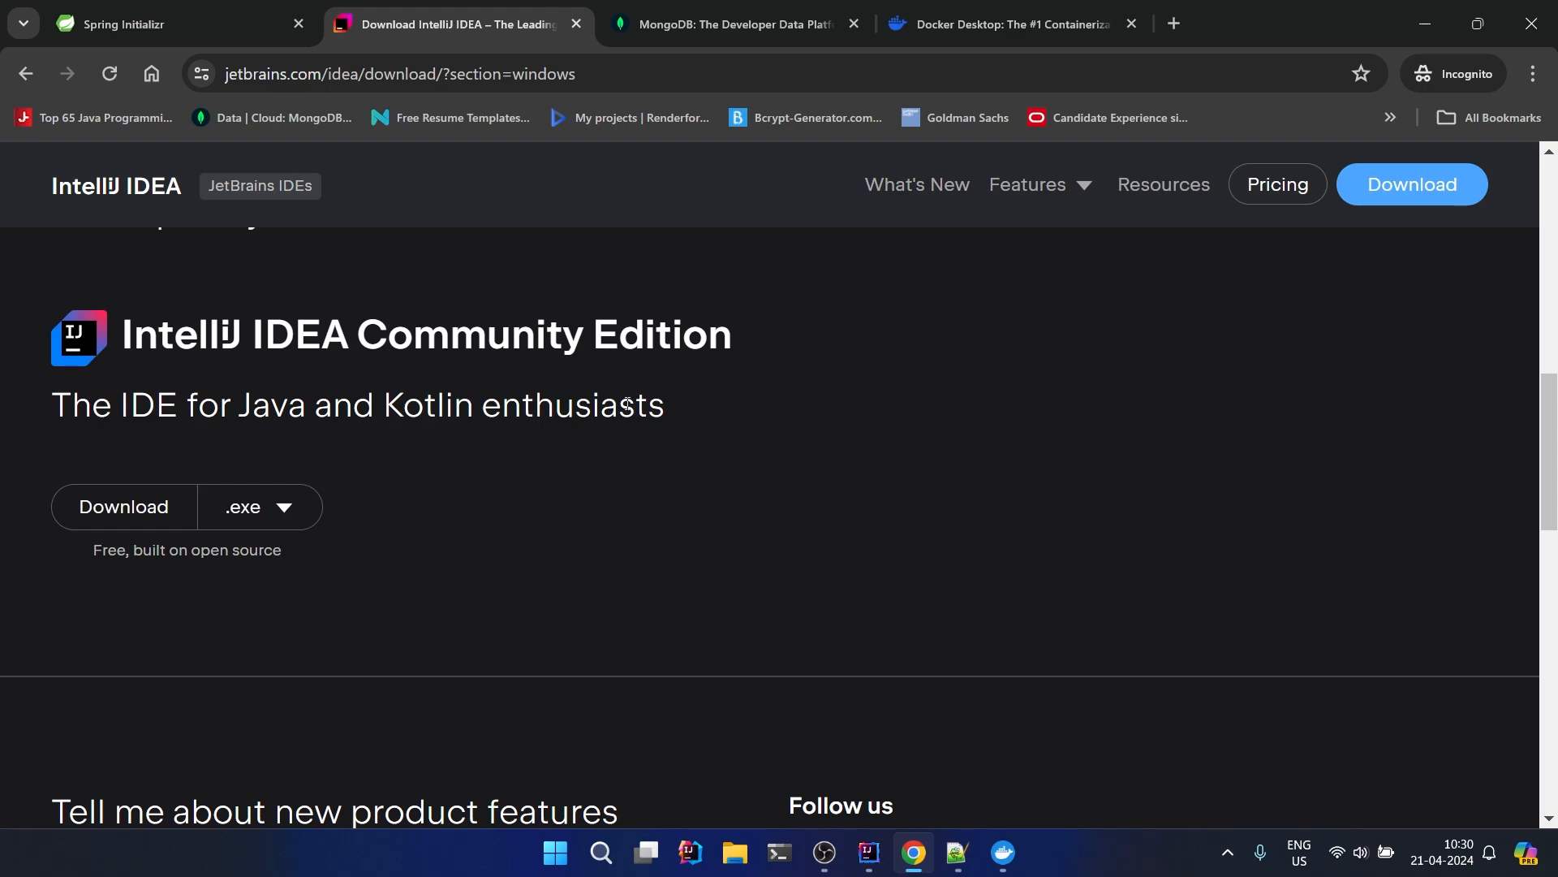
mouse_move(1007, 456)
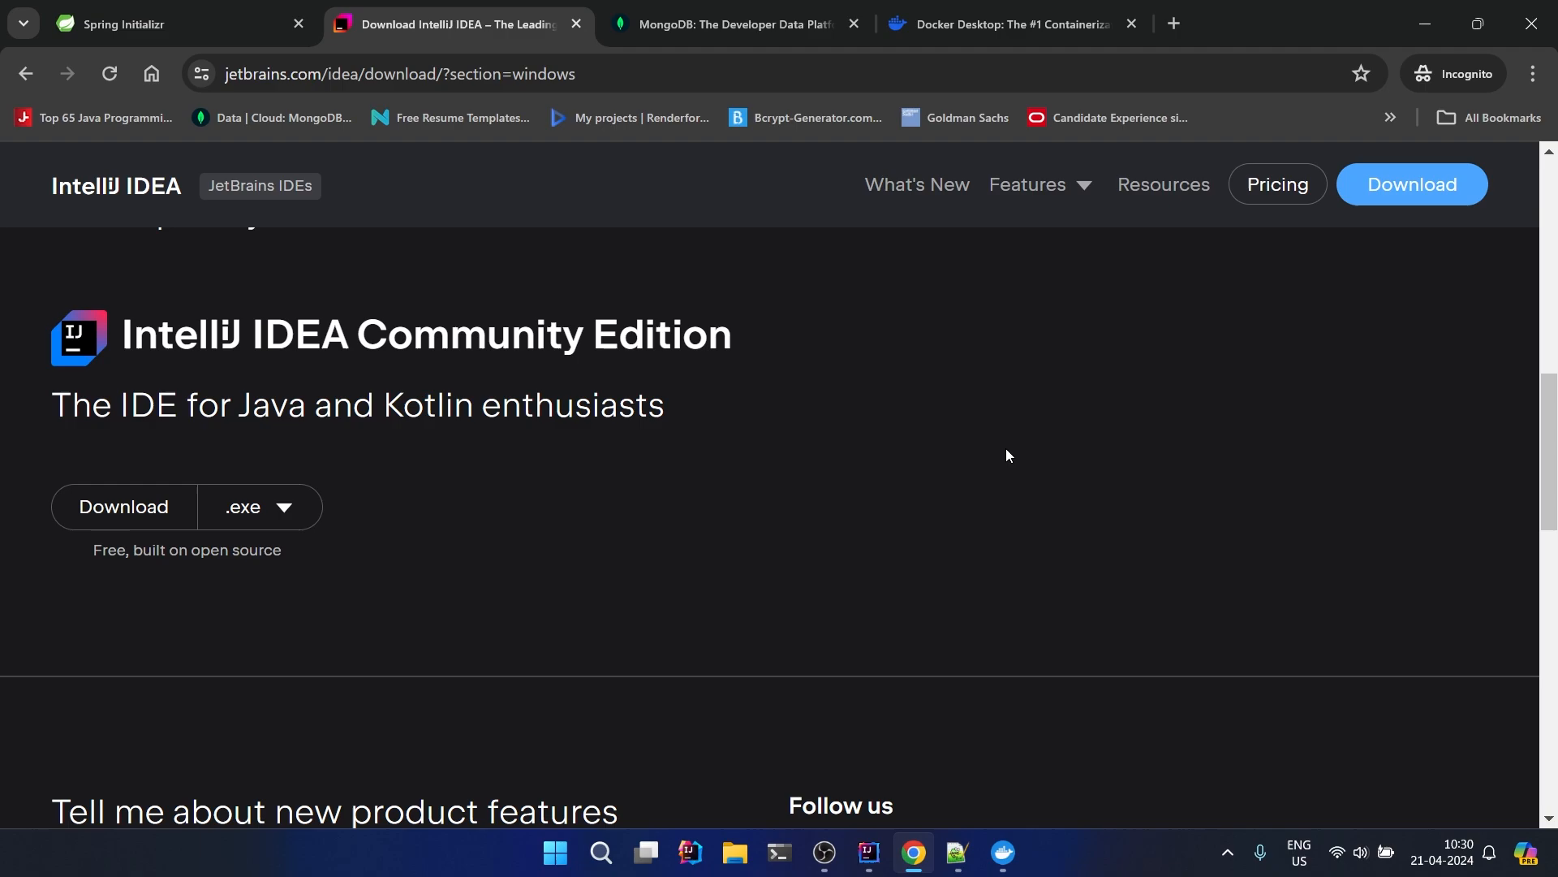
click(731, 23)
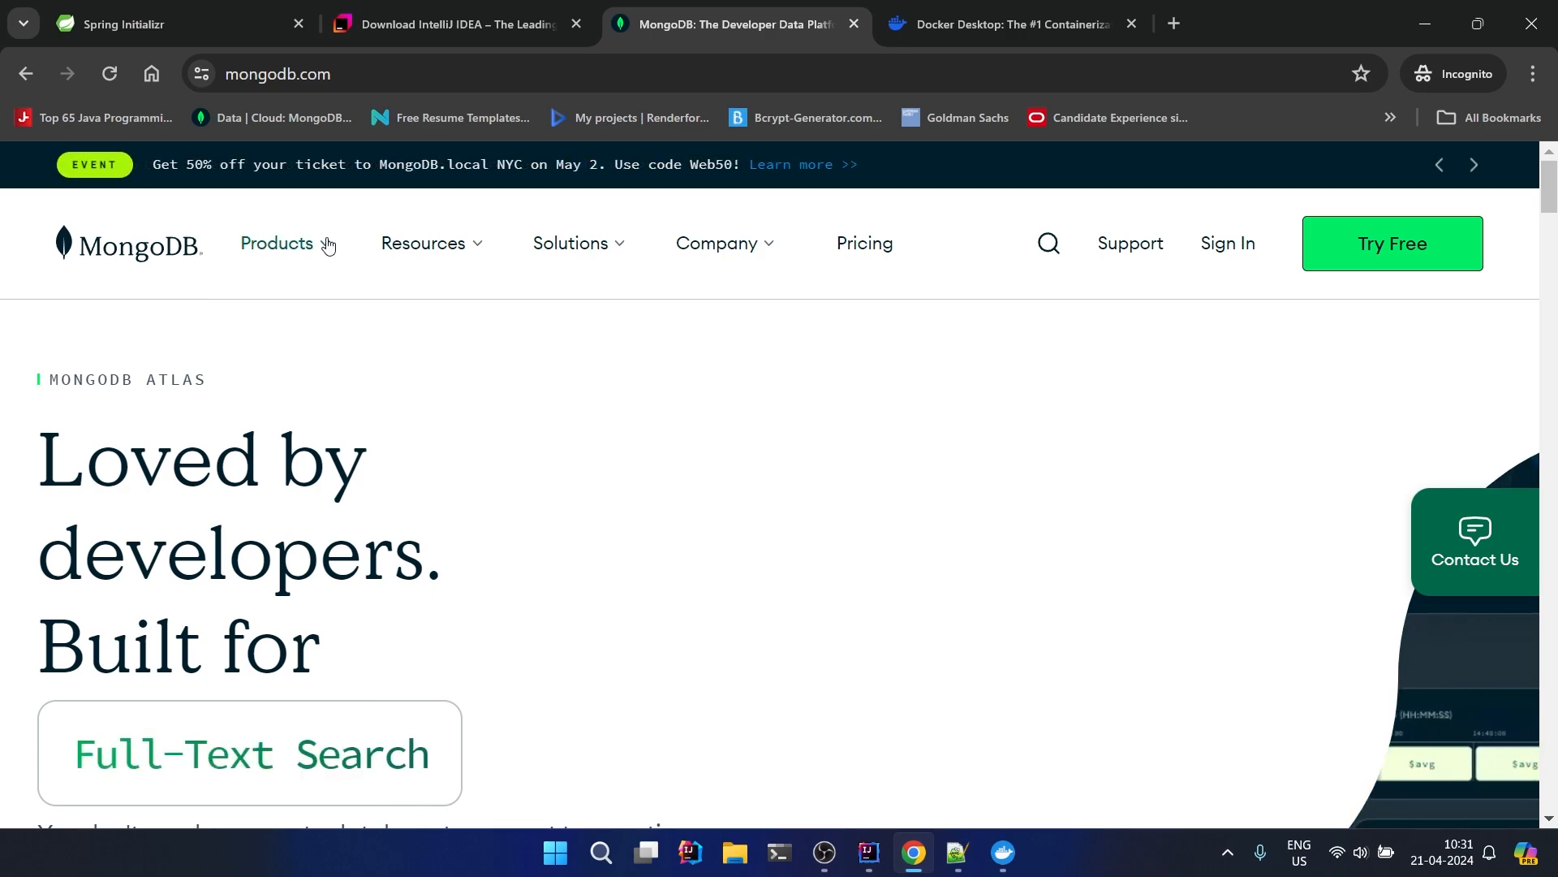
Open MongoDB Community Edition from Products, then reopen the Products menu showing Compass.
click(283, 243)
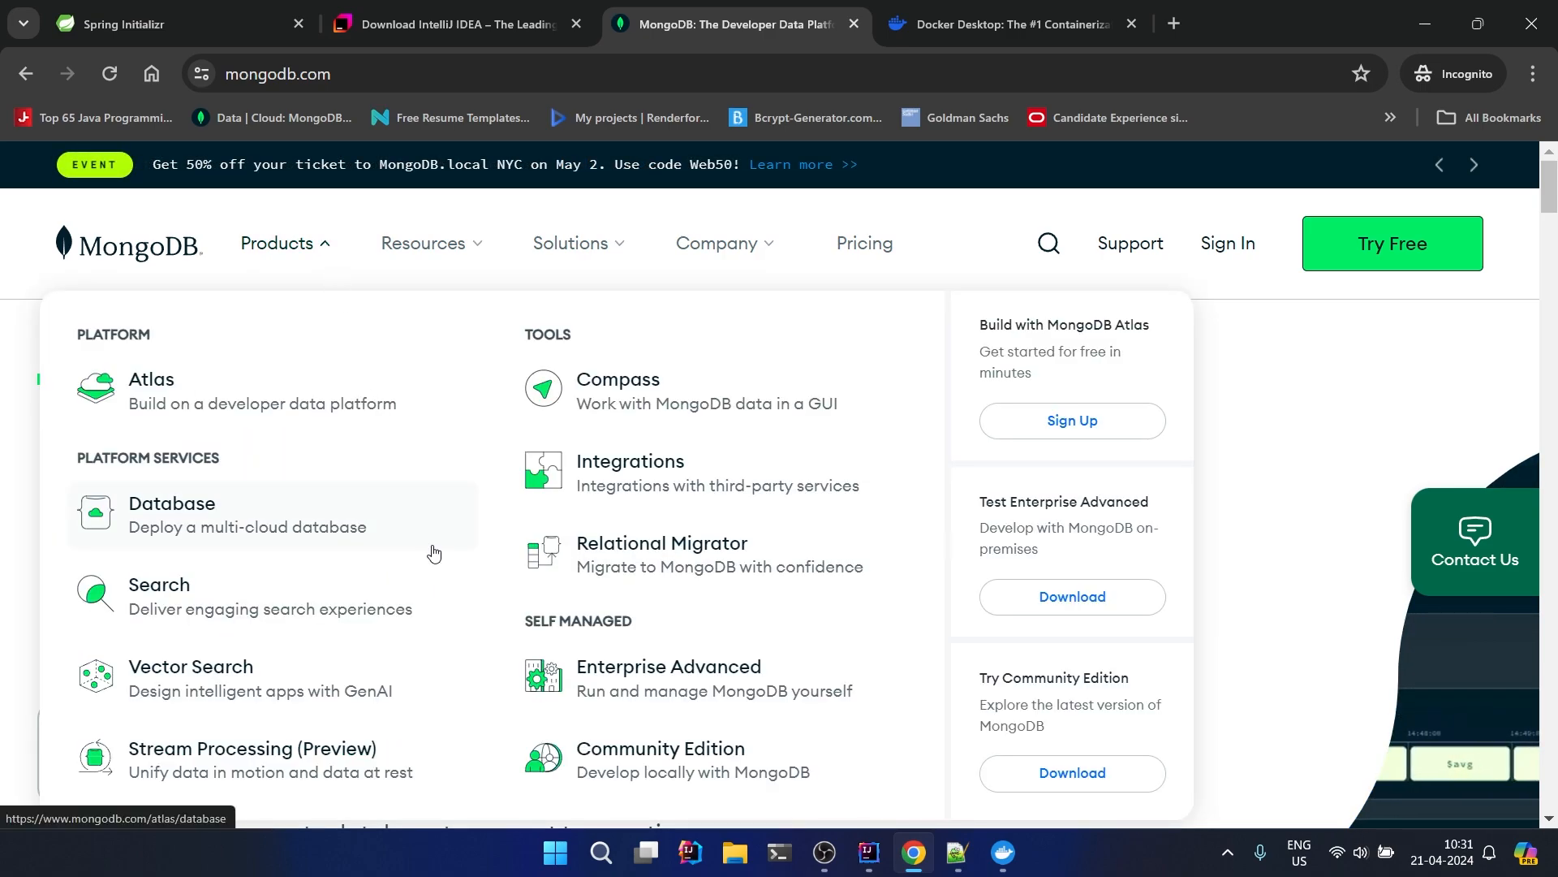
mouse_move(683, 761)
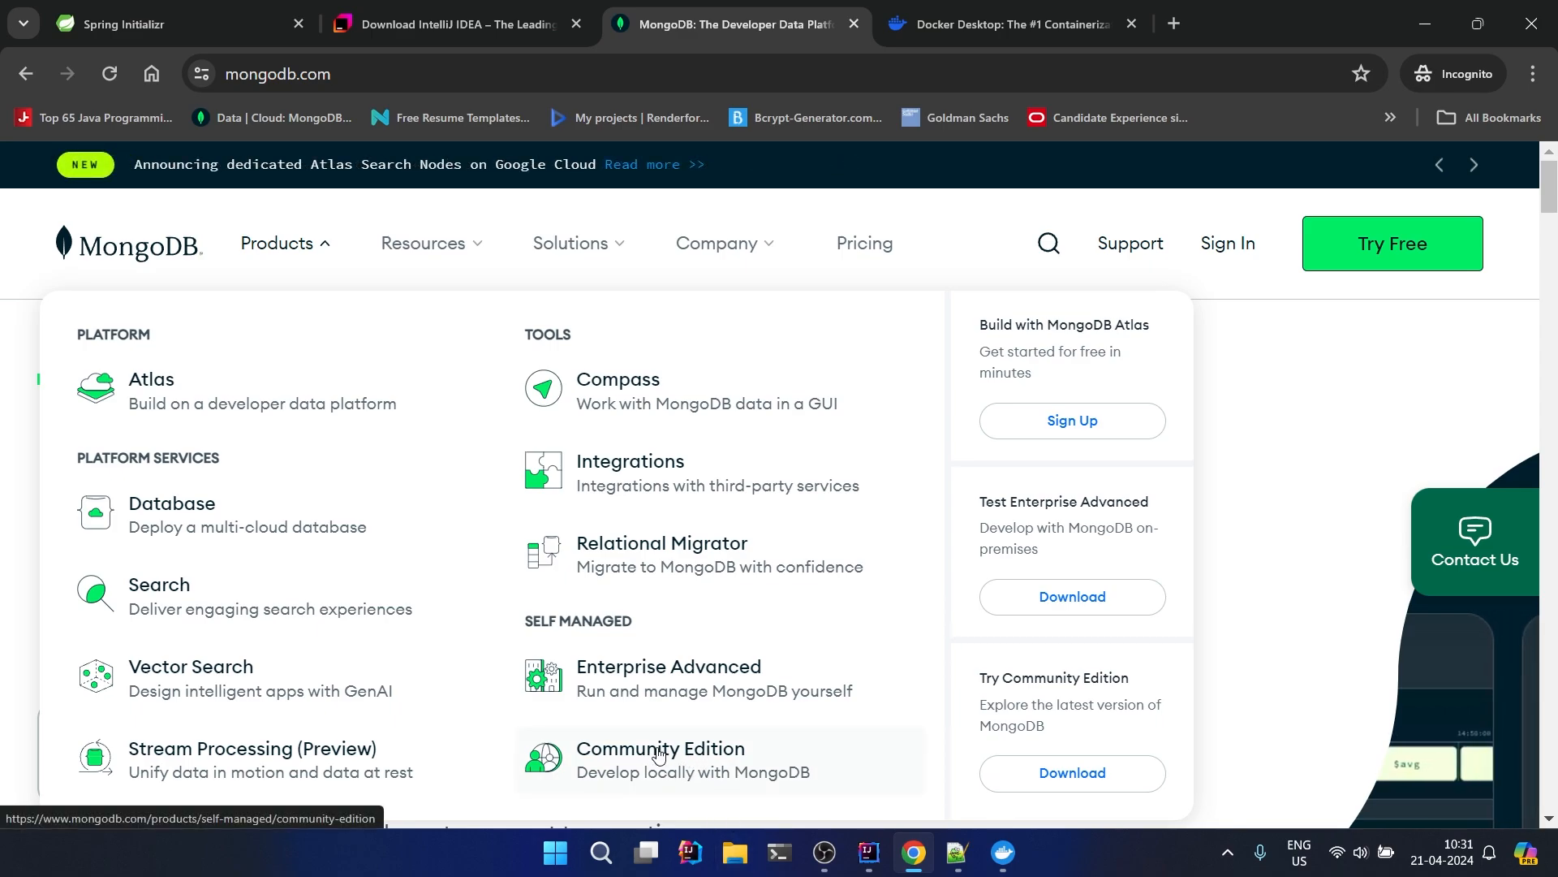
click(660, 748)
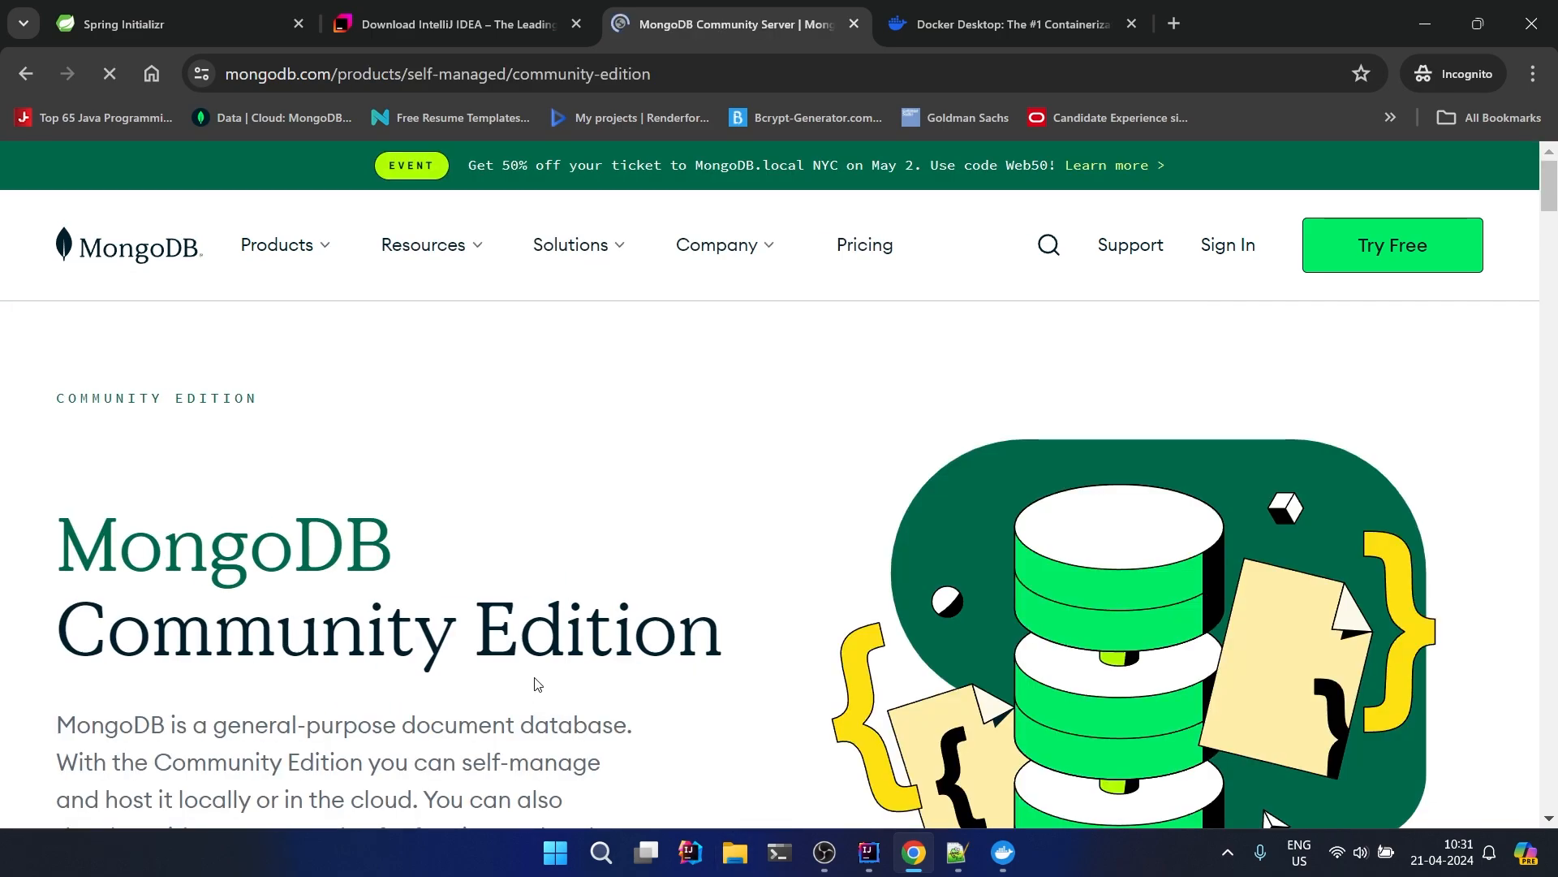
scroll(down, 3)
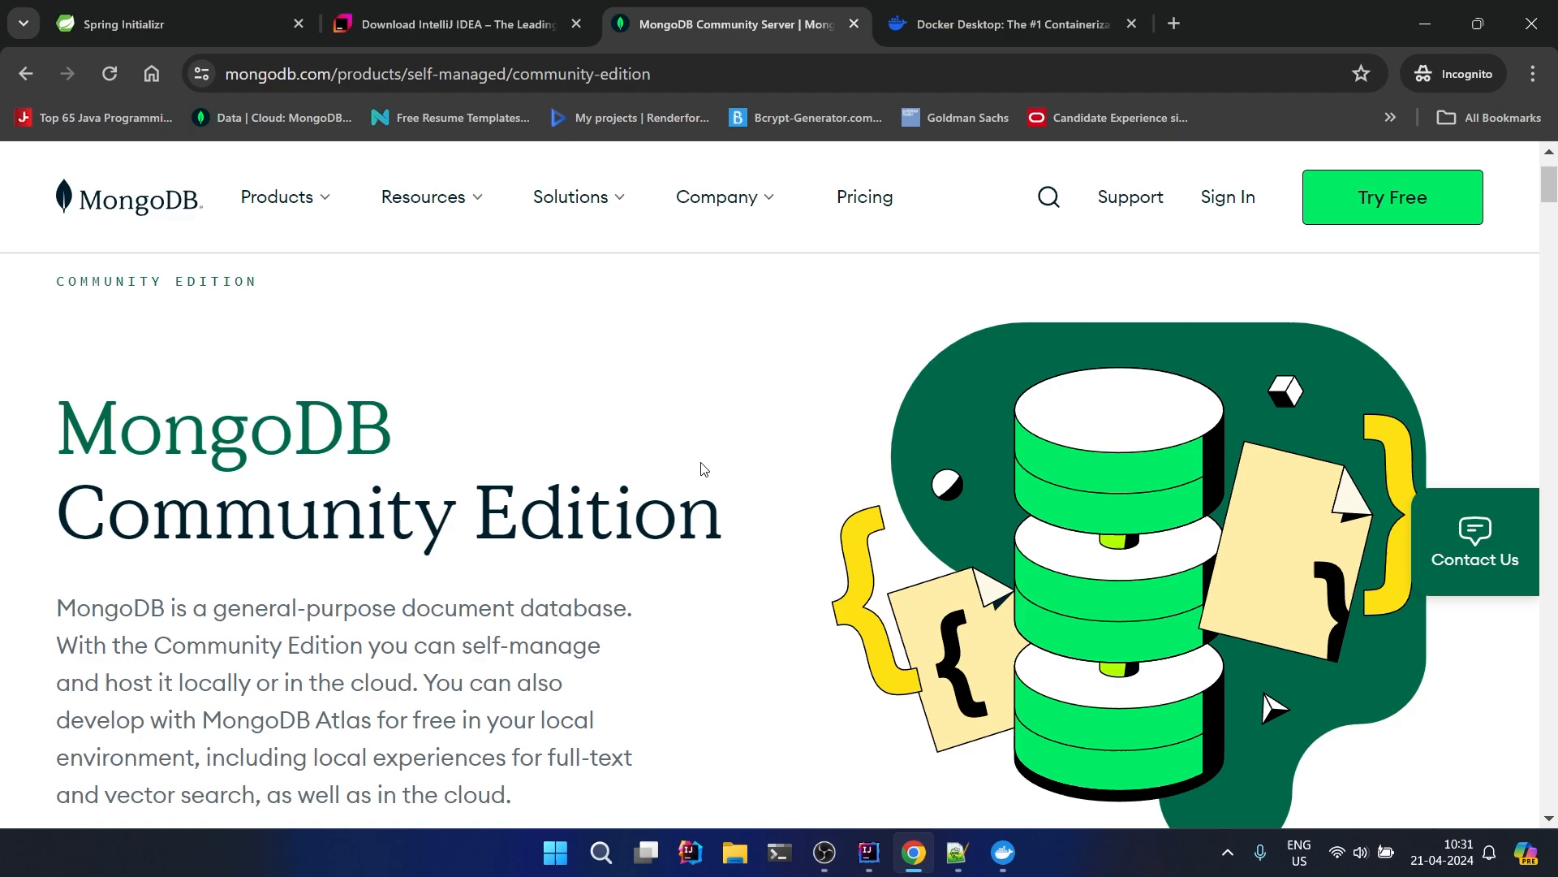
mouse_move(283, 196)
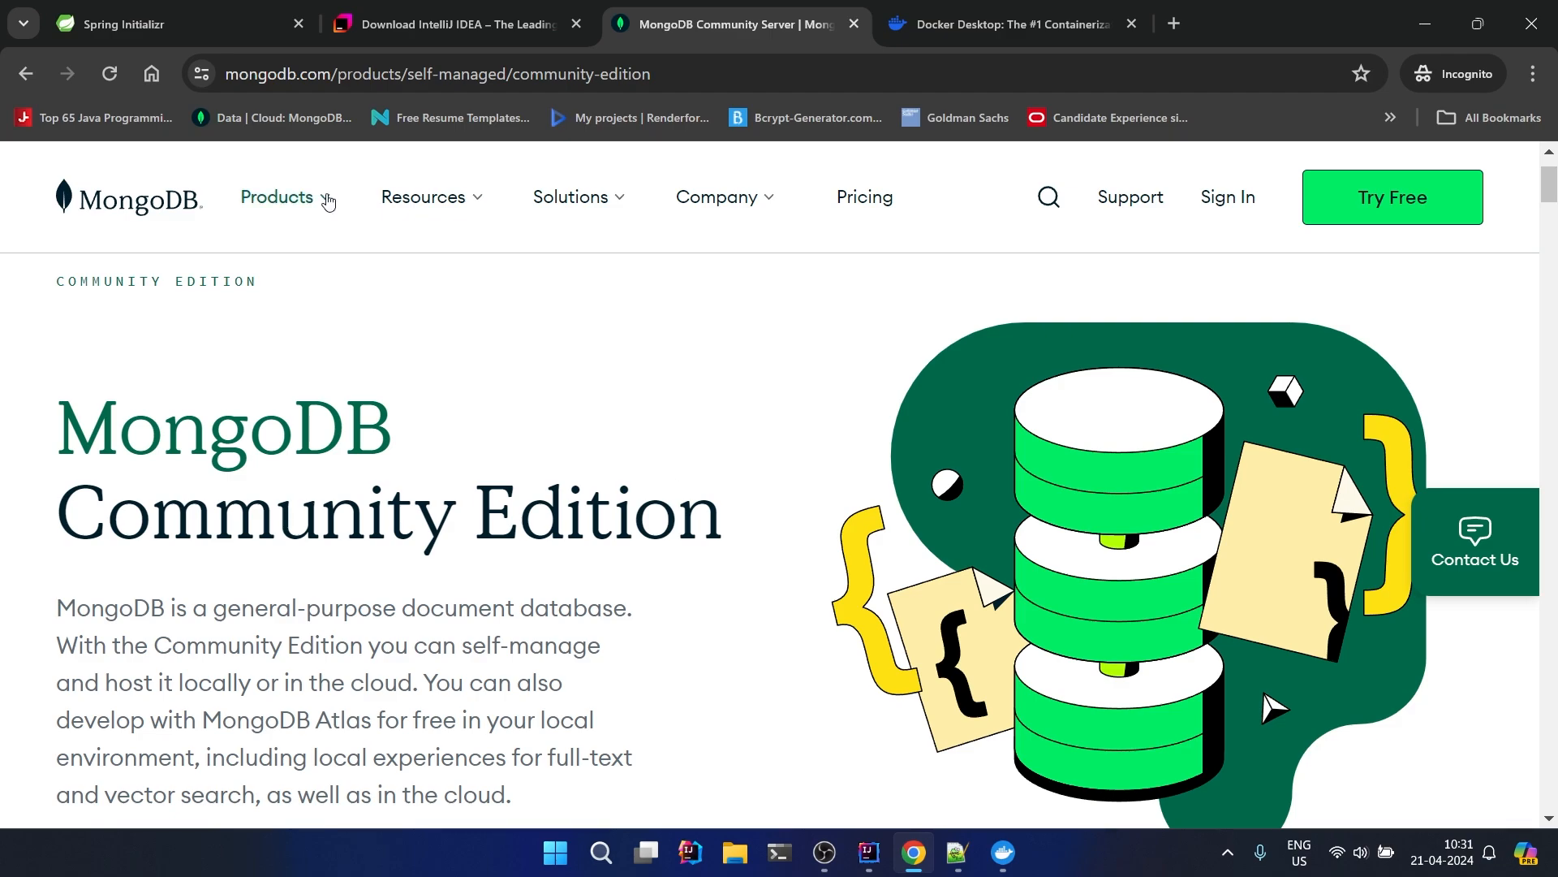
click(283, 196)
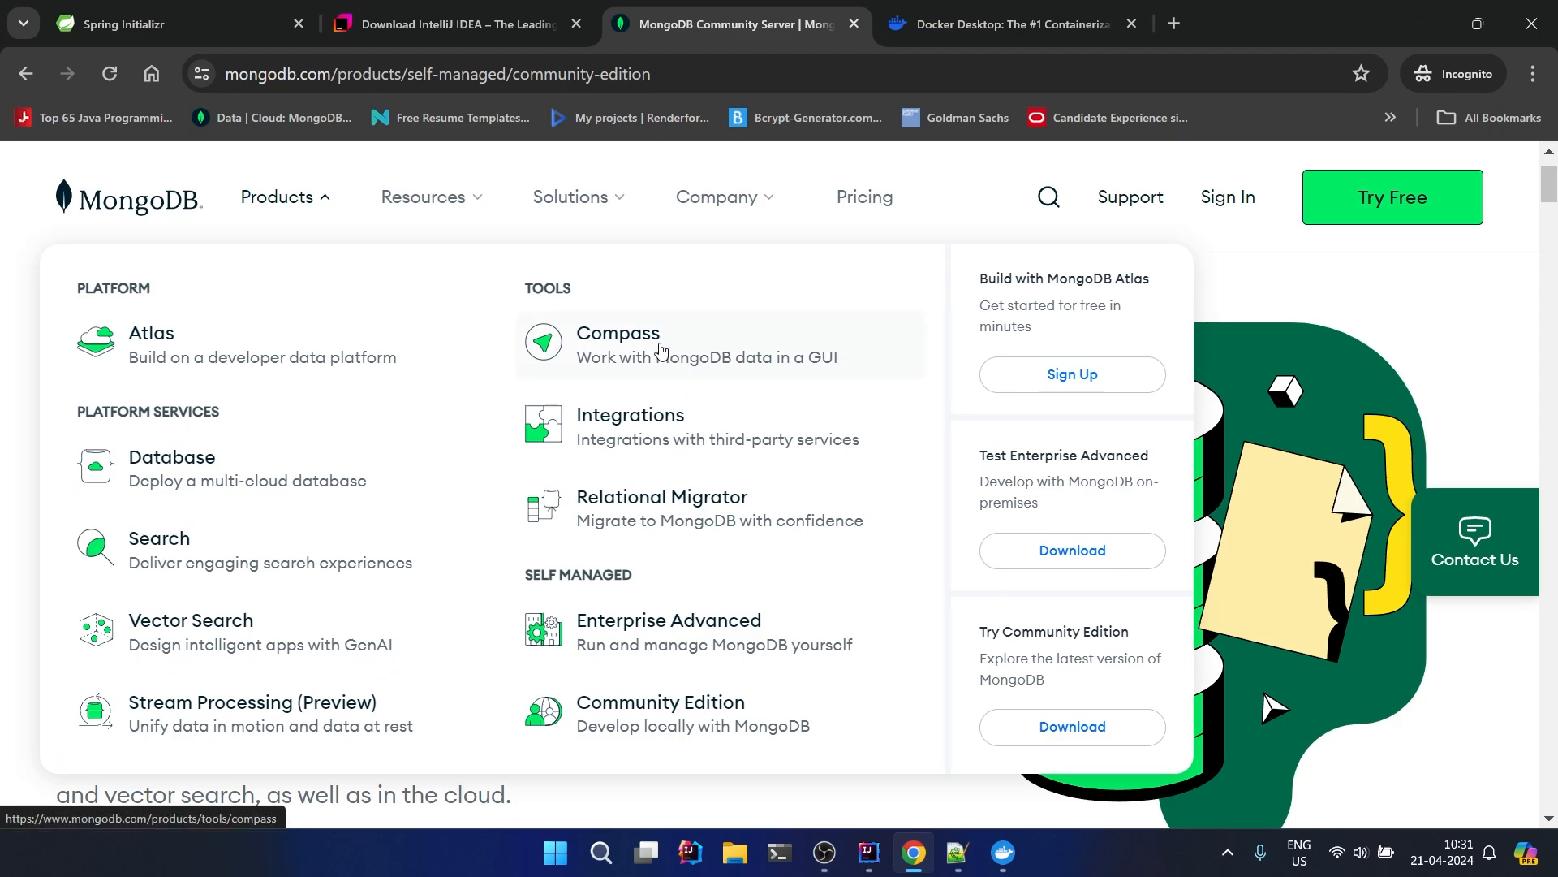
mouse_move(629, 353)
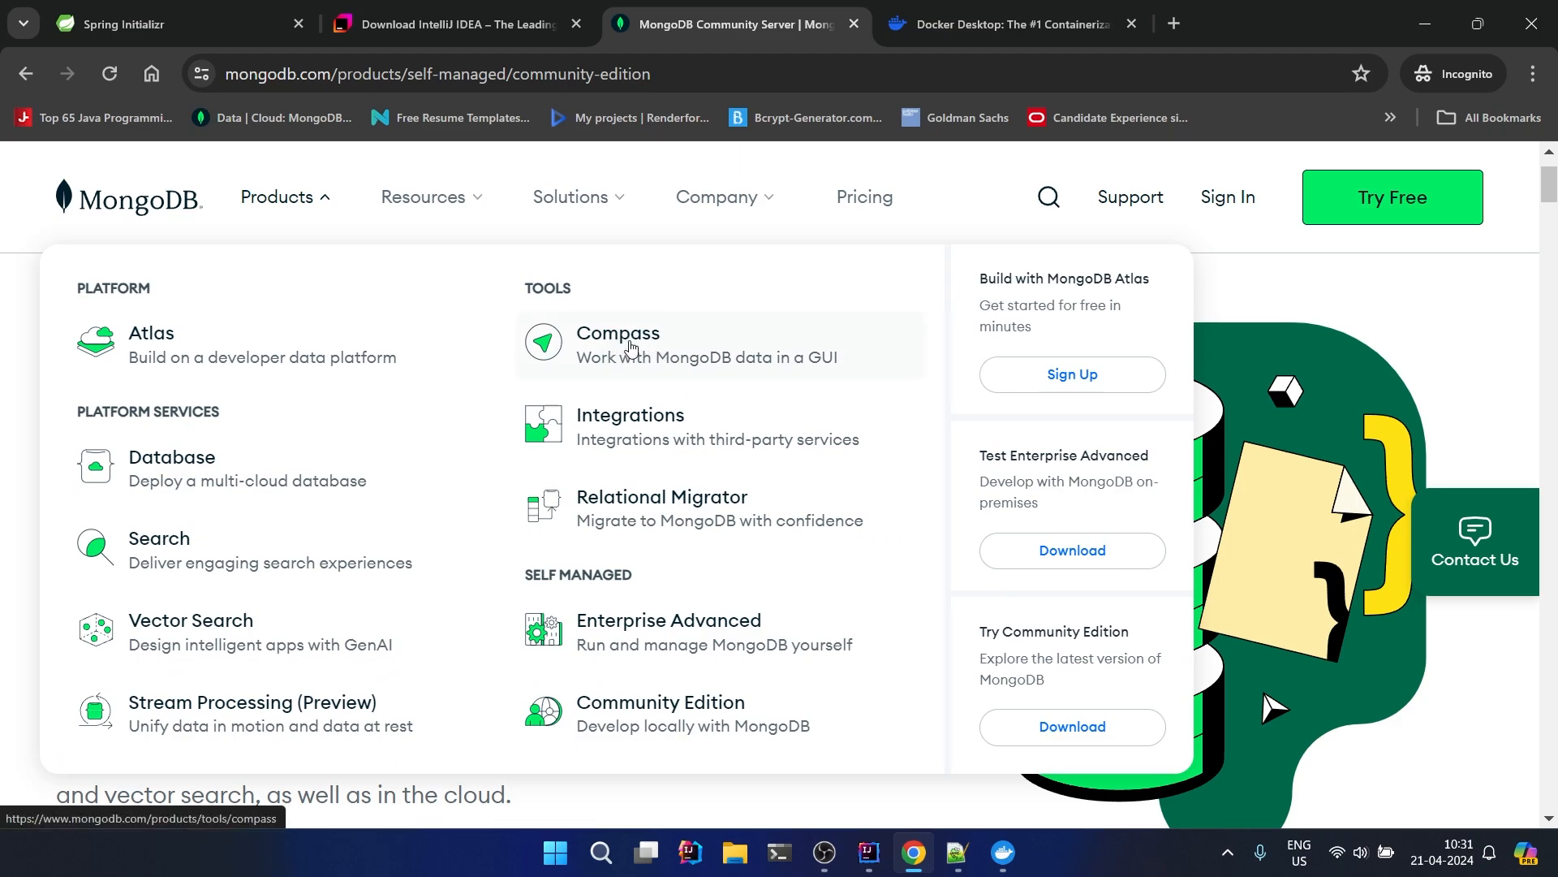
click(617, 332)
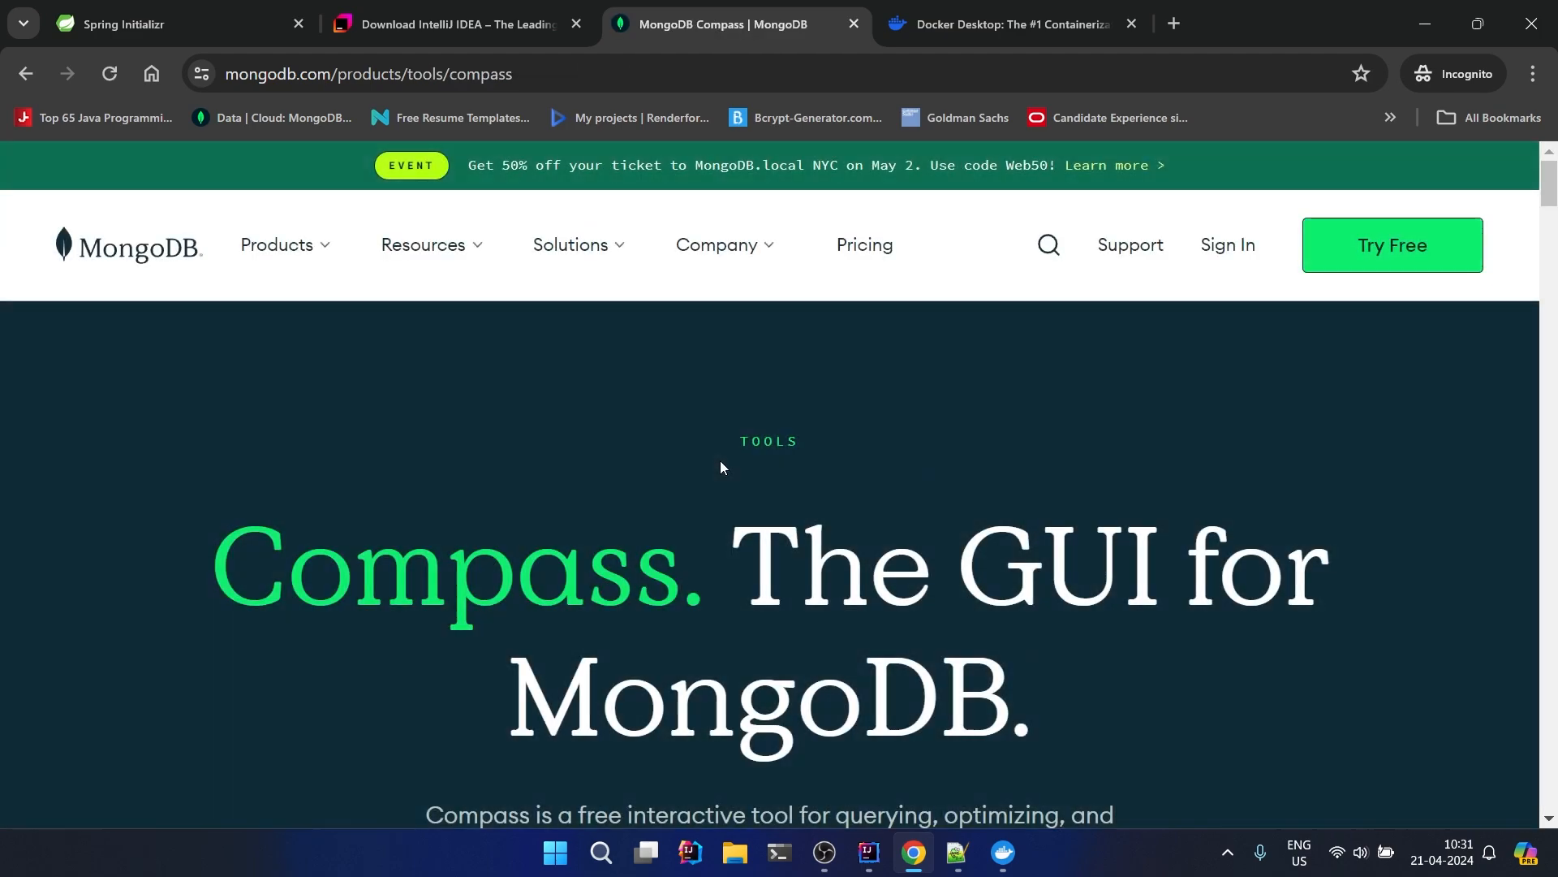
scroll(down, 3)
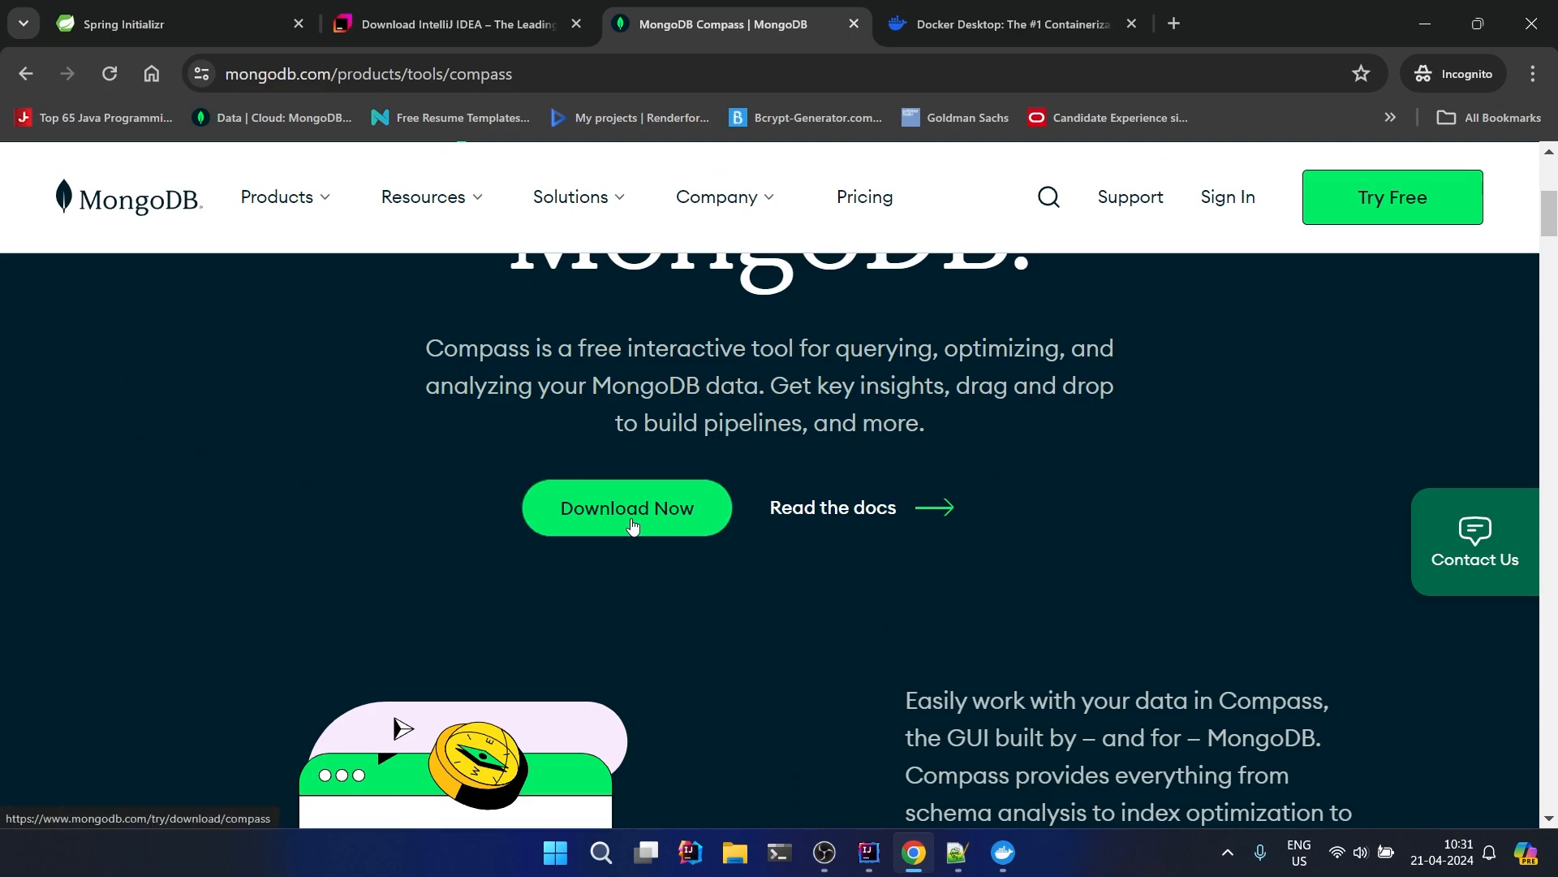
scroll(down, 3)
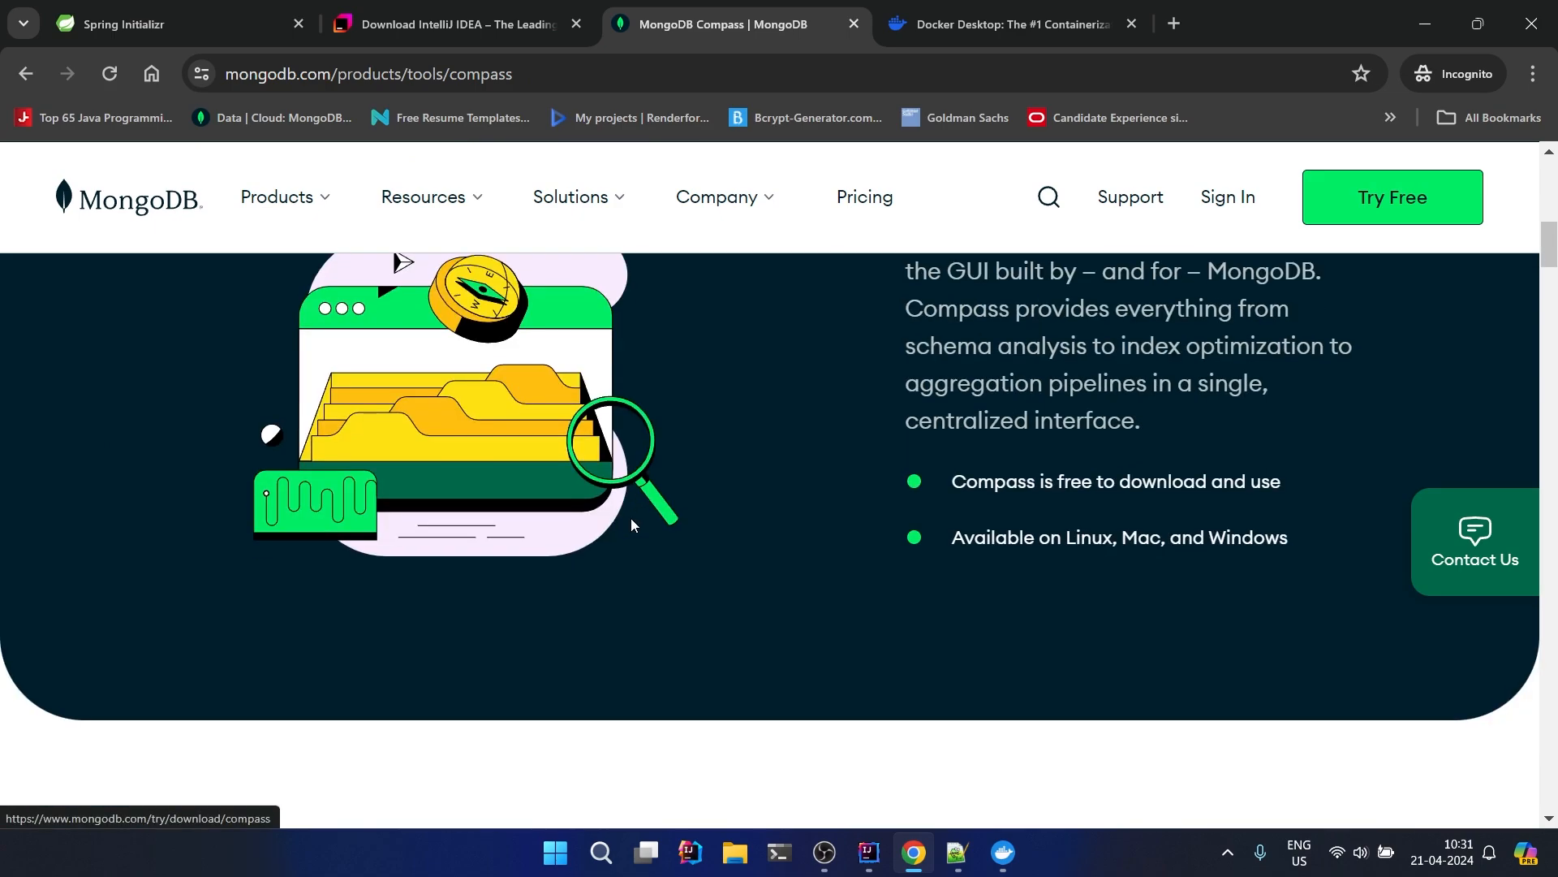
scroll(down, 3)
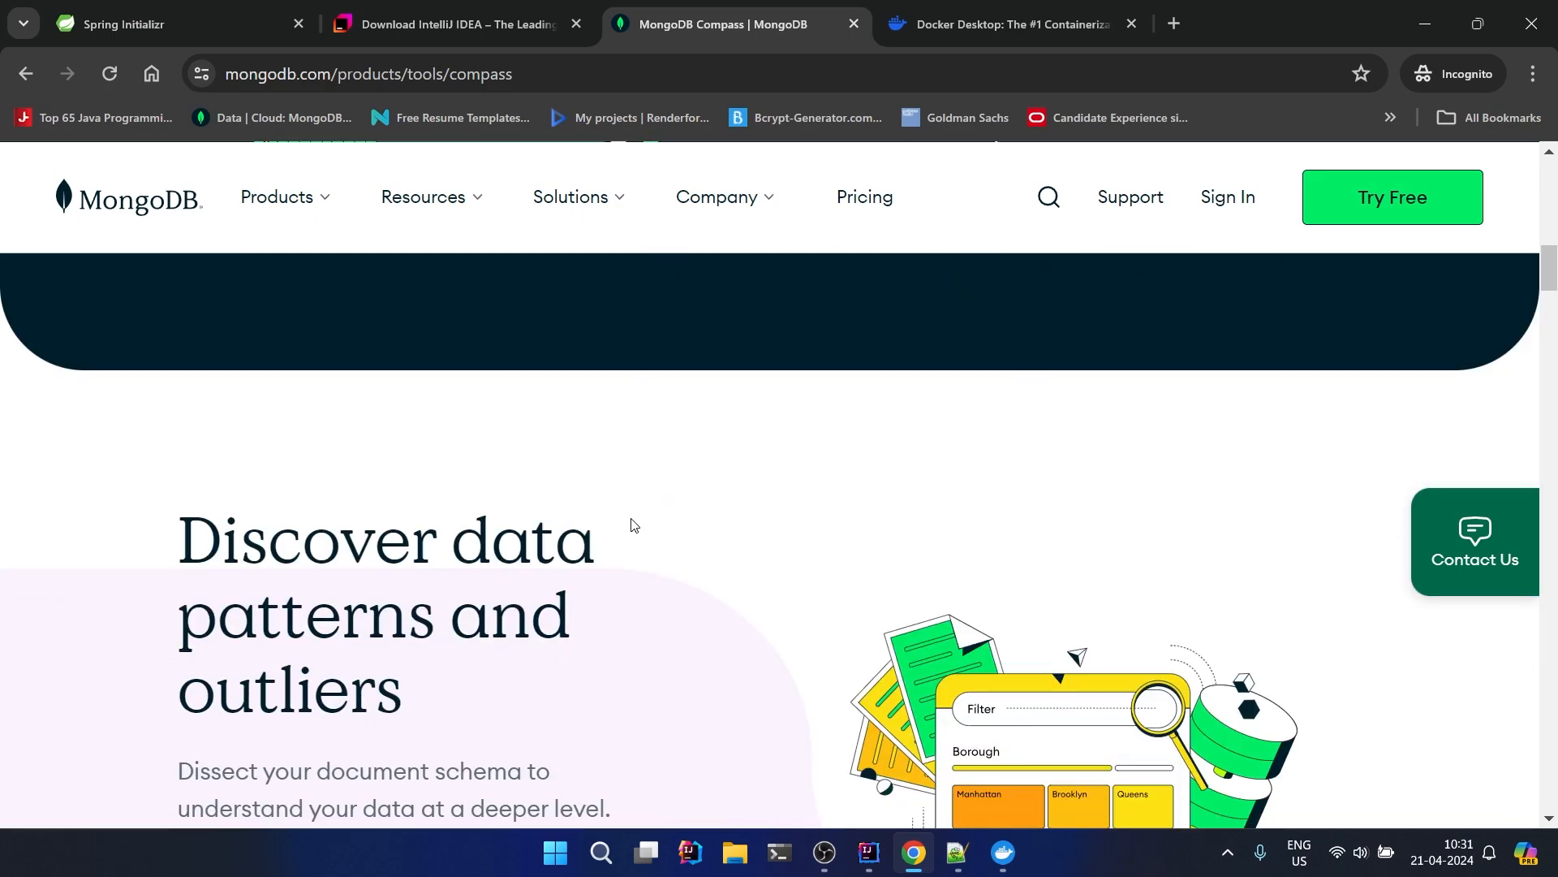
scroll(down, 3)
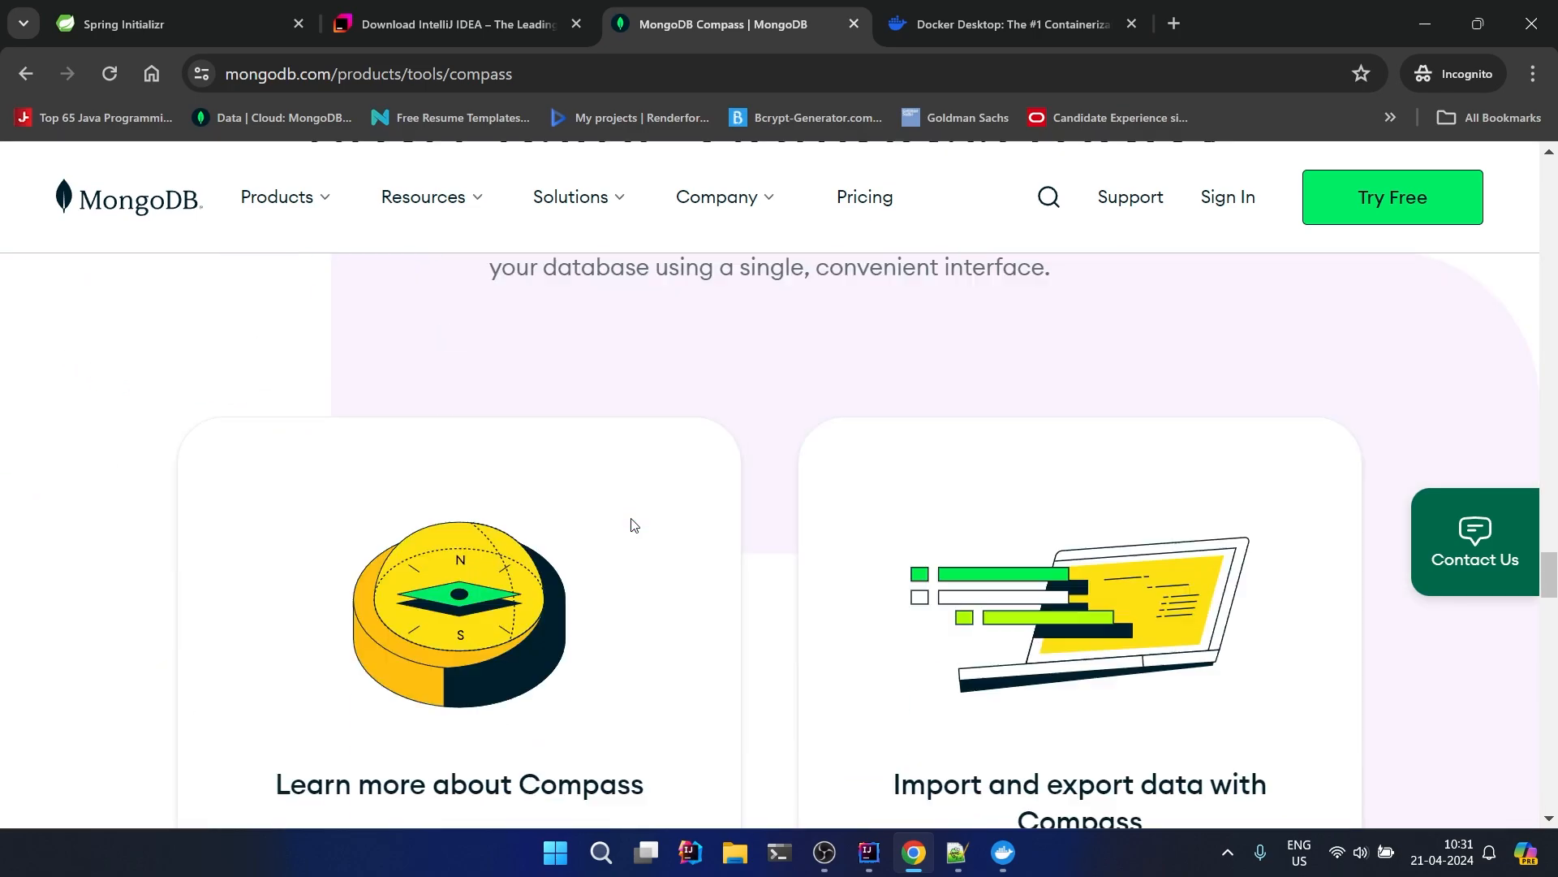
scroll(down, 3)
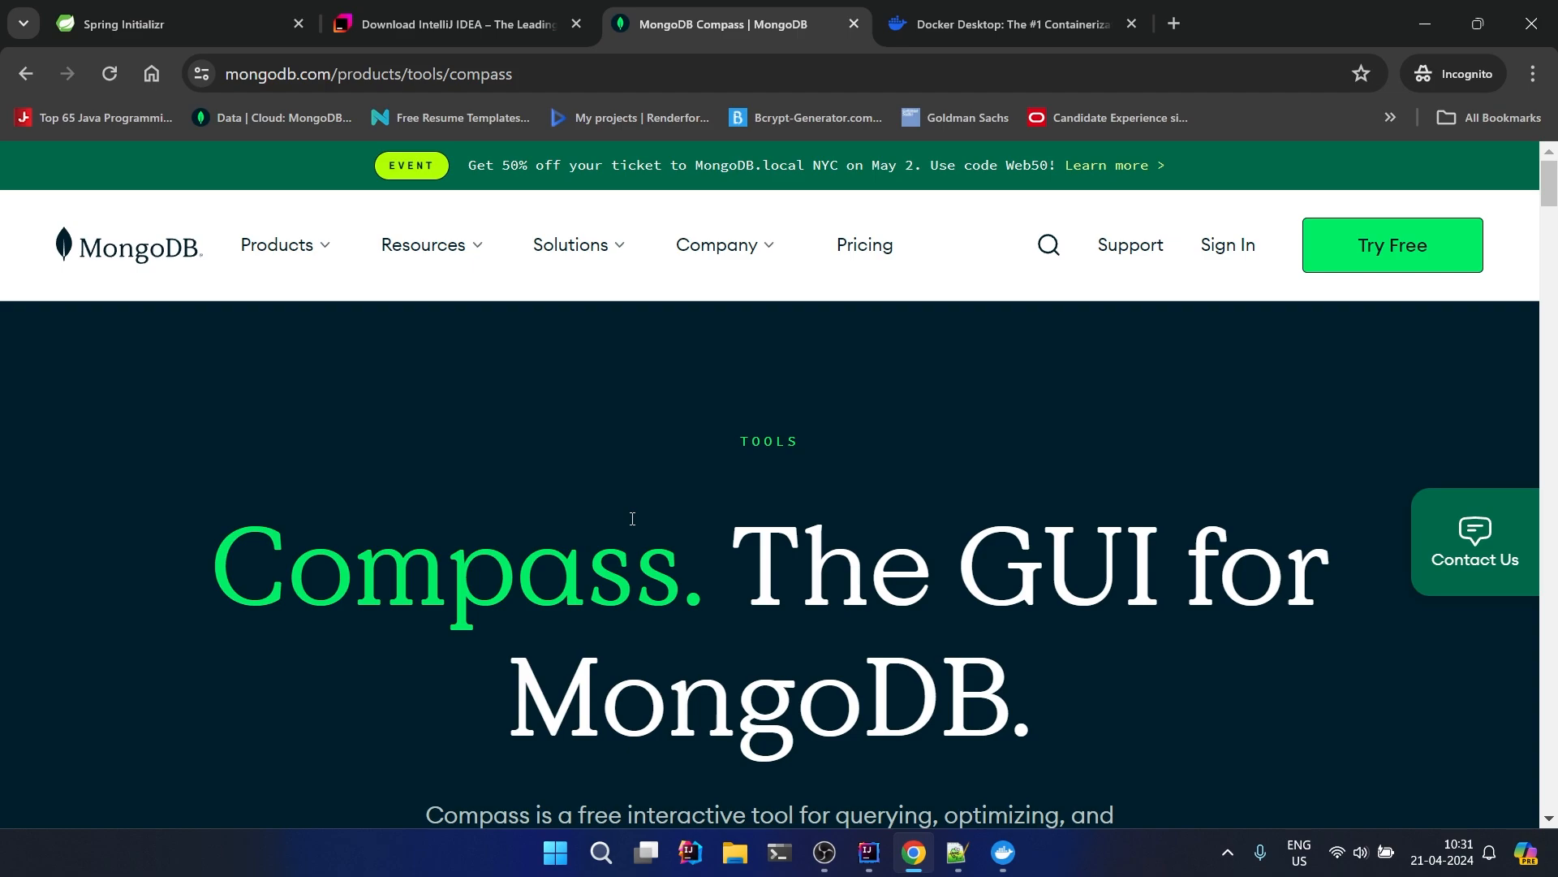
mouse_move(653, 527)
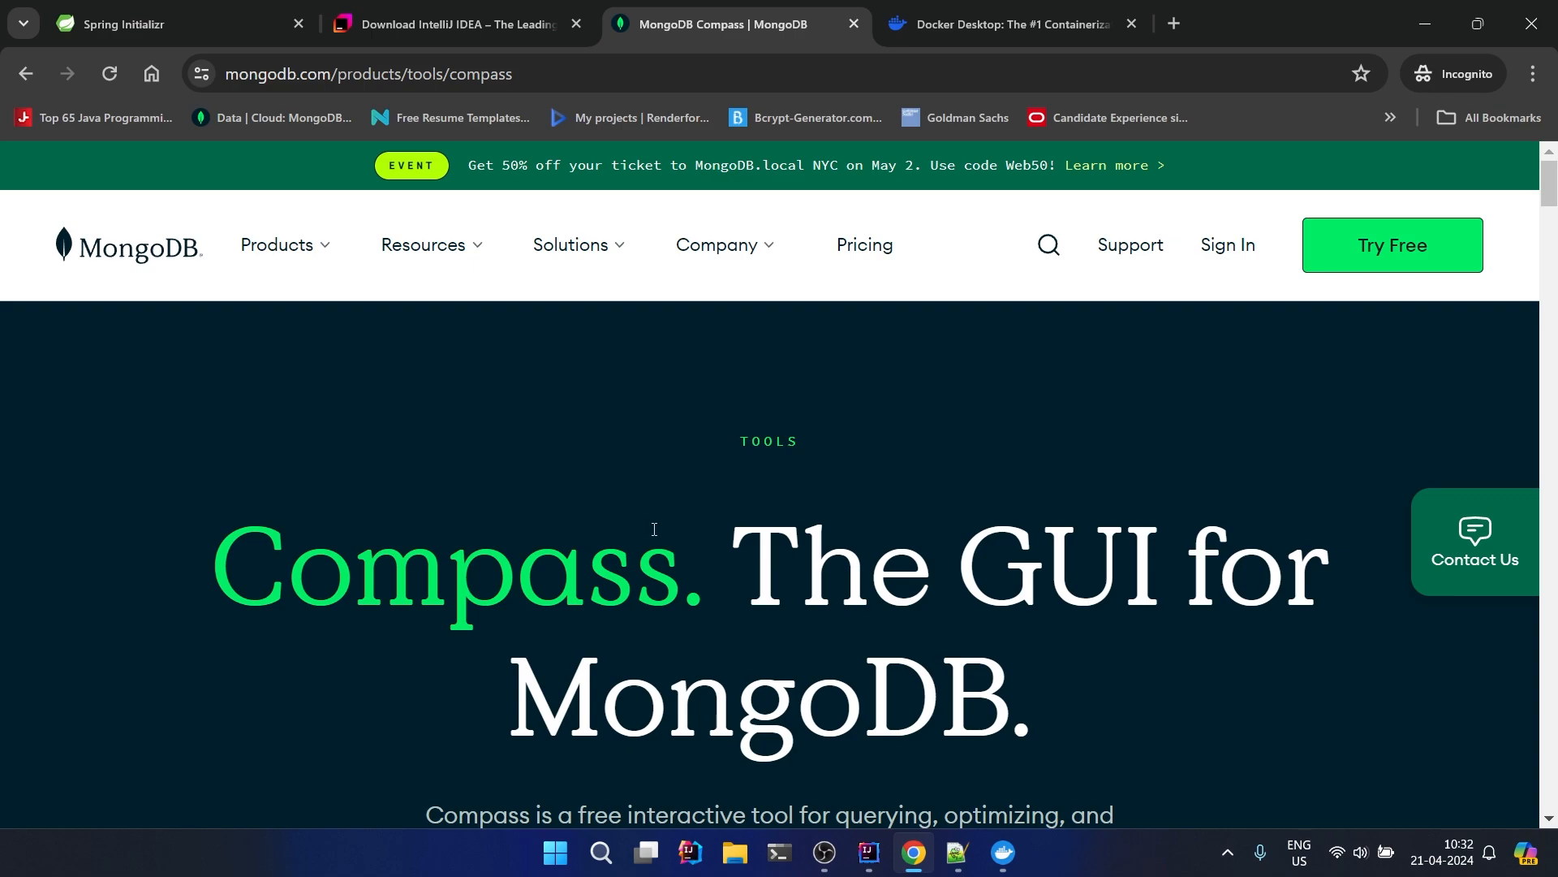
mouse_move(636, 523)
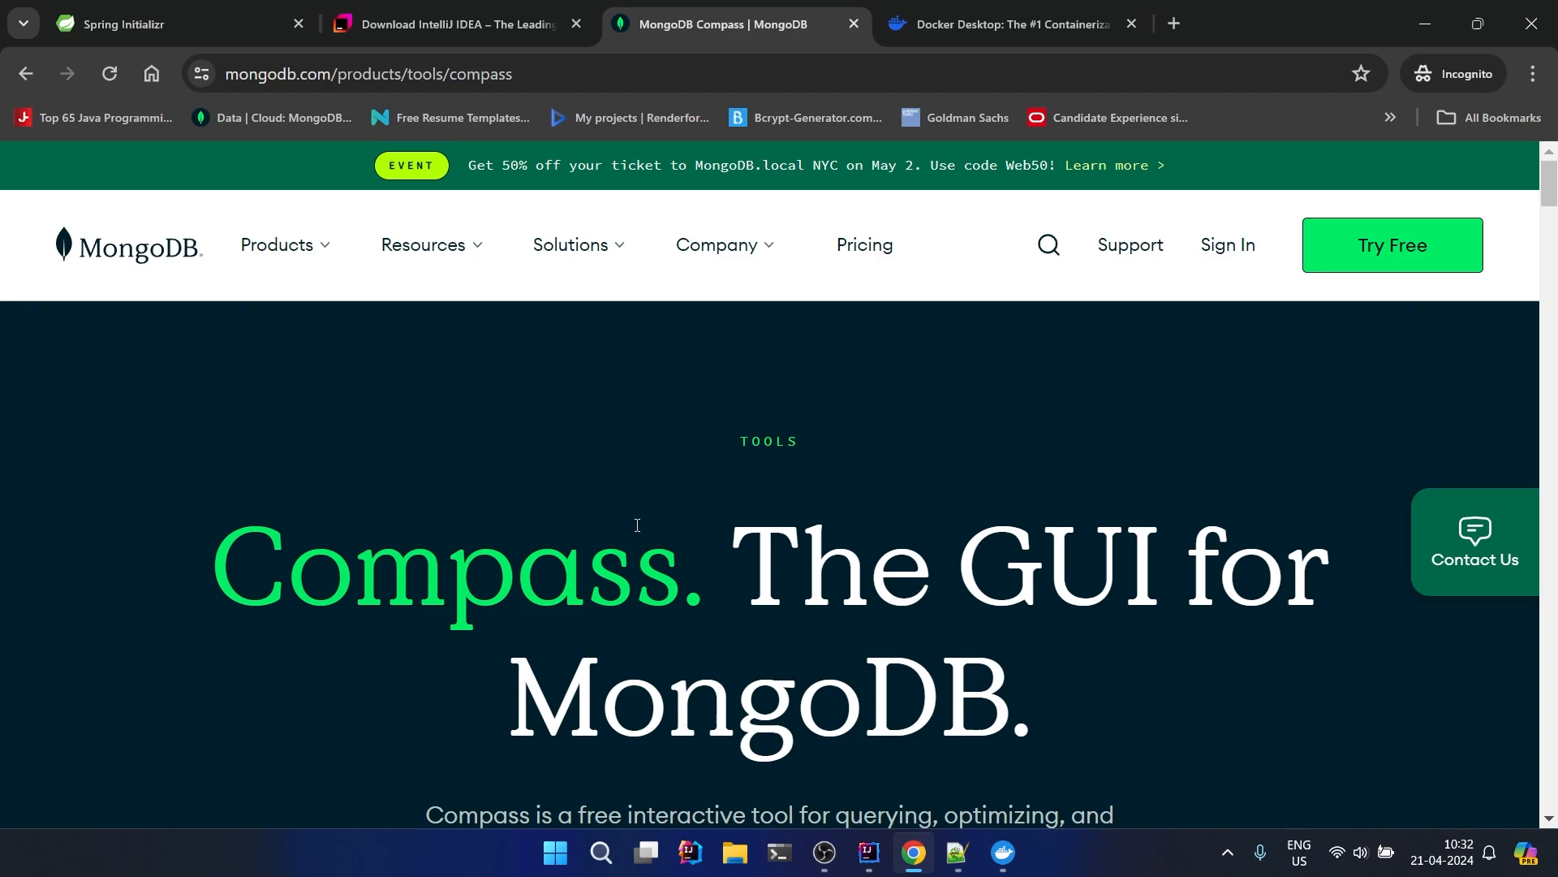
mouse_move(611, 544)
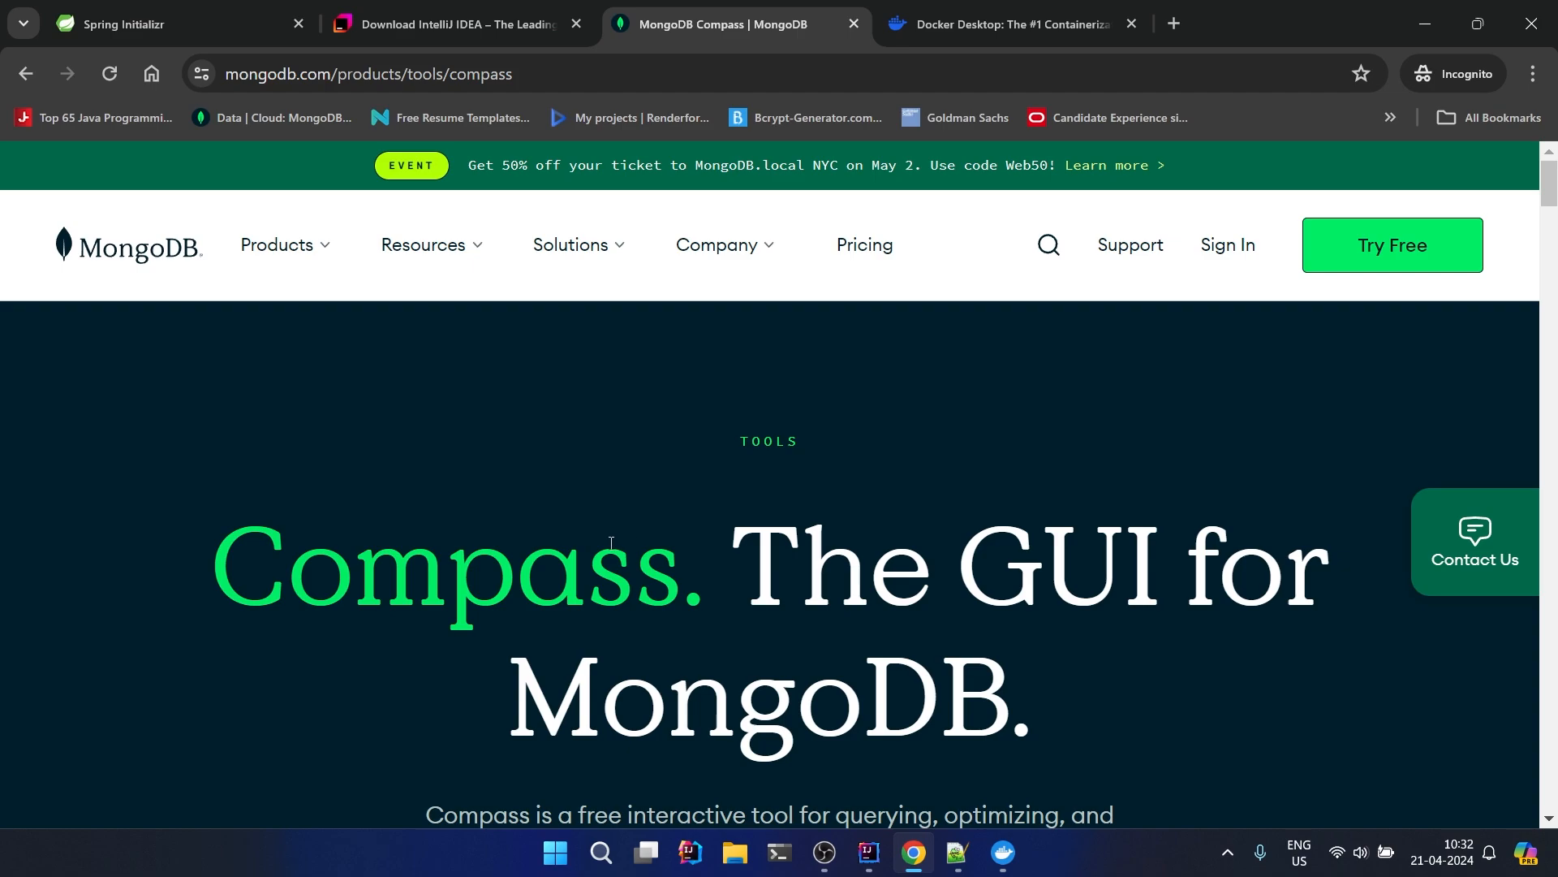
Show Docker Desktop's download options for Windows, Mac and Linux.
click(1003, 24)
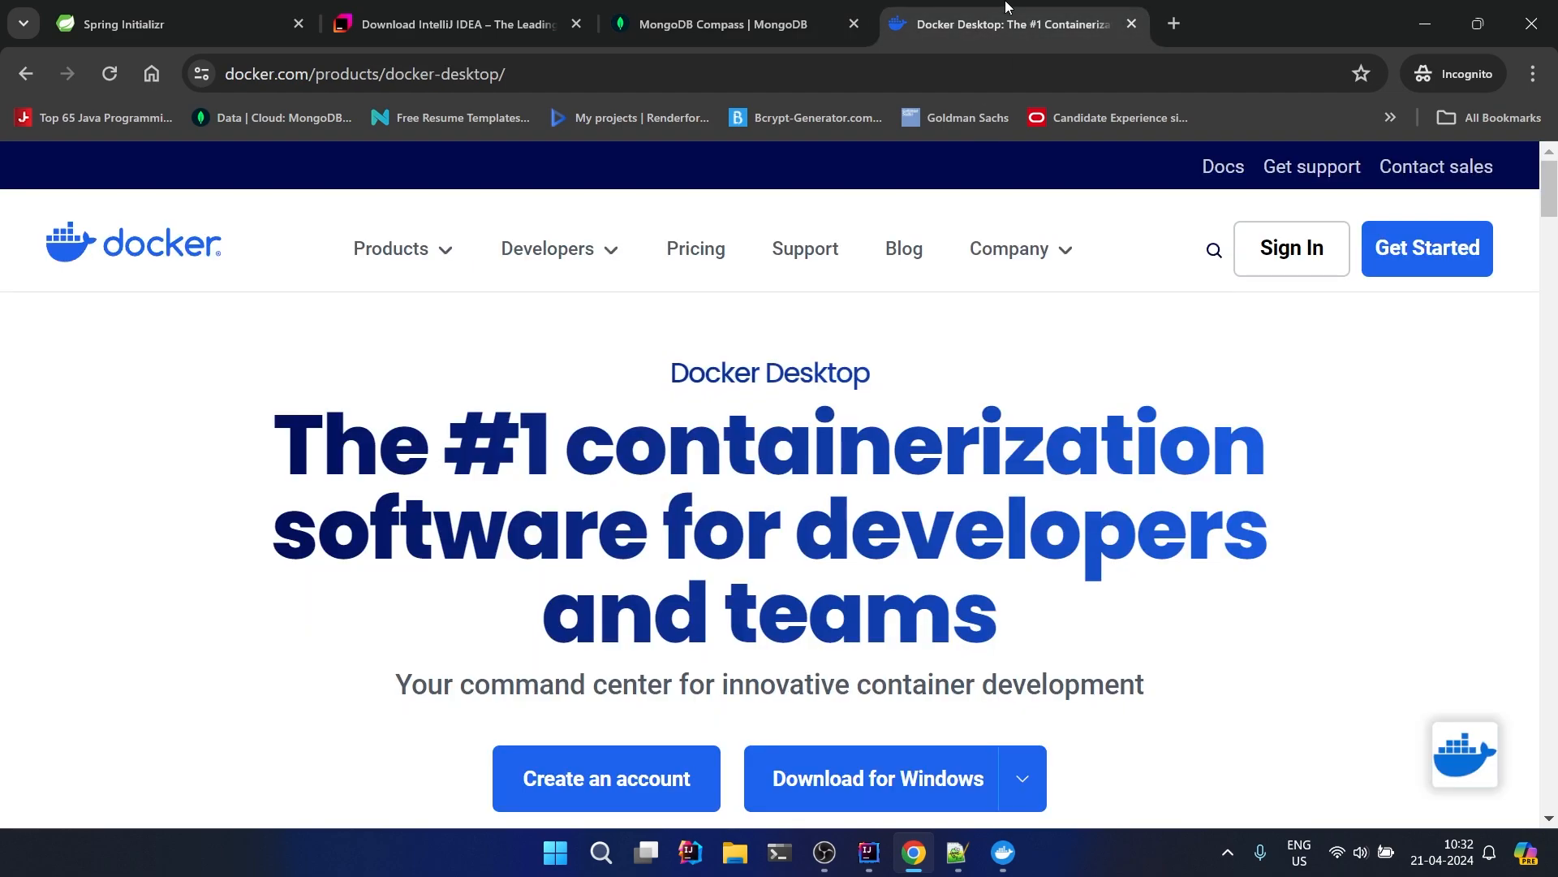
mouse_move(620, 497)
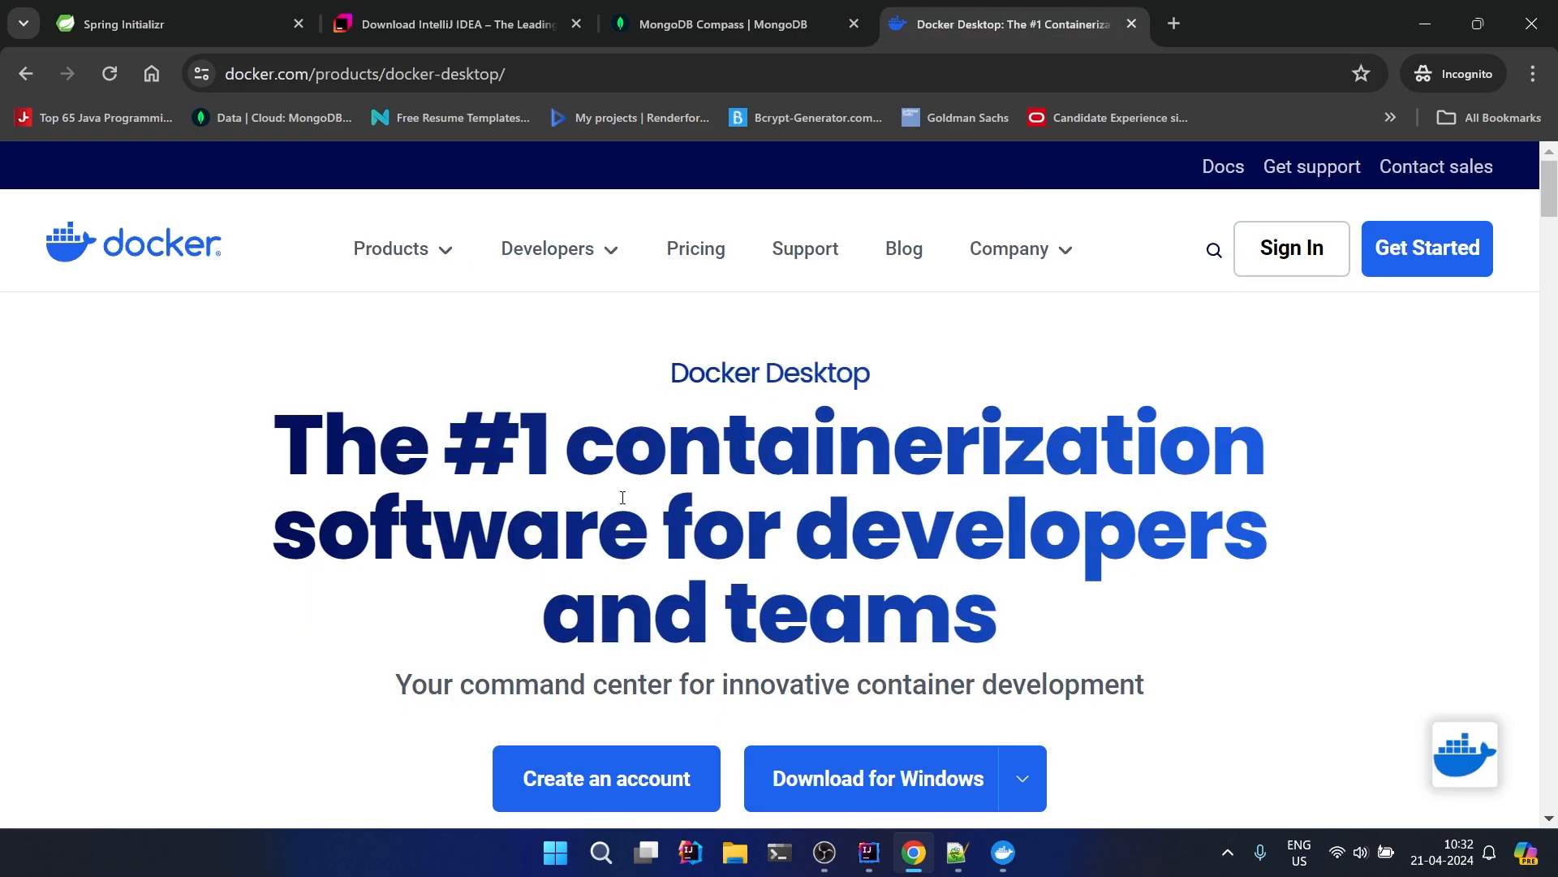
mouse_move(743, 478)
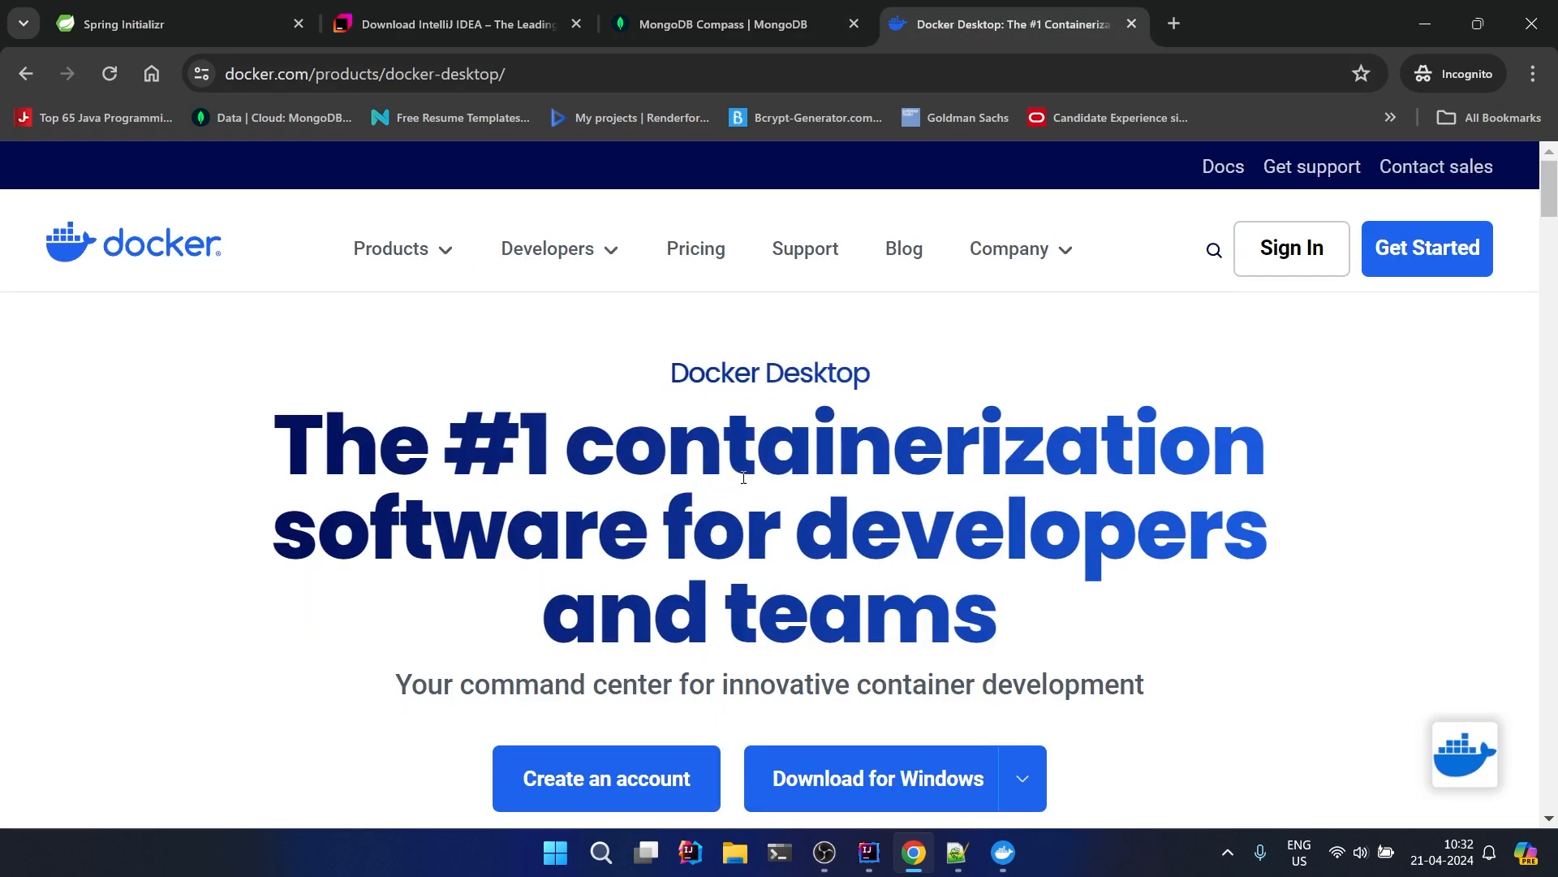
click(402, 248)
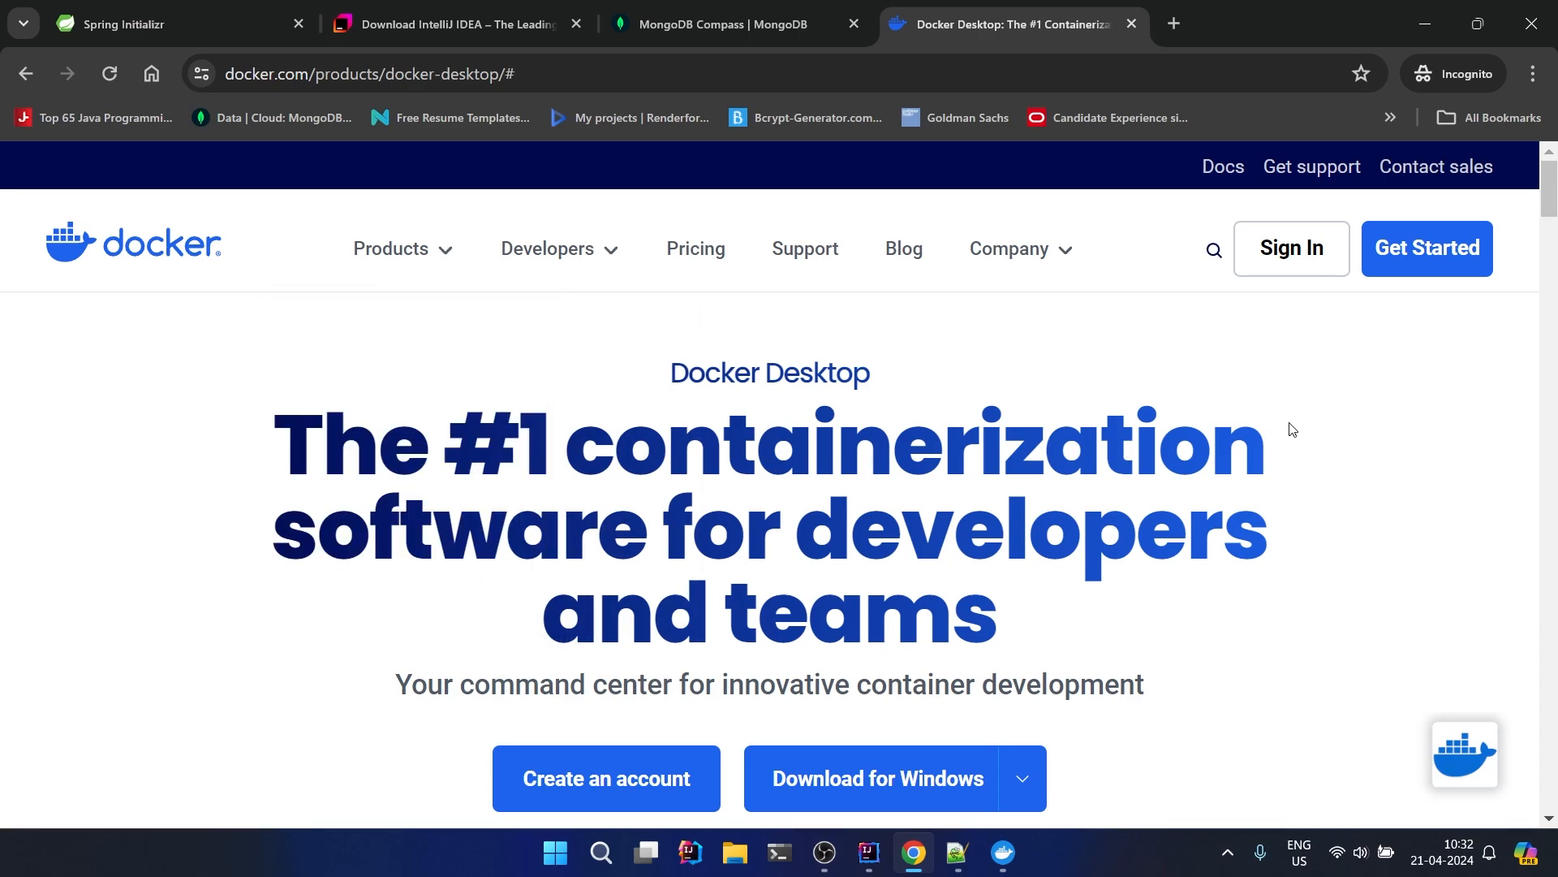
scroll(down, 3)
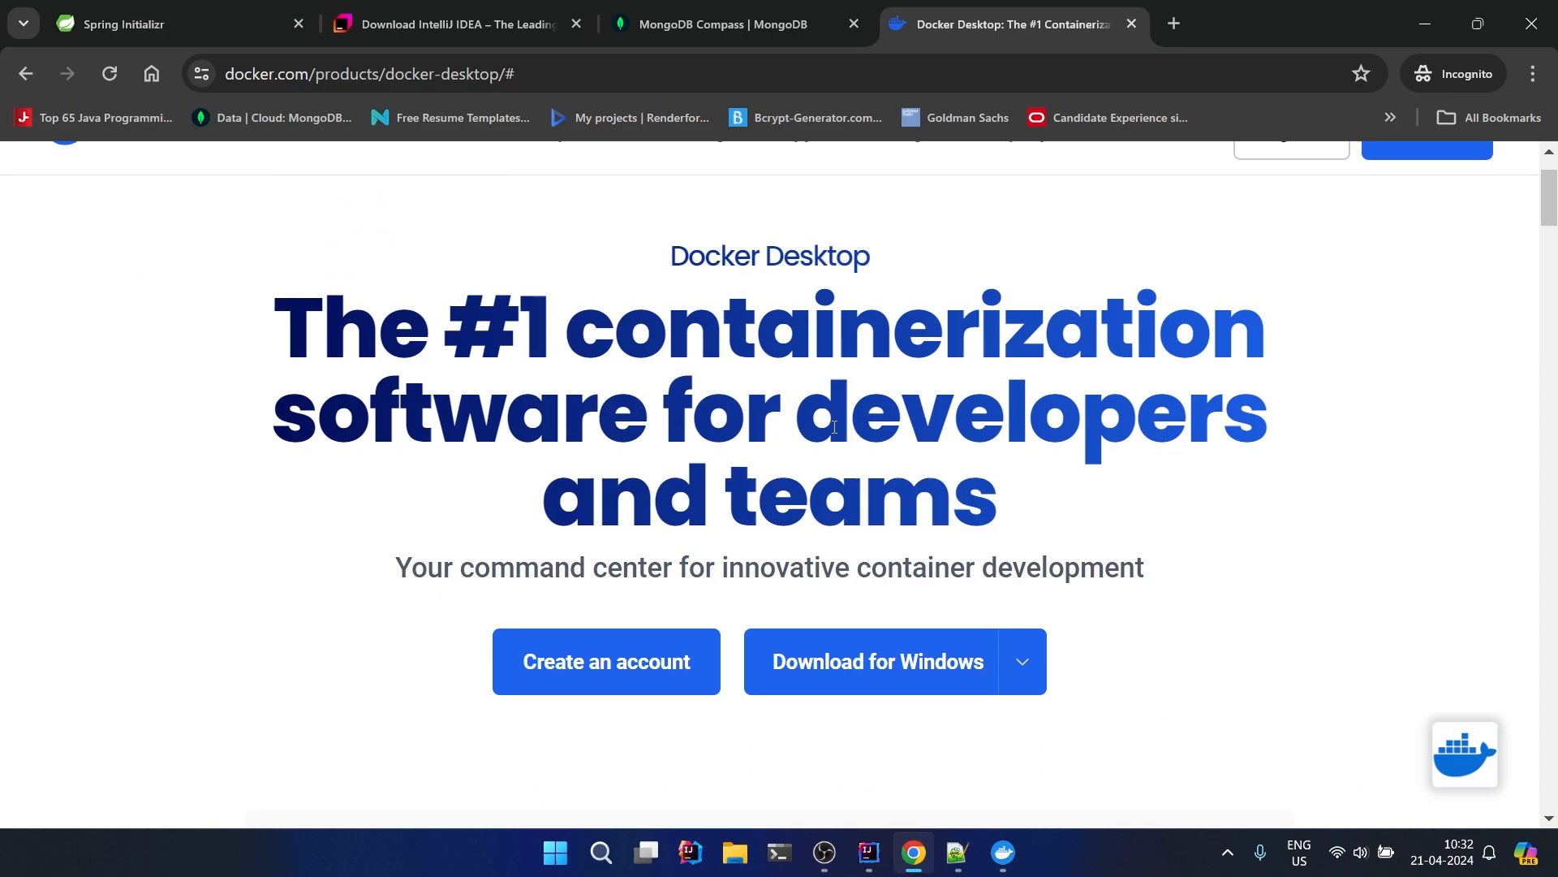
mouse_move(1115, 658)
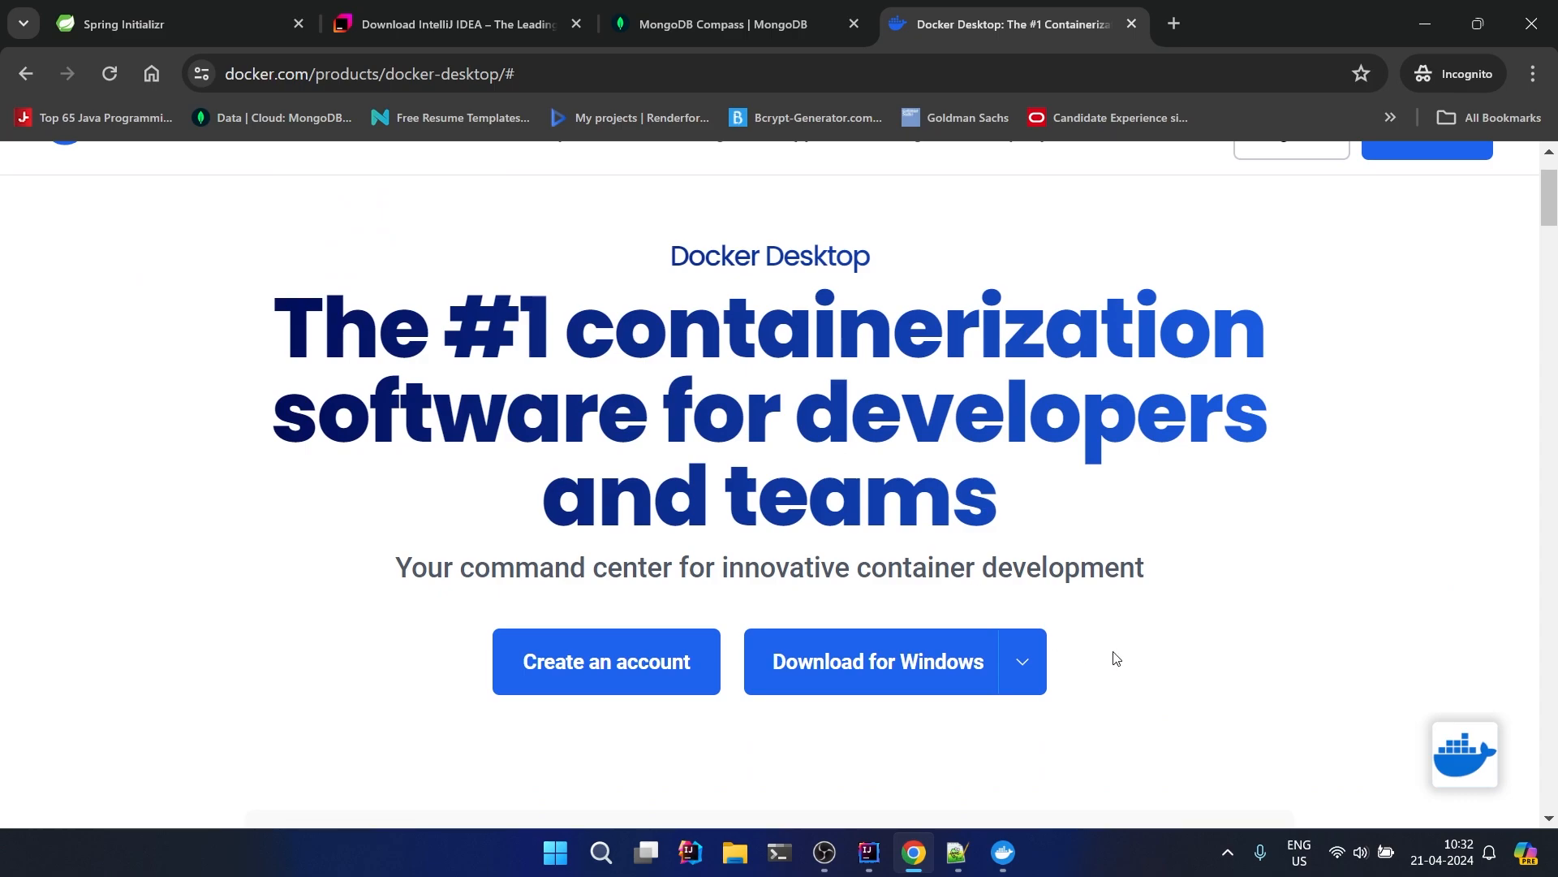
click(1022, 661)
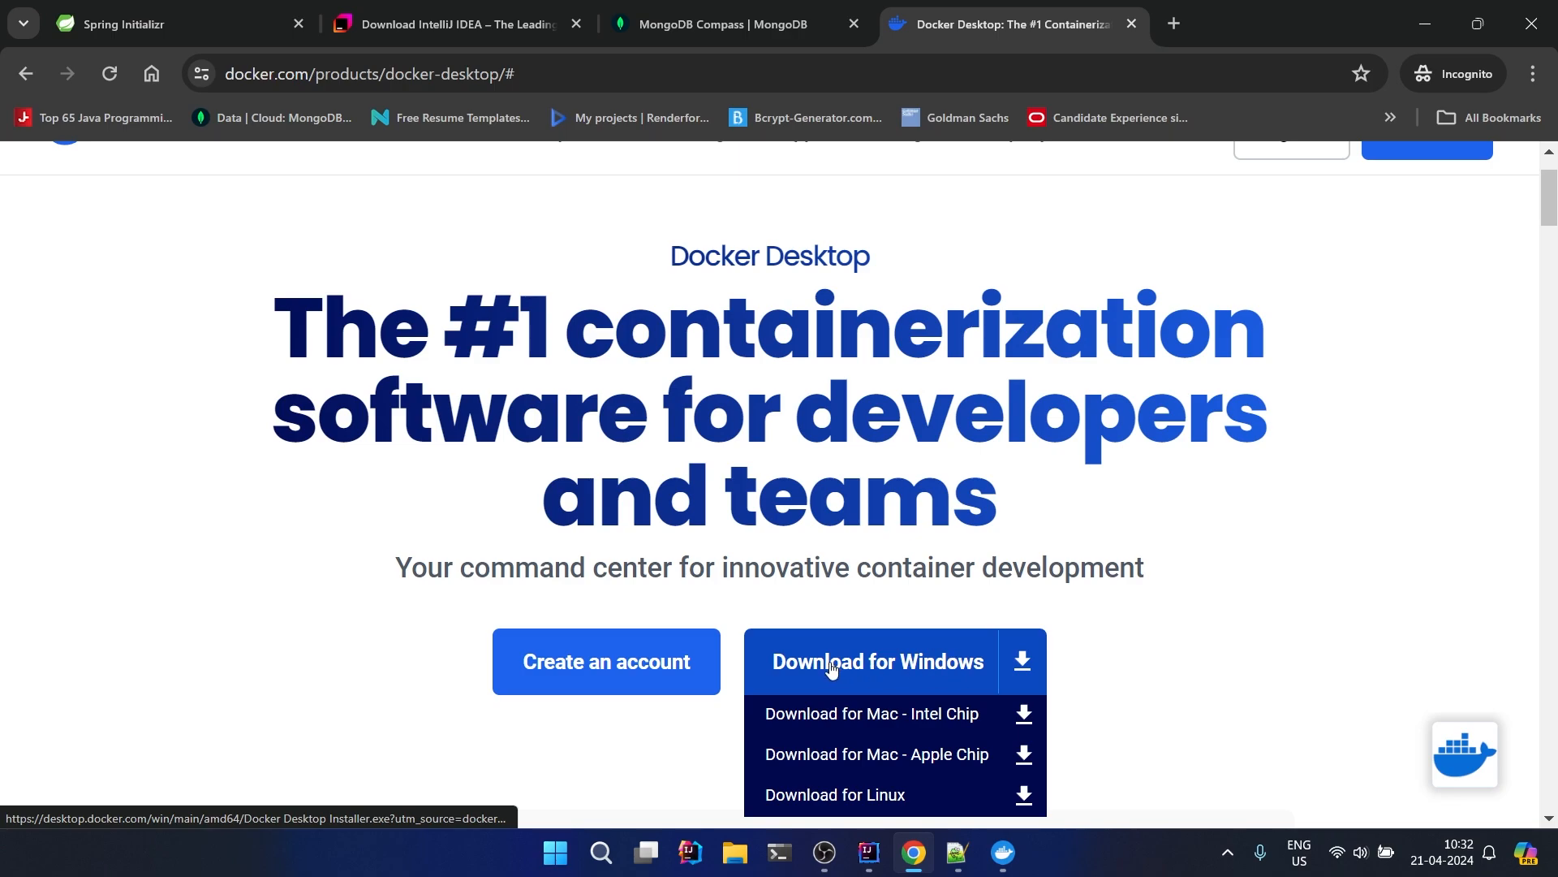
mouse_move(876, 754)
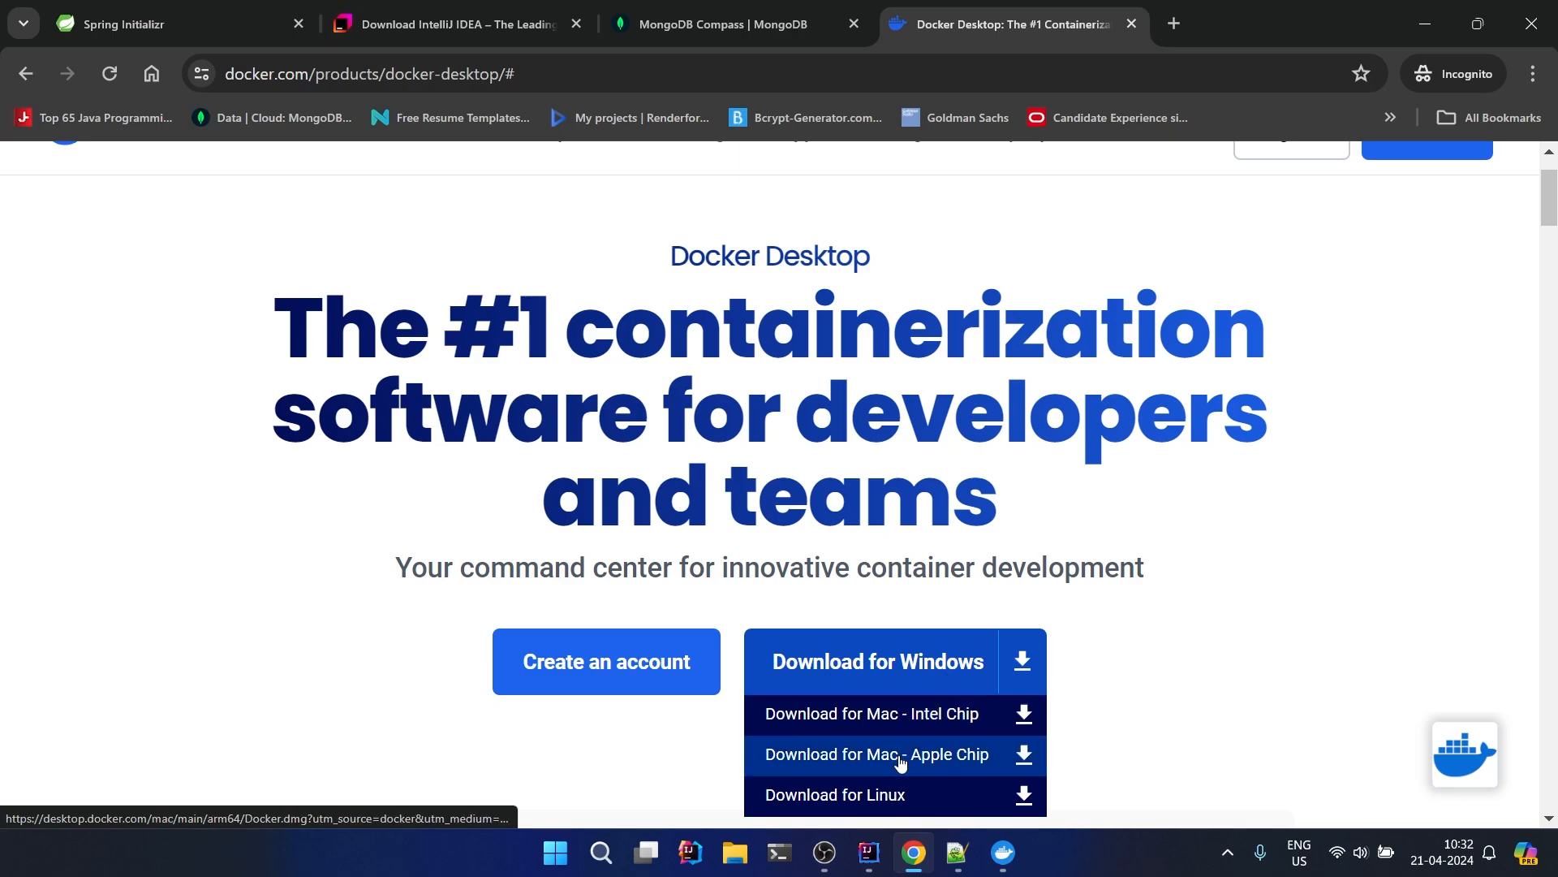
mouse_move(891, 803)
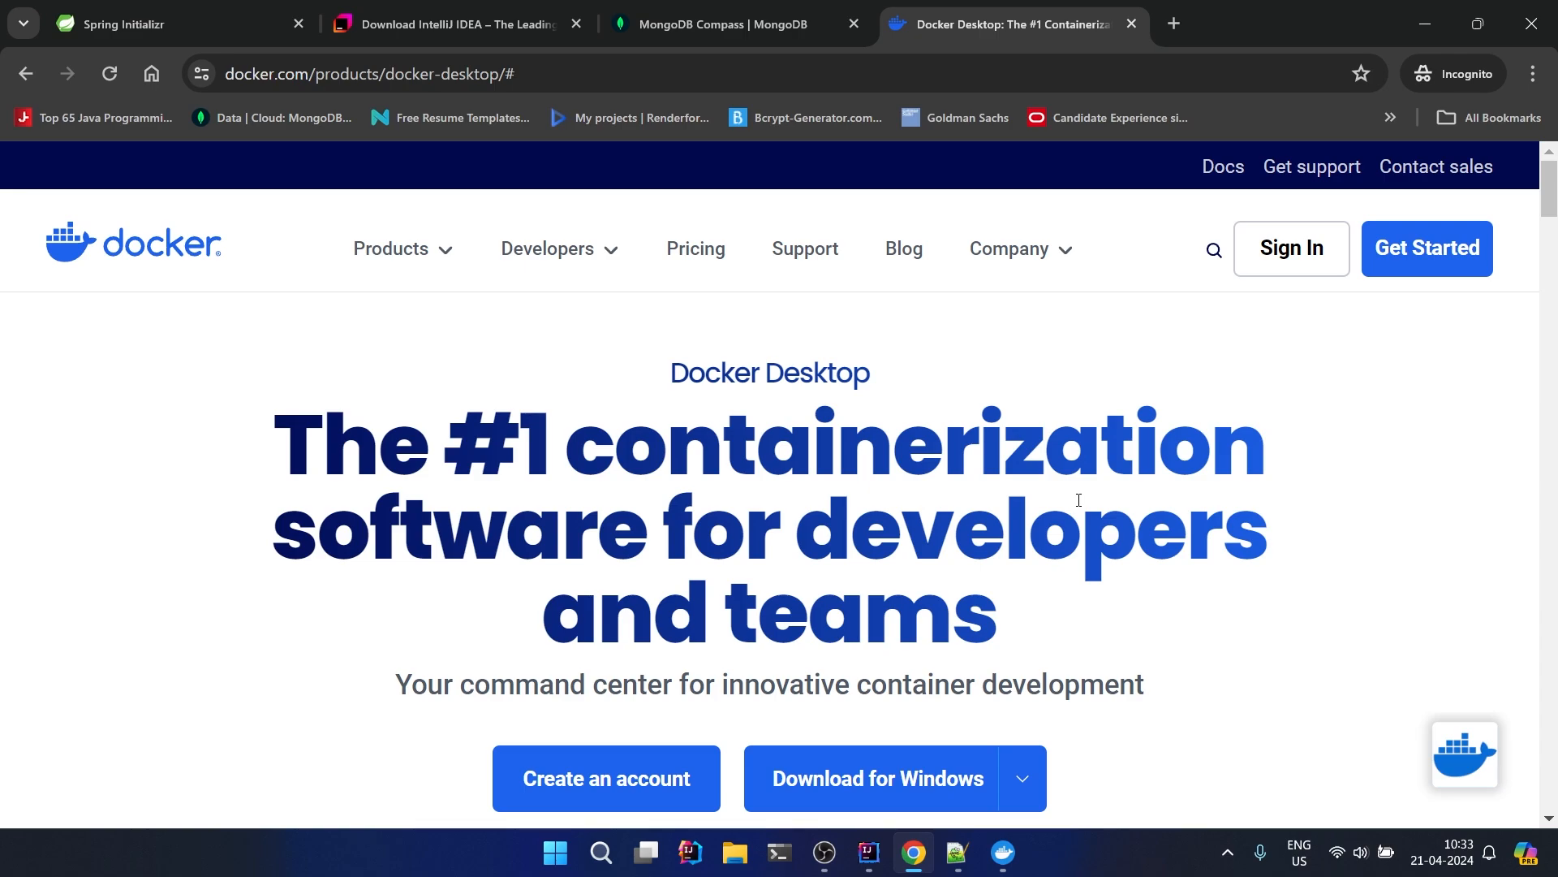
mouse_move(1083, 637)
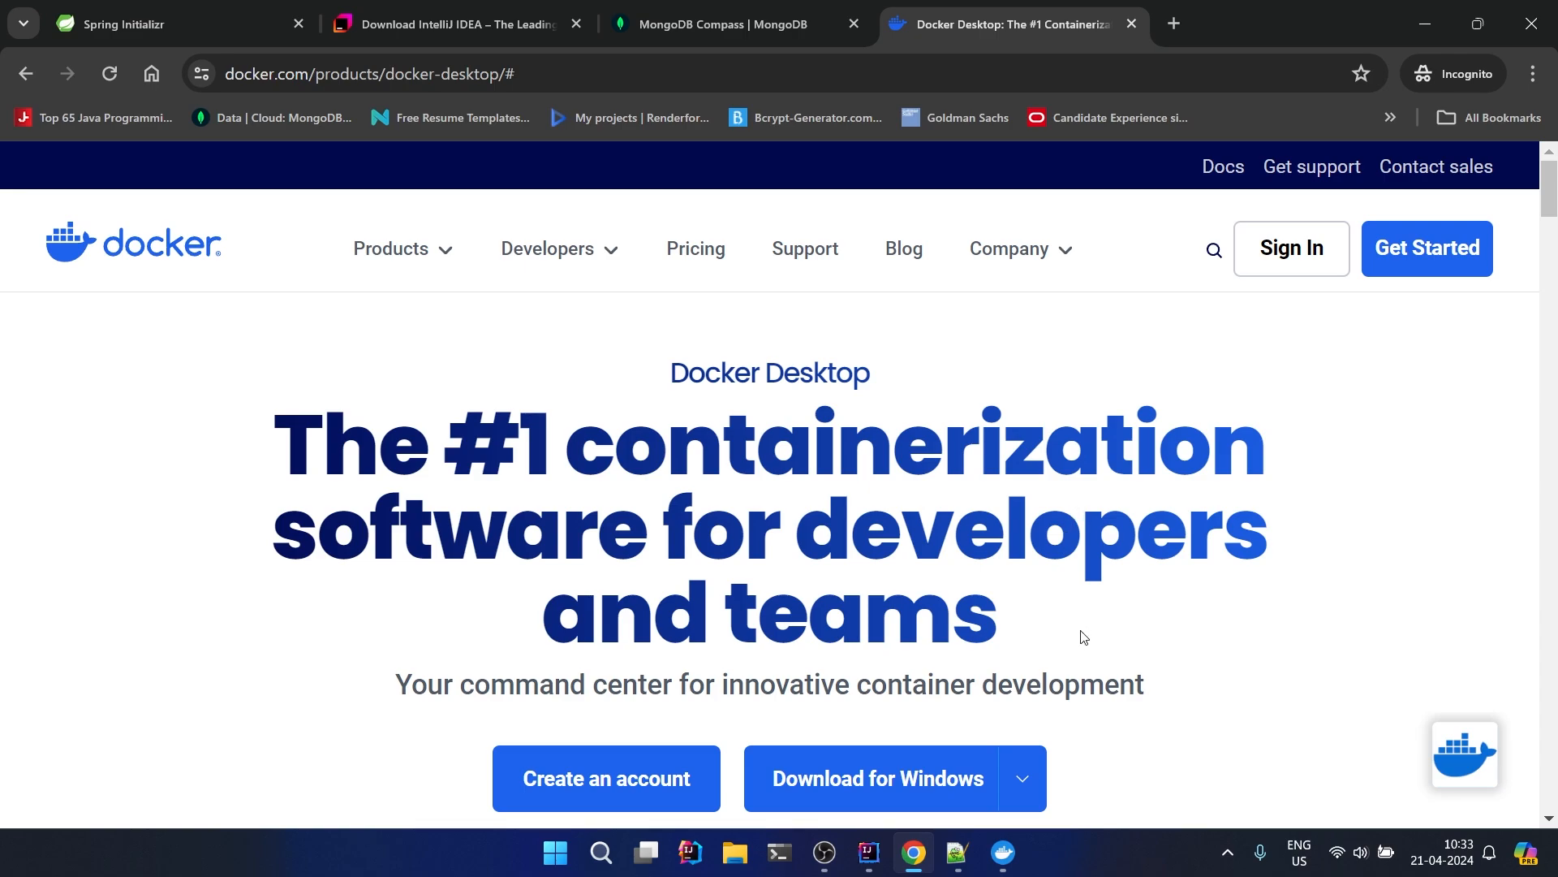
Open Docker Desktop's Containers list showing postgres and the exited mongodb container.
click(1002, 851)
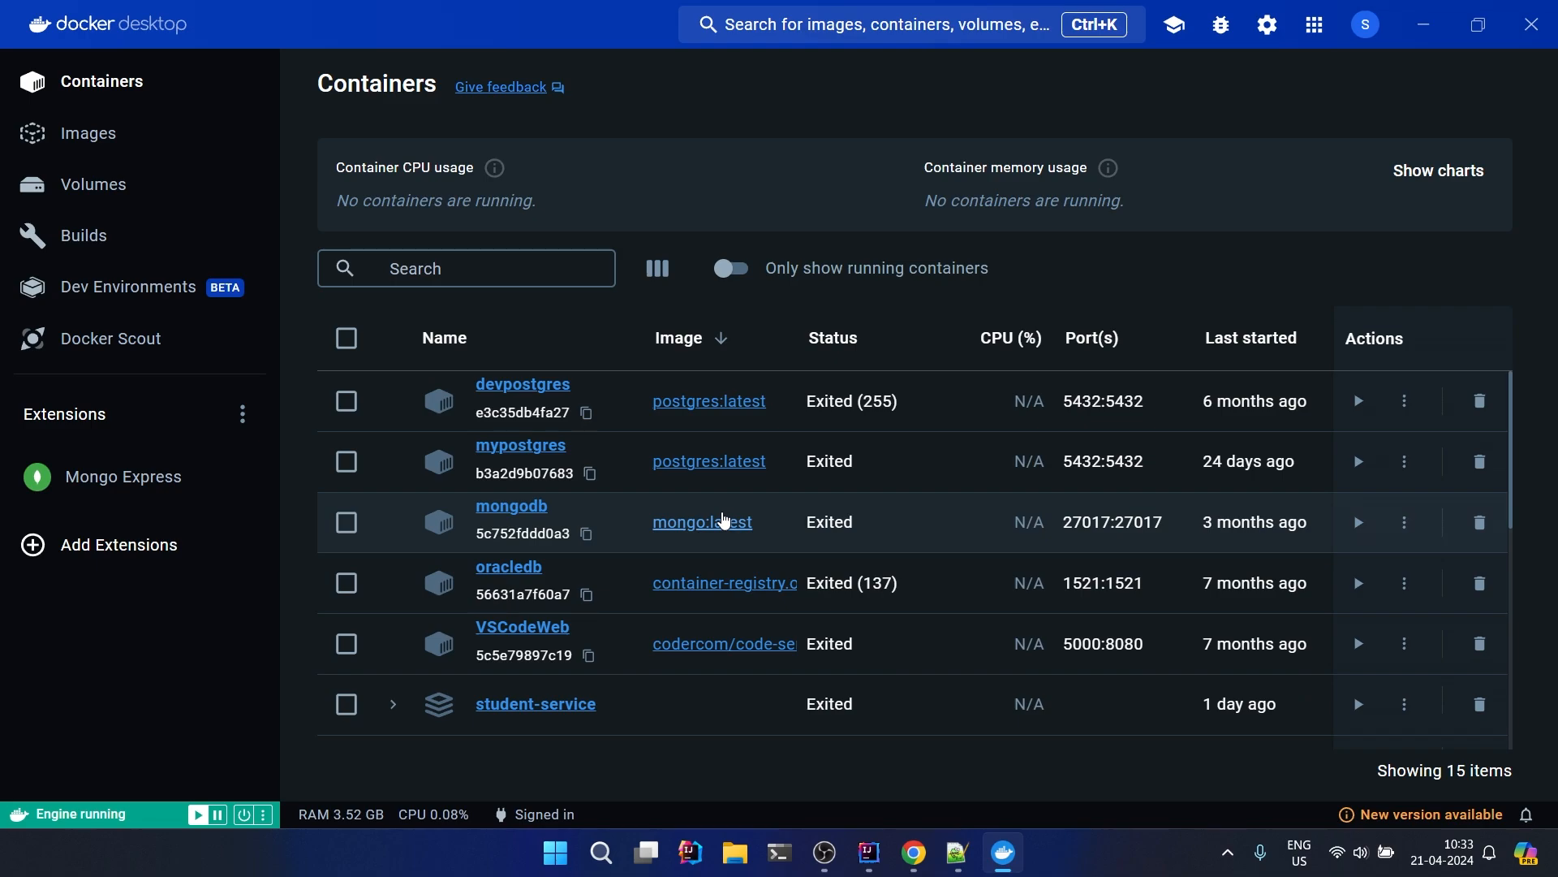
mouse_move(1187, 461)
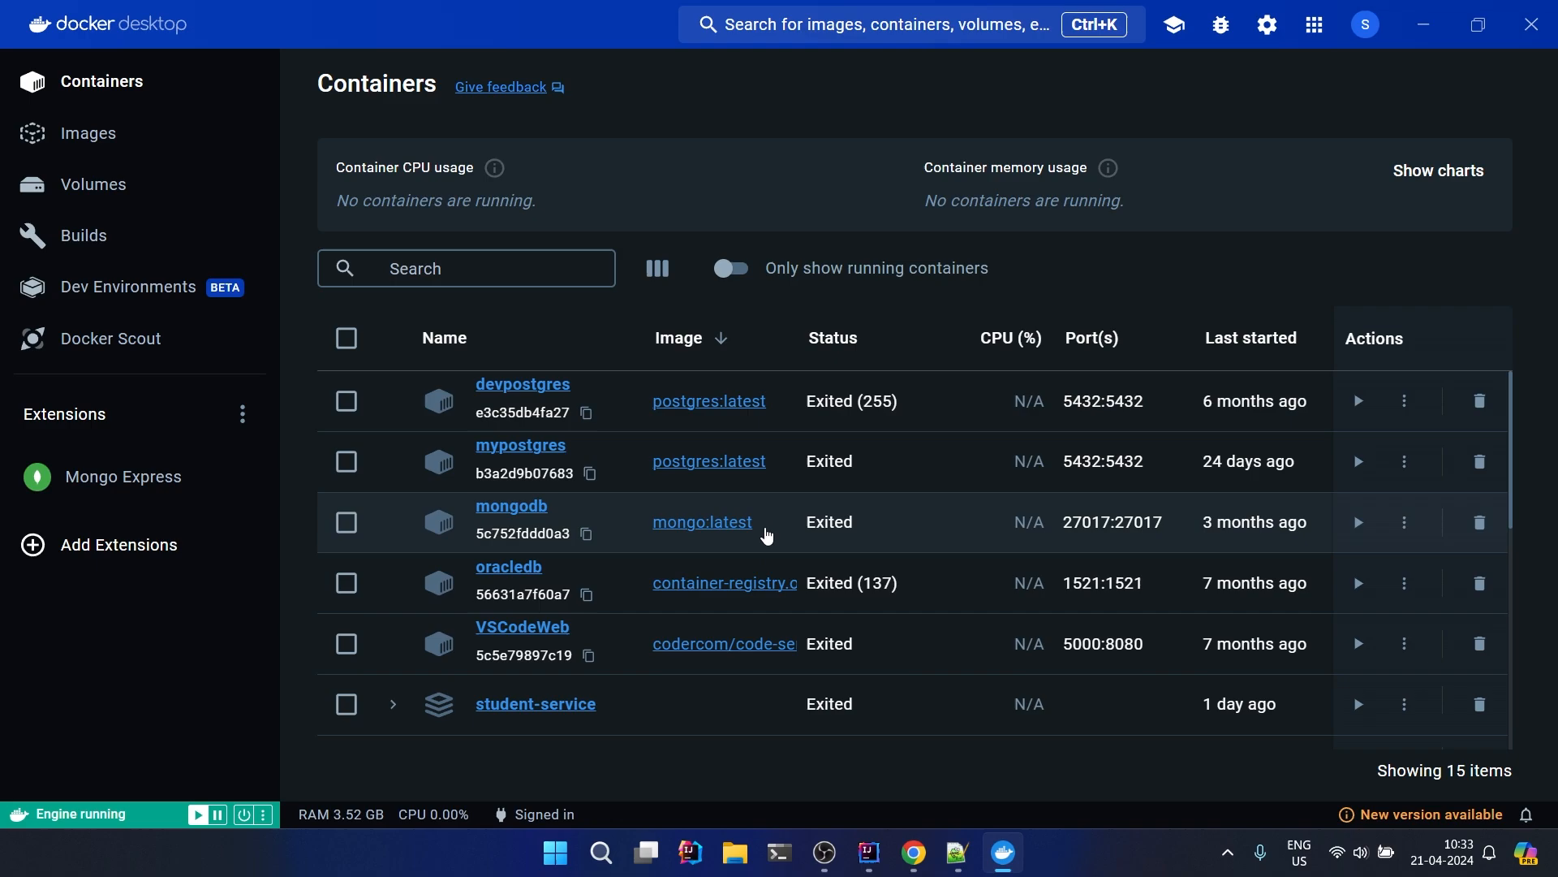
mouse_move(1113, 522)
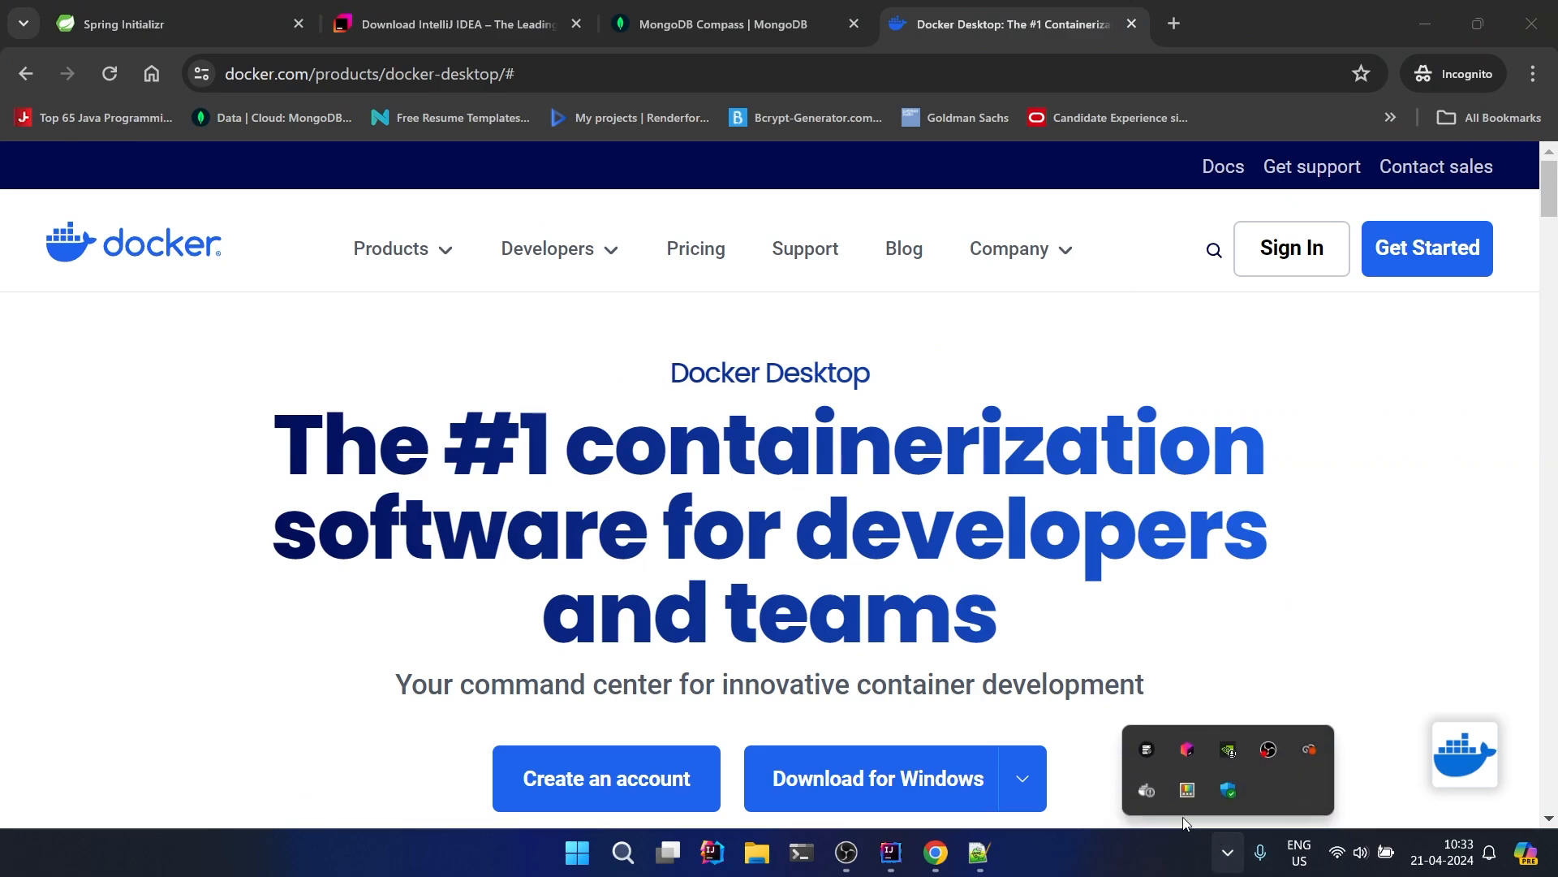
mouse_move(1190, 598)
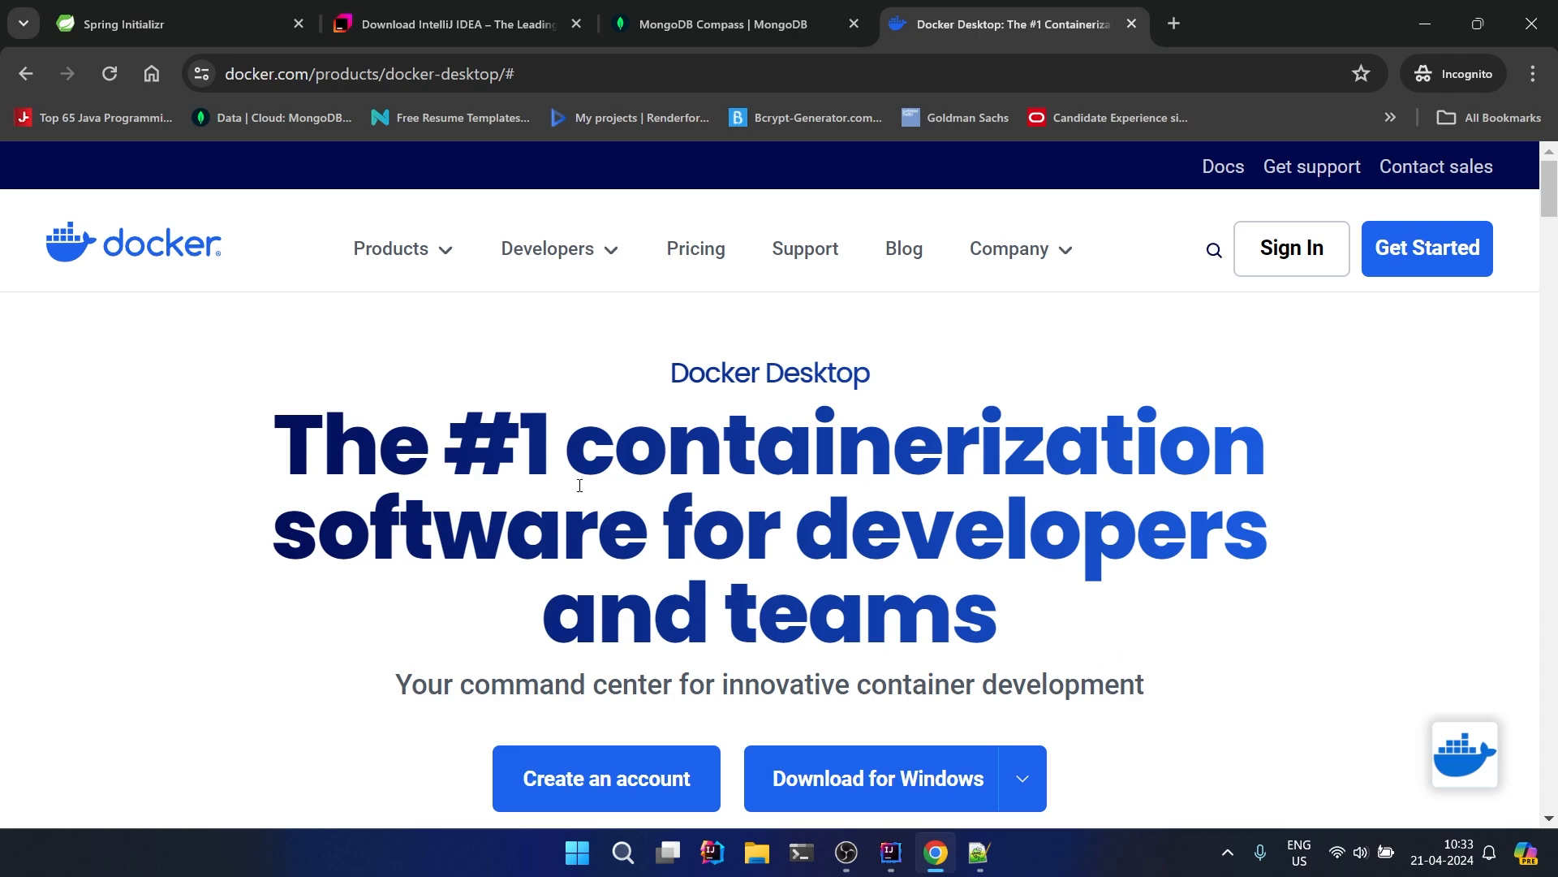
Switch to the start.spring.io Spring Initializr tab.
click(149, 22)
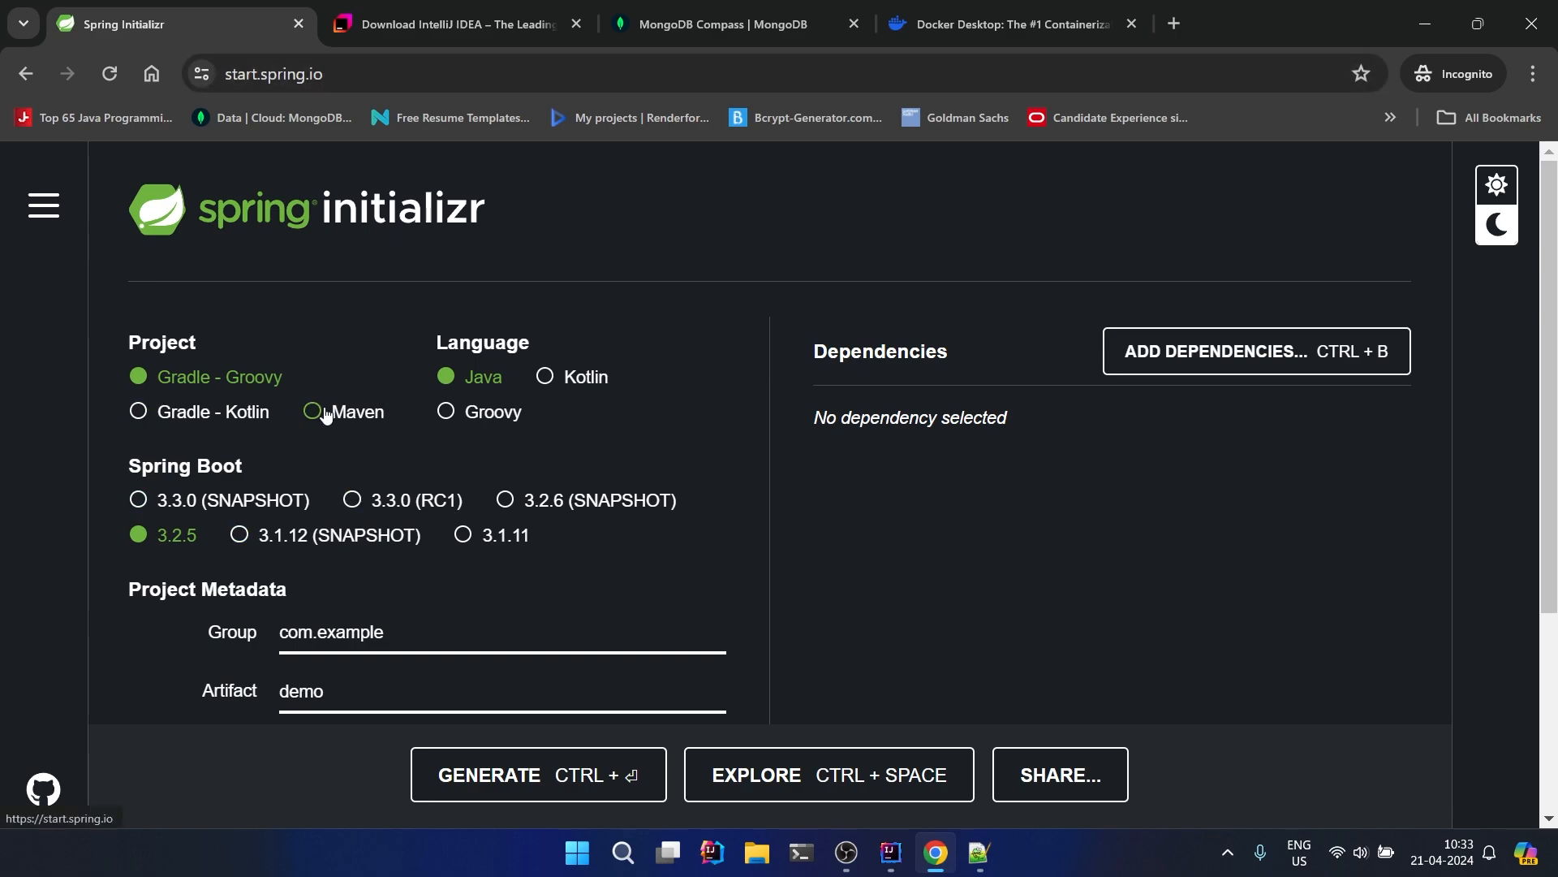
Set Maven, group dev.courses, artifact courses-app, description 'Spring Boot MongoDB project', Java 21.
click(312, 411)
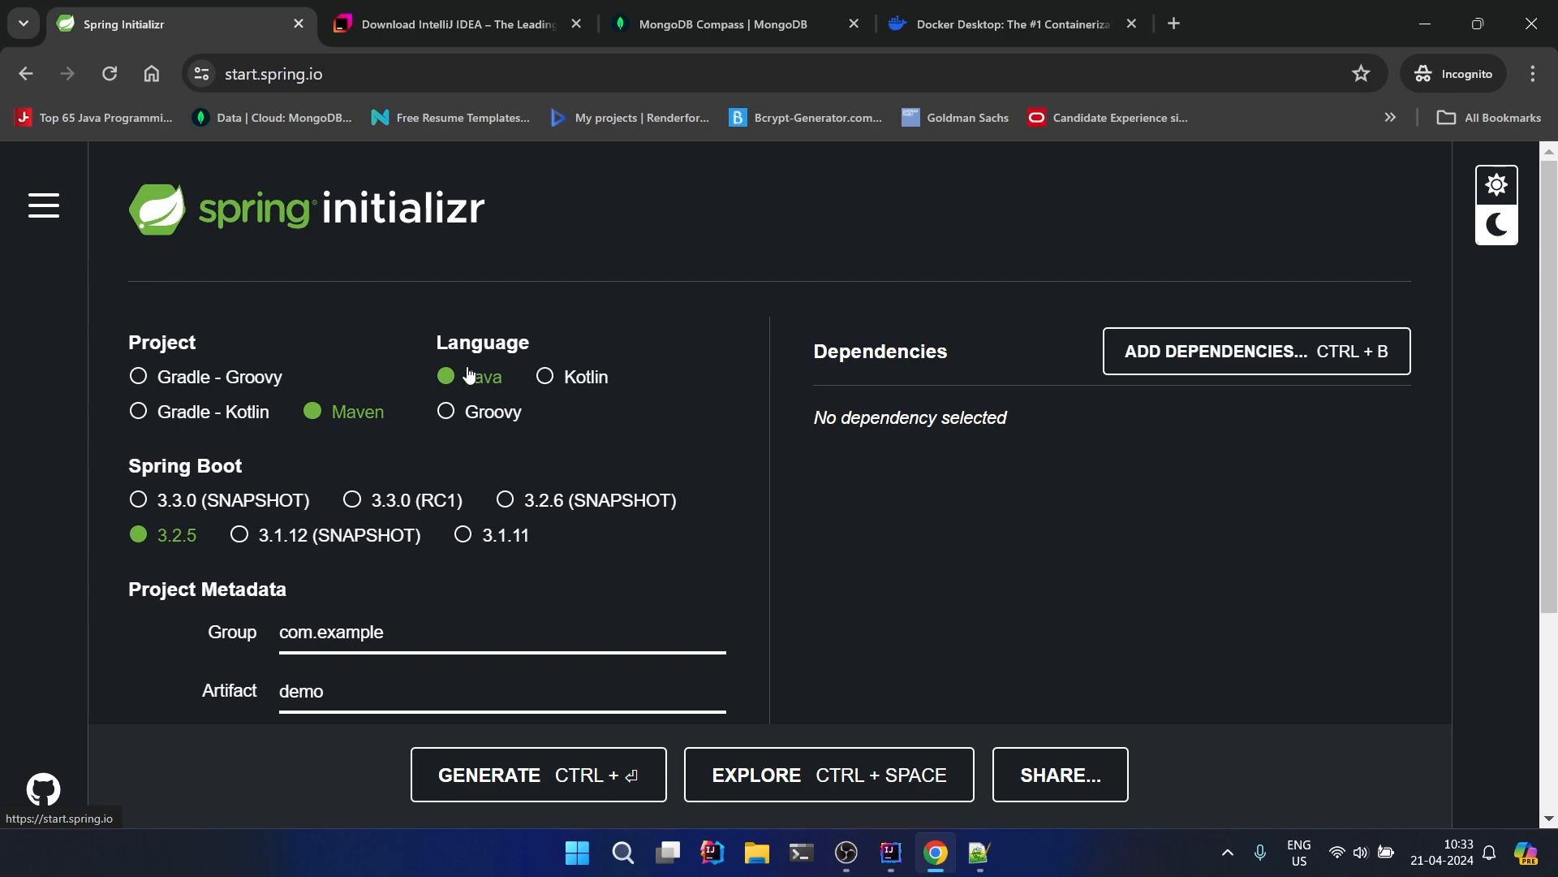
mouse_move(156, 548)
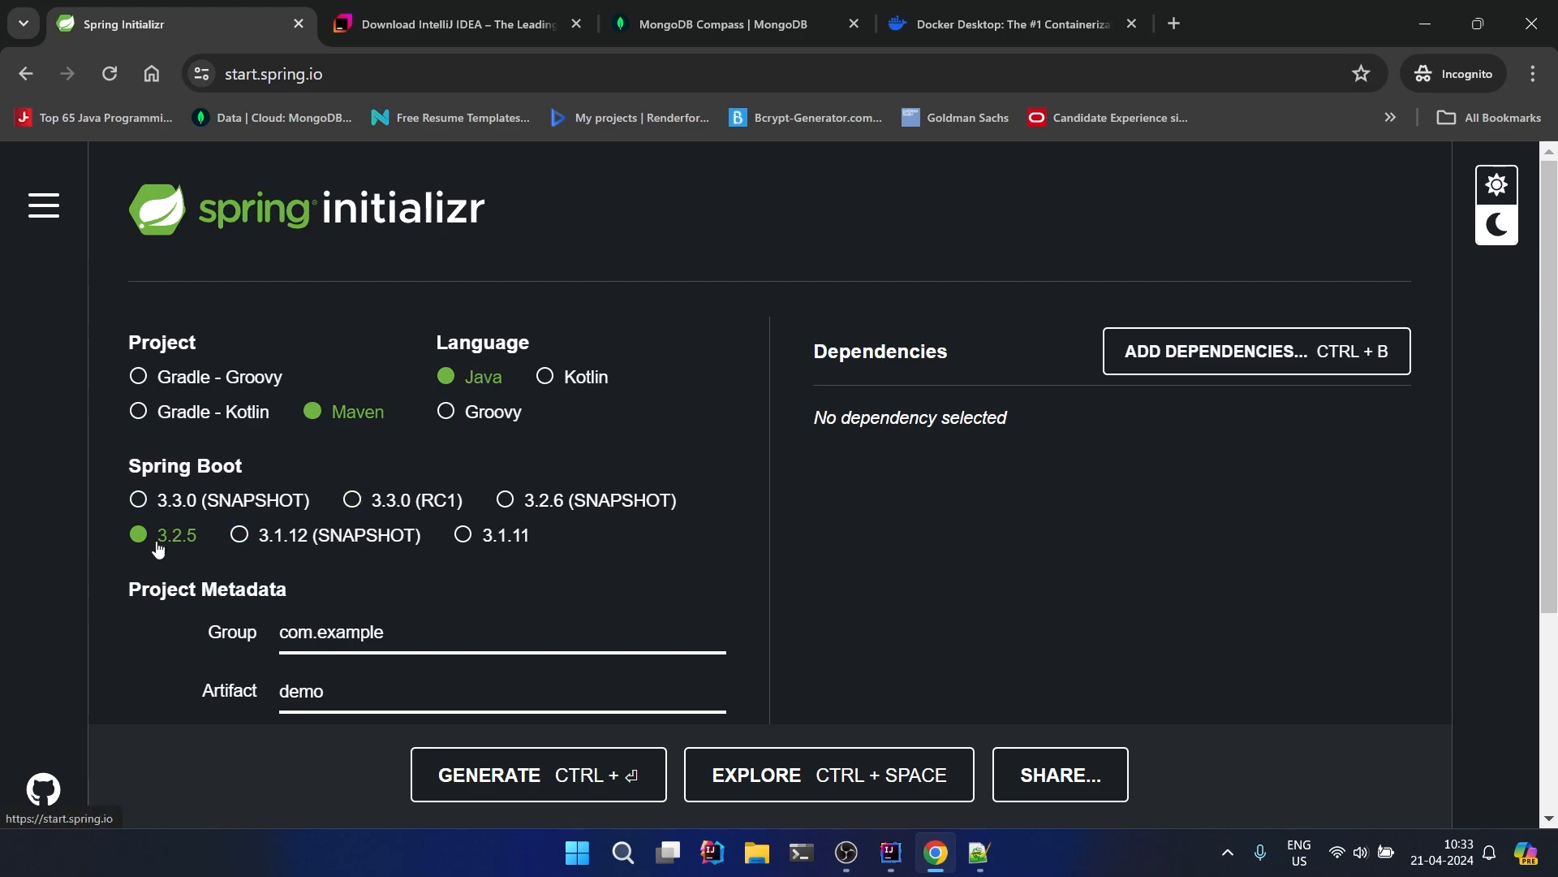
scroll(down, 3)
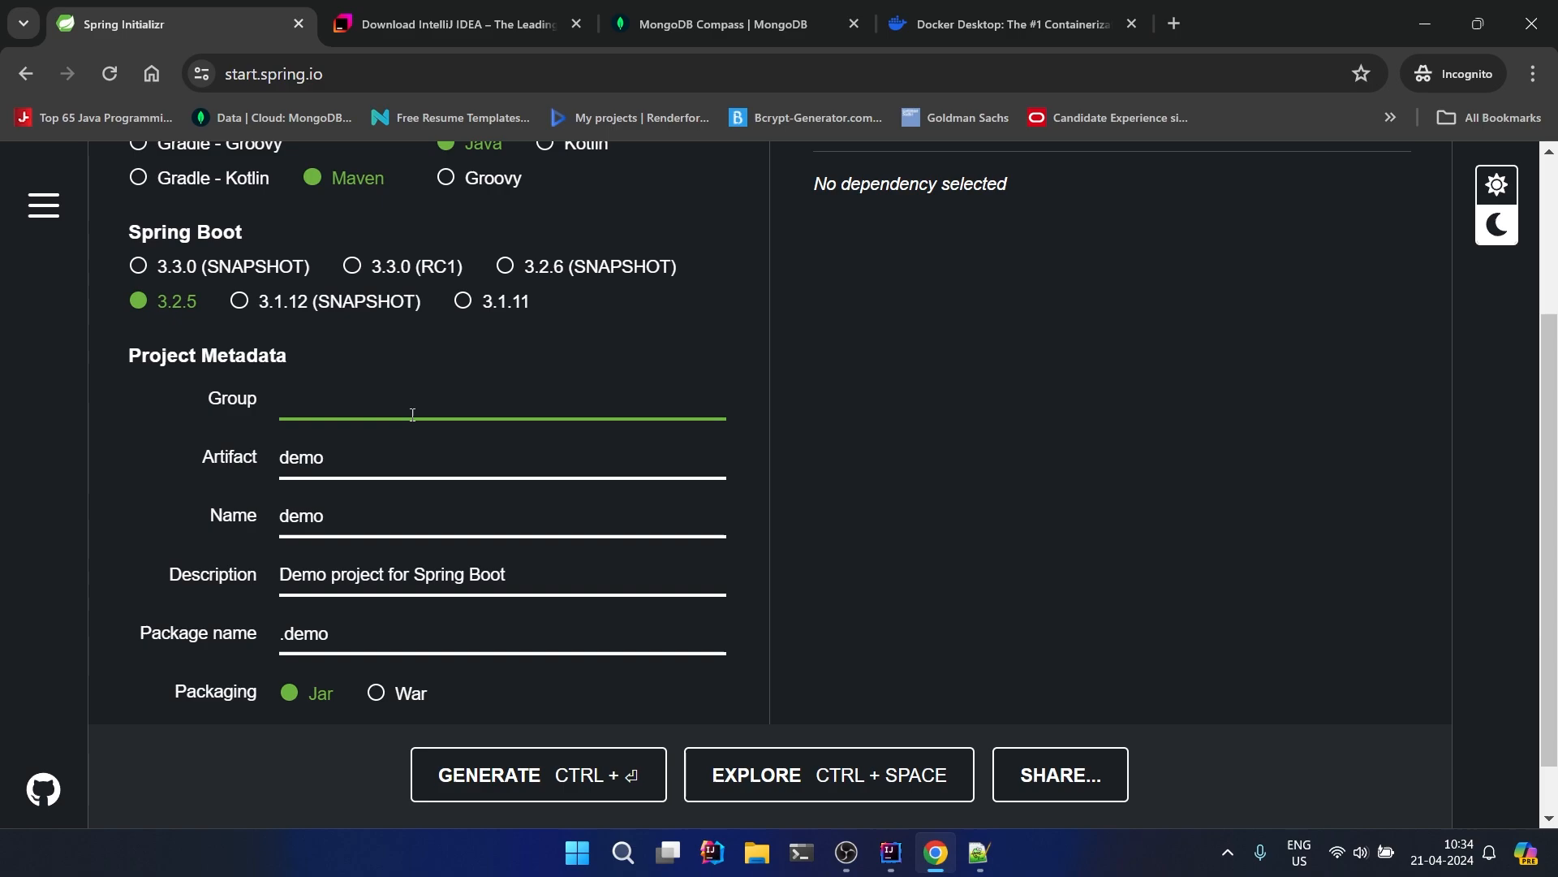
text(dev)
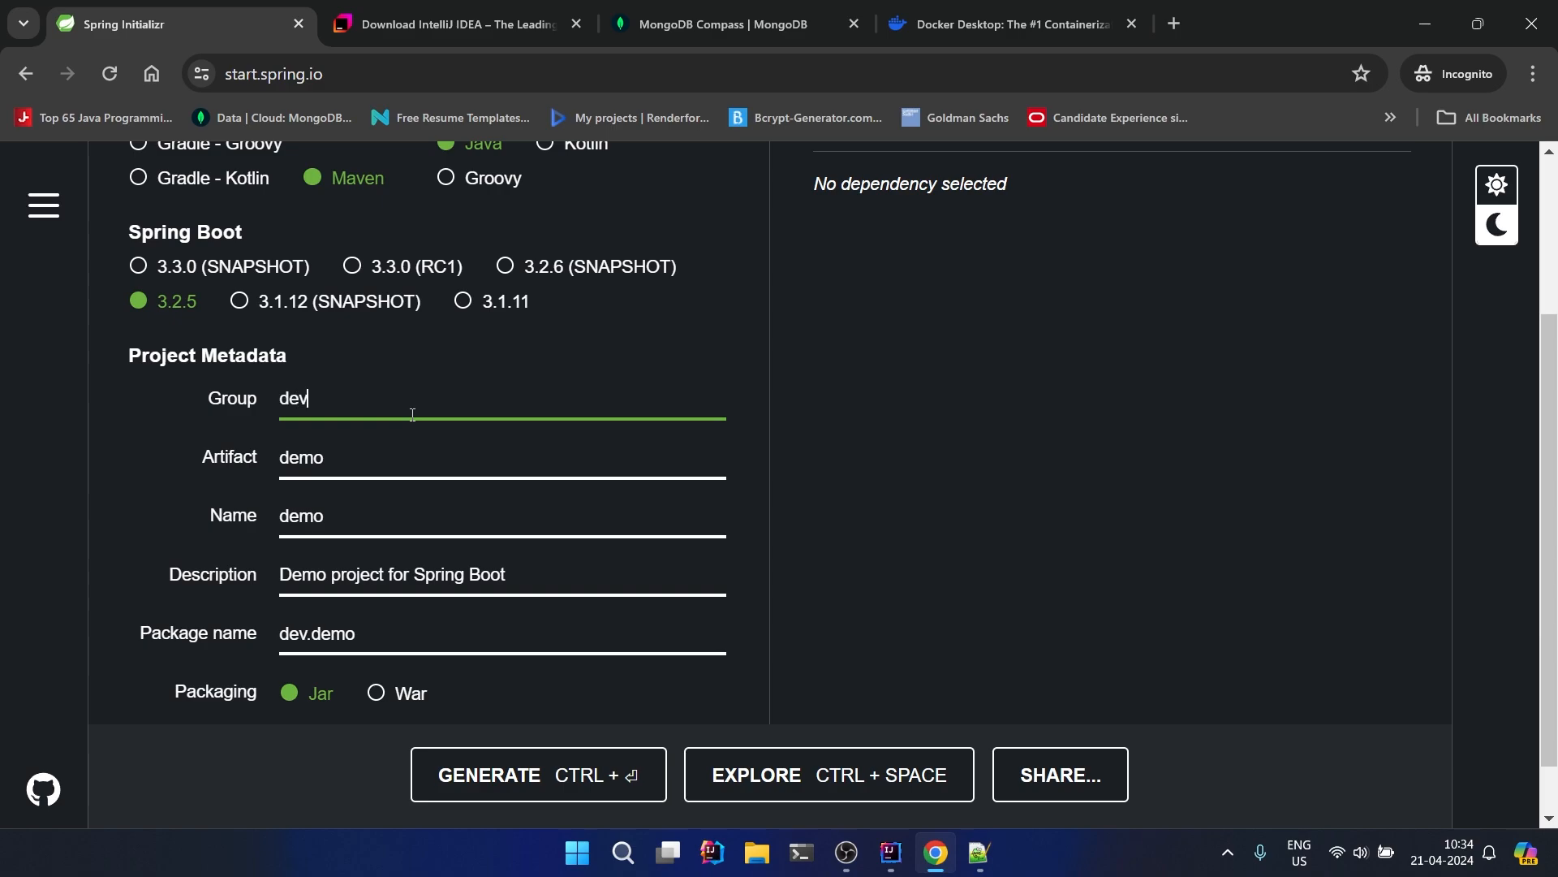
text(.courses)
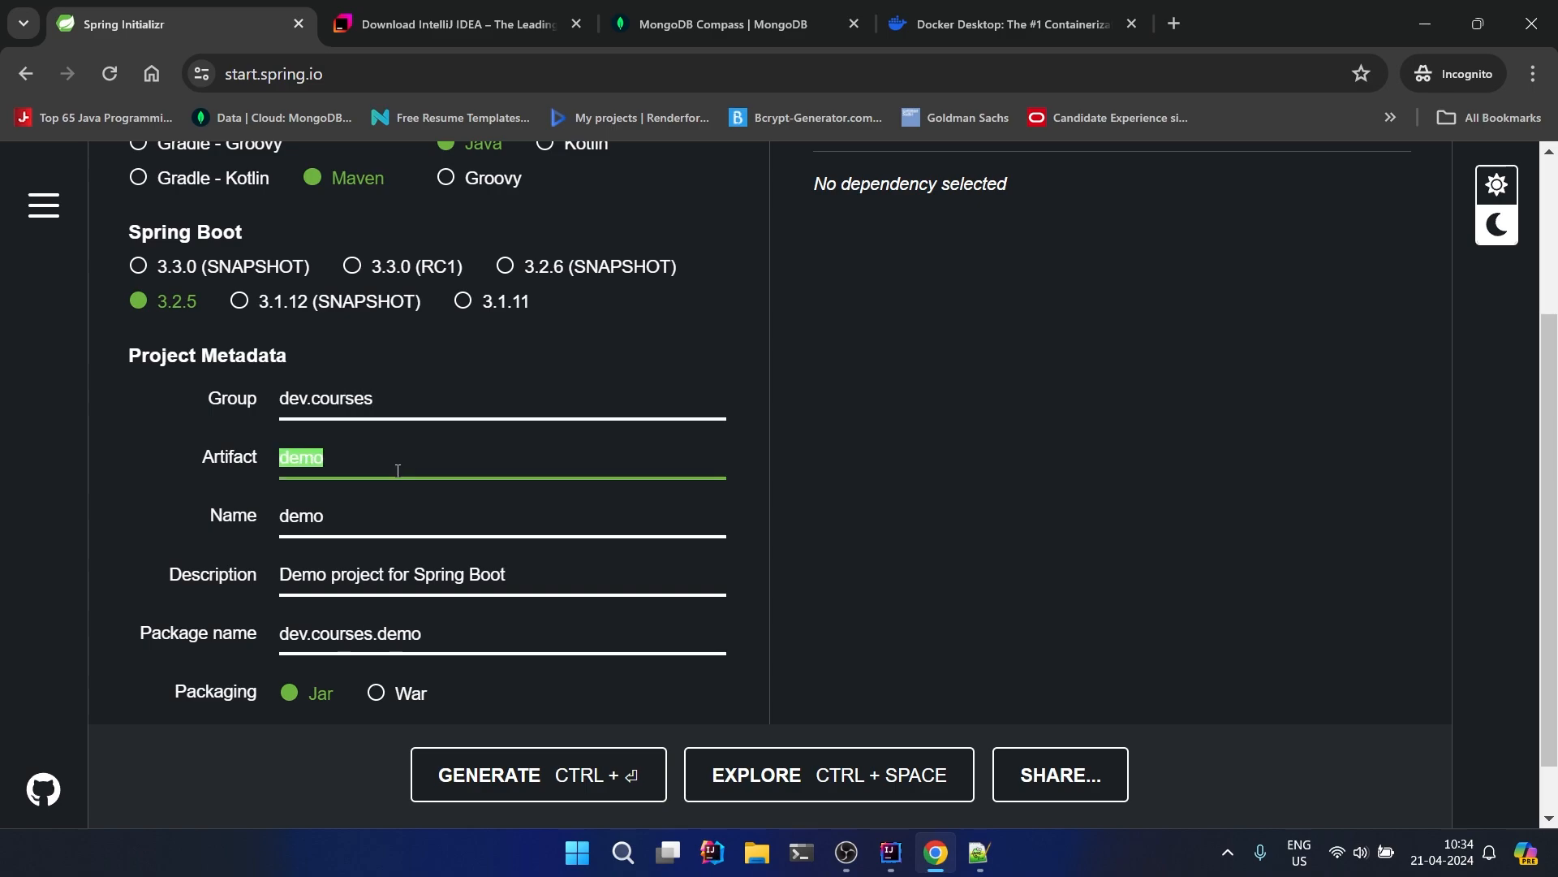
text(courses-app)
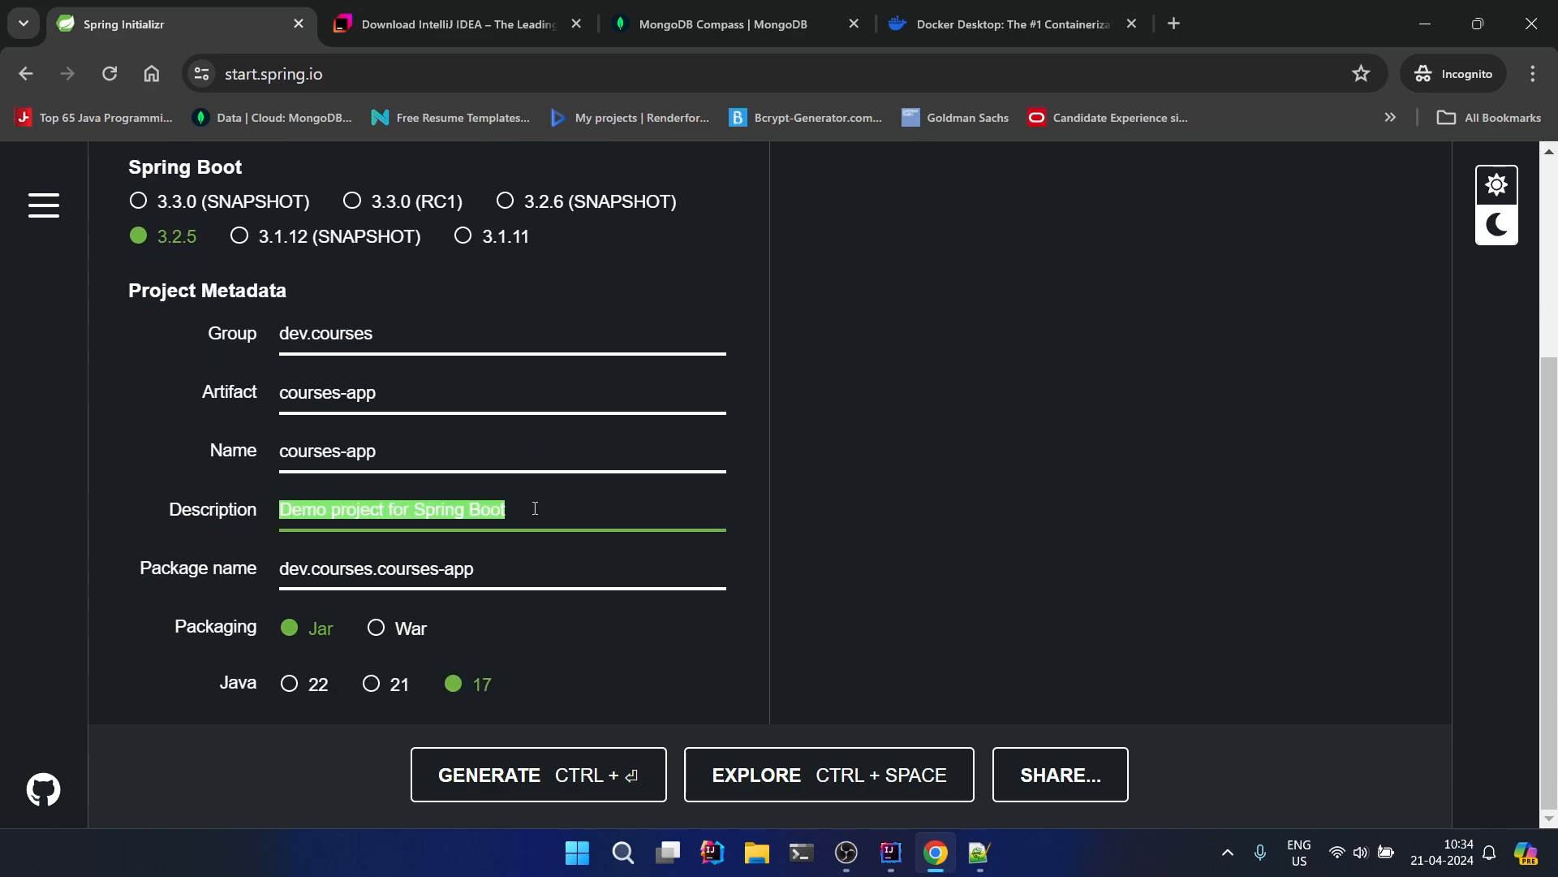
text(Spring Boot Mongo)
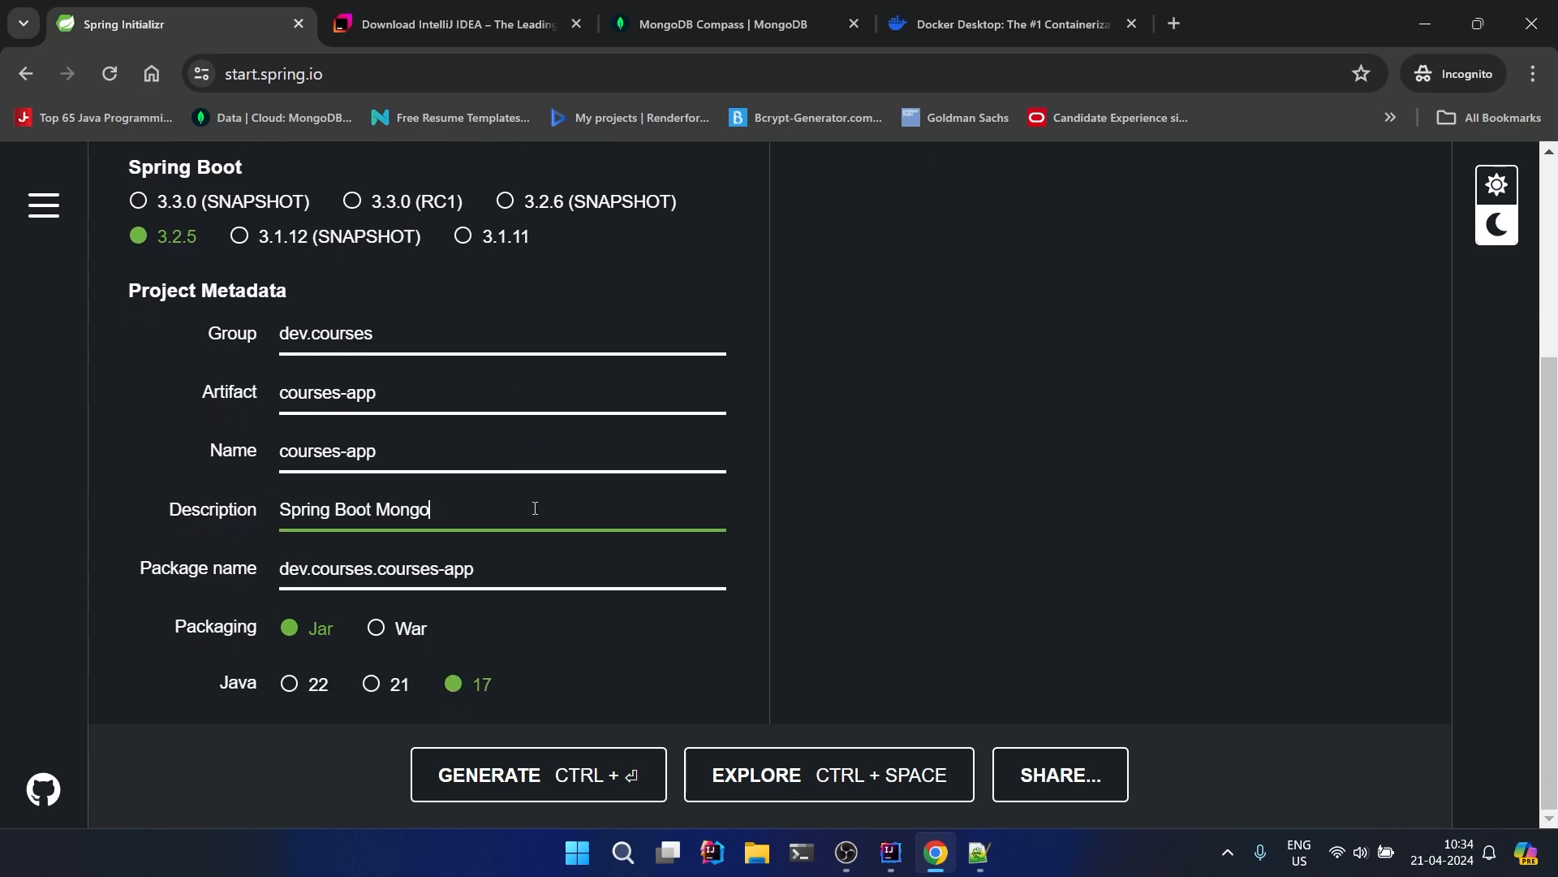
text(DB project)
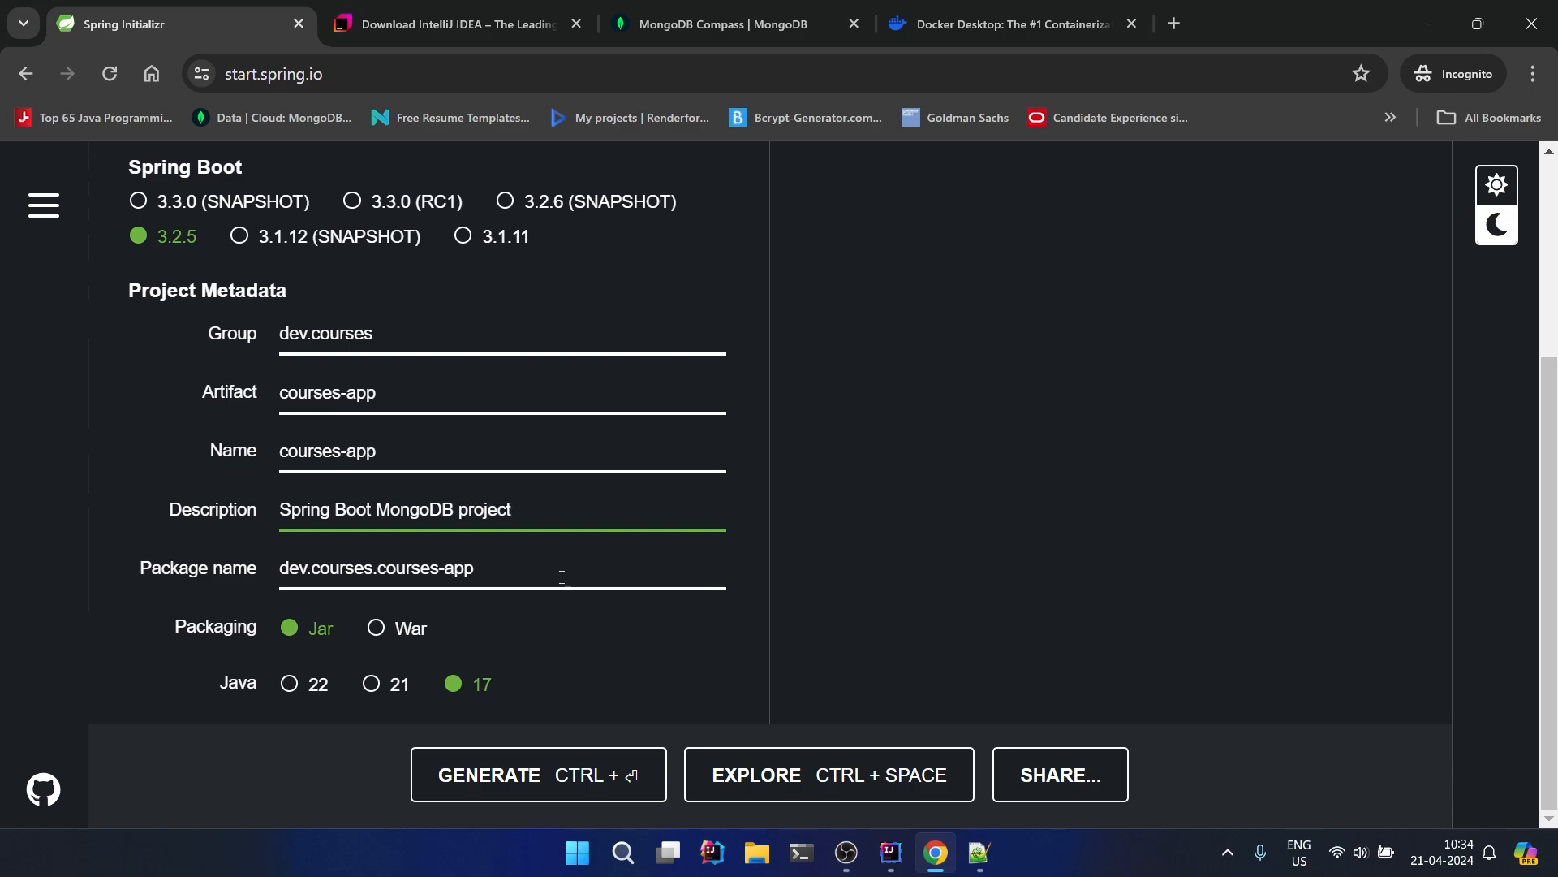
click(371, 682)
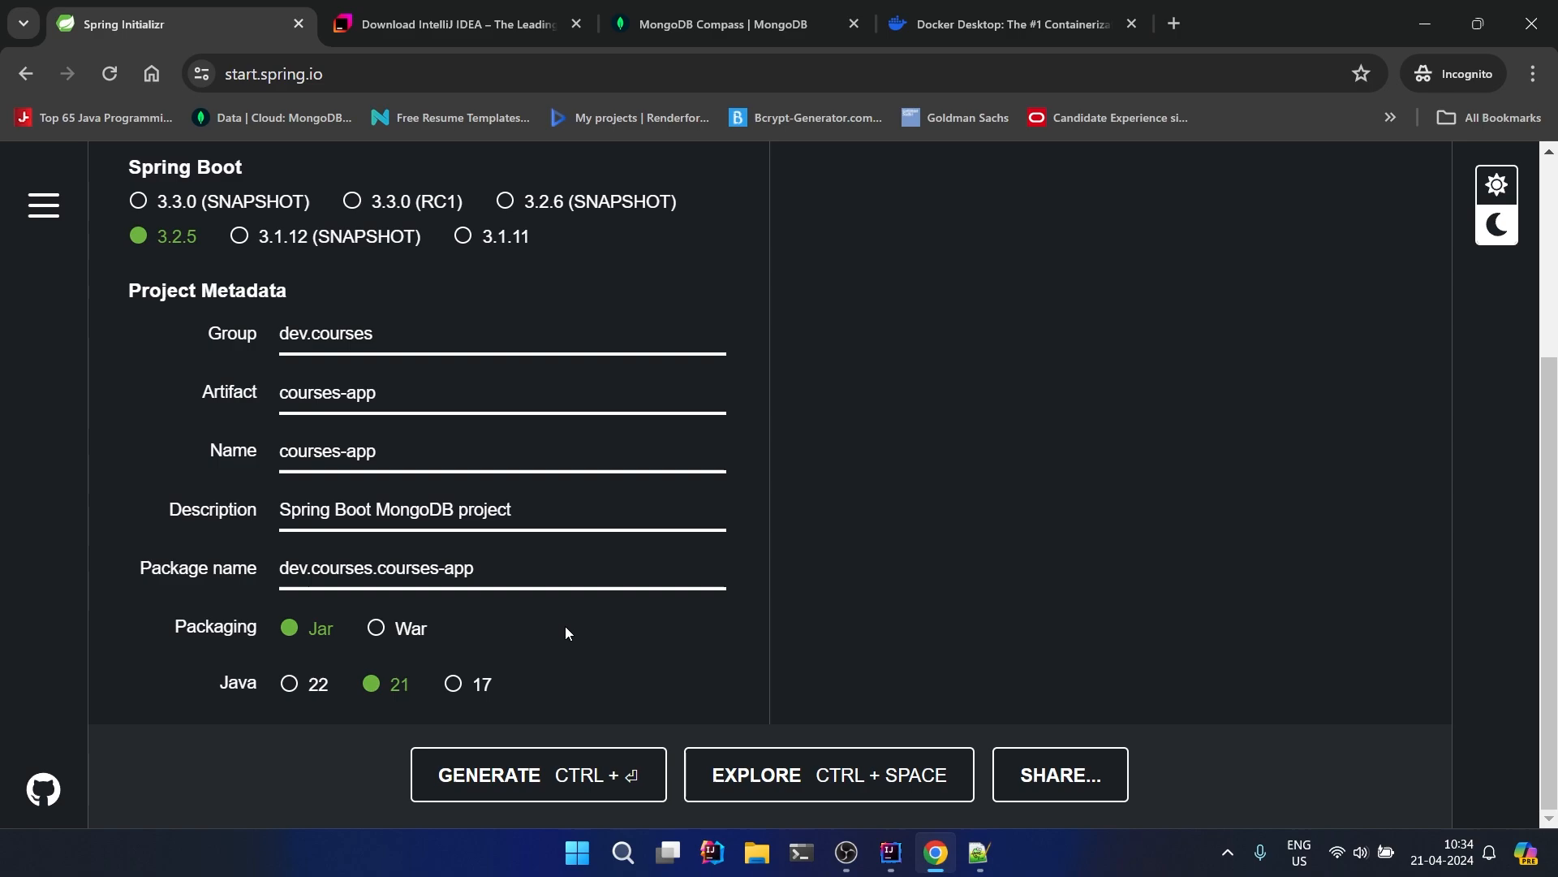
mouse_move(453, 683)
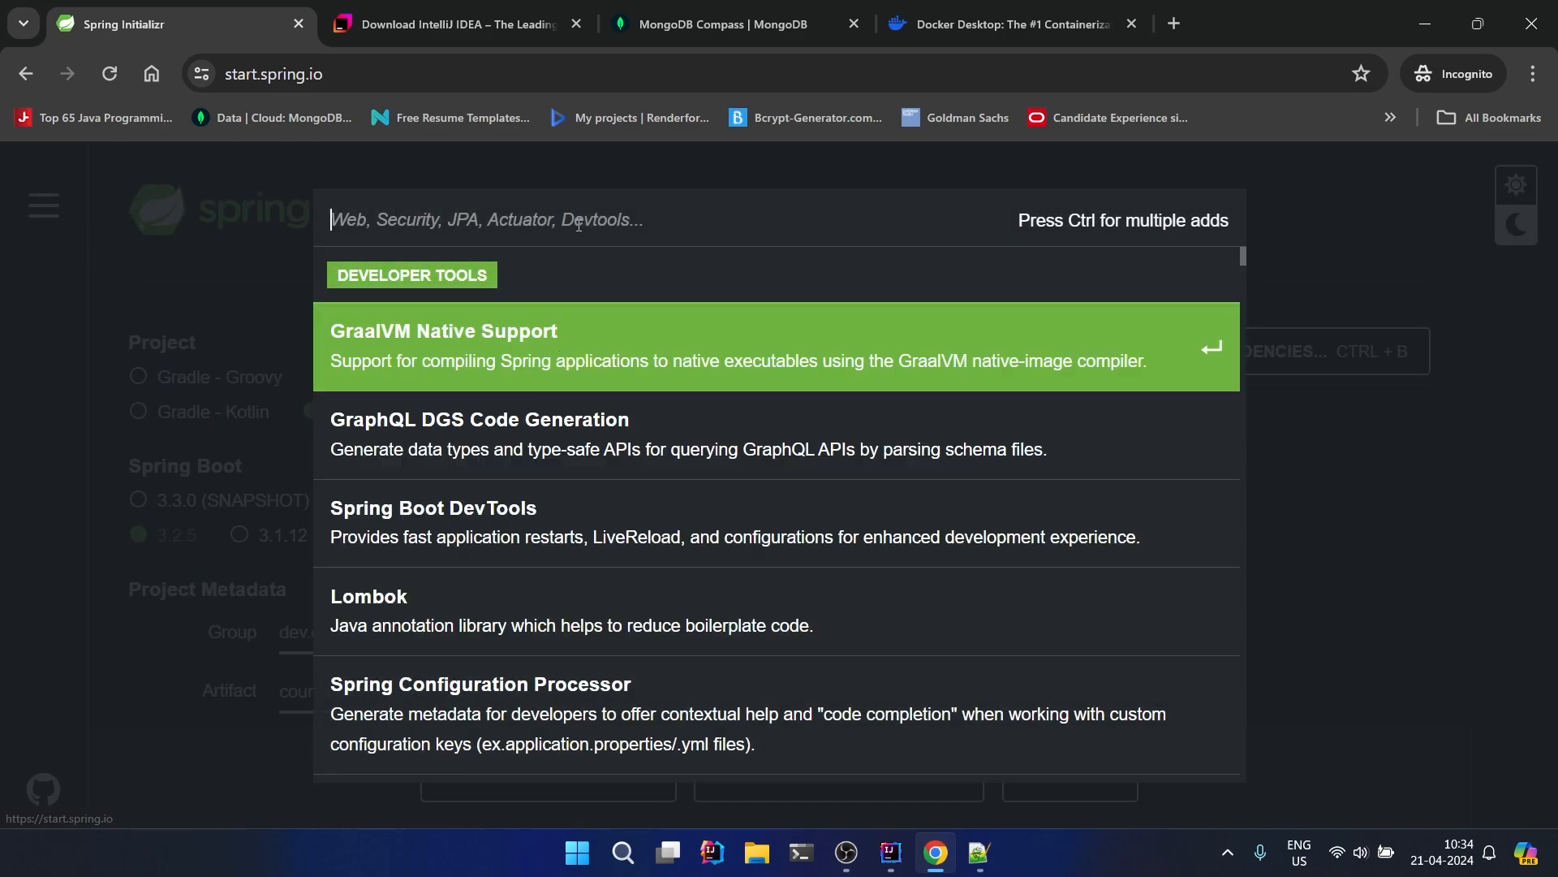
Add Spring Web, Spring Data MongoDB and Lombok as project dependencies.
text(web)
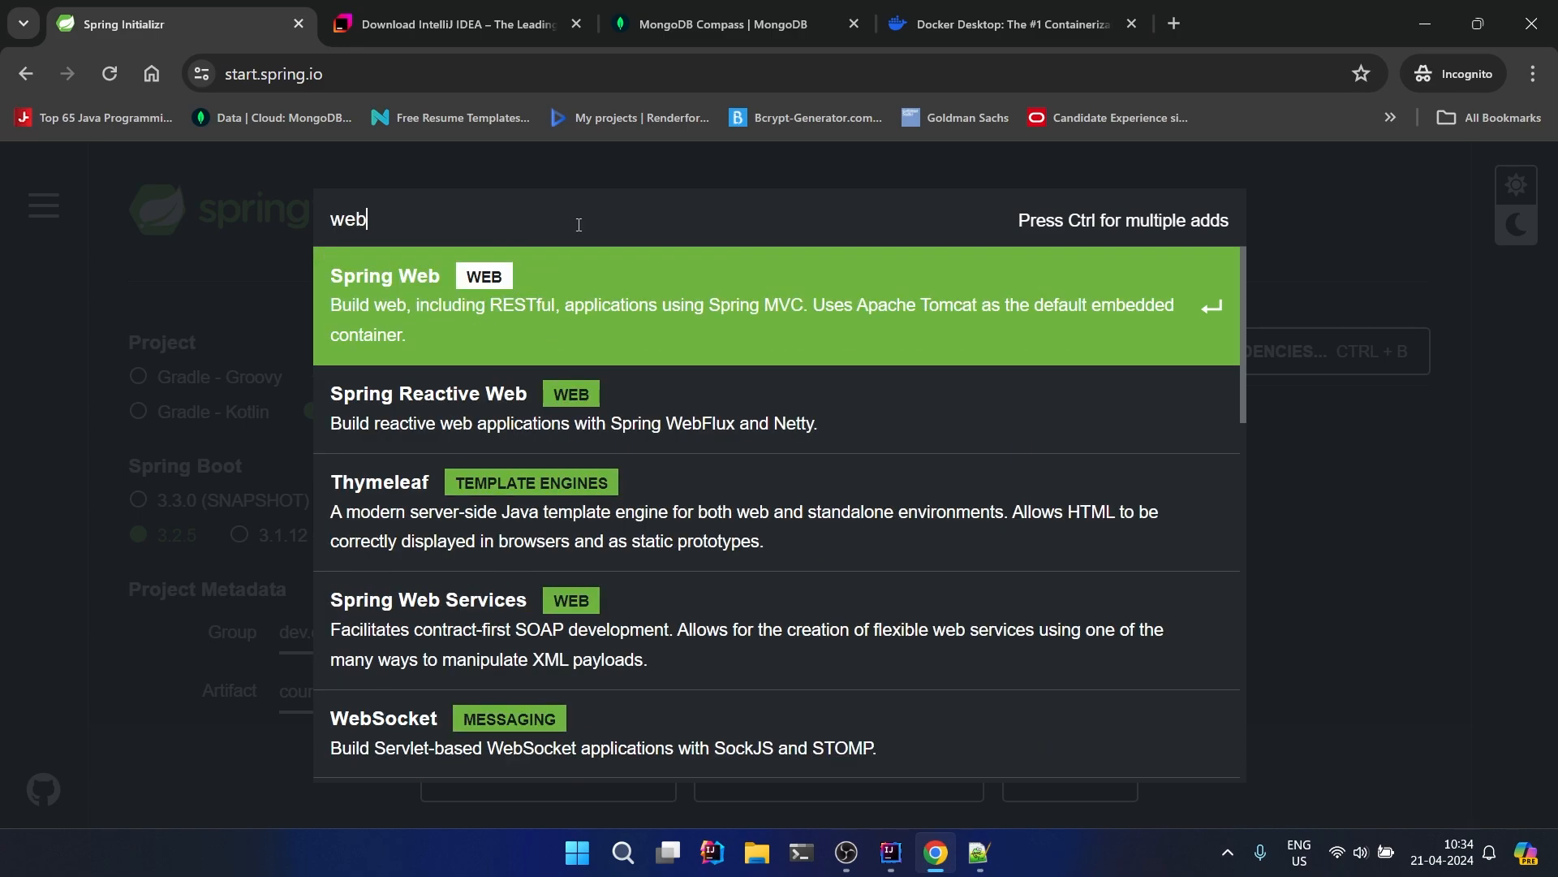
text(mongo)
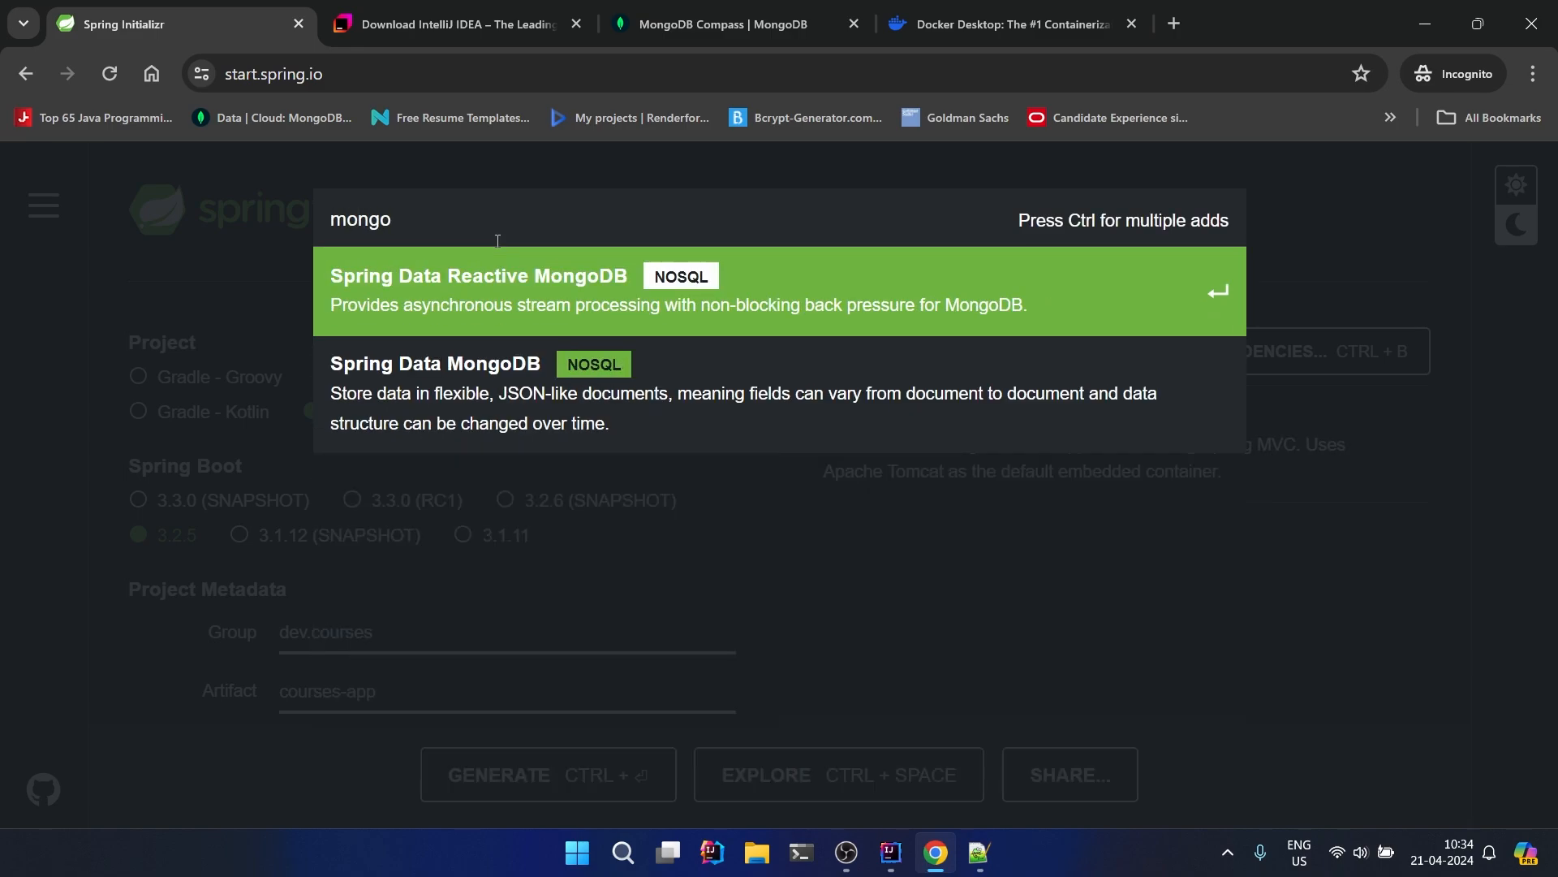
mouse_move(556, 388)
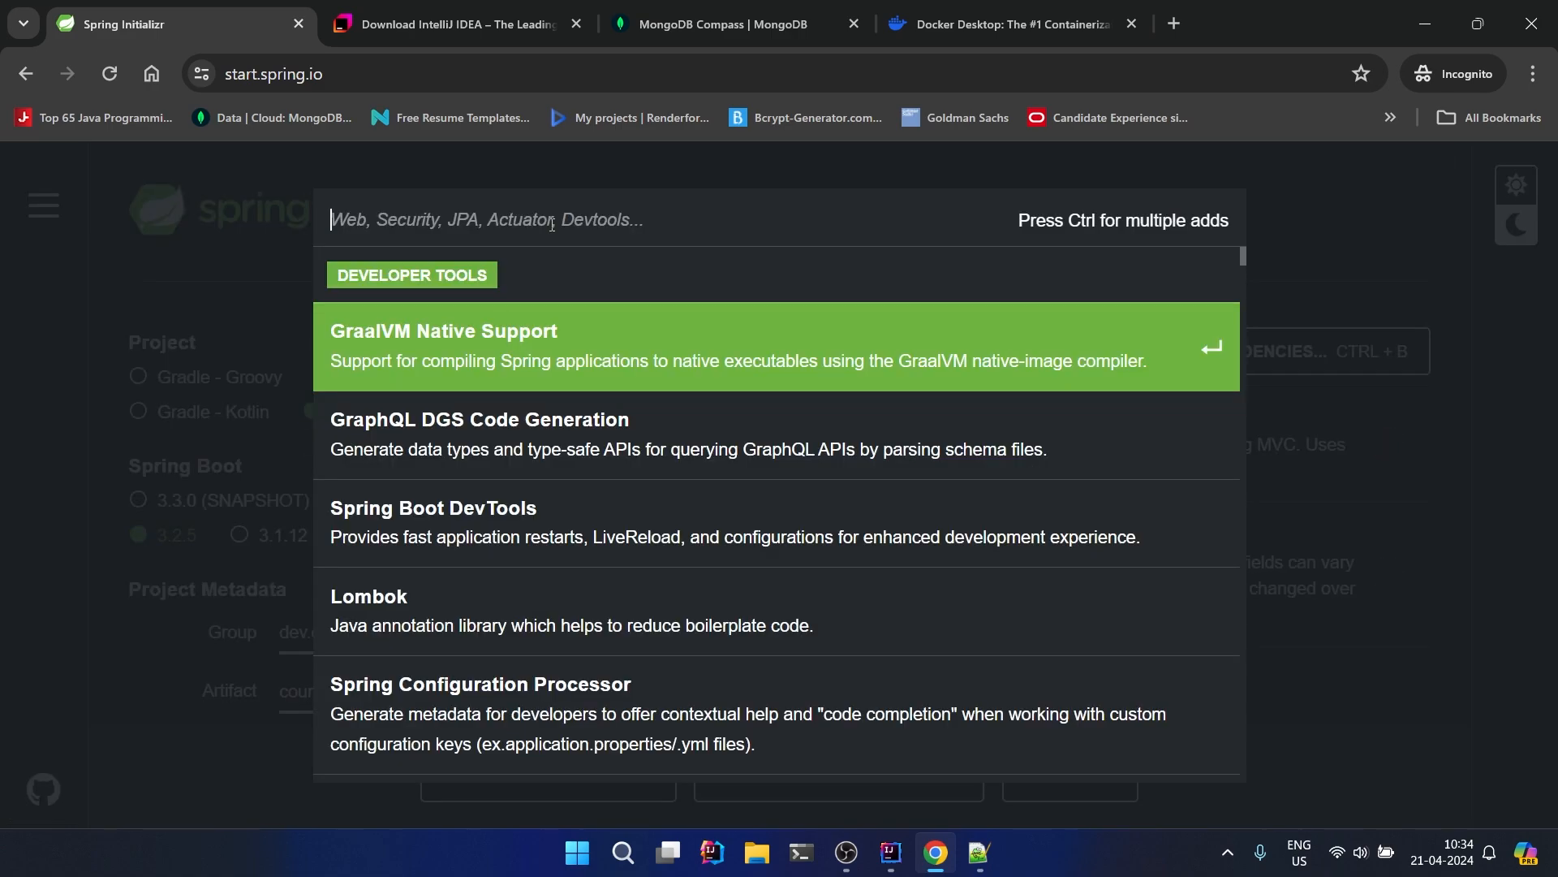
text(lomb)
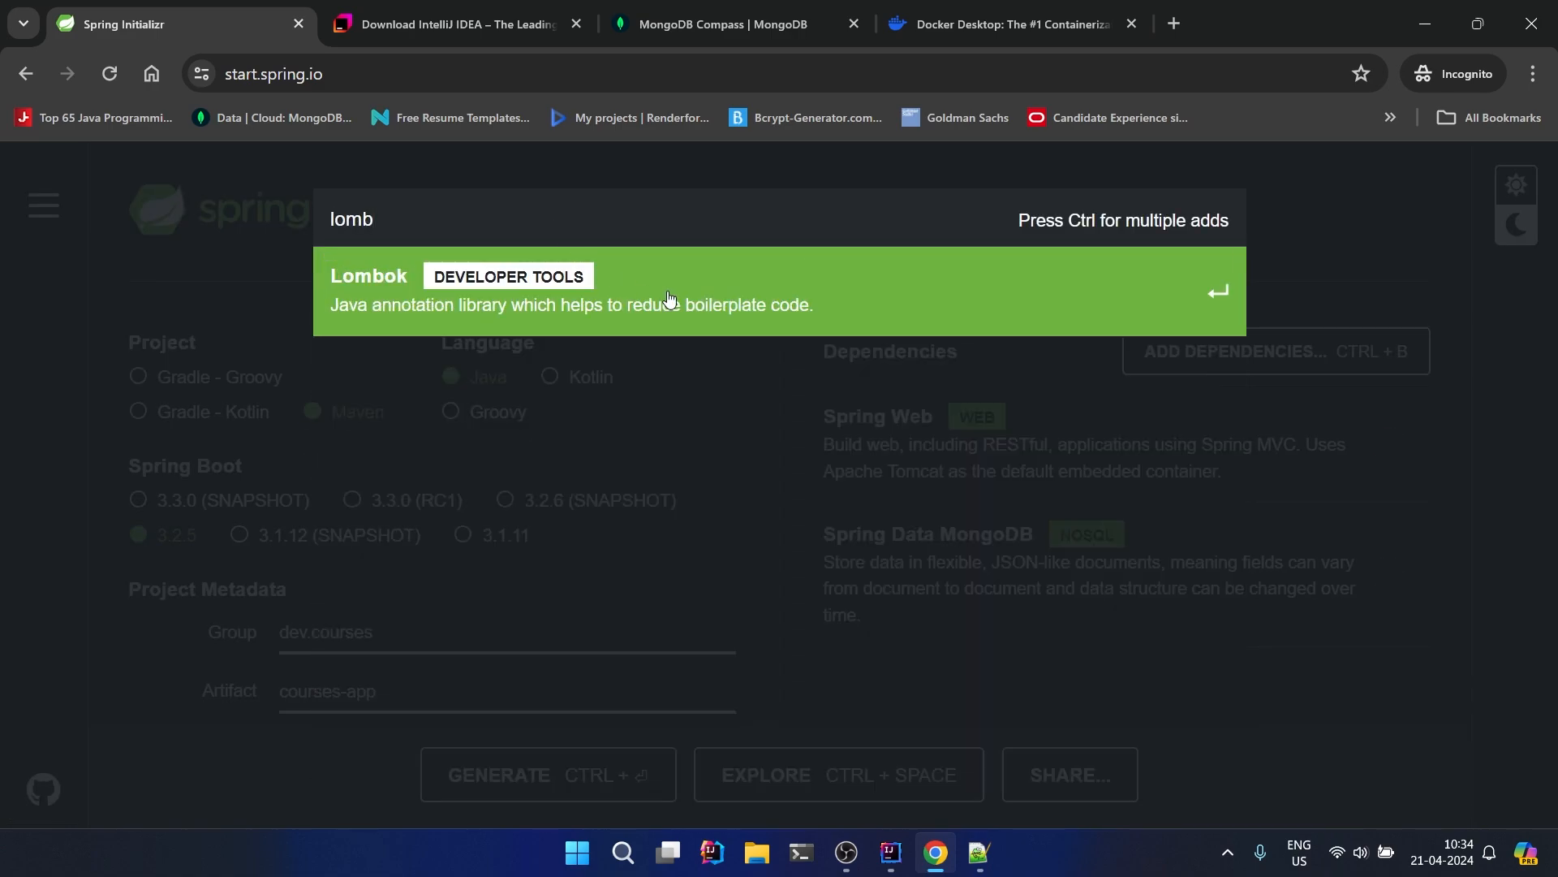
click(665, 288)
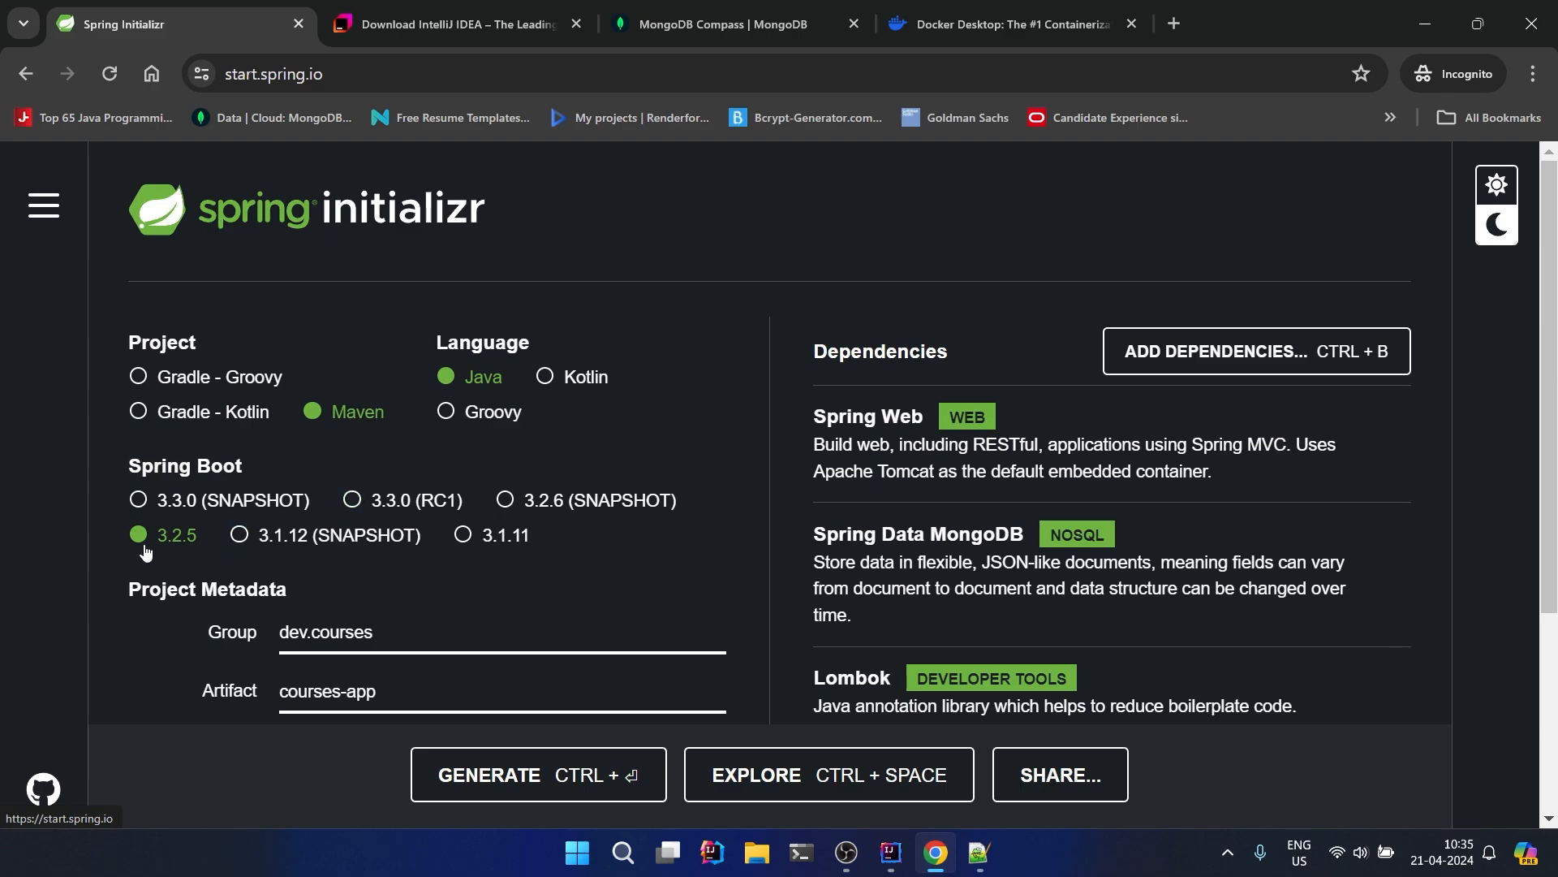
Delete the trailing 'courses-app' from the package name, leaving dev.courses.
scroll(down, 3)
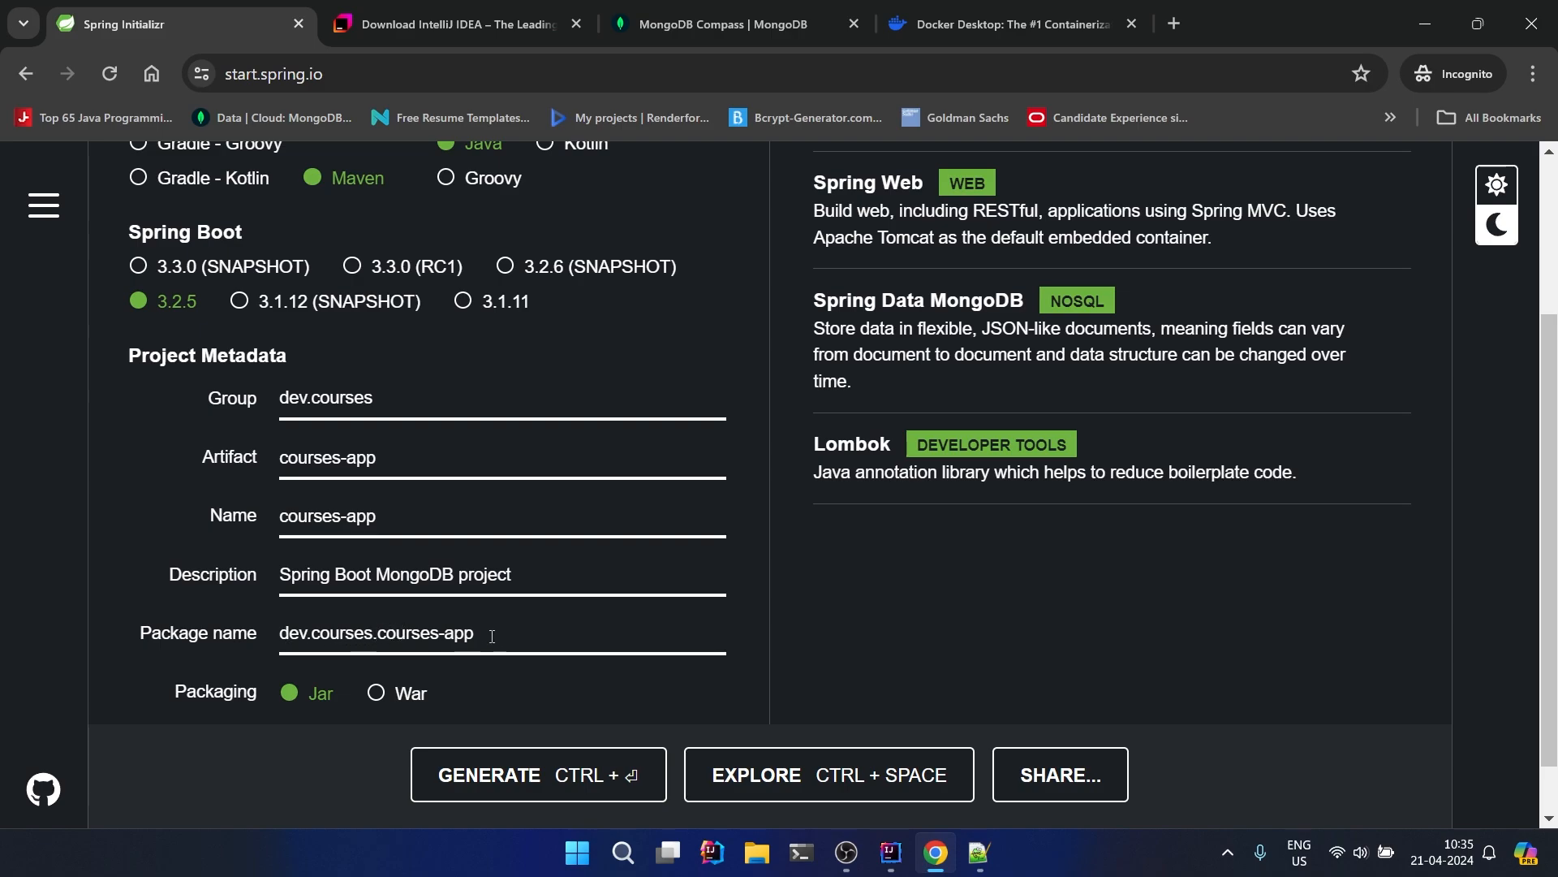
double_click(424, 633)
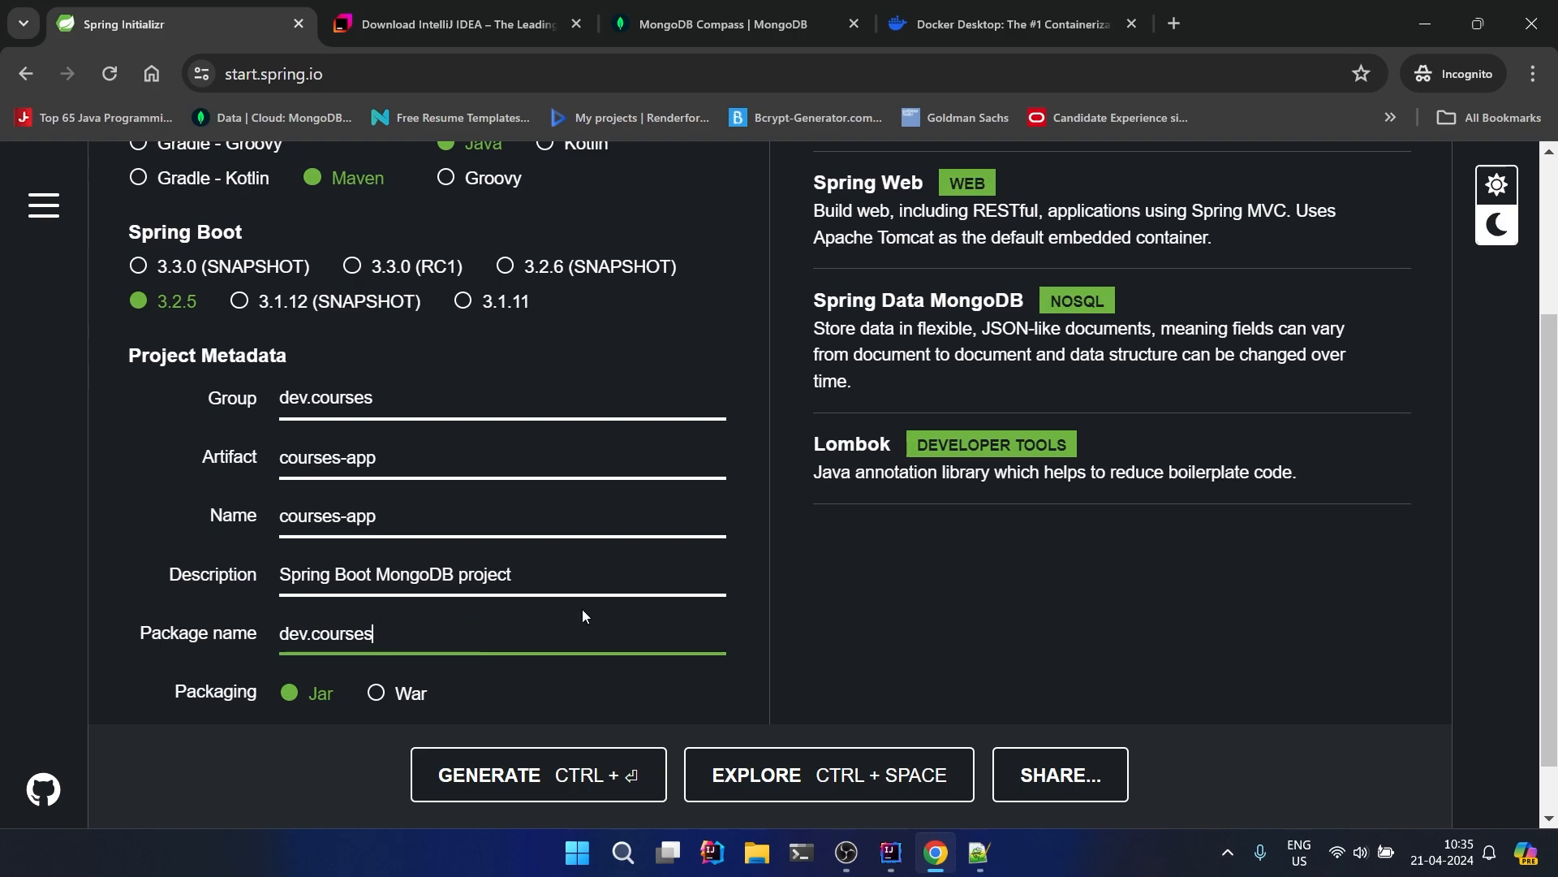
scroll(down, 3)
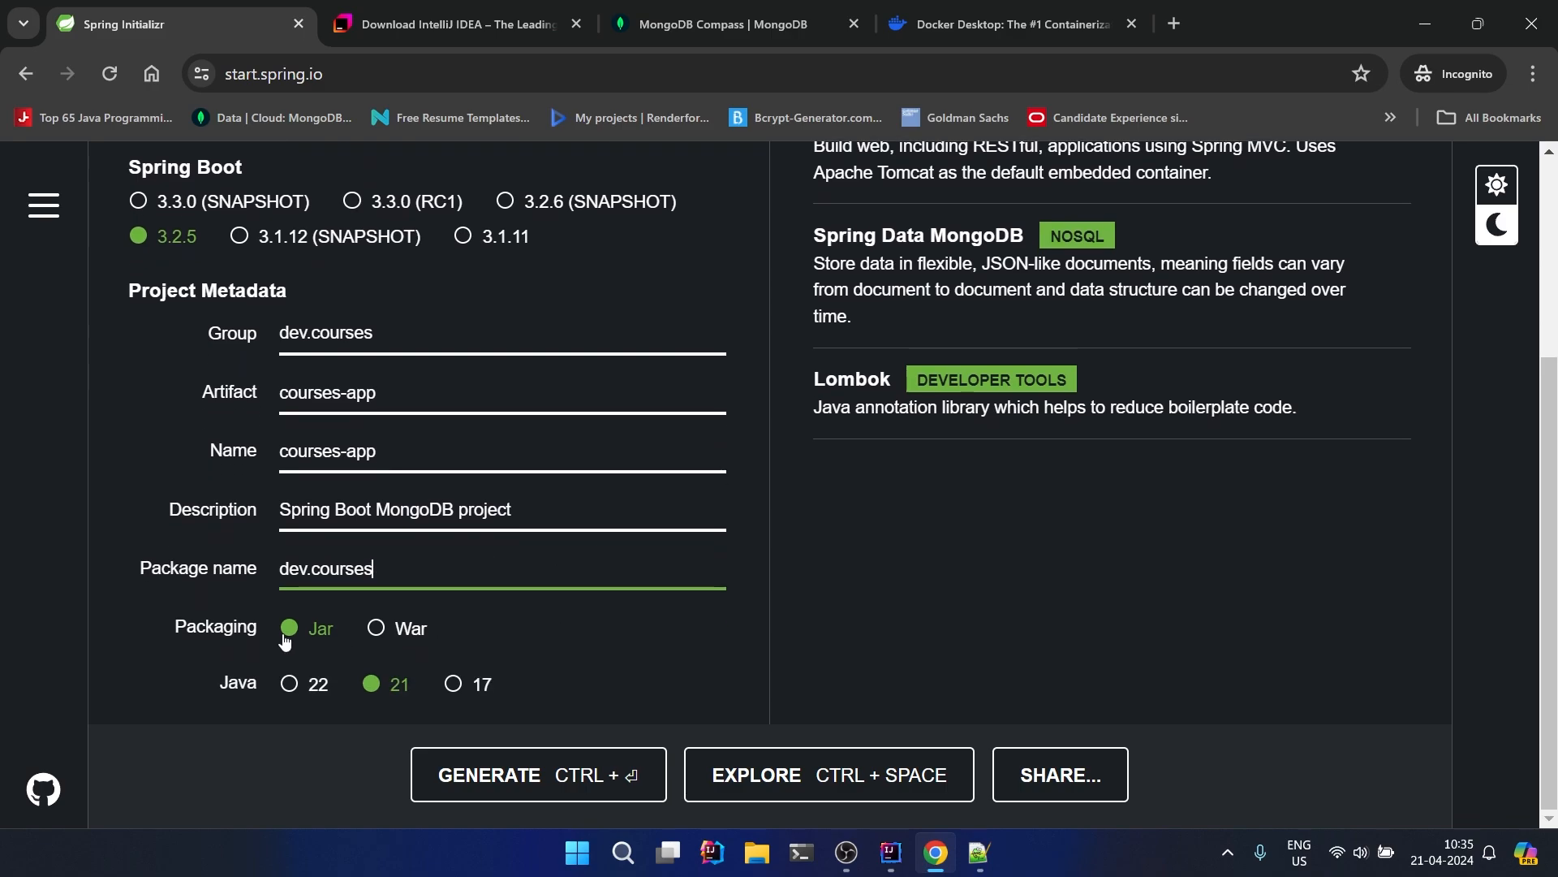
scroll(up, 3)
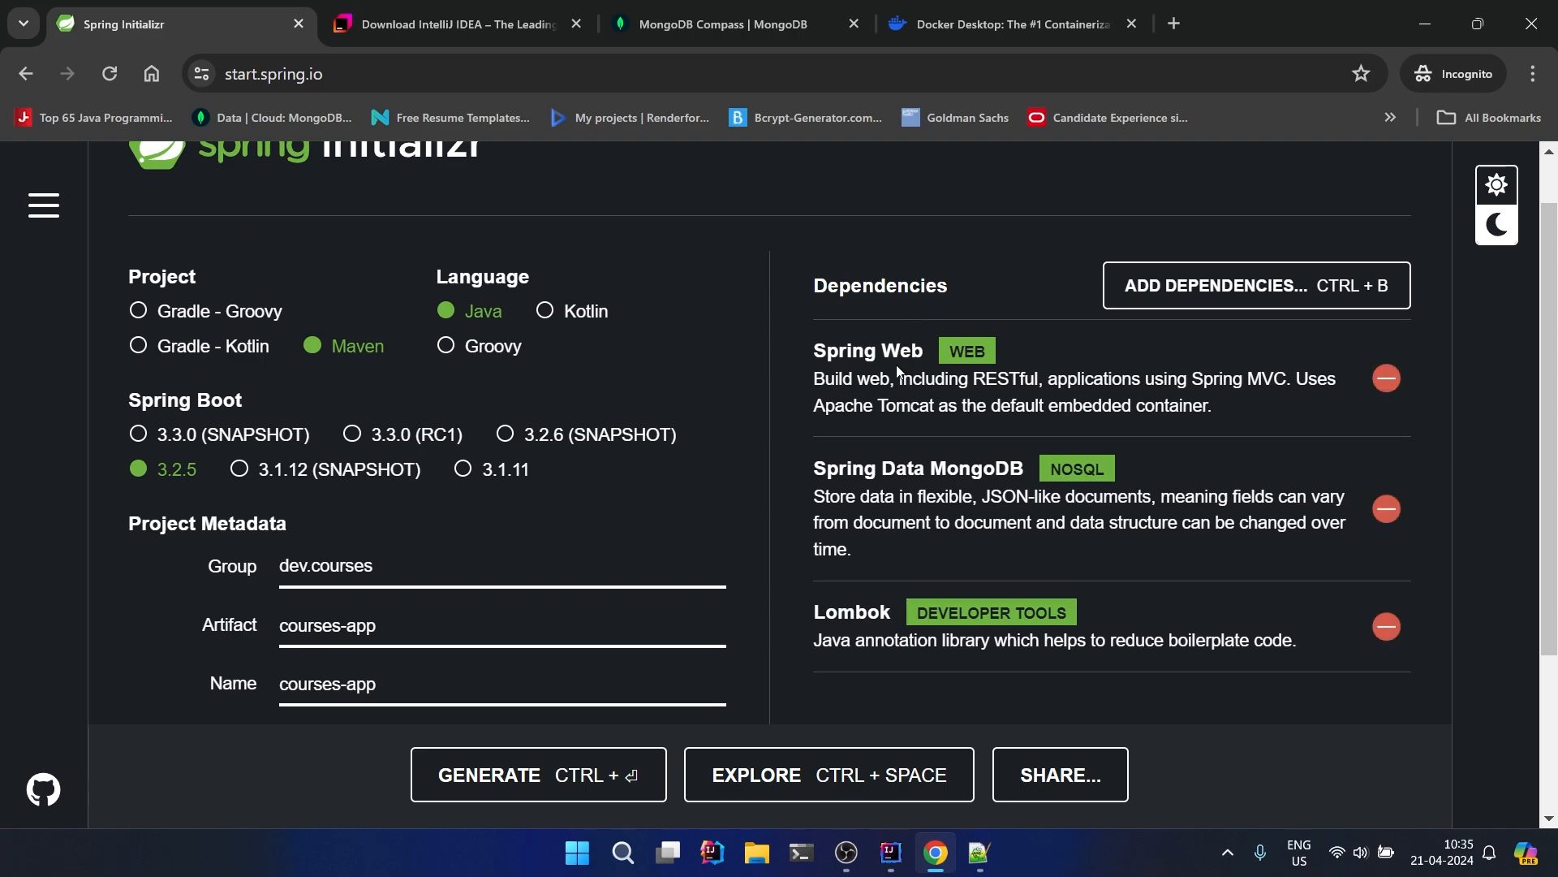
mouse_move(927, 679)
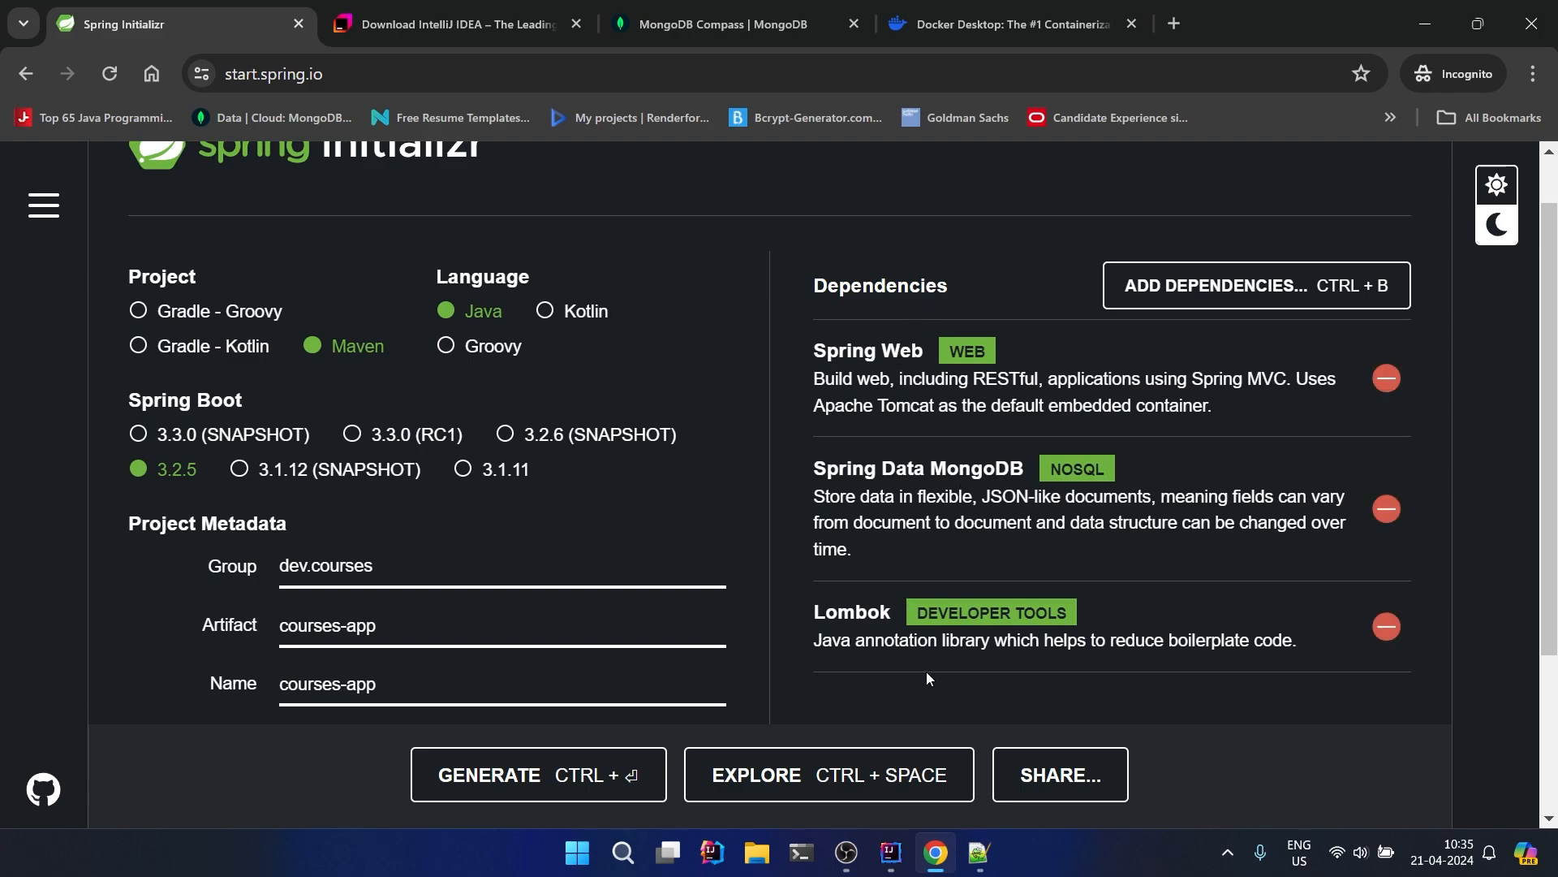
Add Docker Compose Support, generate courses-app.zip, and open the download.
click(1215, 285)
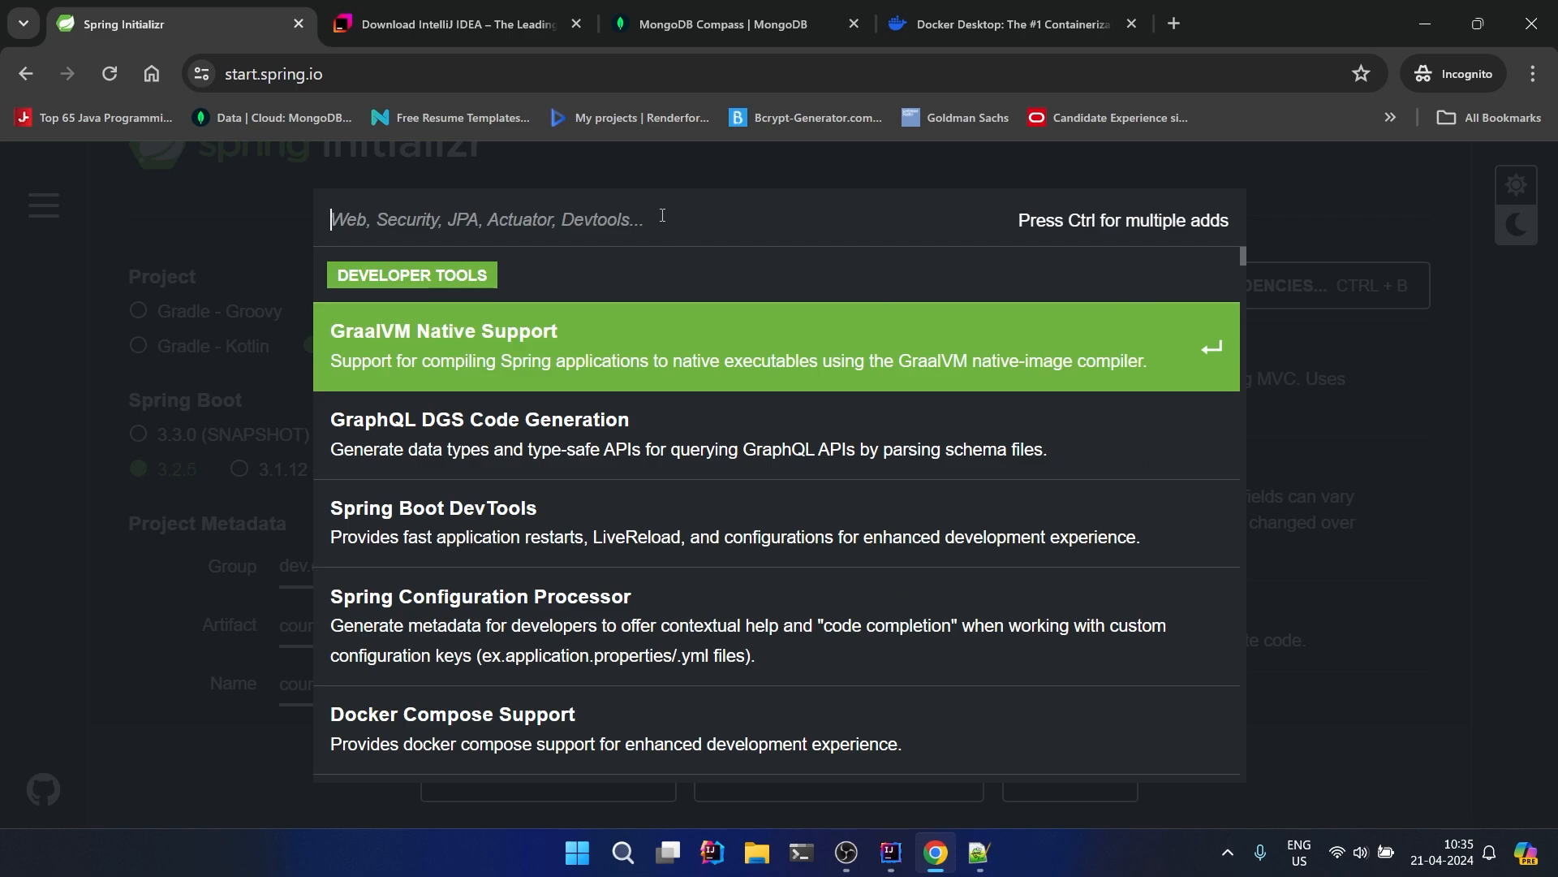
text(docker)
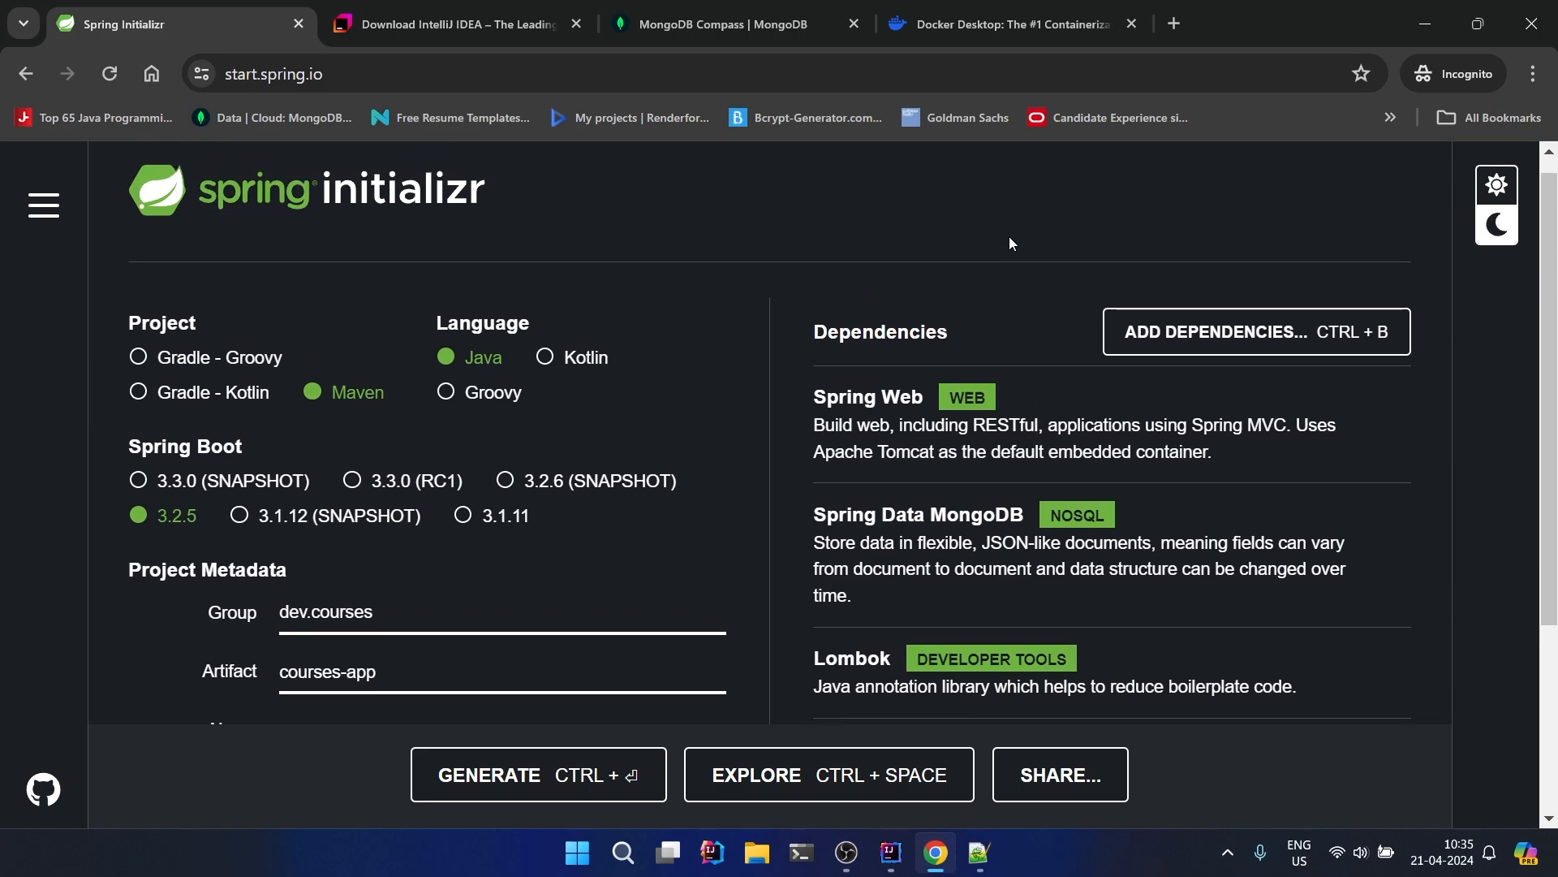
scroll(down, 3)
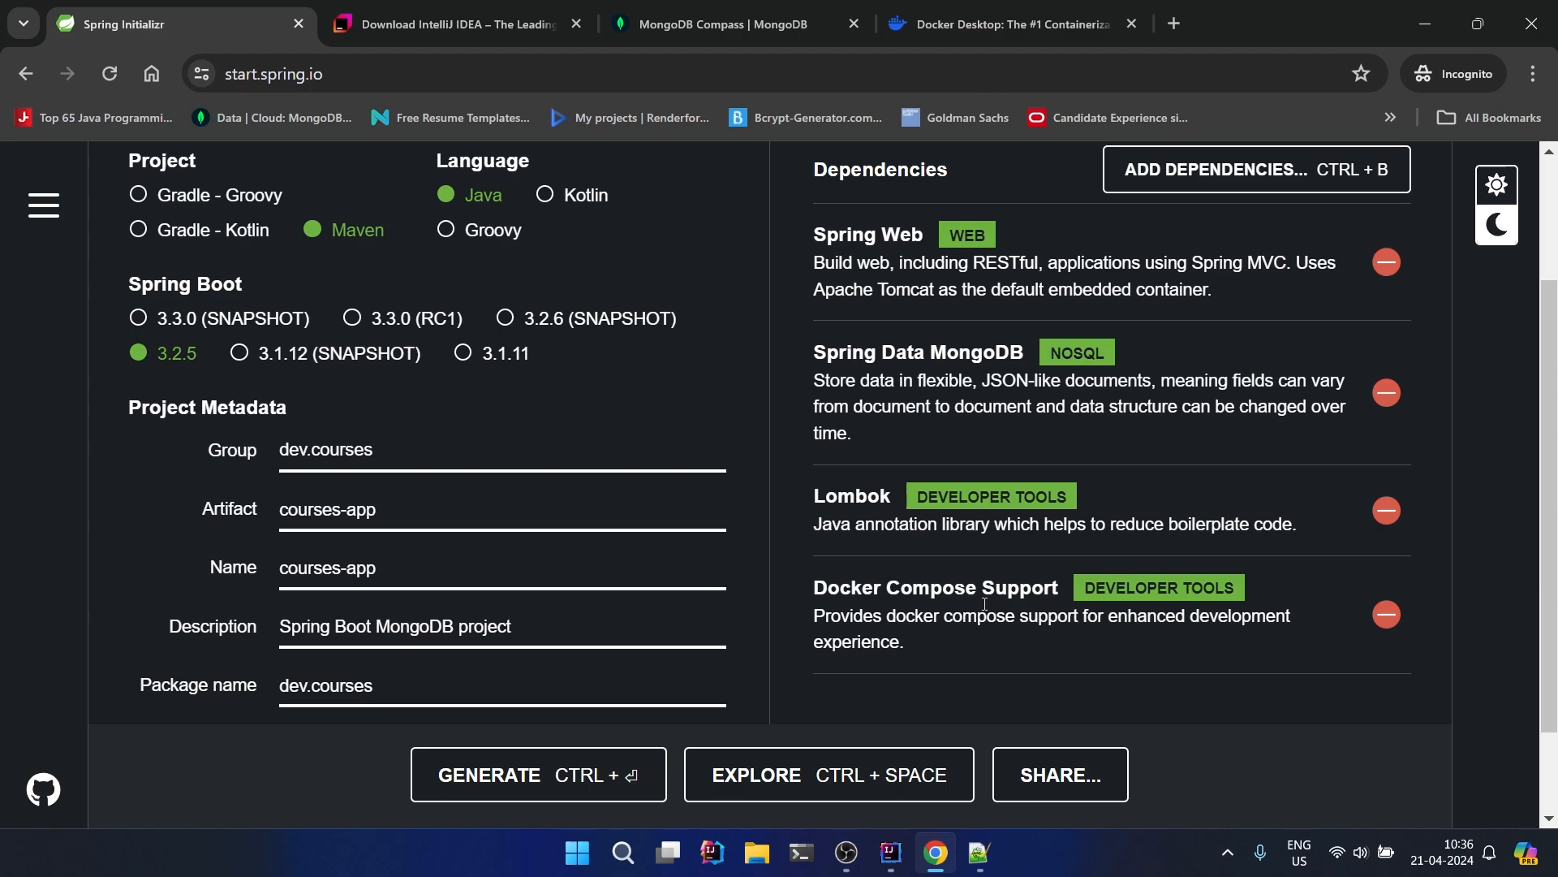
click(538, 775)
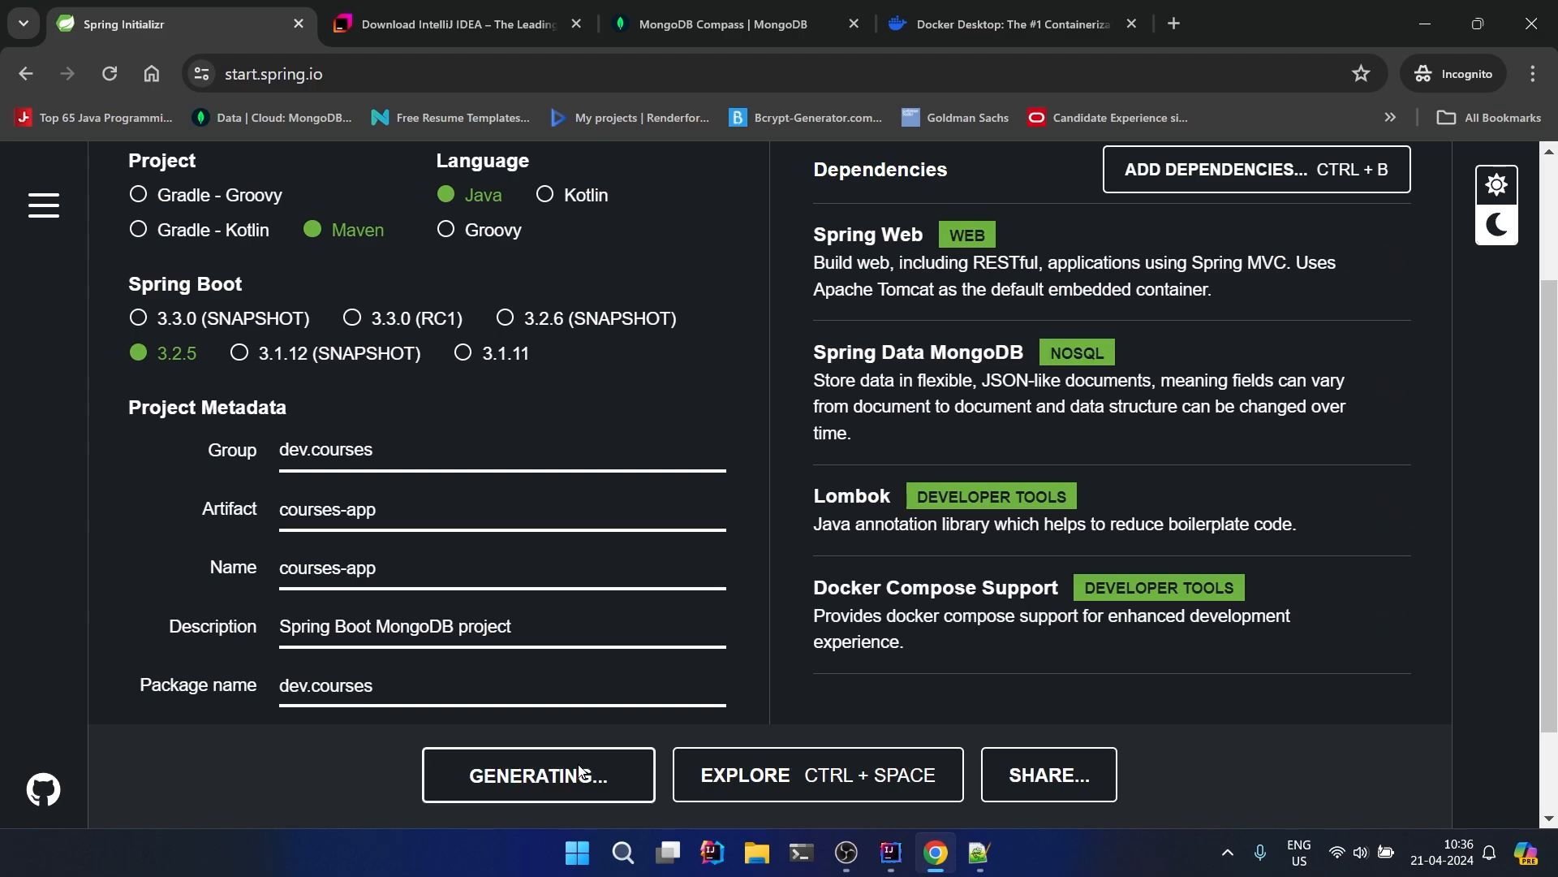
click(537, 774)
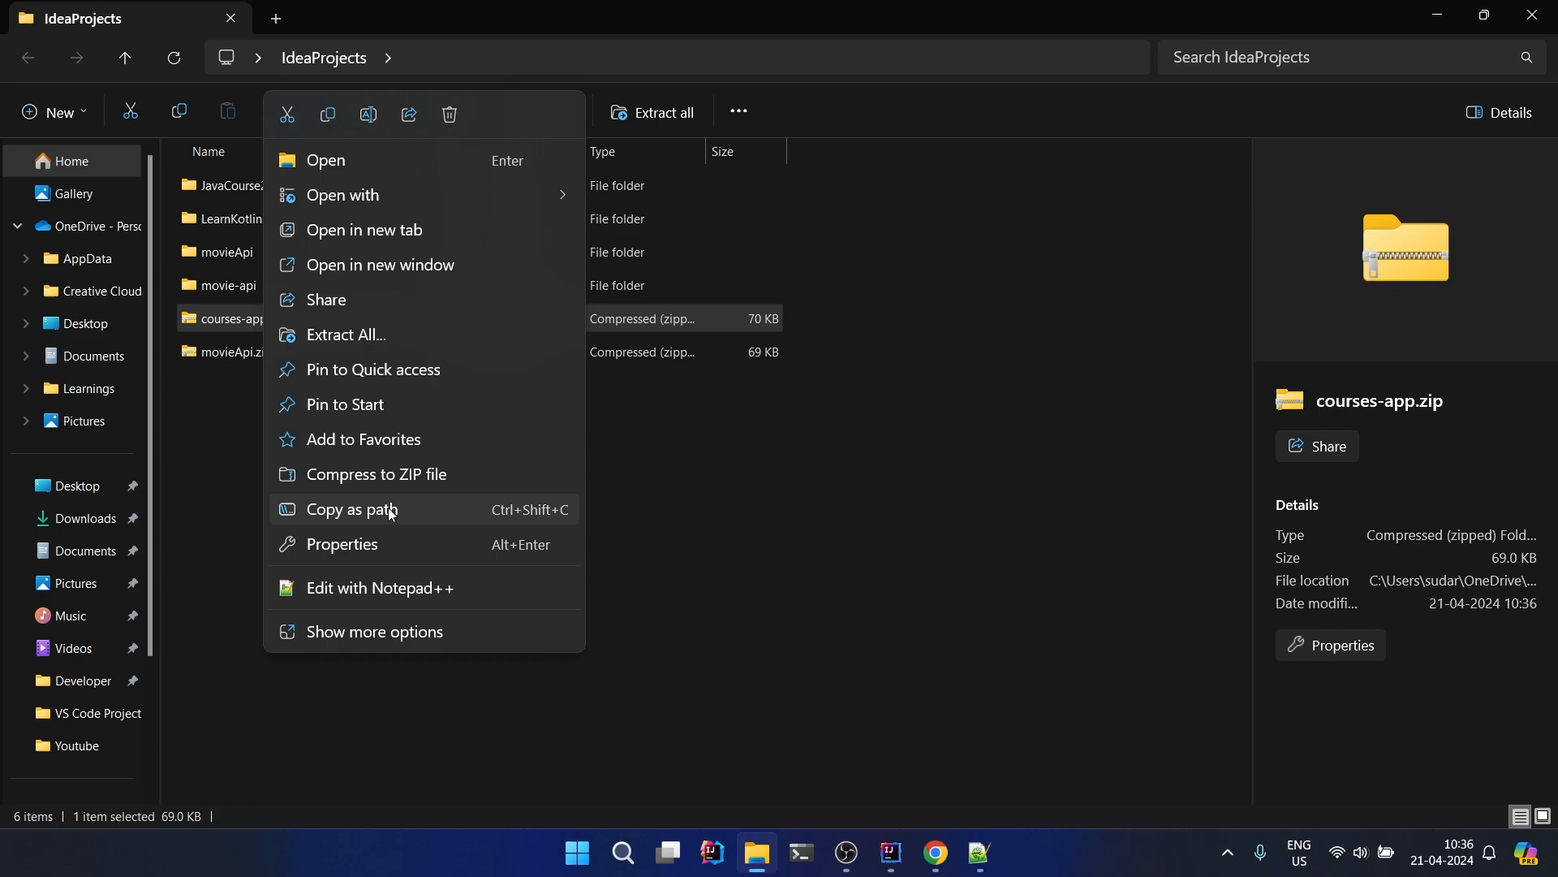
Extract courses-app.zip into a courses-app folder, remove the zip, and open the folder.
click(346, 336)
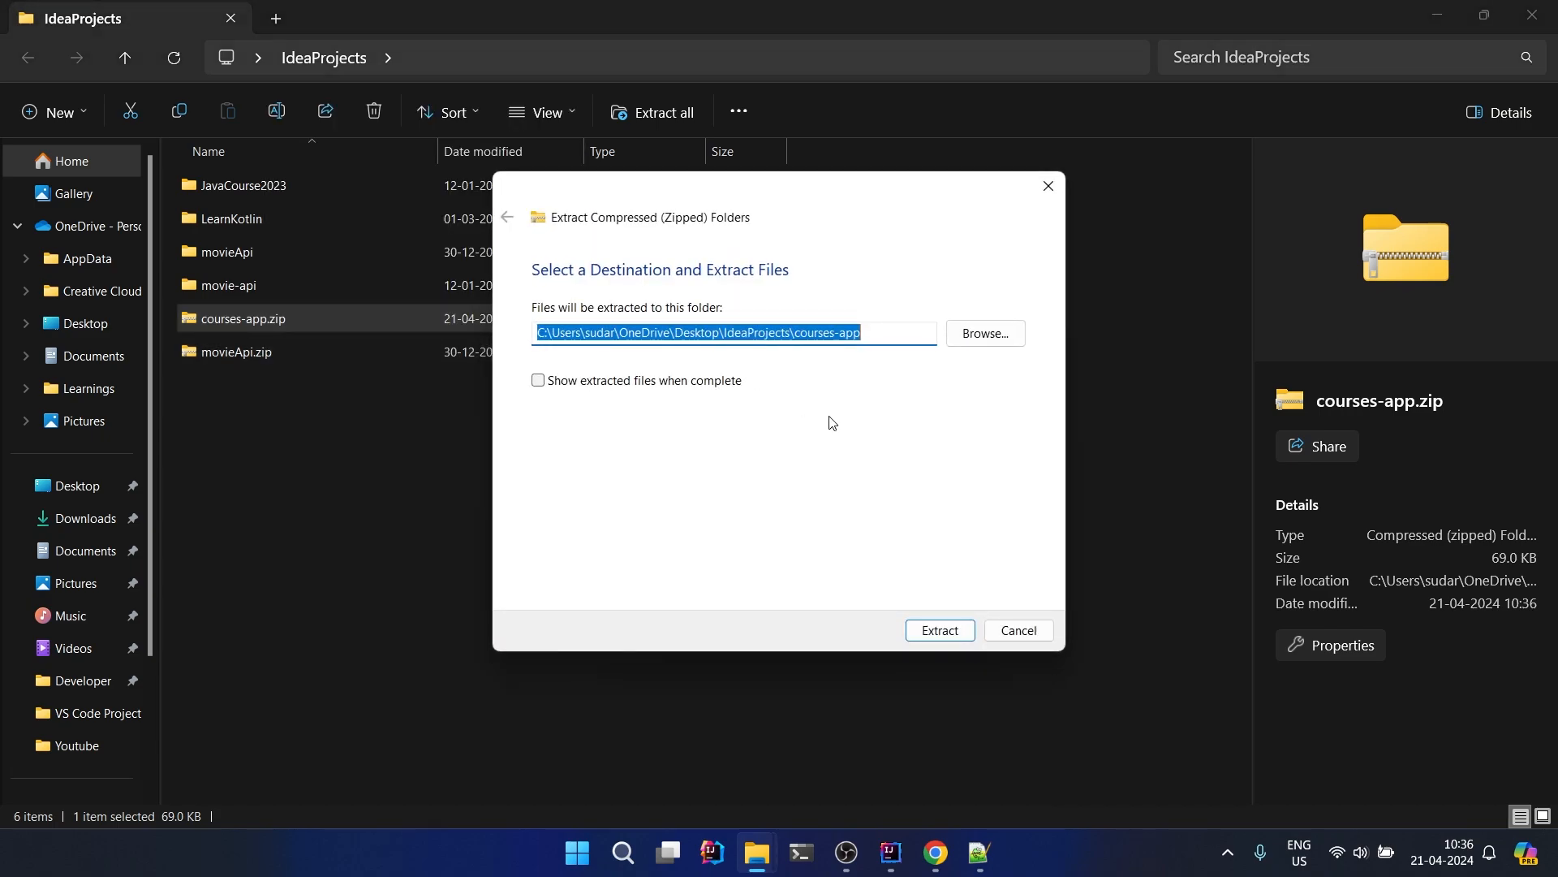
click(938, 630)
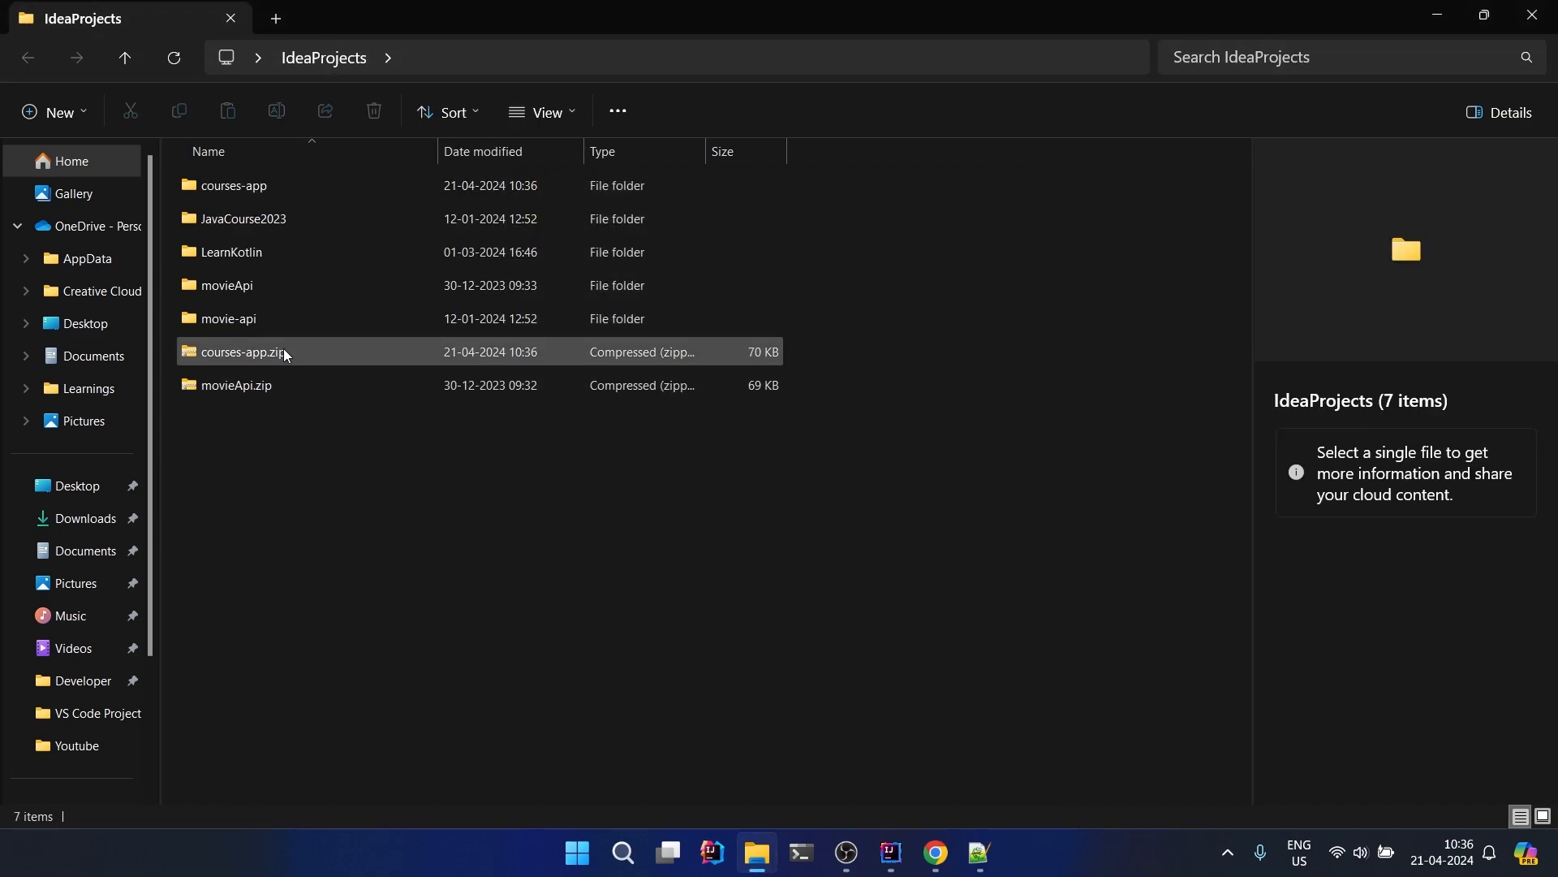
click(248, 352)
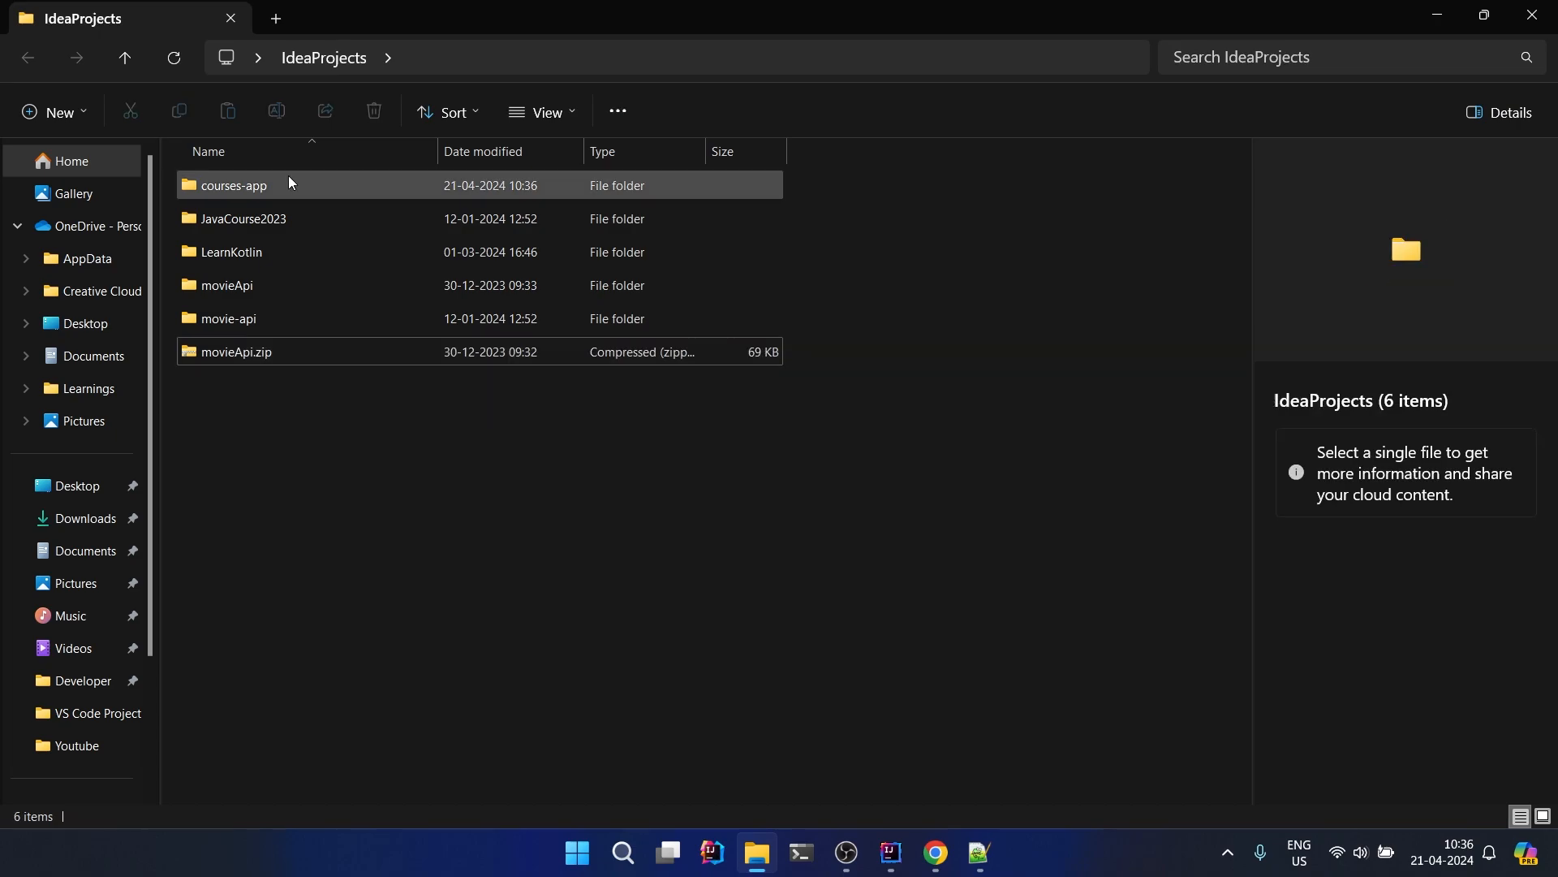
double_click(233, 185)
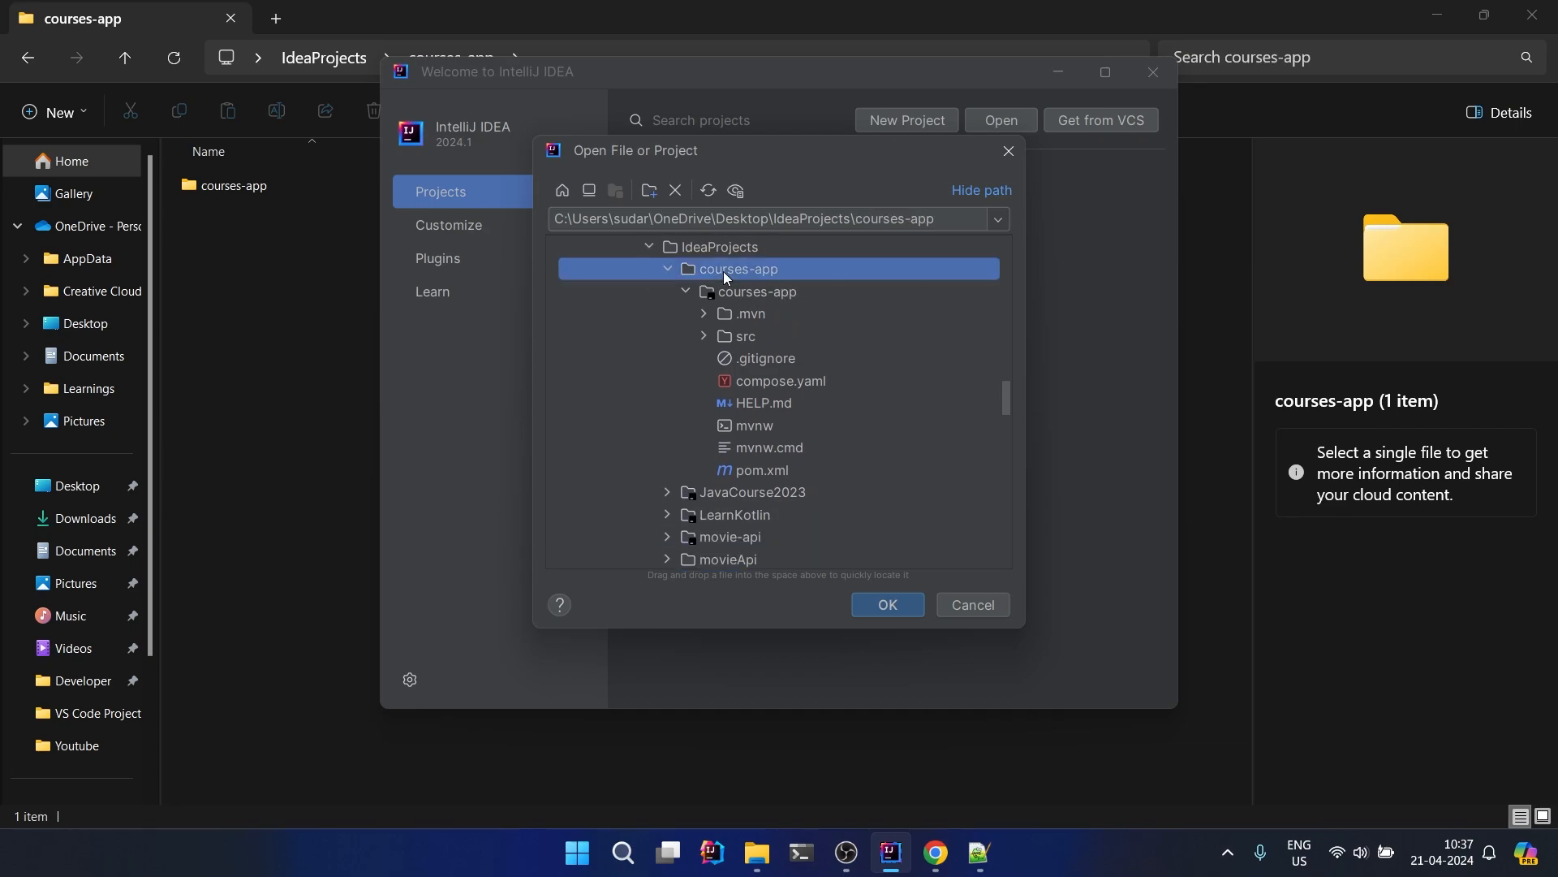
Open the nested courses-app folder, which holds pom.xml and compose.yaml, as the project.
click(757, 291)
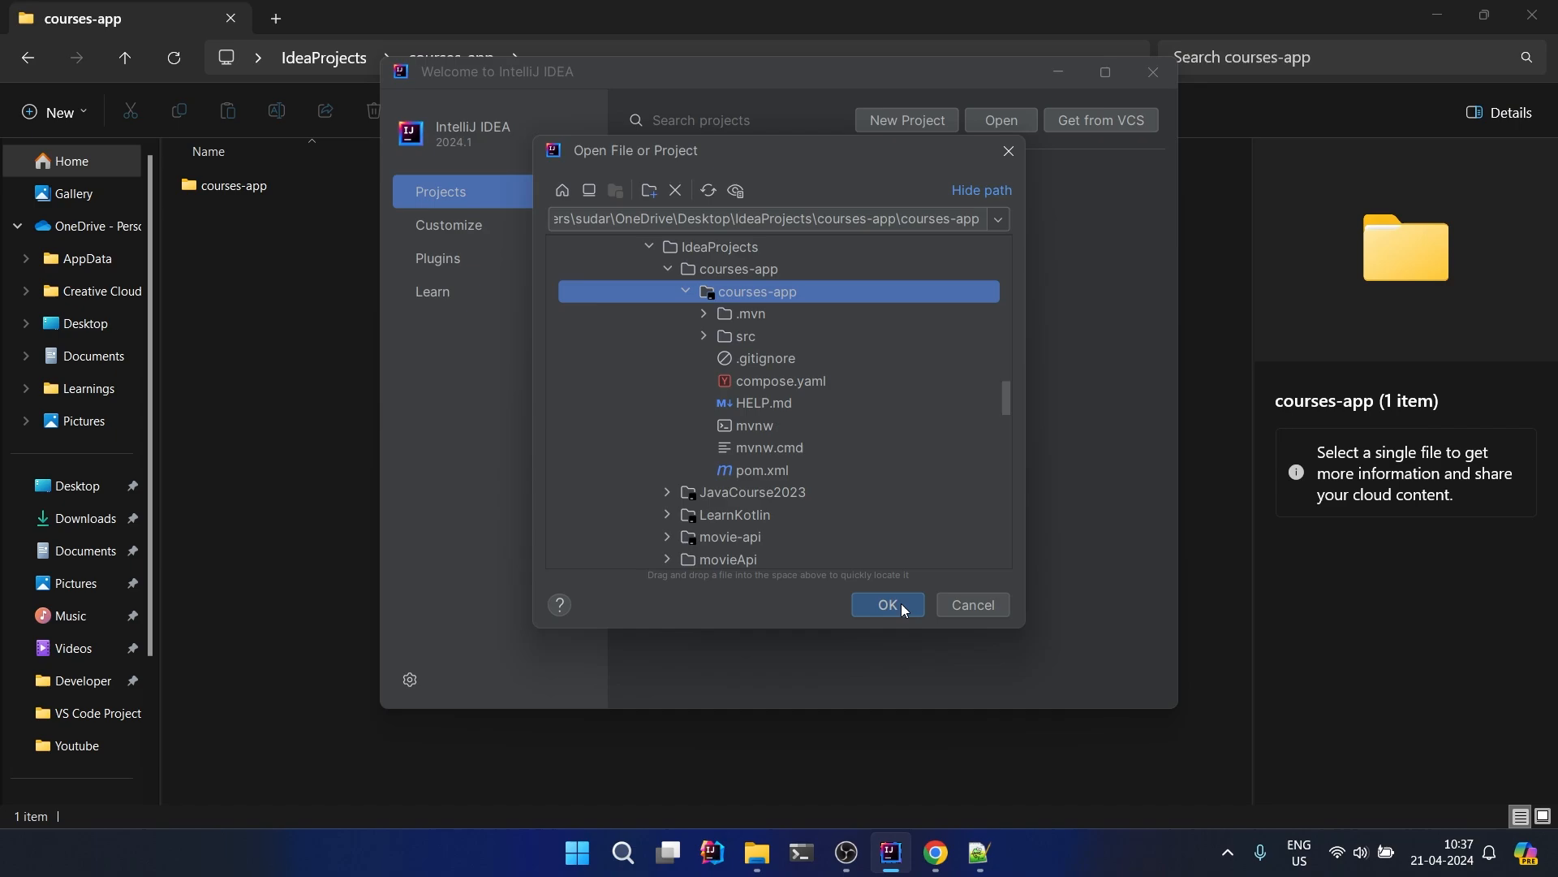
click(886, 604)
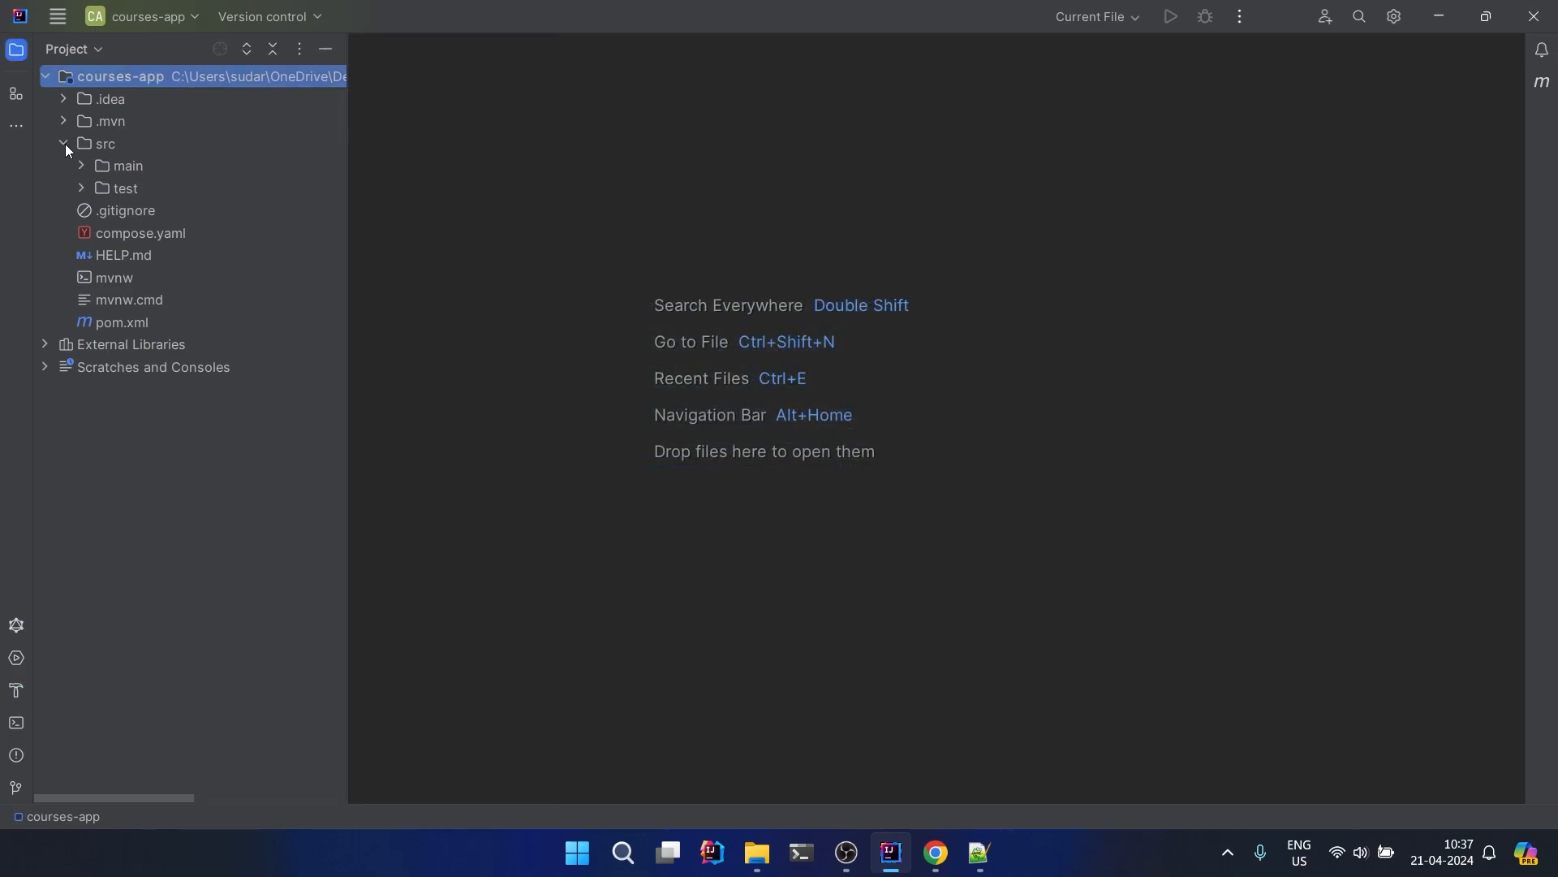
Expand src/main/java down to dev.courses, then open CoursesAppApplication and compose.yaml.
click(127, 165)
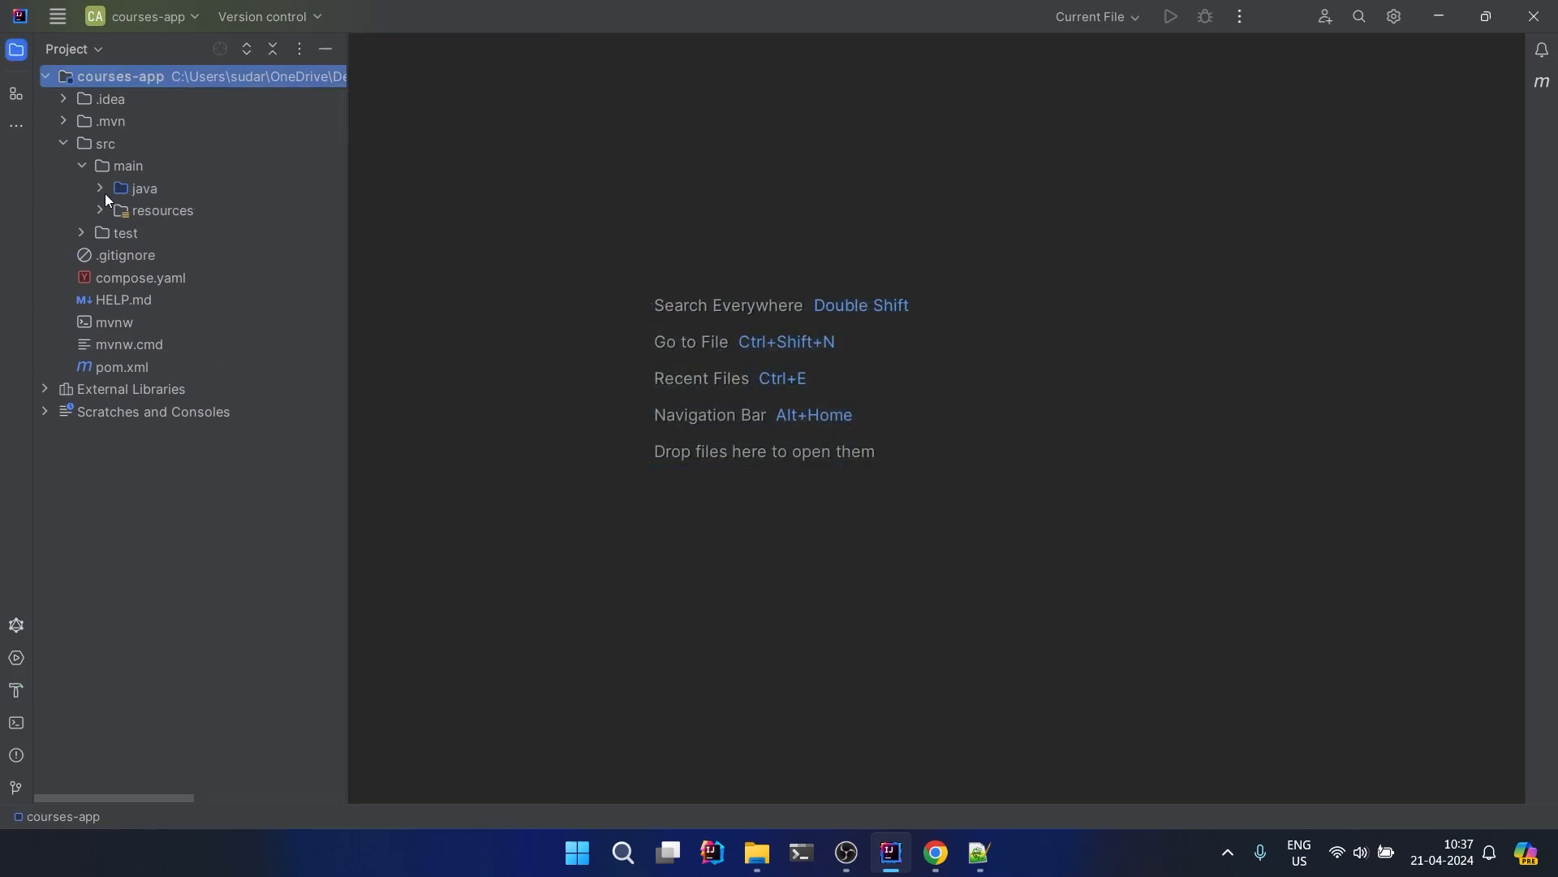
click(142, 187)
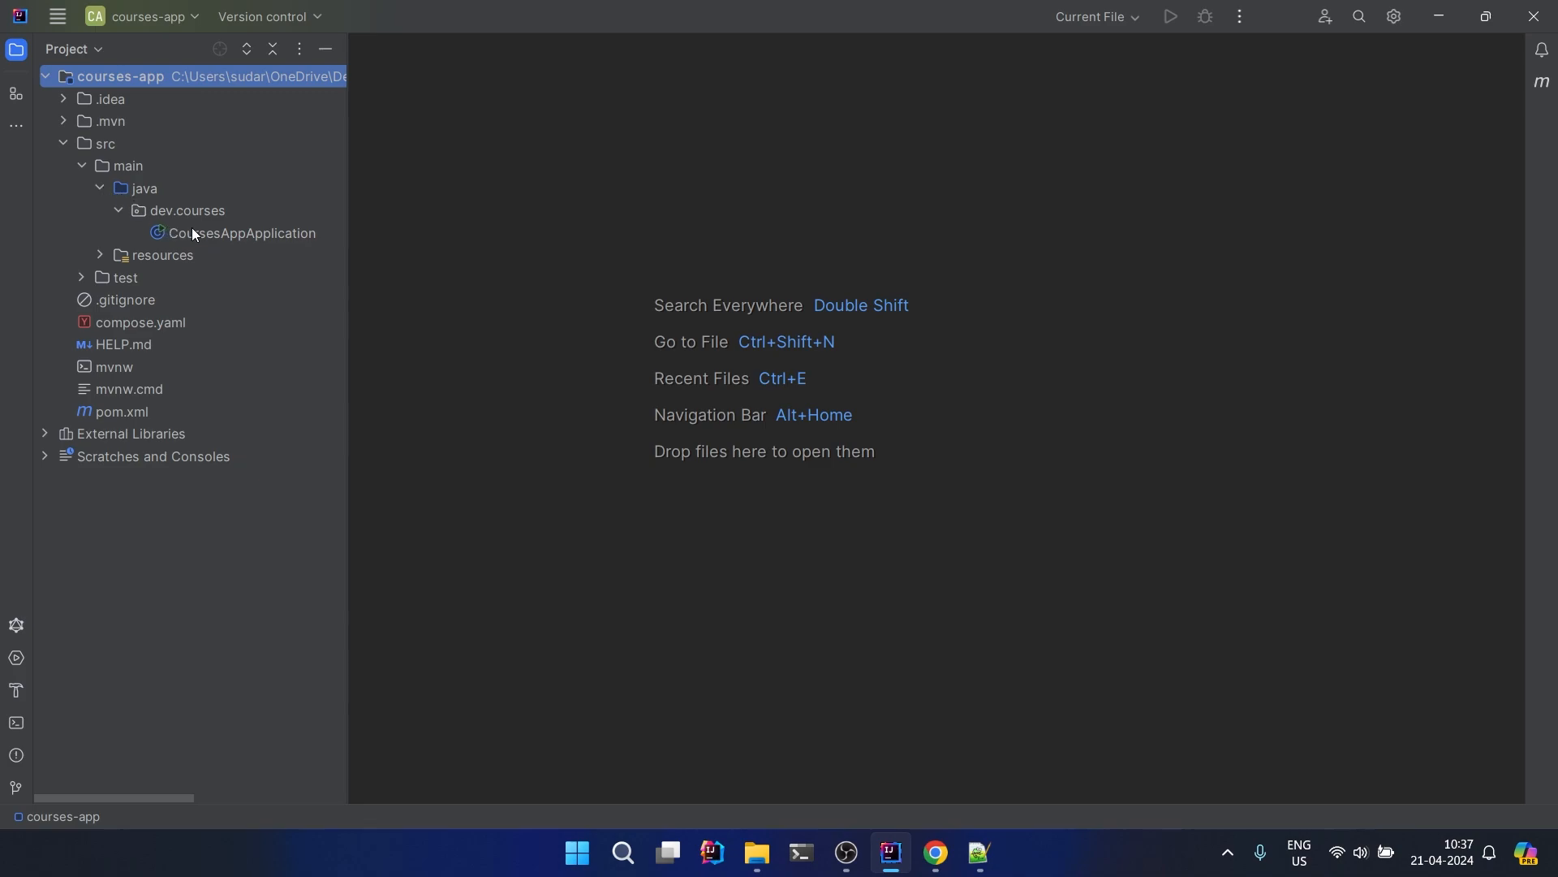
double_click(241, 233)
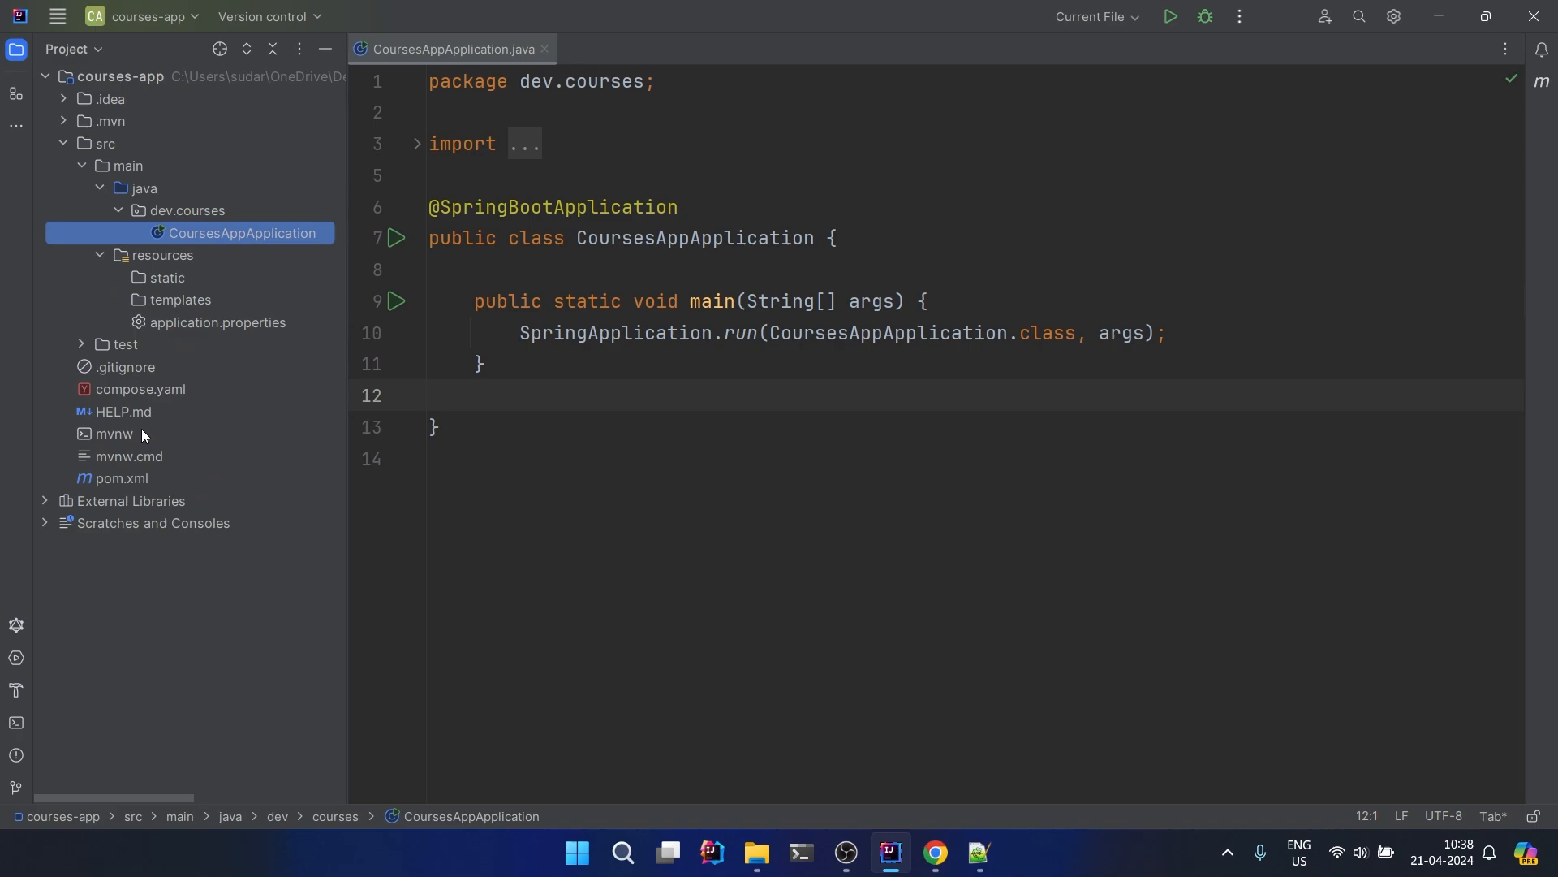
double_click(141, 389)
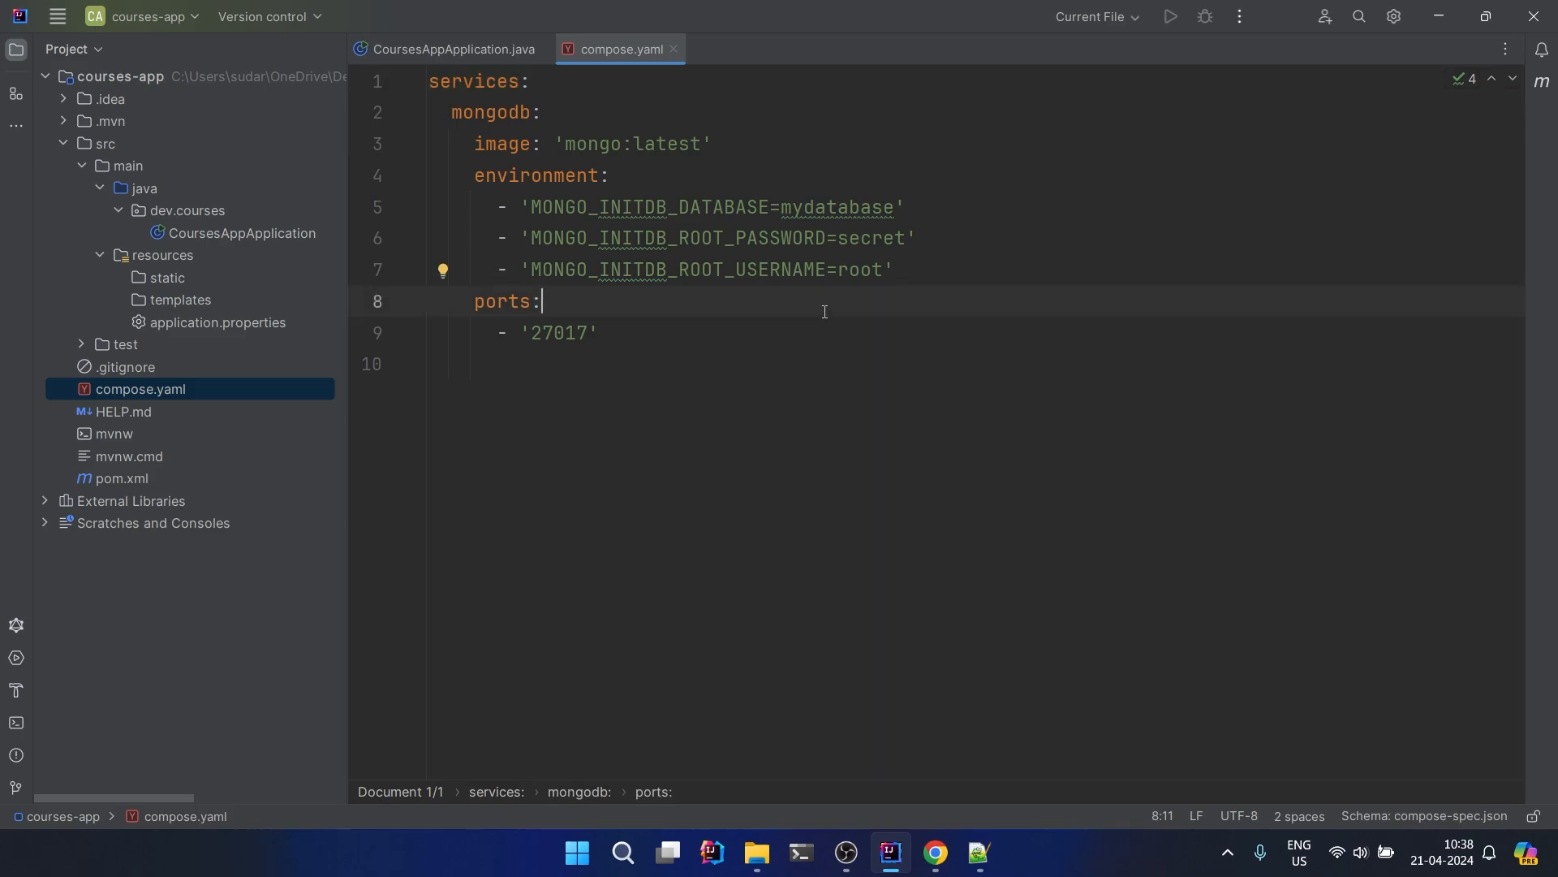
mouse_move(811, 212)
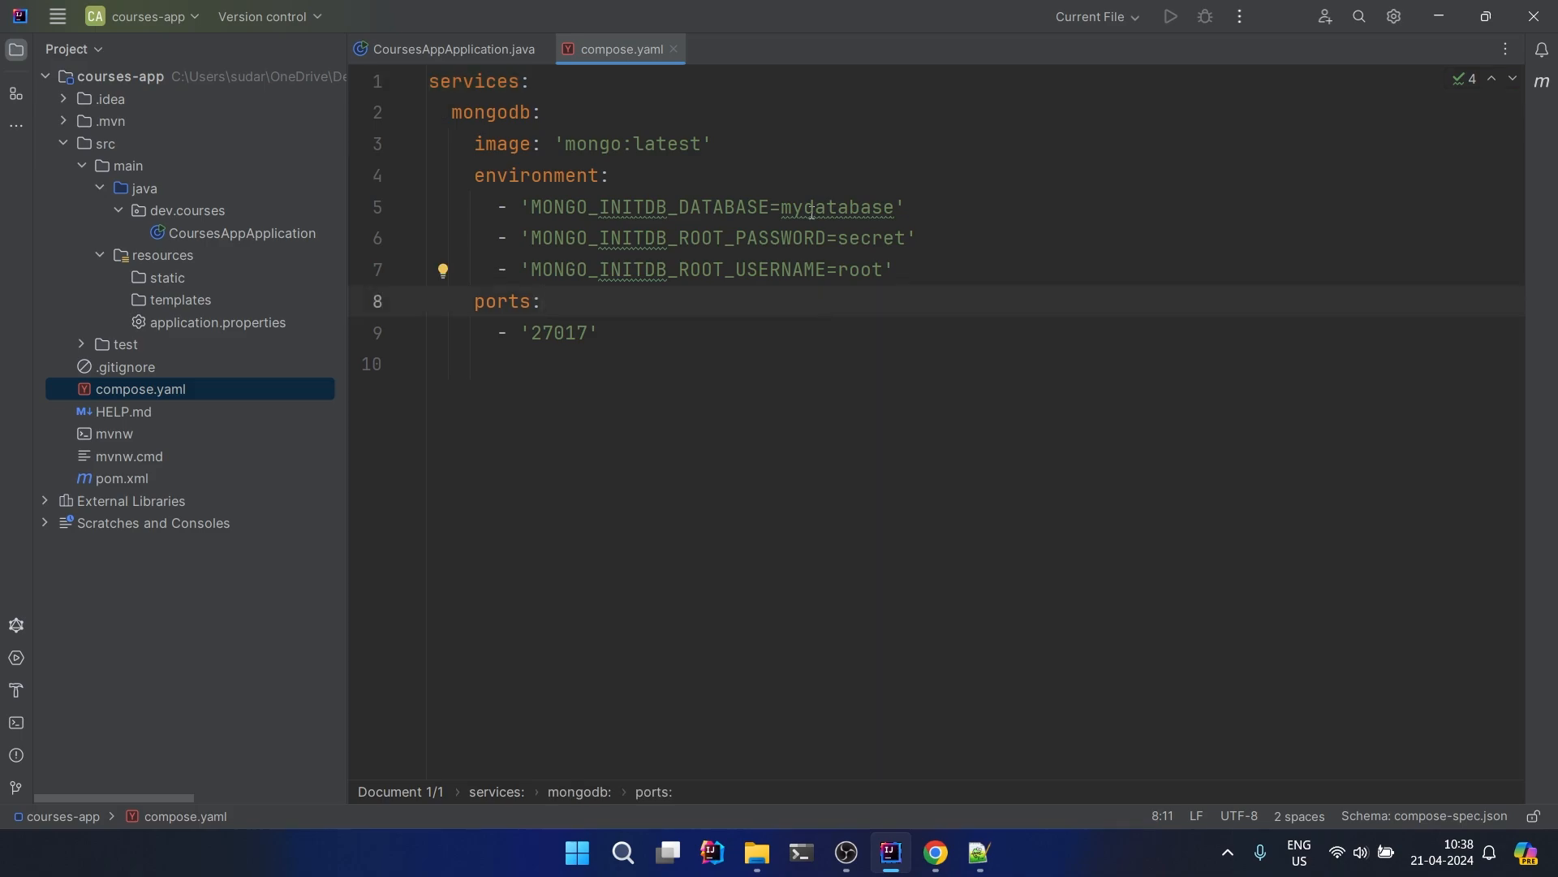
double_click(835, 207)
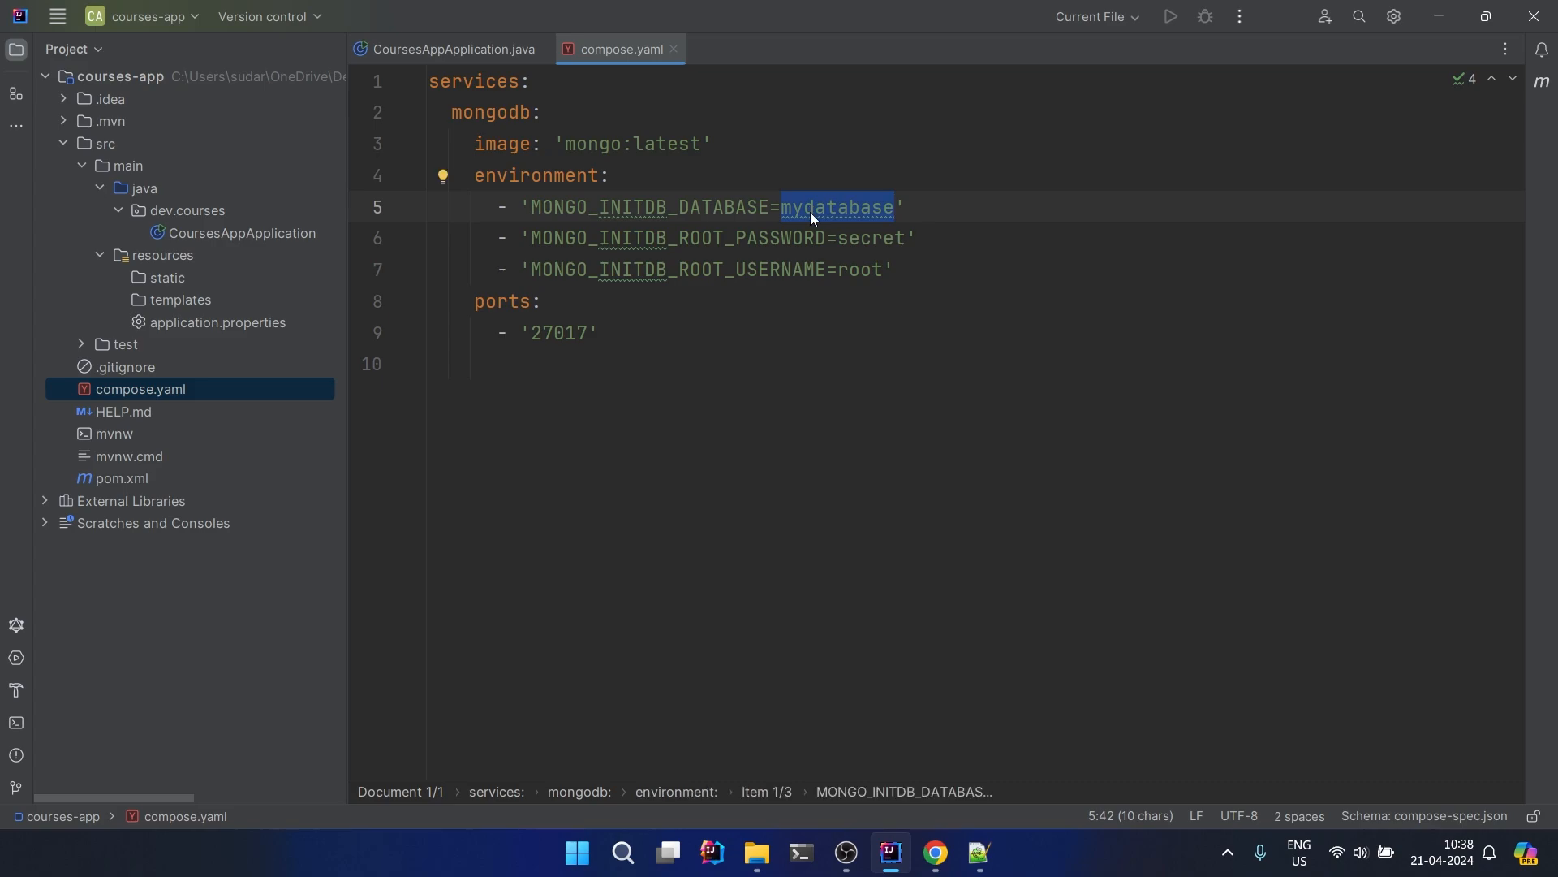
text(courses)
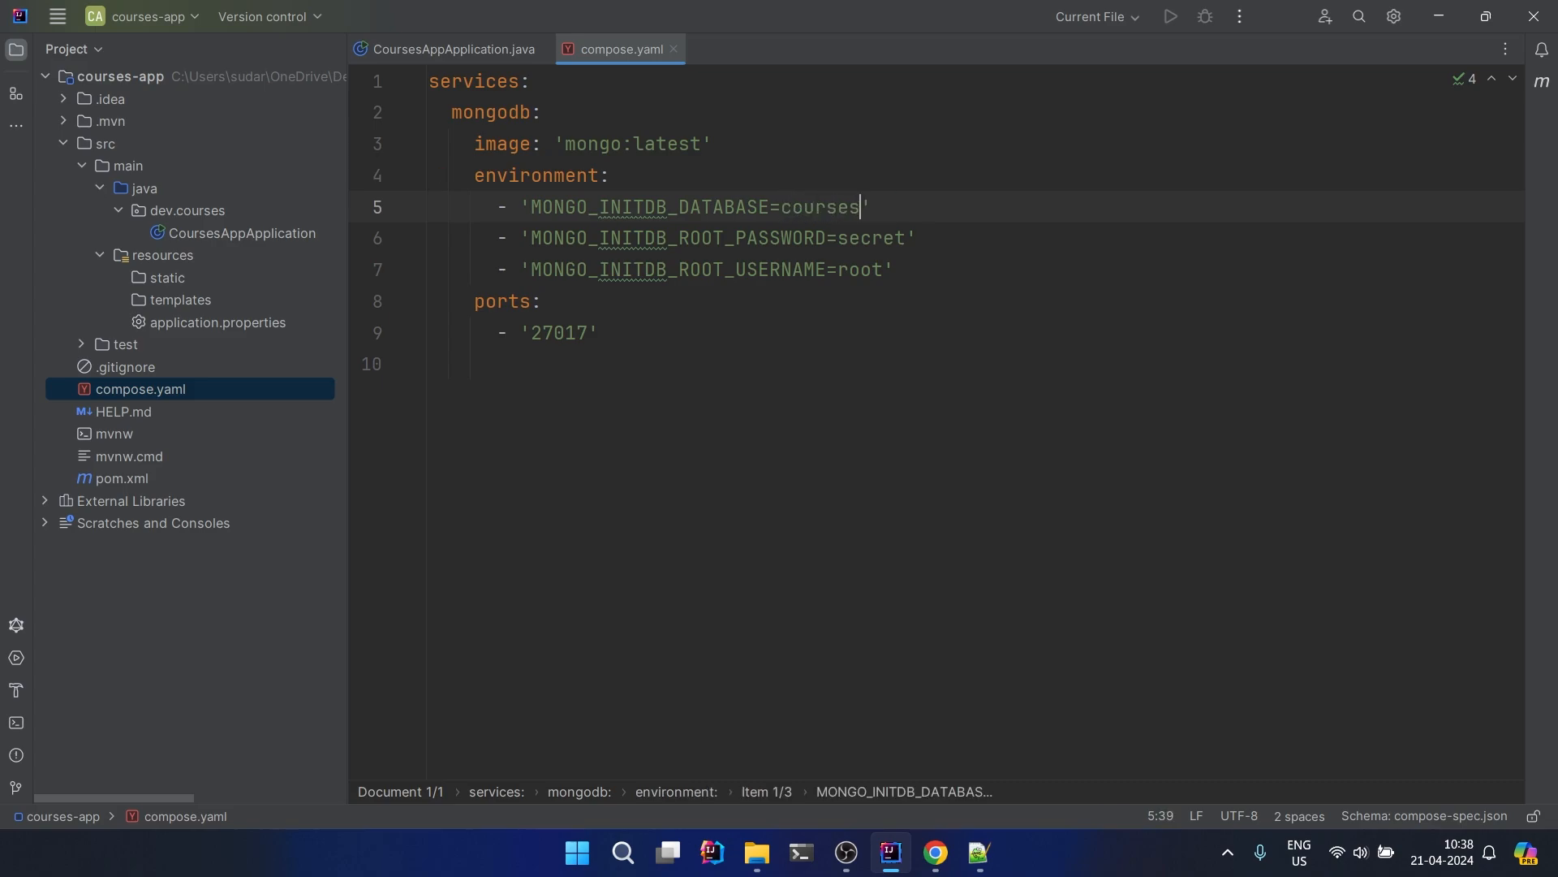
text(_db)
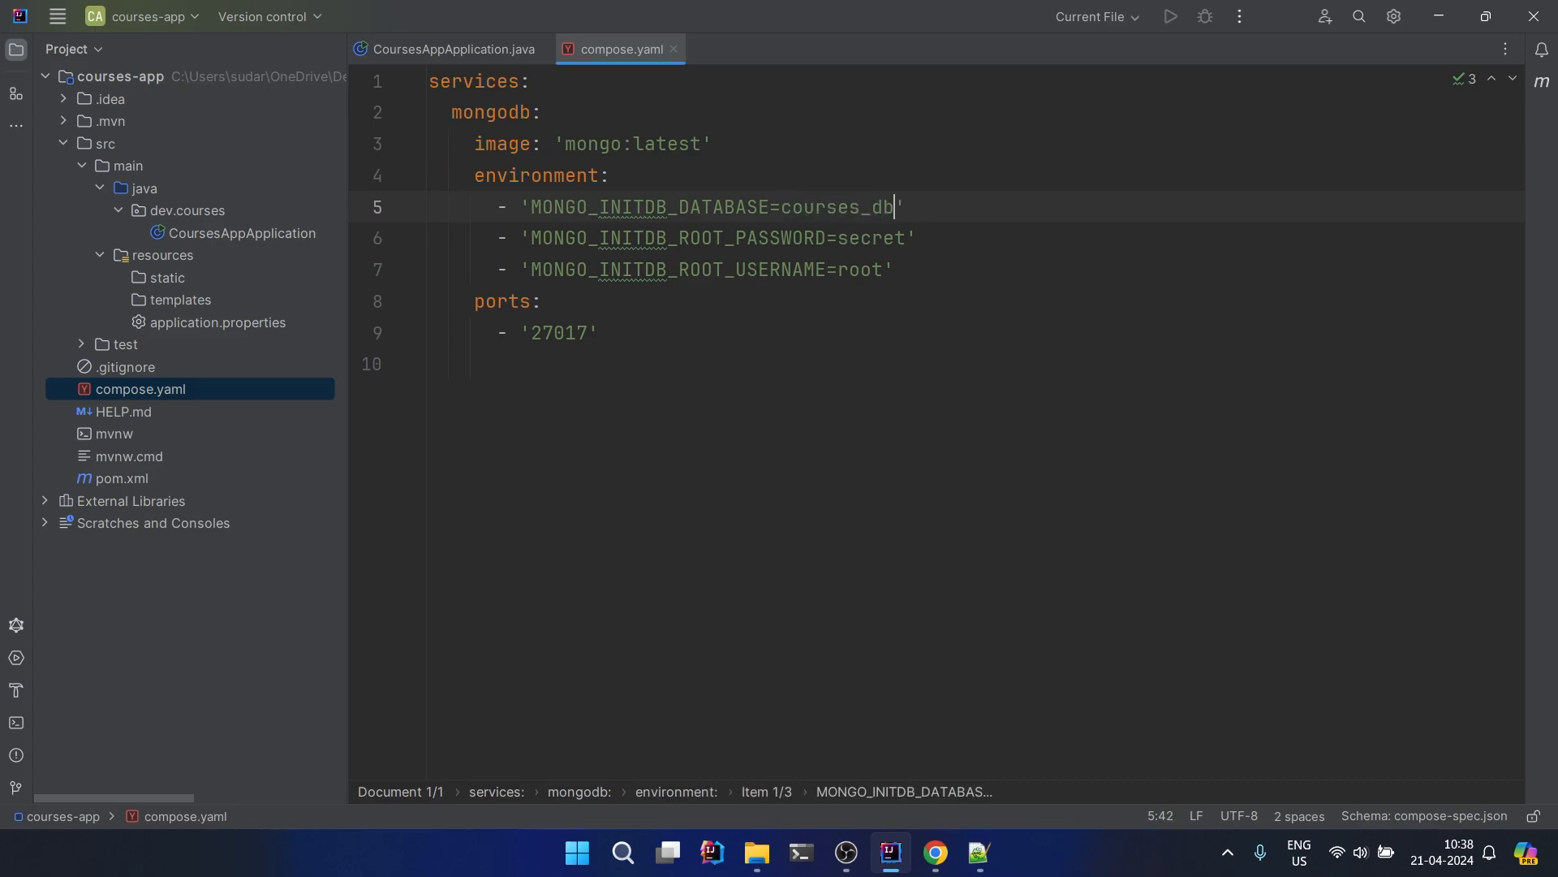
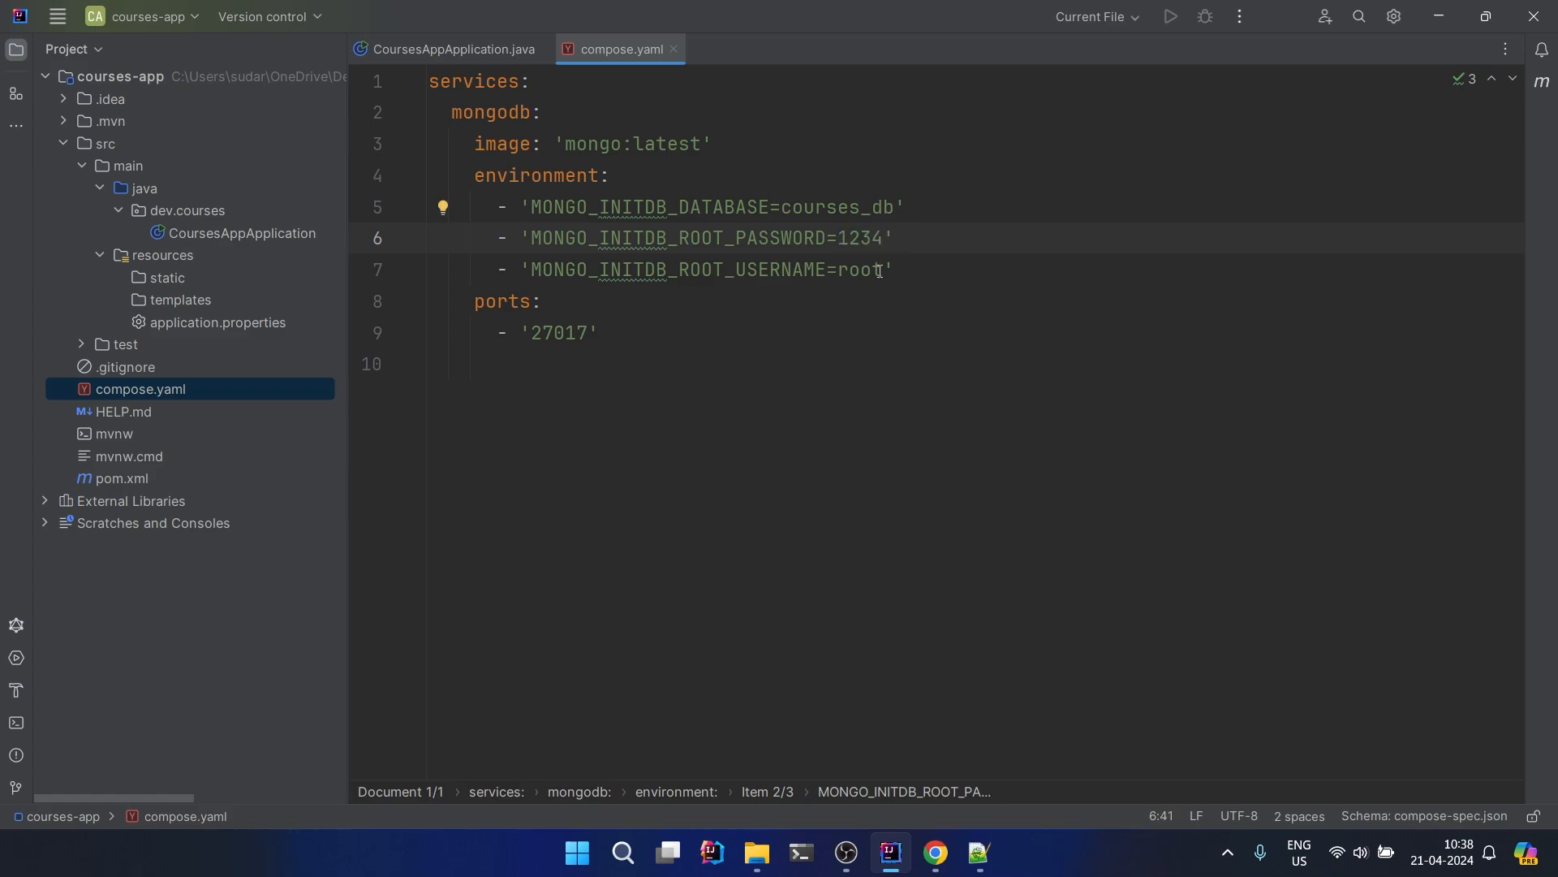
text(mong)
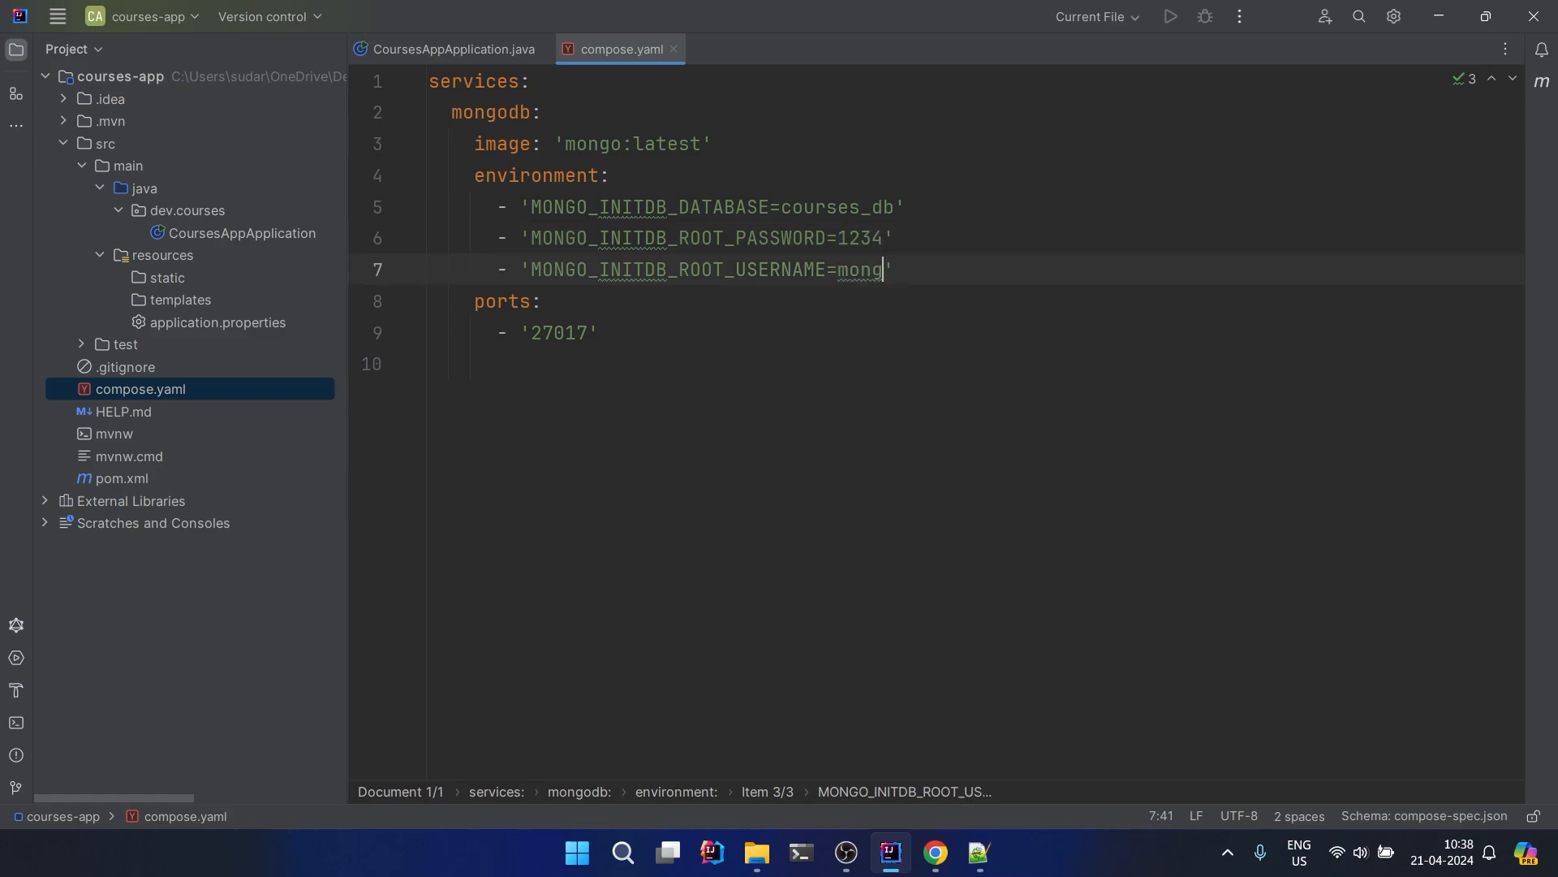
text(o)
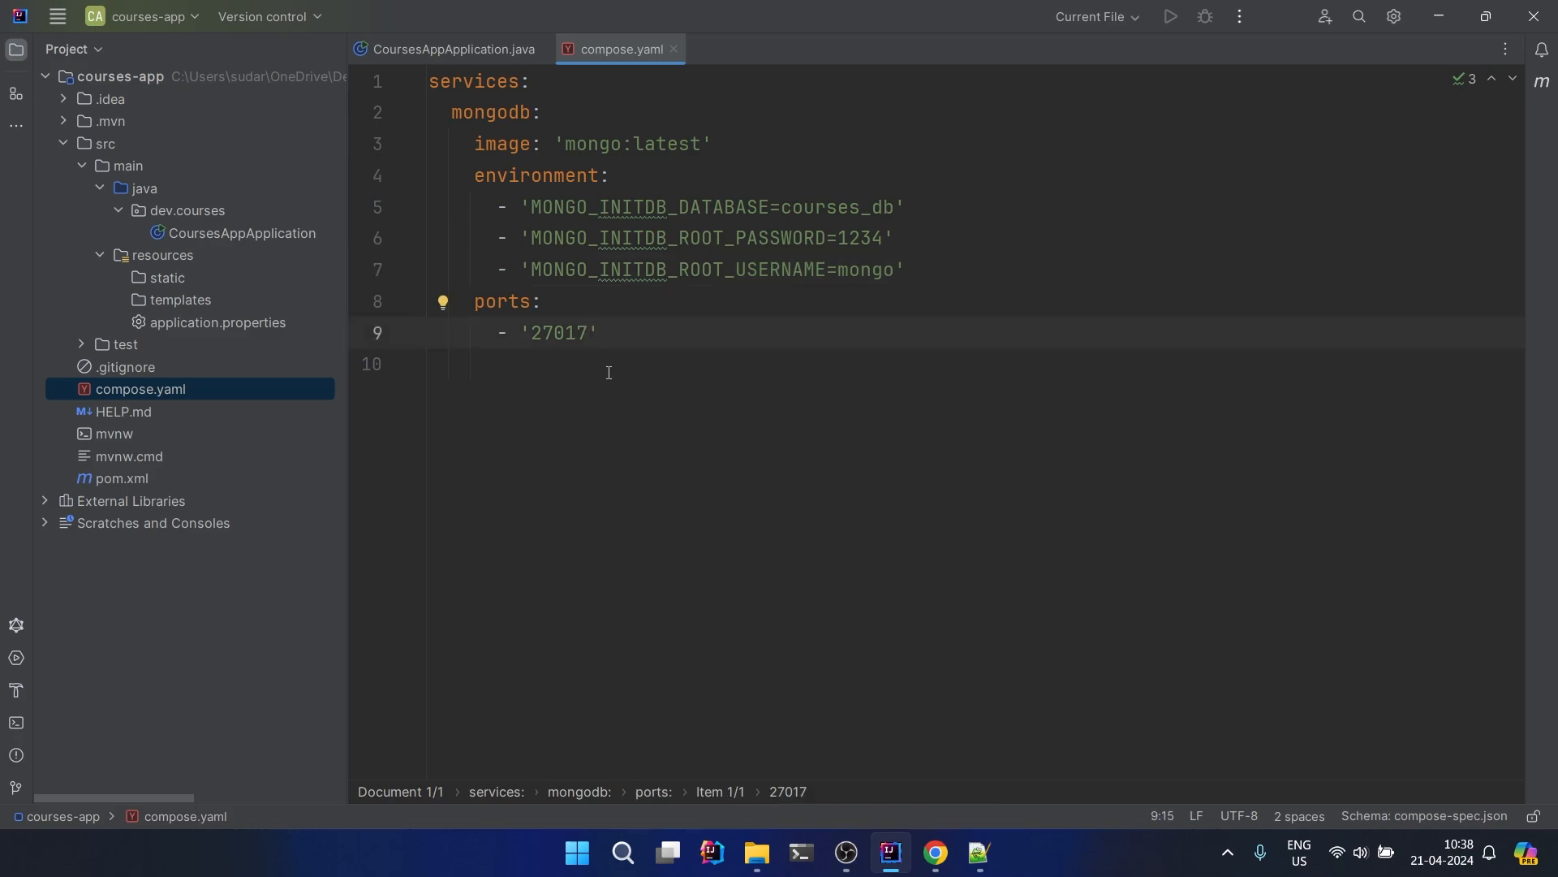
Change the mongodb ports entry to 27017:27017, then open application.properties.
double_click(560, 333)
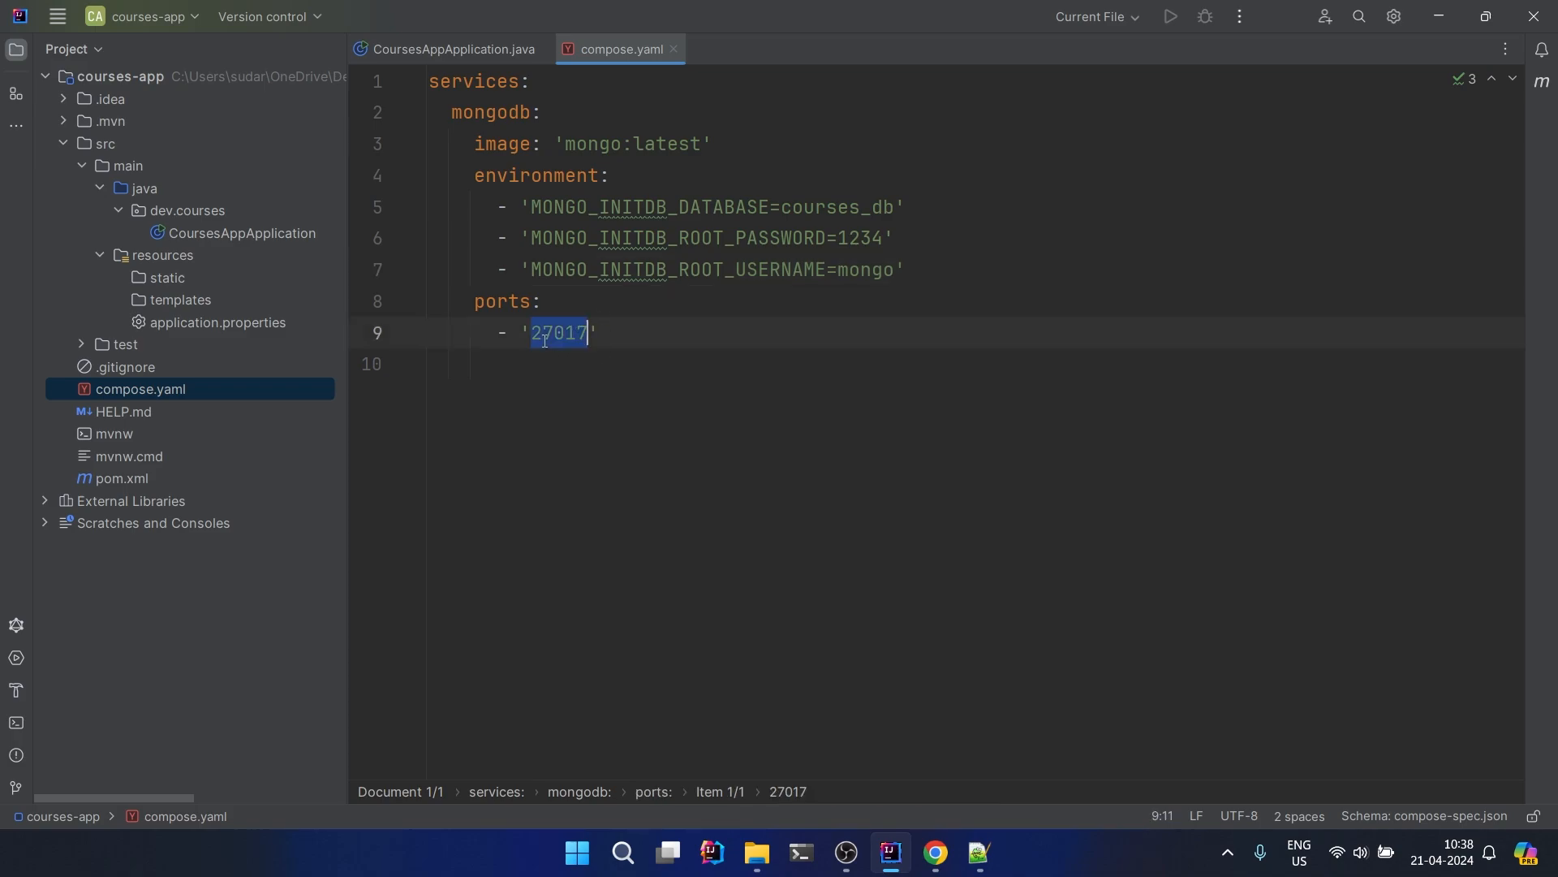
click(626, 336)
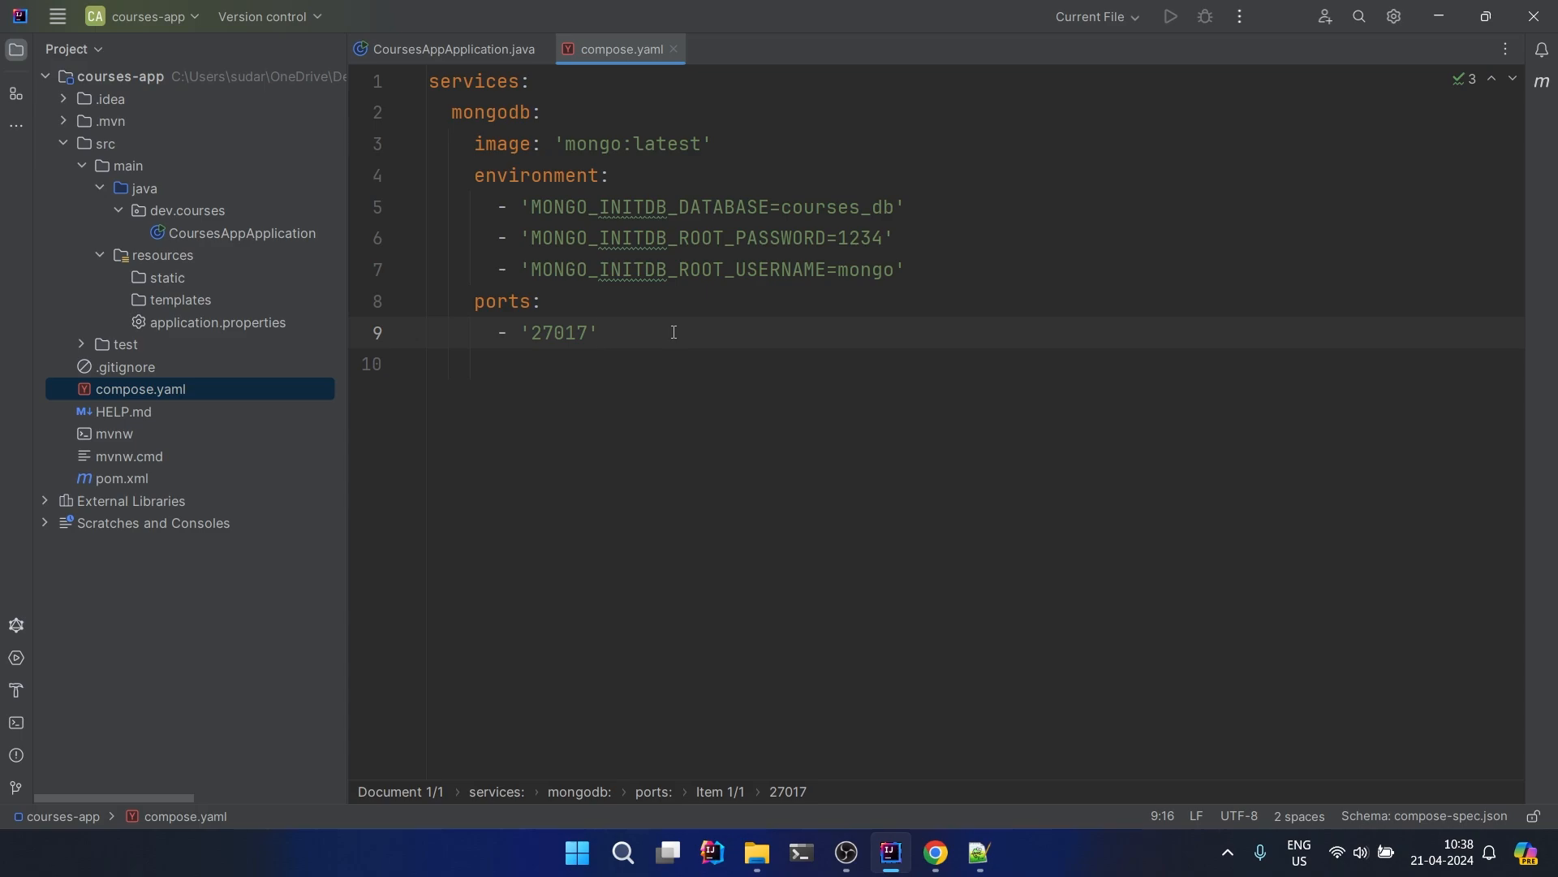
click(598, 333)
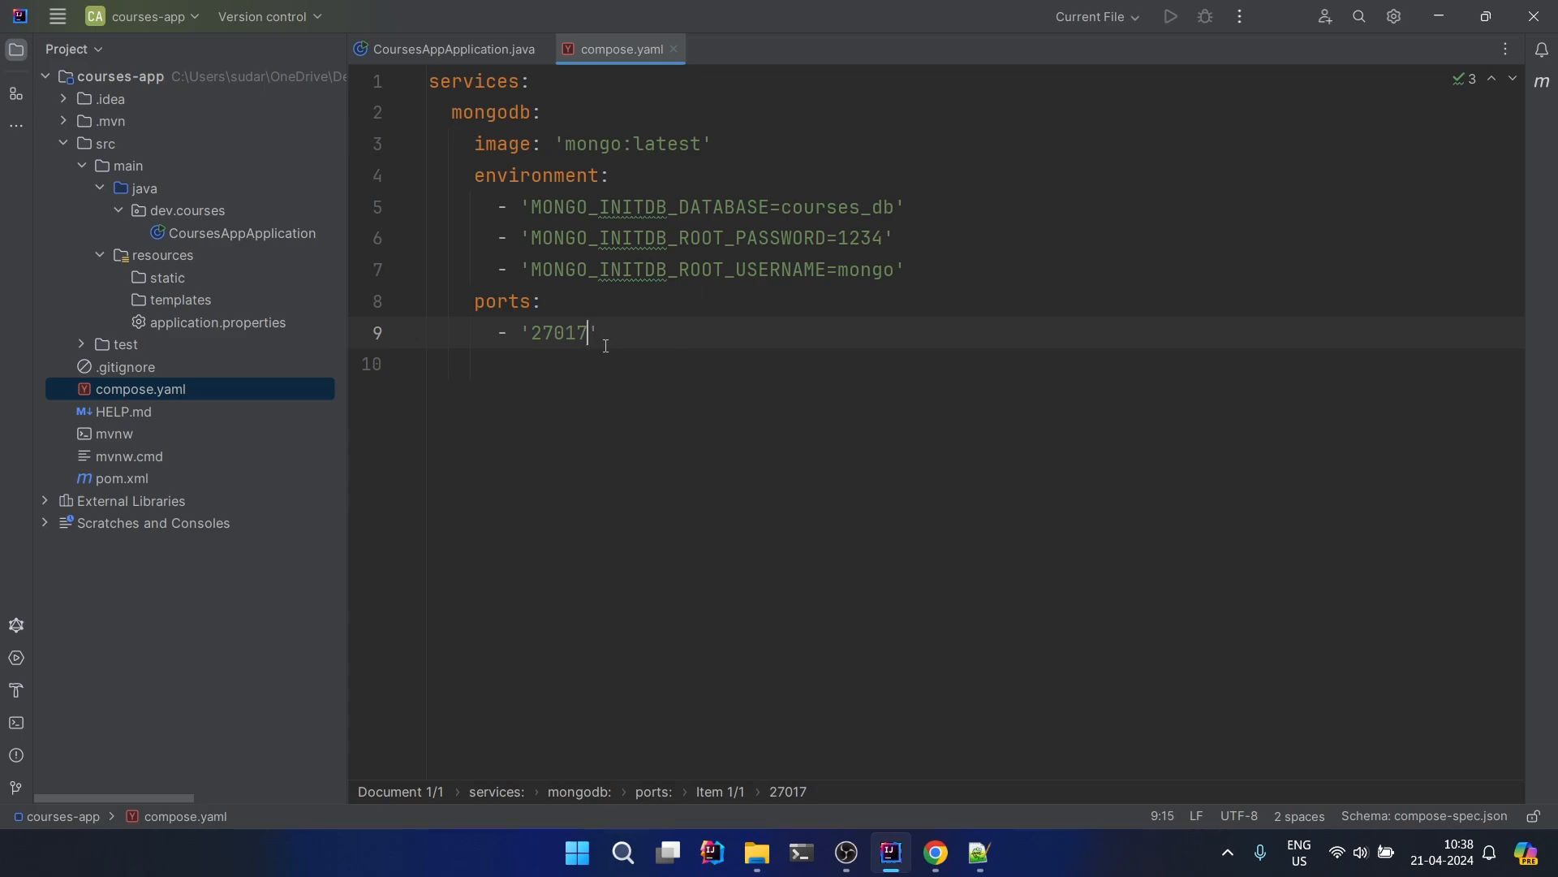
text(:)
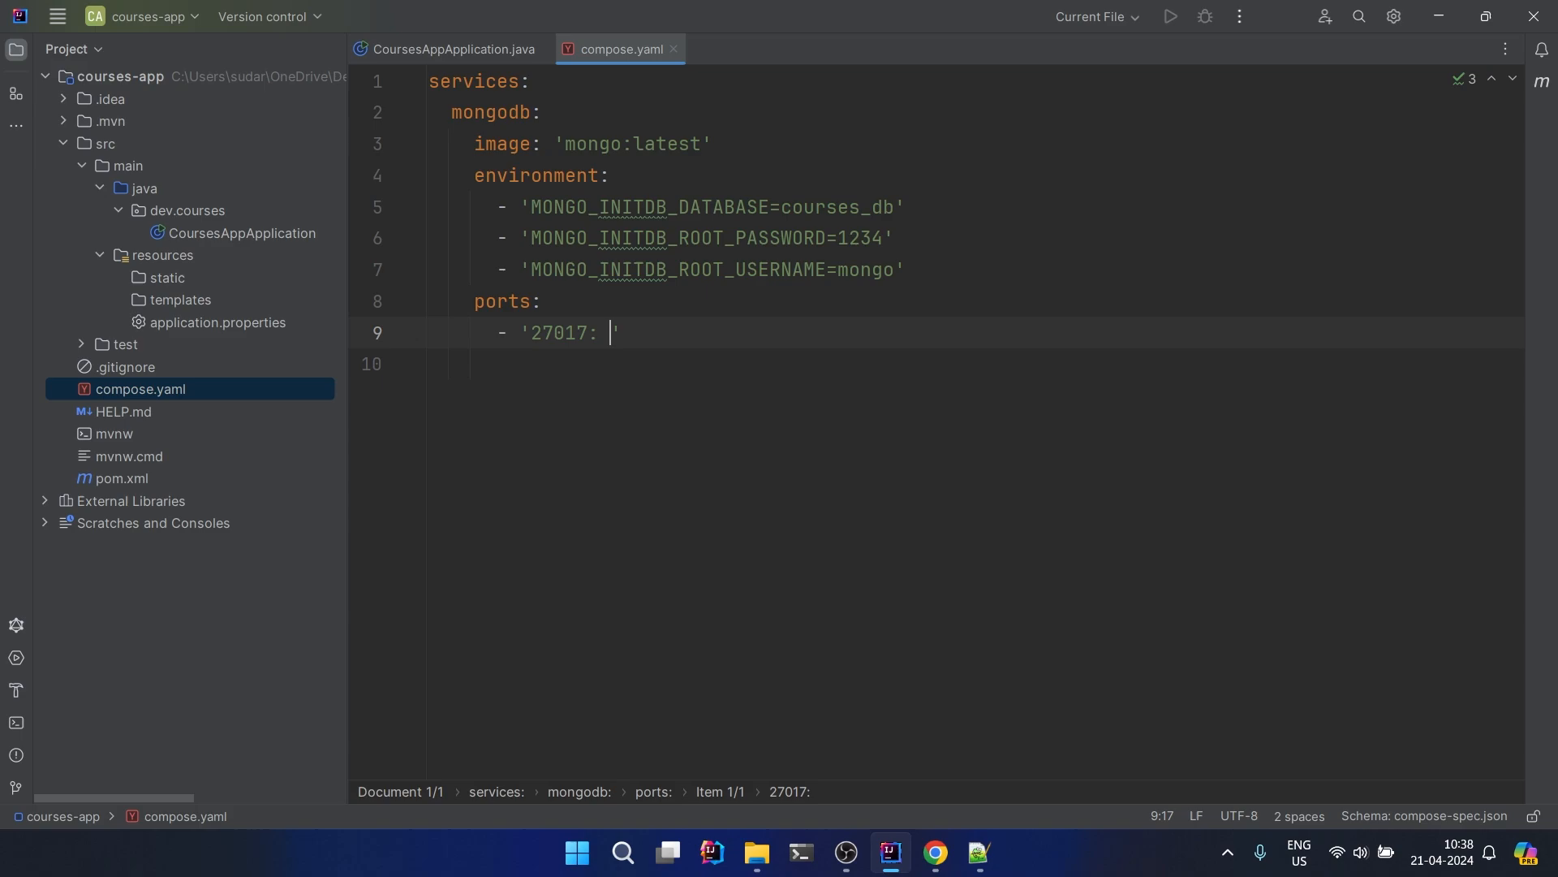
text(27017)
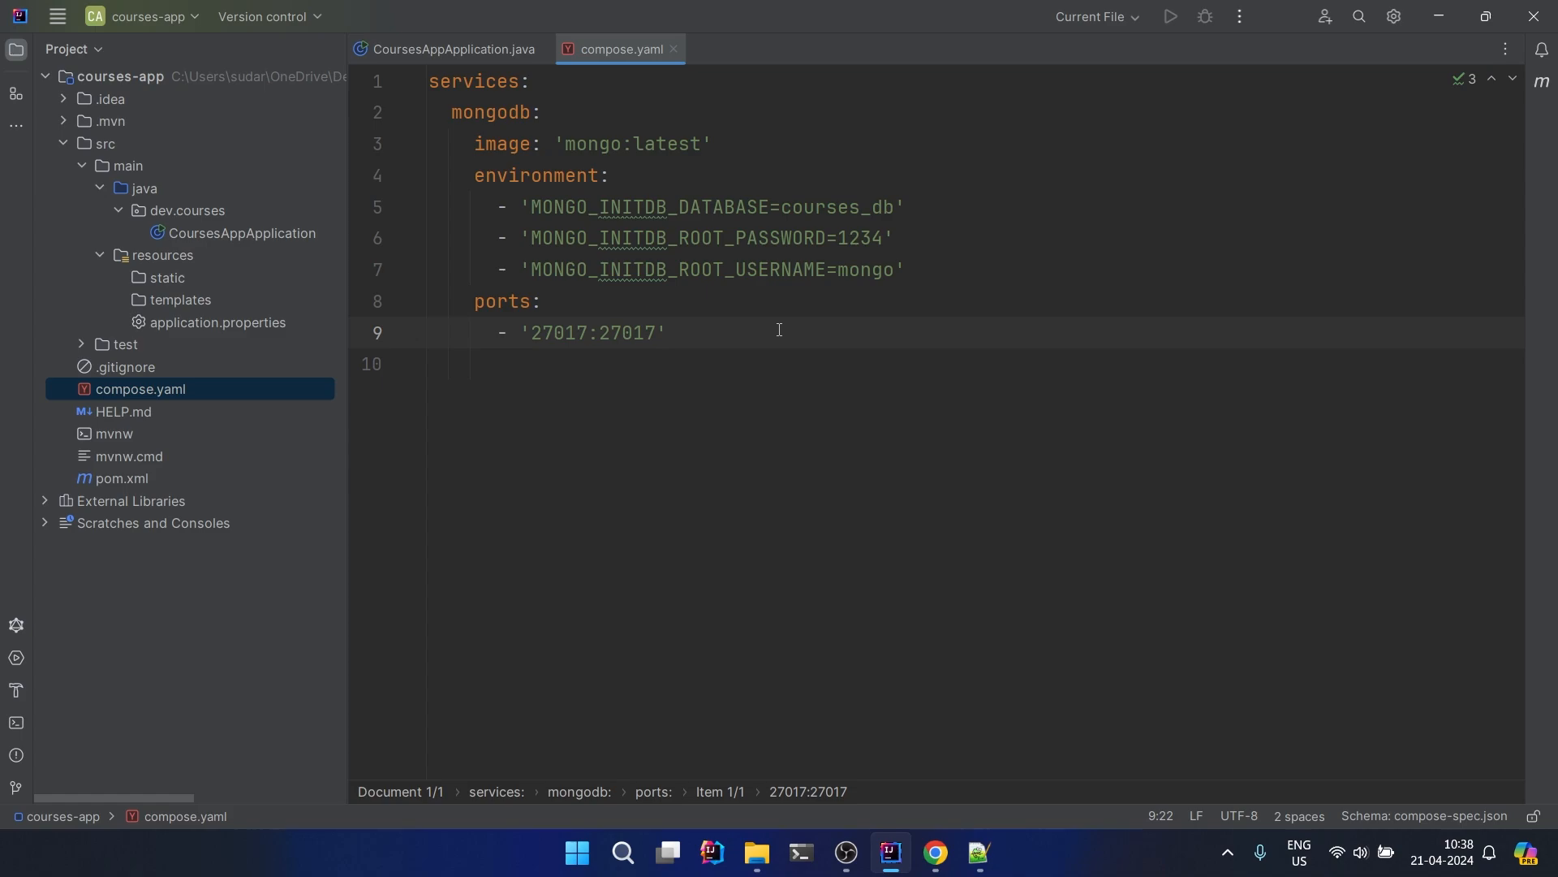
mouse_move(770, 321)
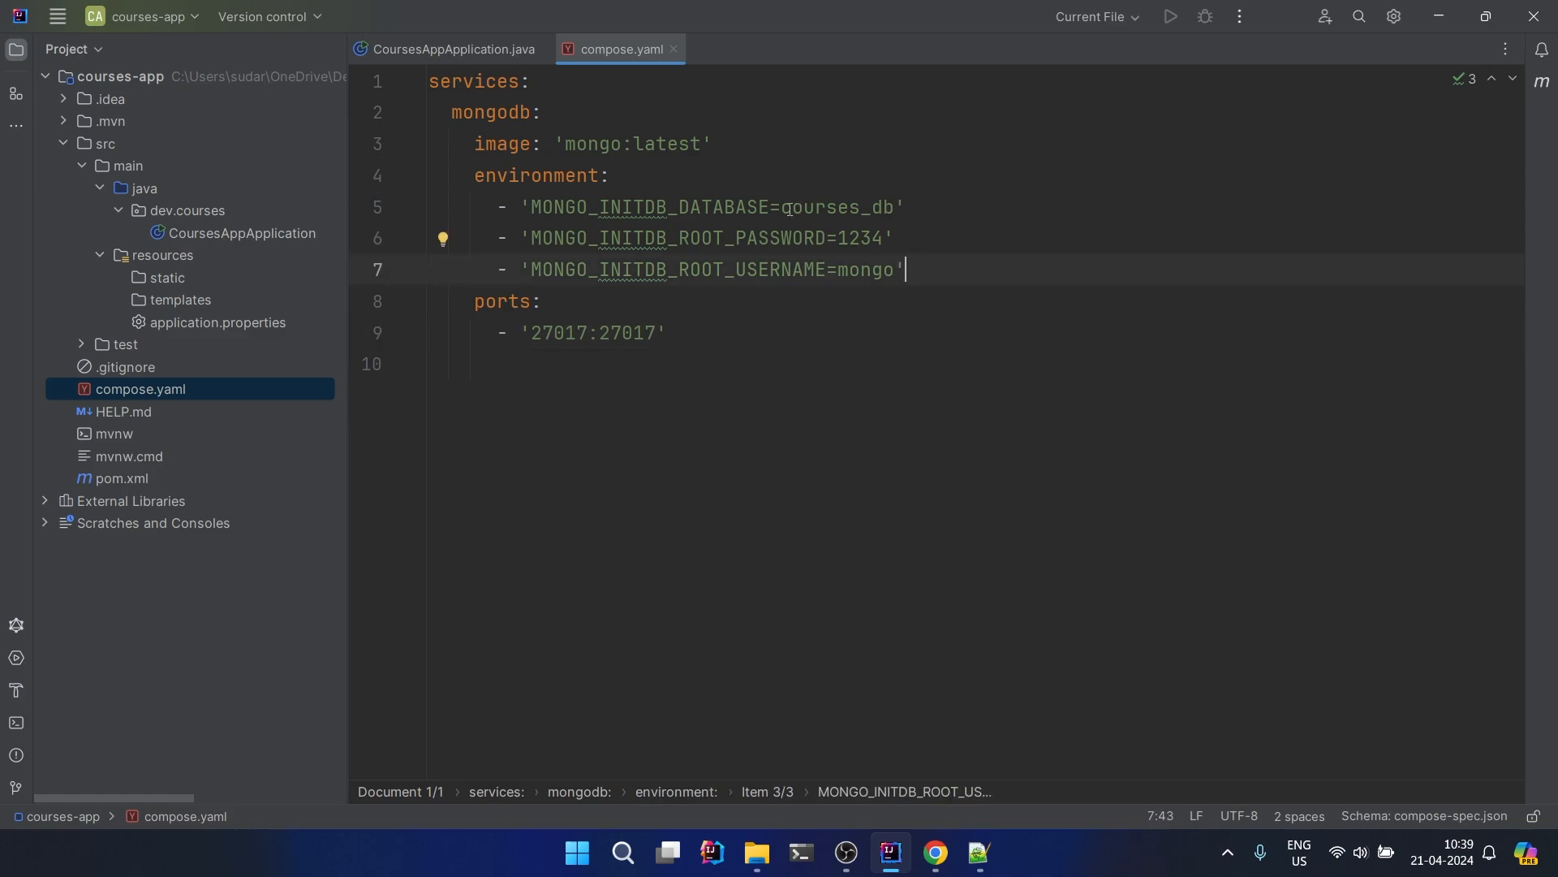
double_click(838, 207)
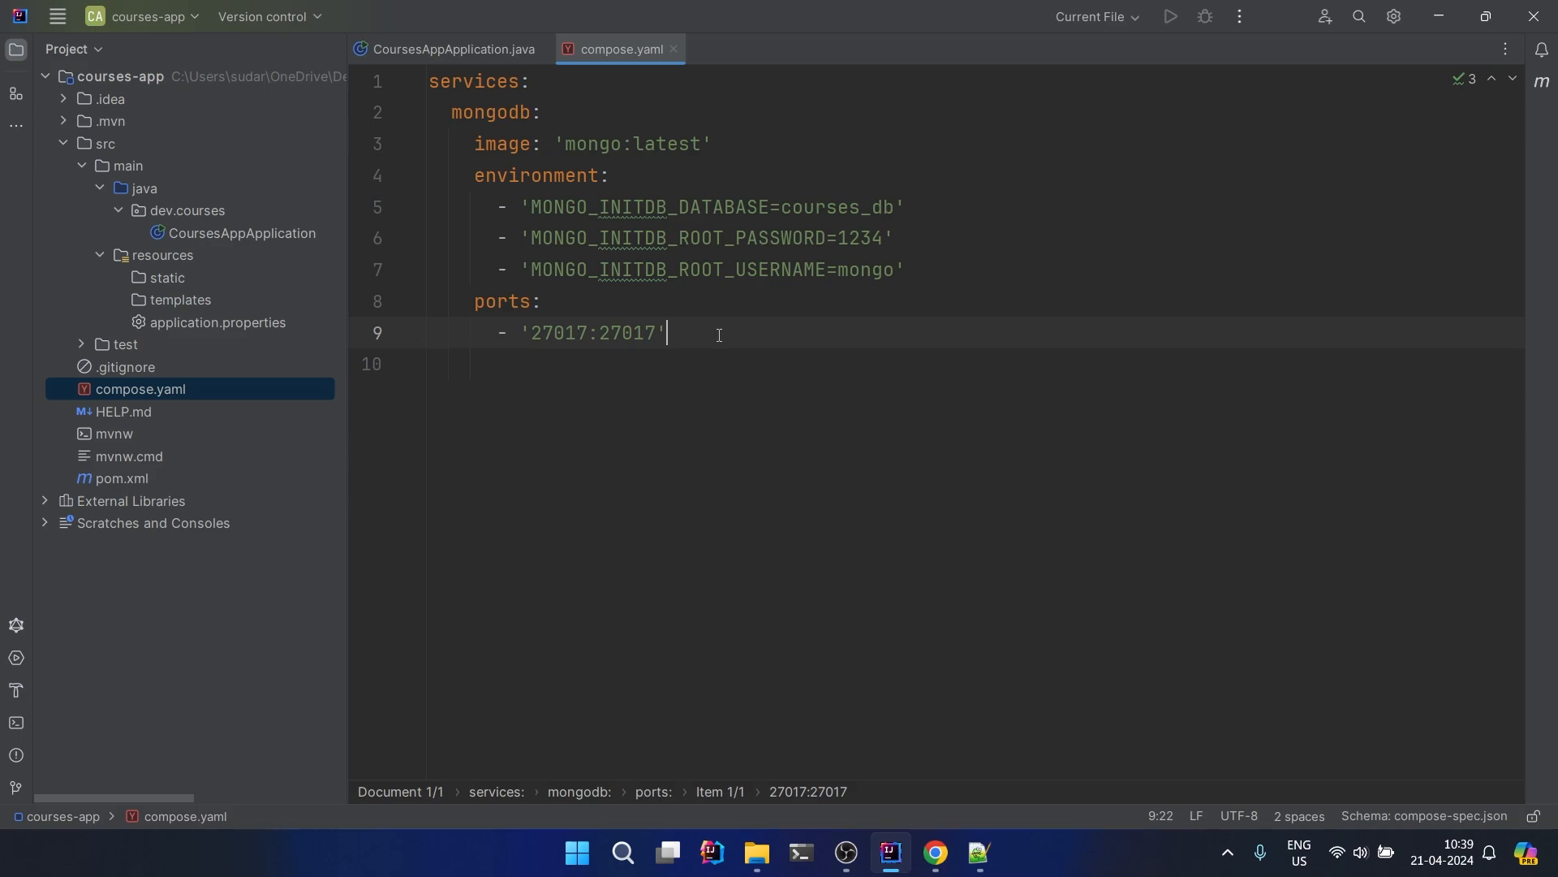
mouse_move(675, 49)
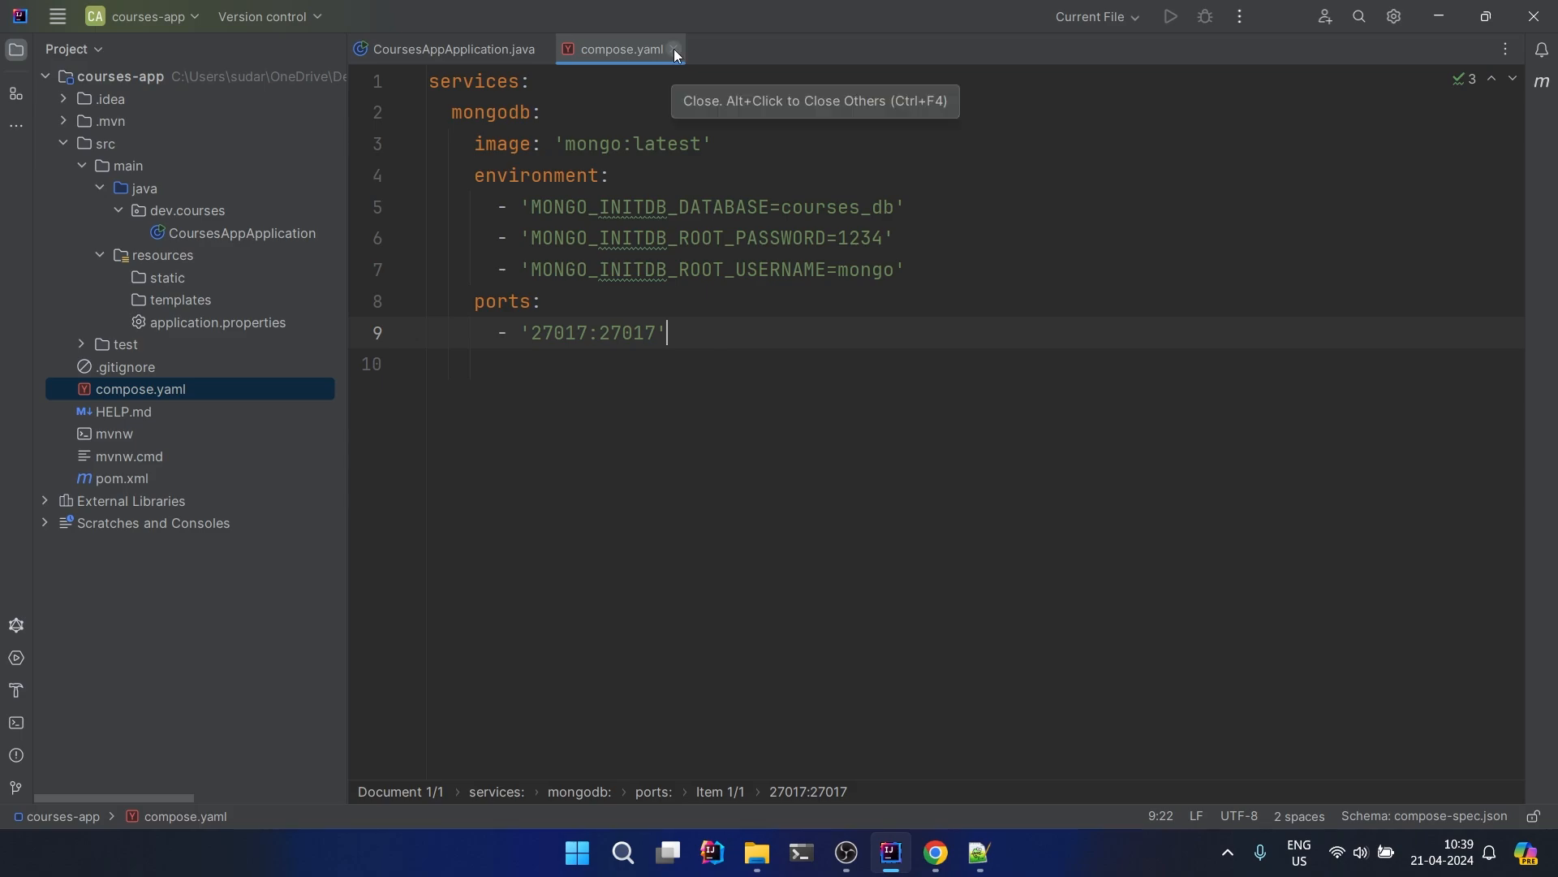
double_click(217, 322)
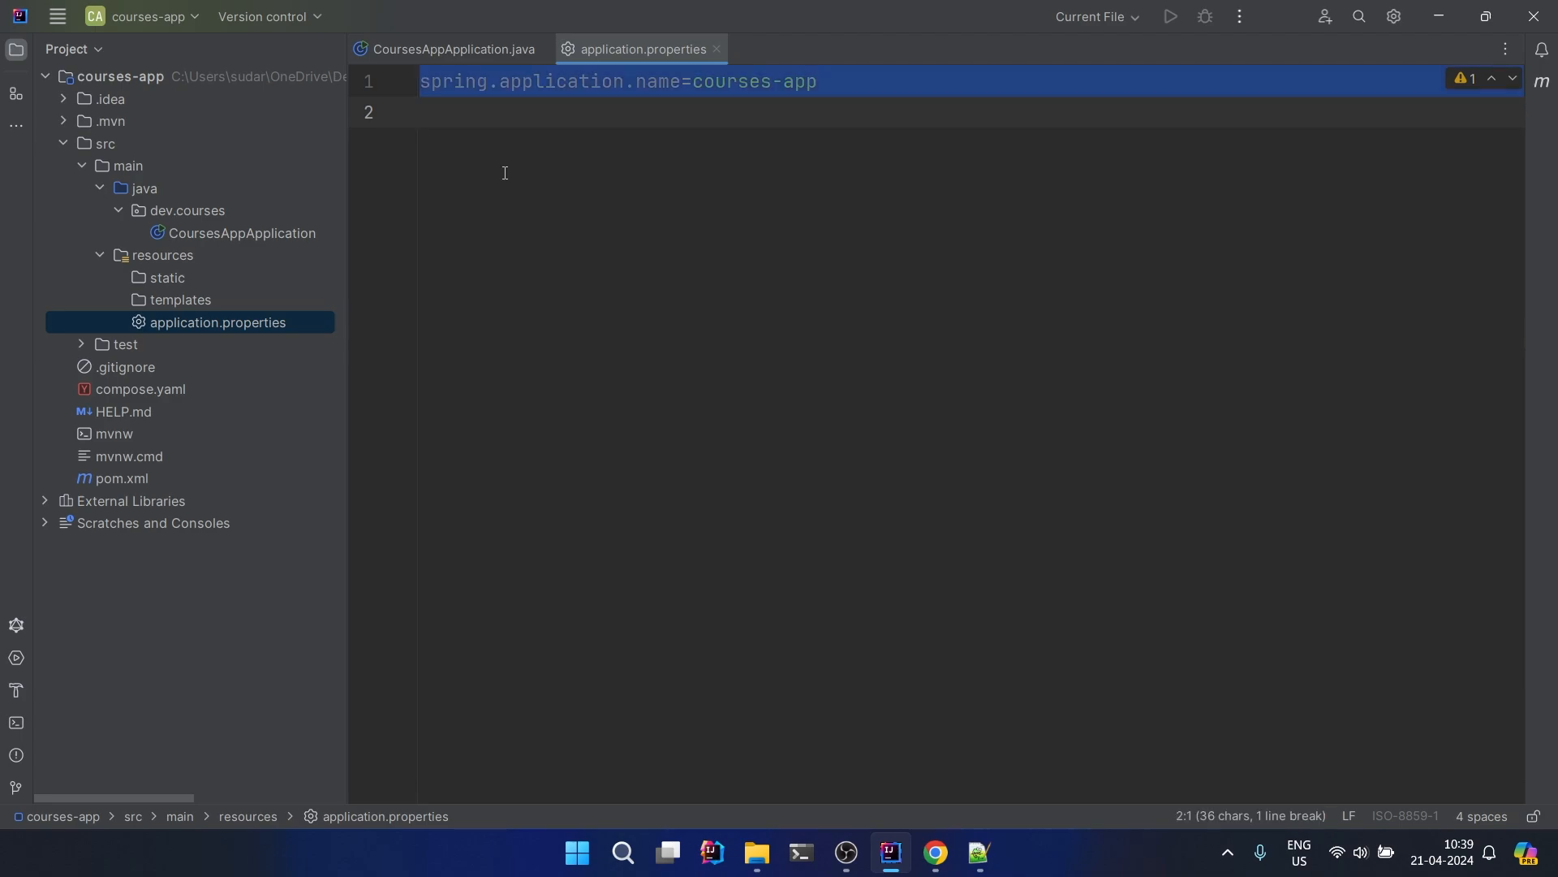
Rename application.properties to application.yml and set the MongoDB database name to courses_db.
right_click(217, 322)
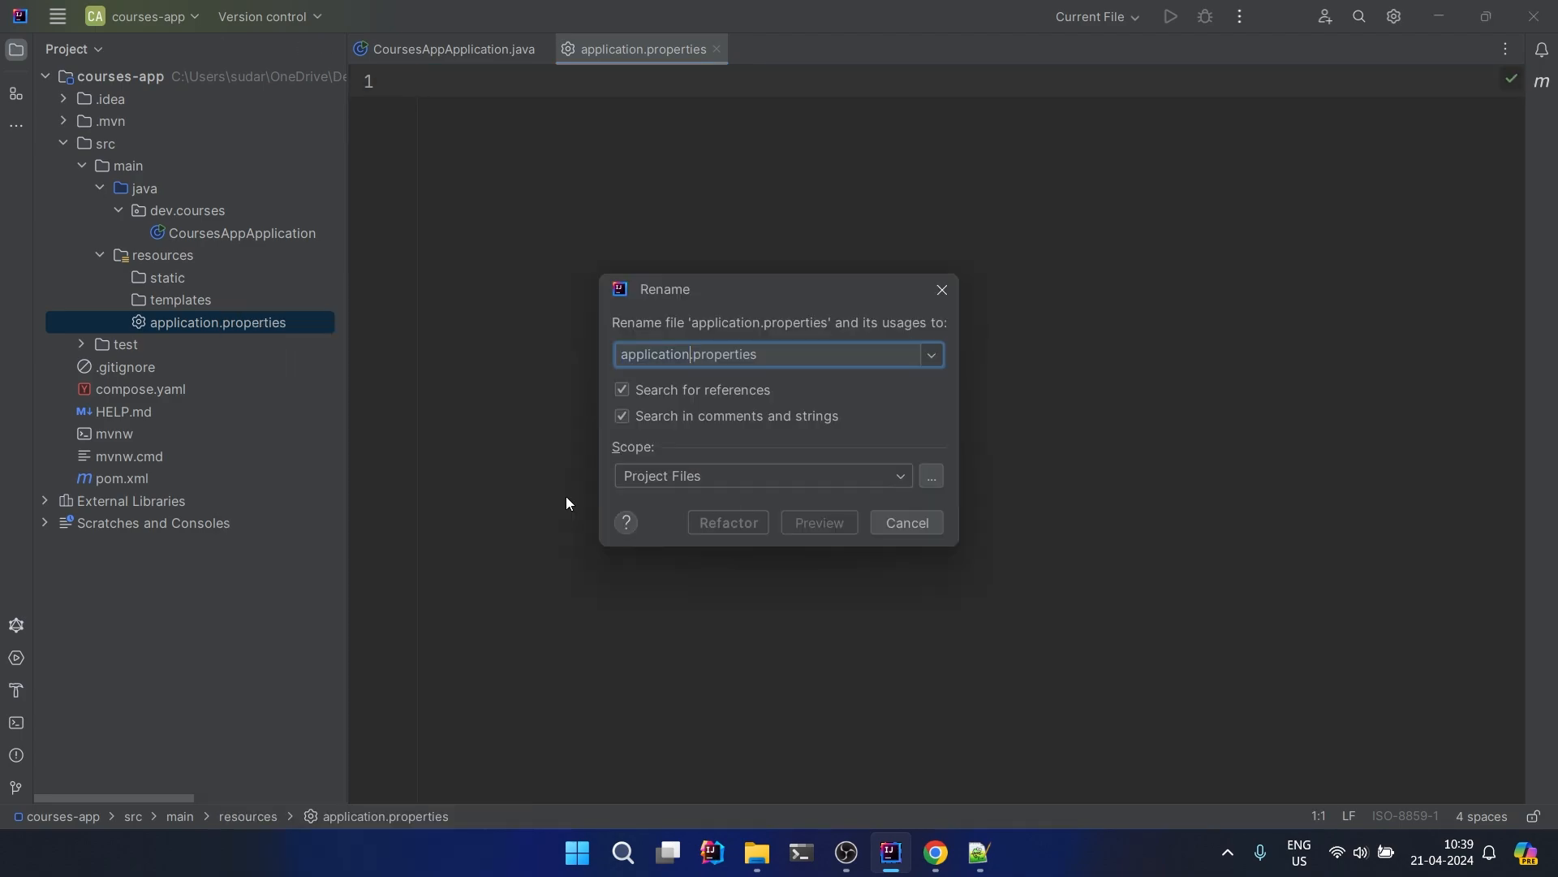
key(Backspace)
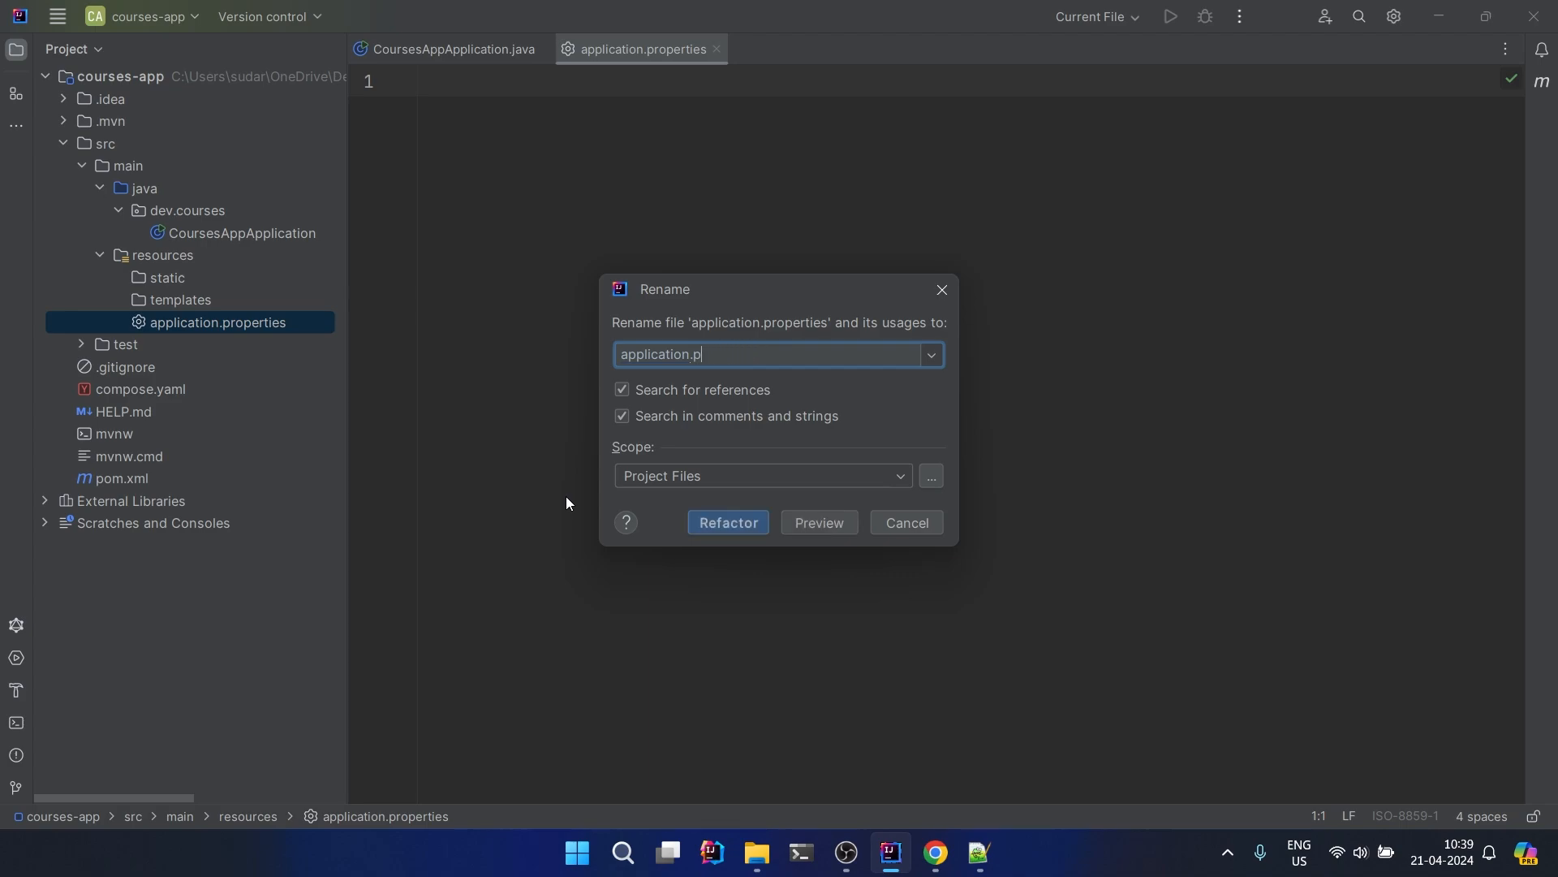
text(ymkl)
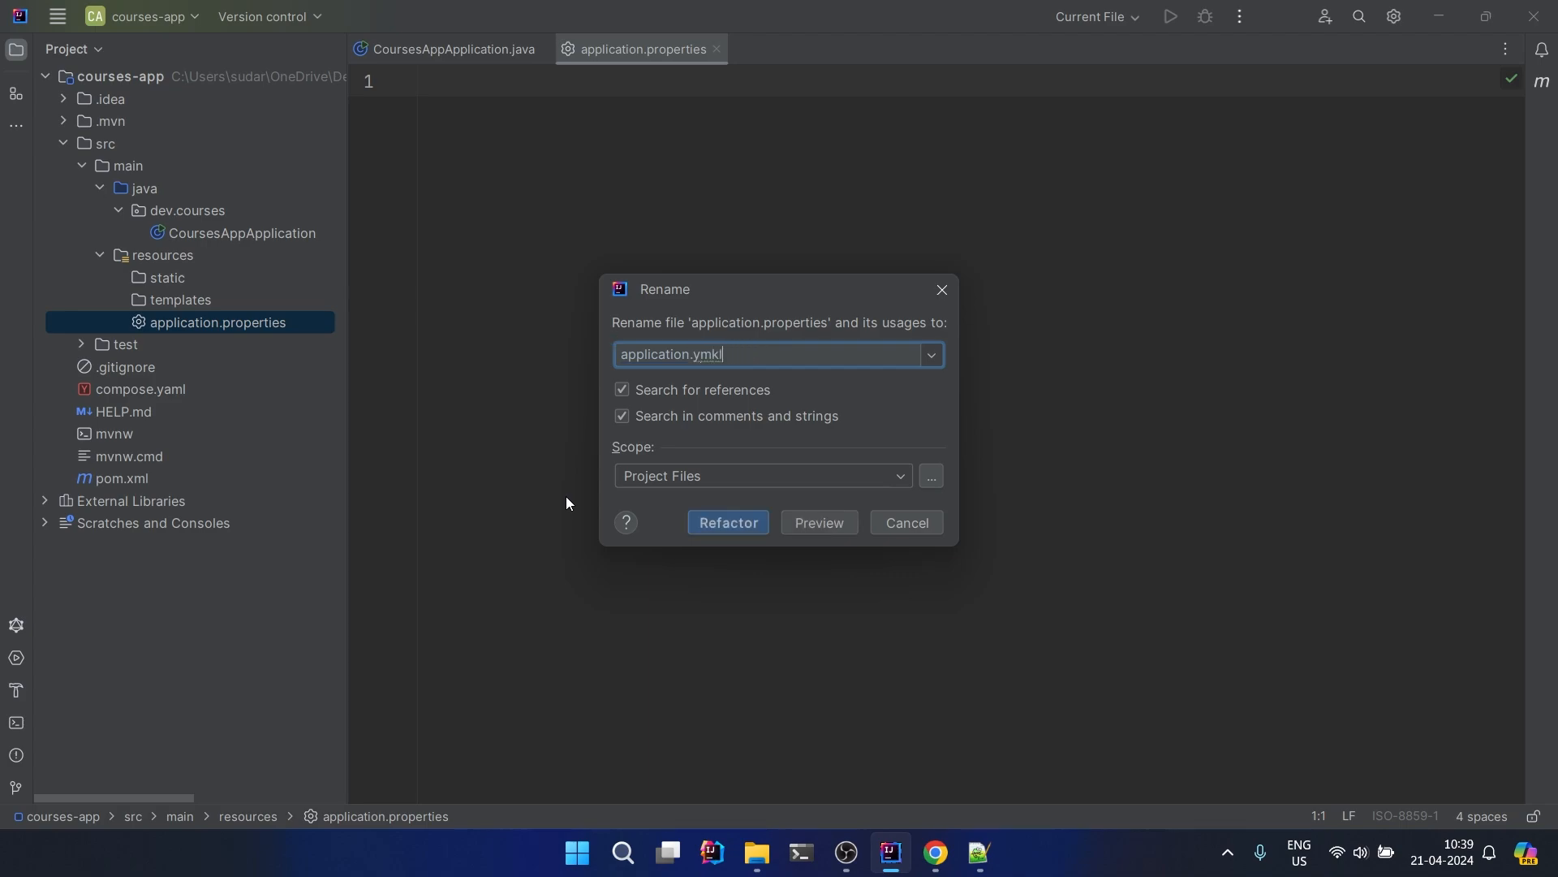
click(727, 522)
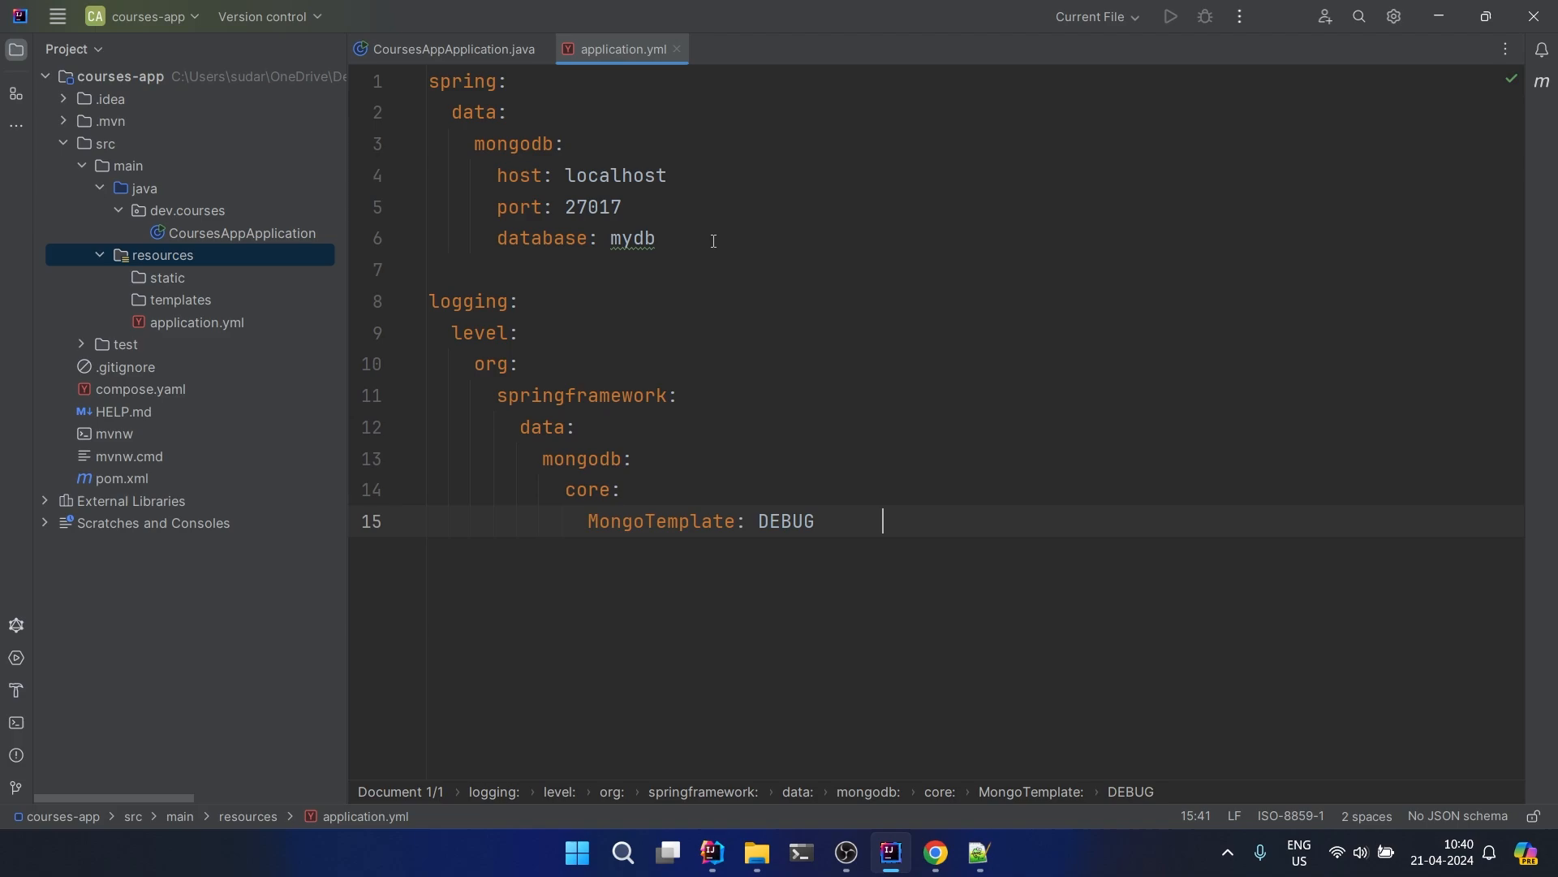
double_click(630, 238)
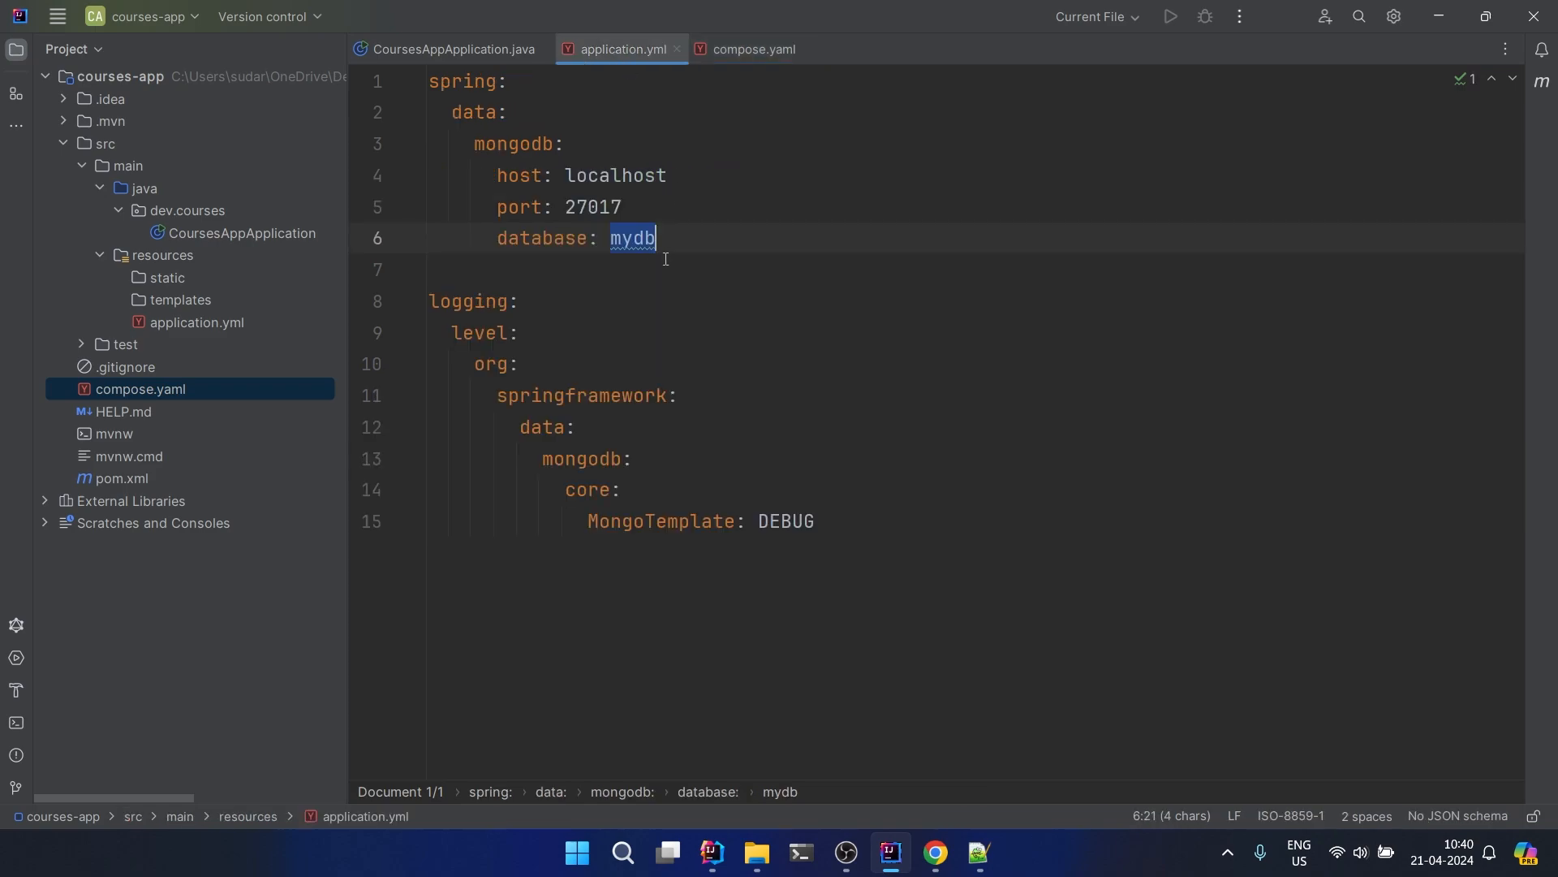
text(courses_db)
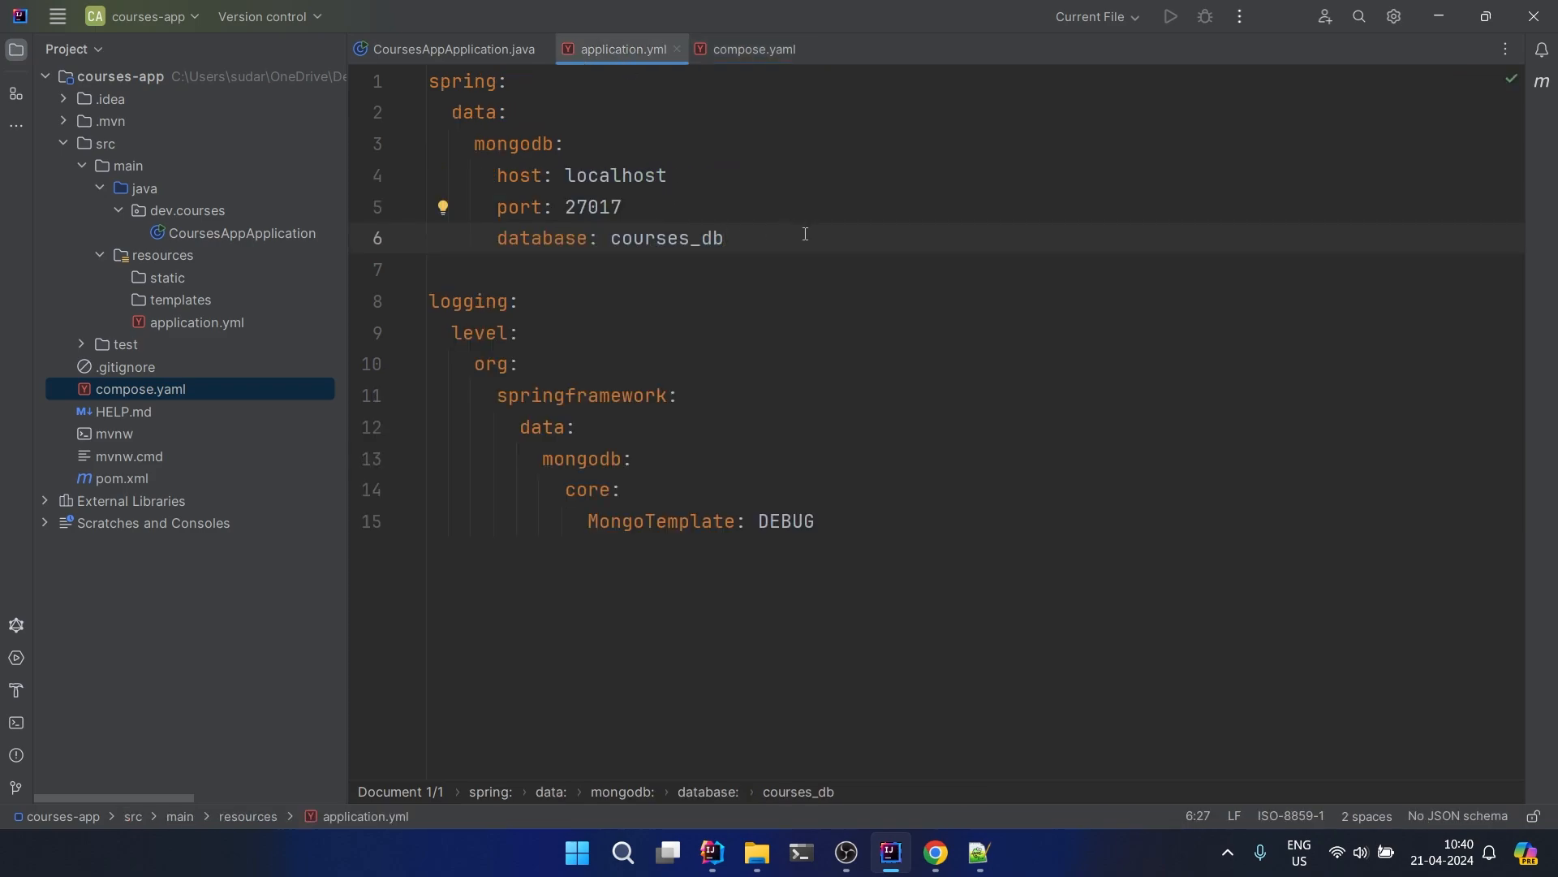
mouse_move(646, 209)
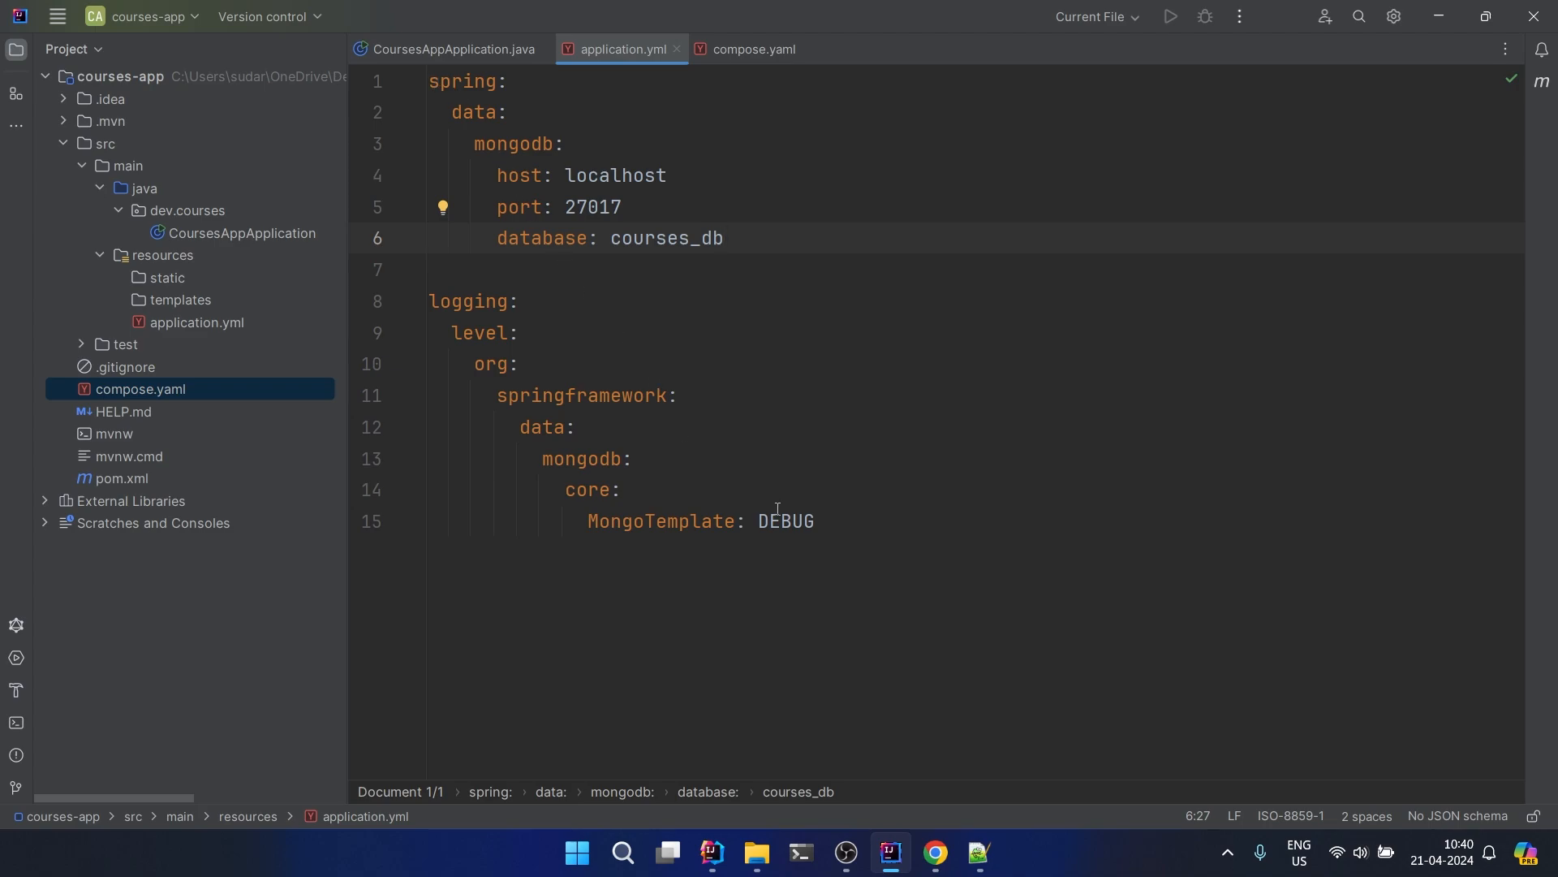
click(679, 394)
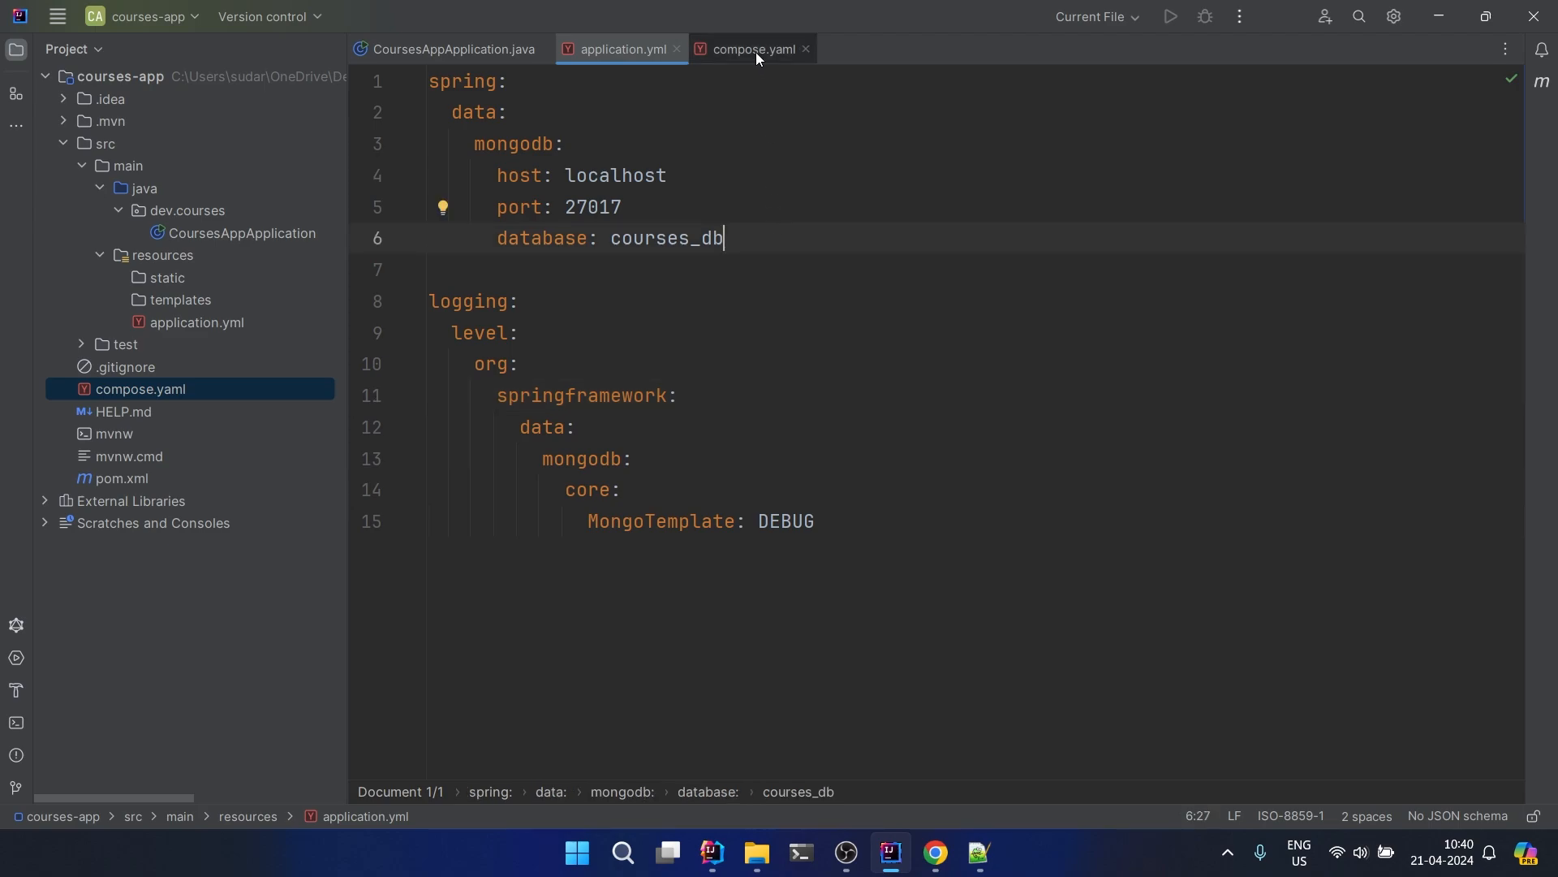
Run CoursesAppApplication.main() so Spring Boot starts and Docker Compose launches MongoDB.
click(451, 49)
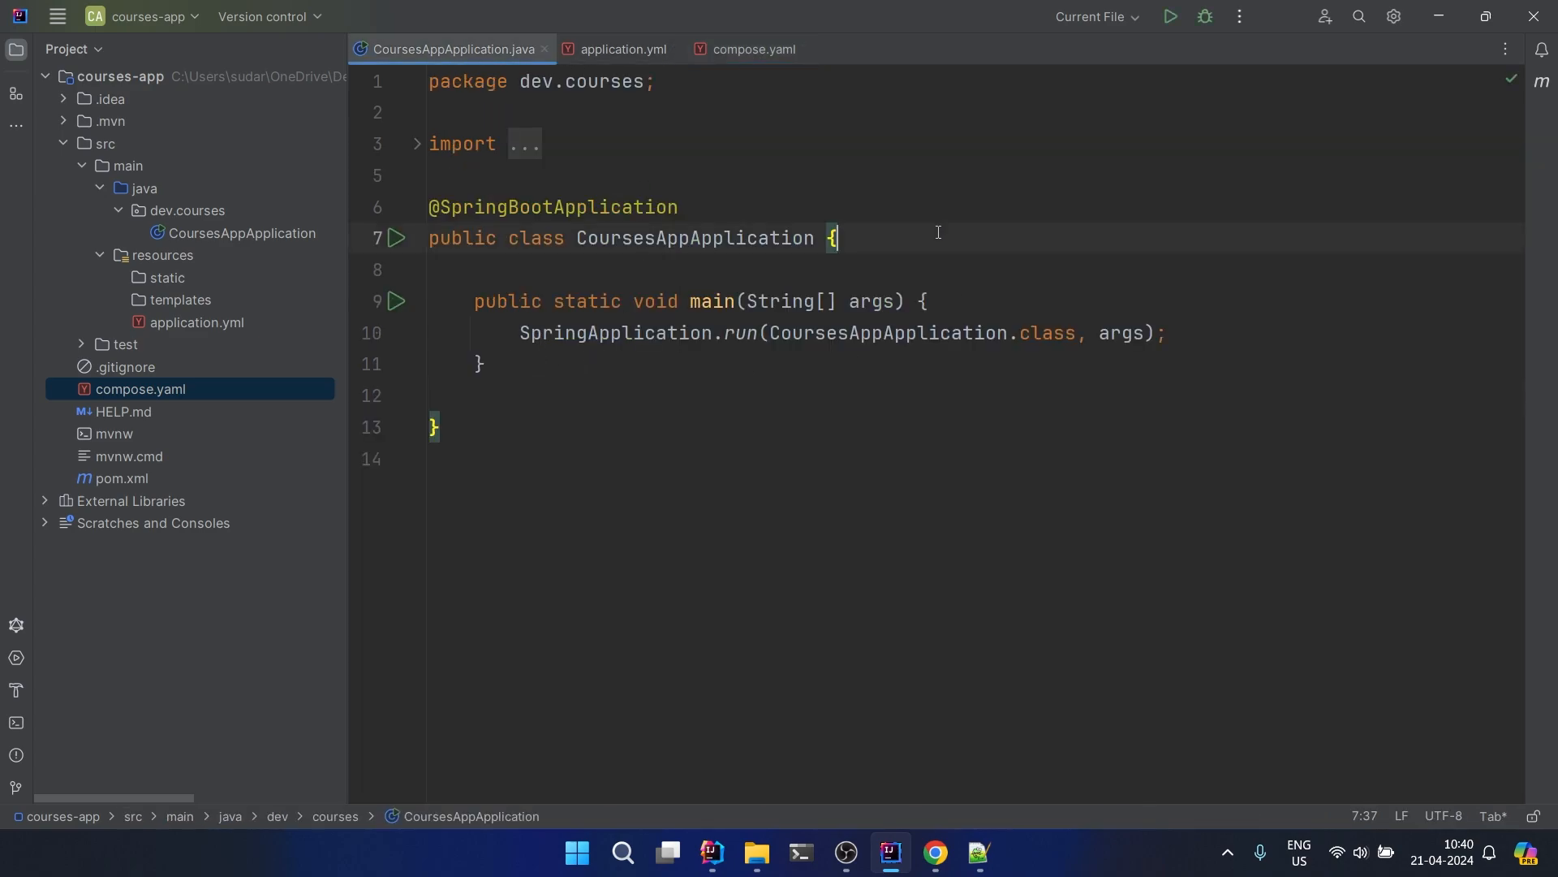
right_click(554, 207)
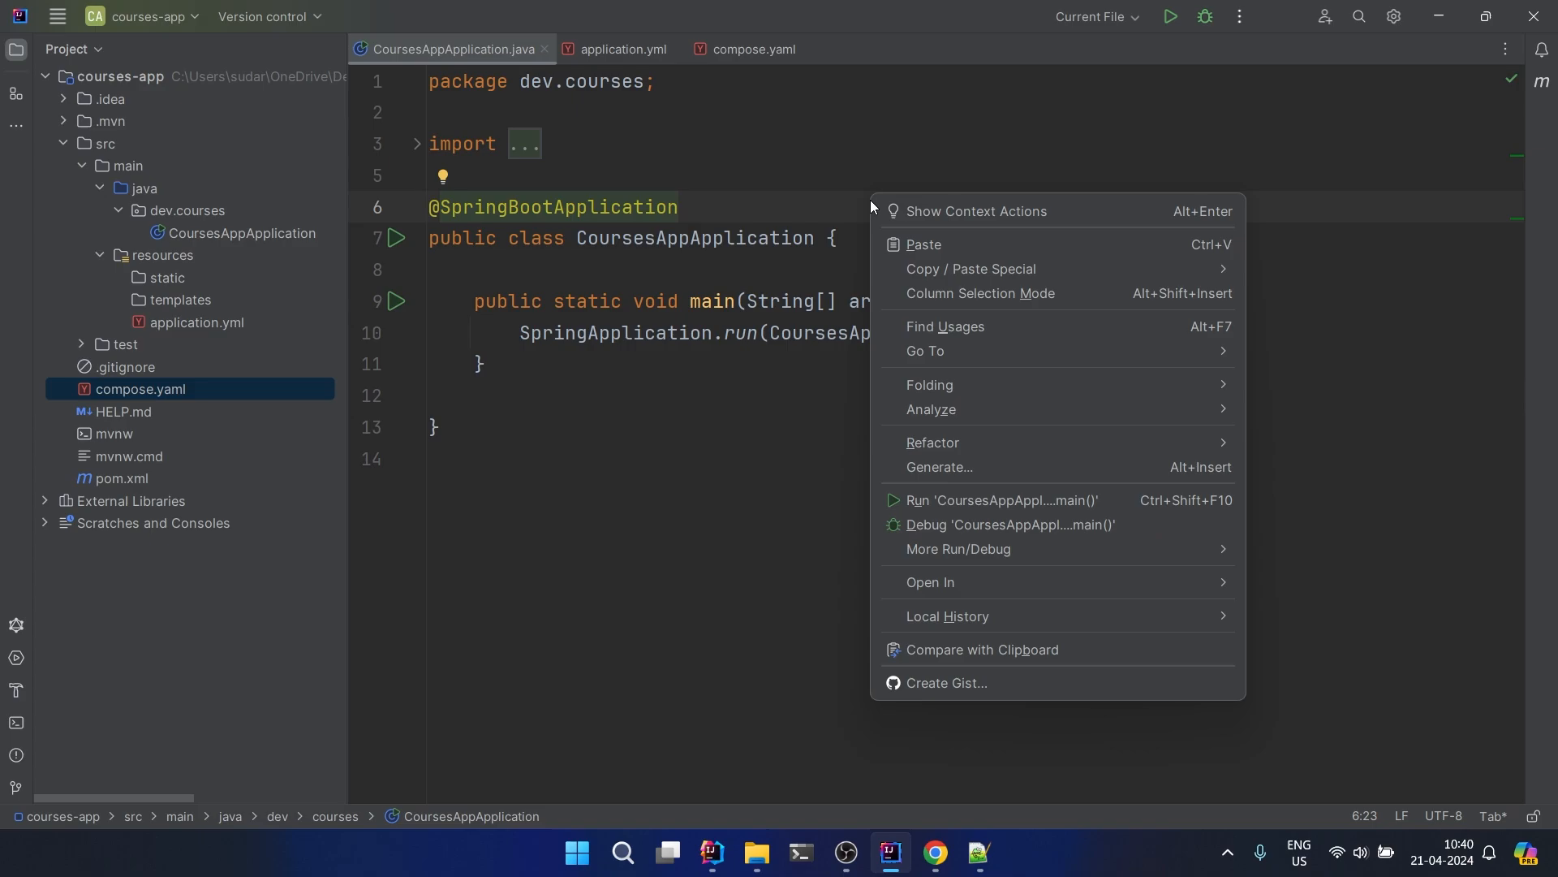
mouse_move(1000, 500)
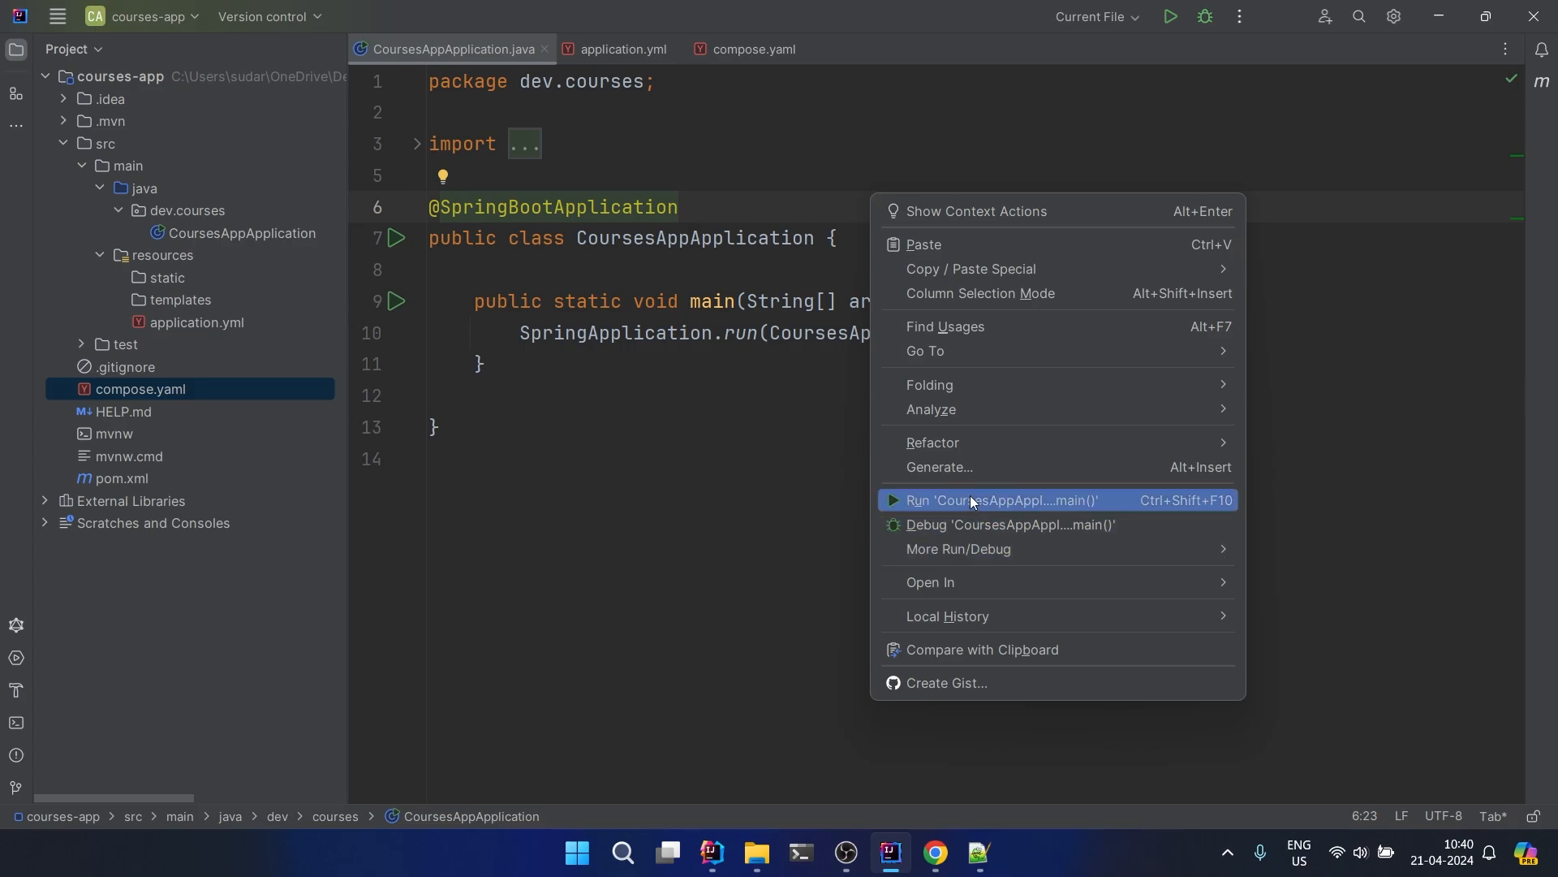
click(1001, 500)
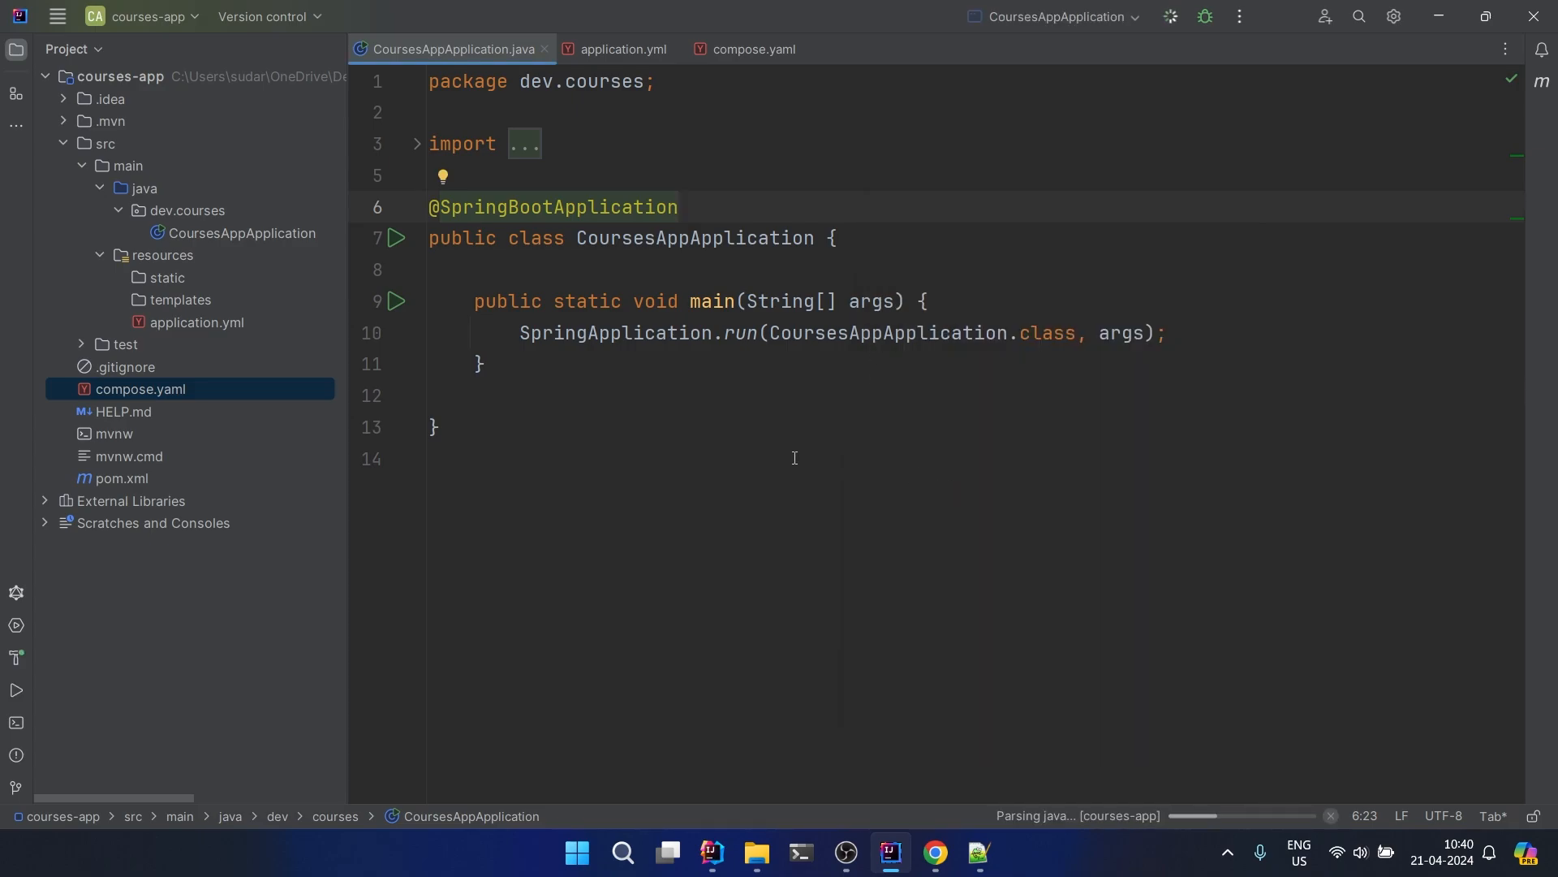
click(398, 237)
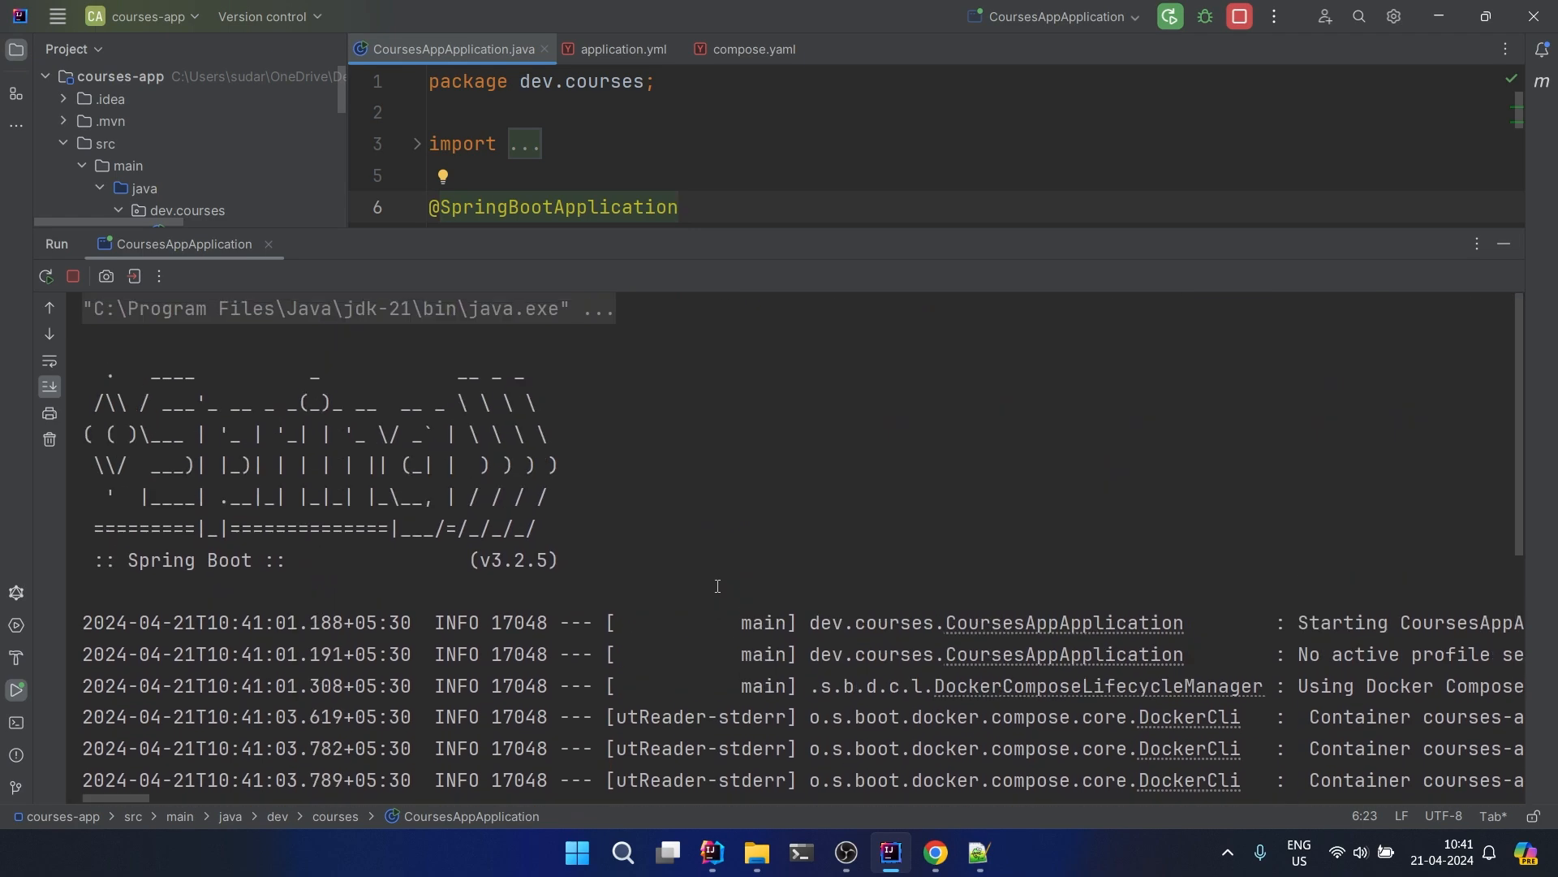
mouse_move(831, 256)
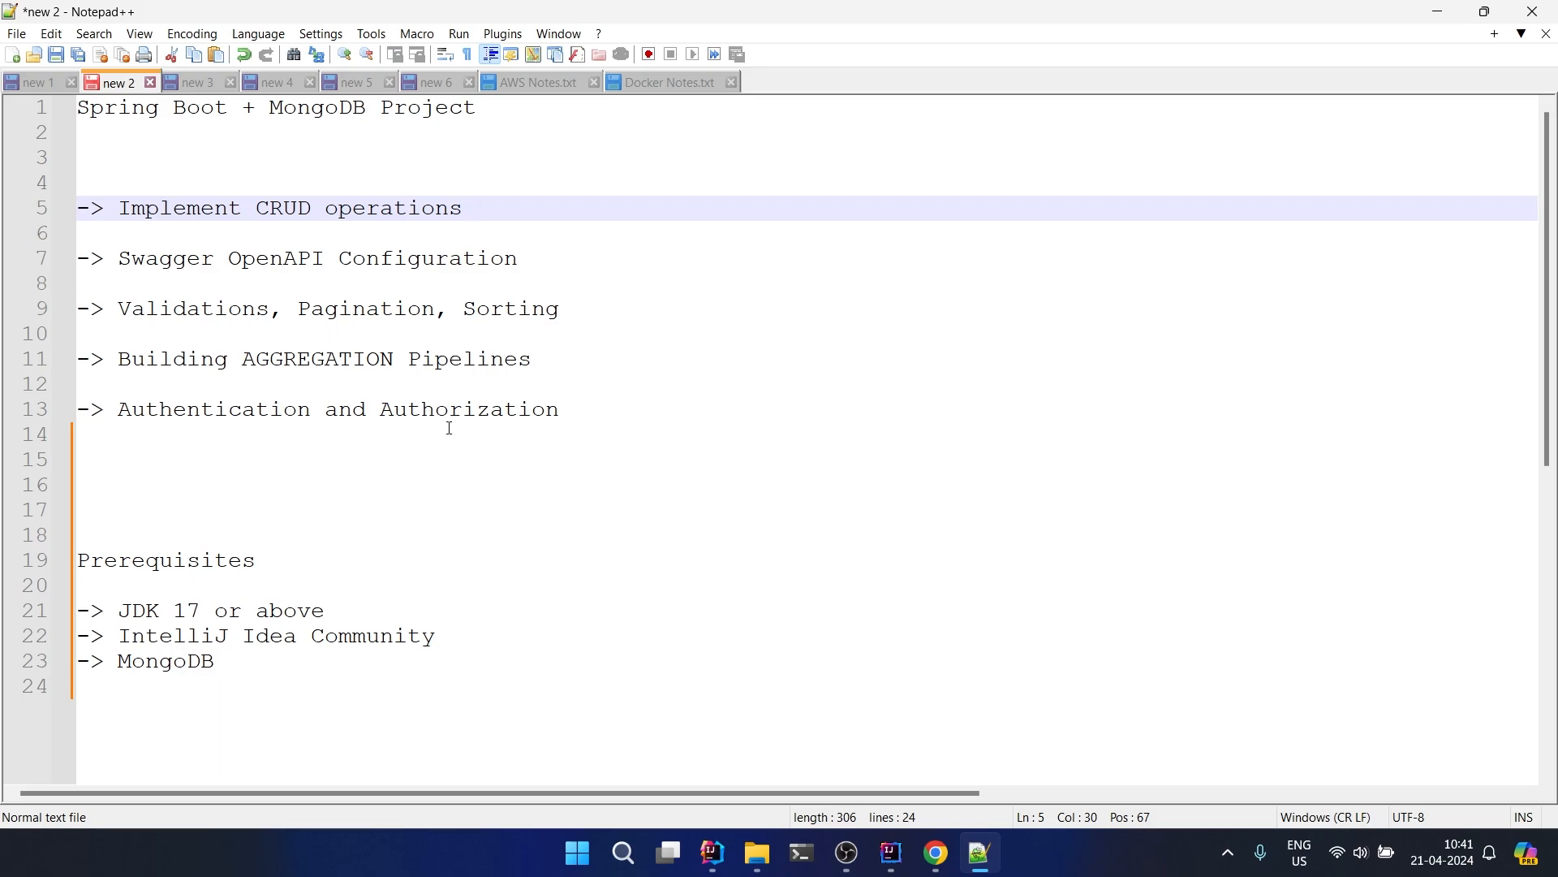
Review the project topics in Notepad++, then return to IntelliJ IDEA.
drag(117, 208, 462, 208)
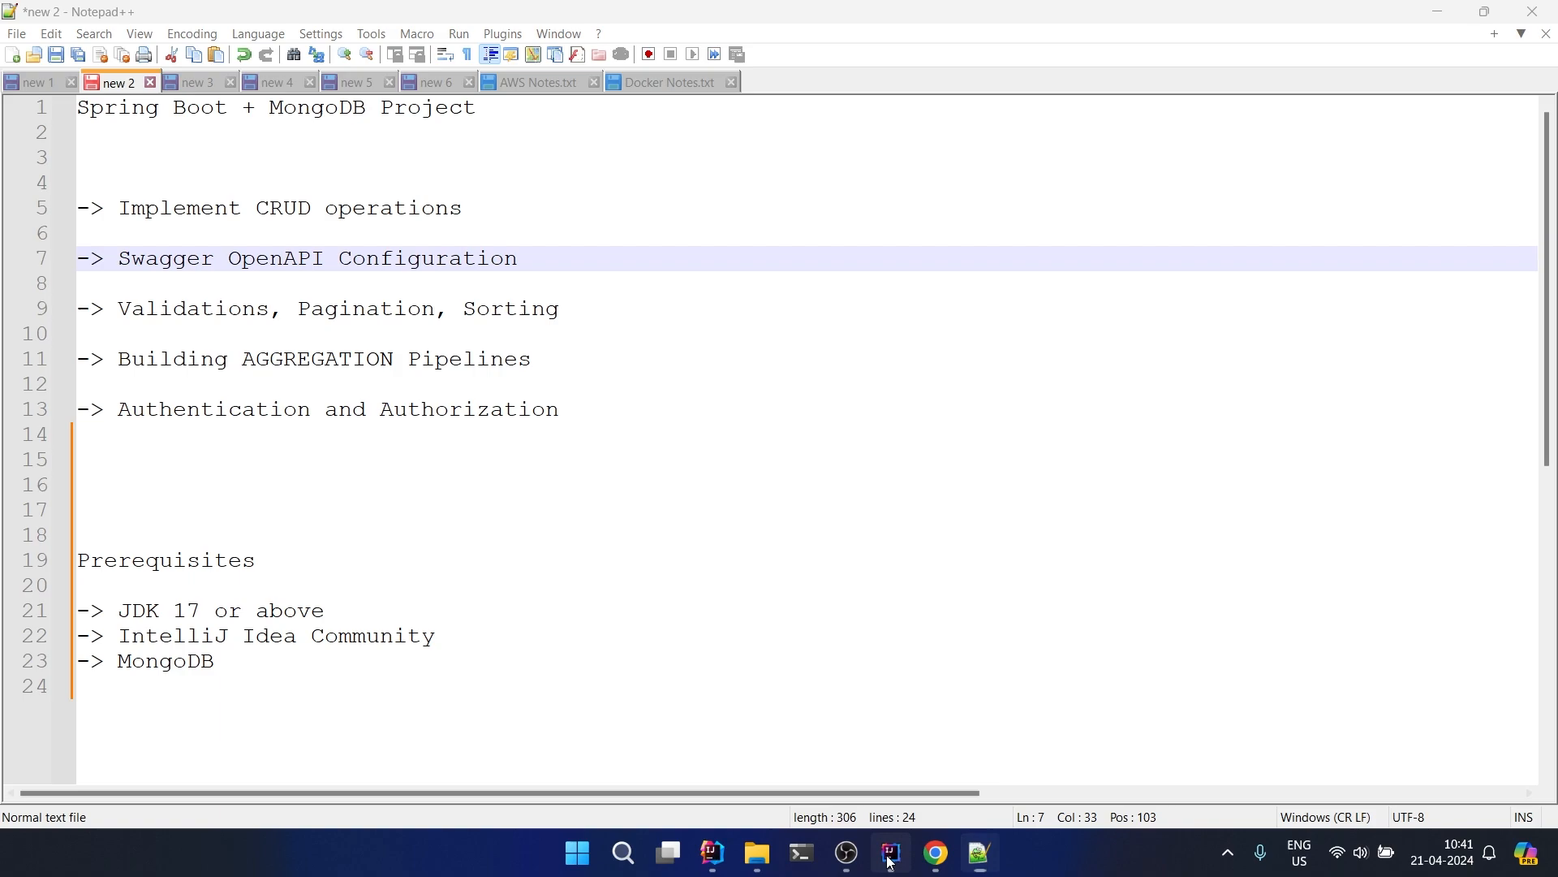
click(889, 851)
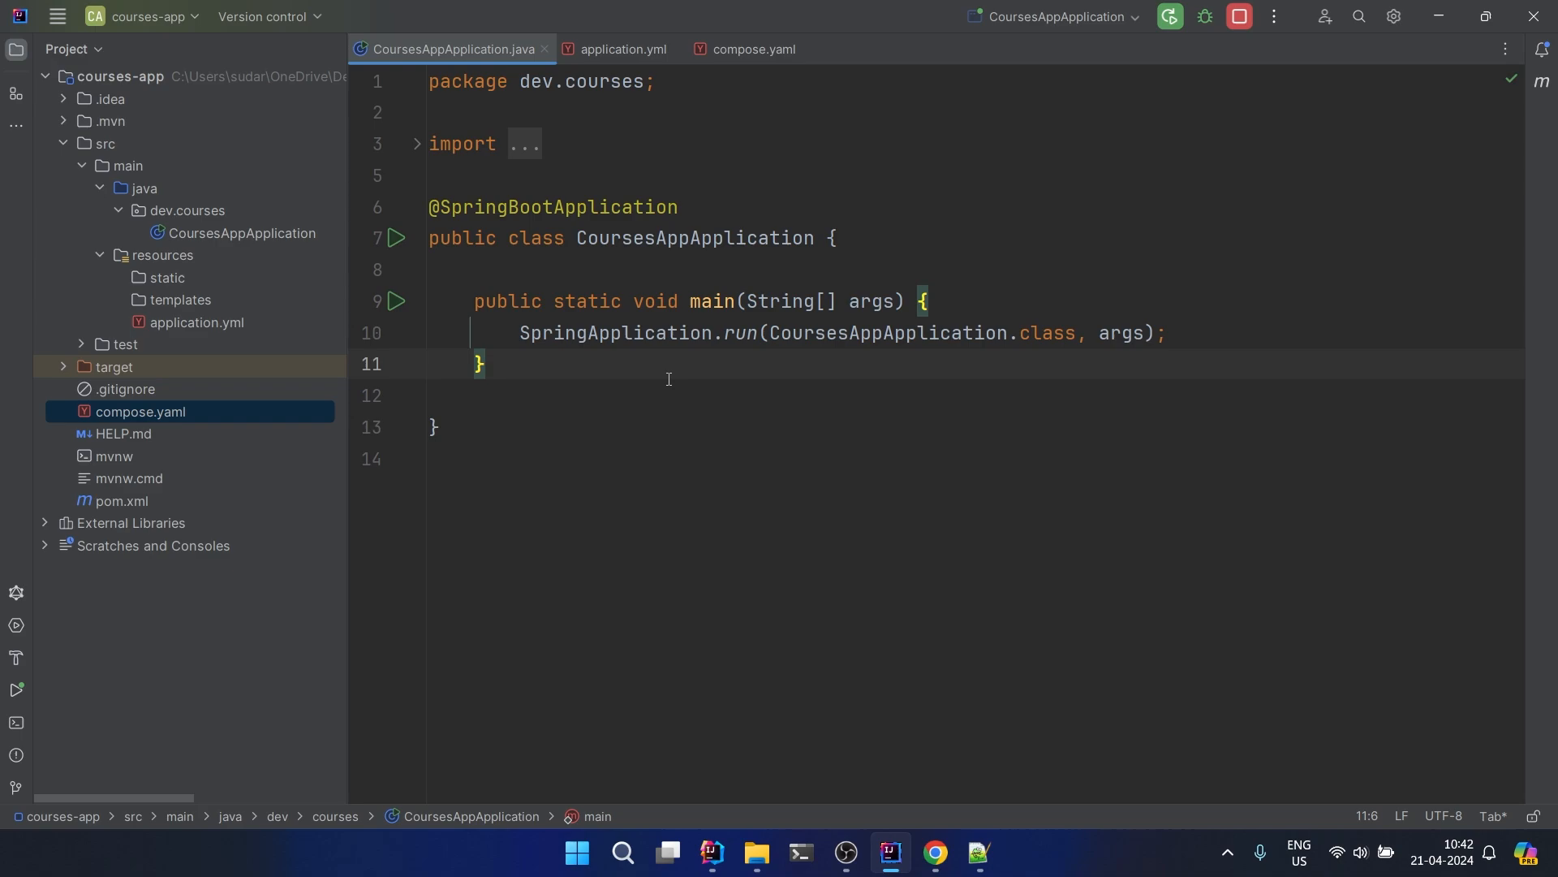
mouse_move(690, 349)
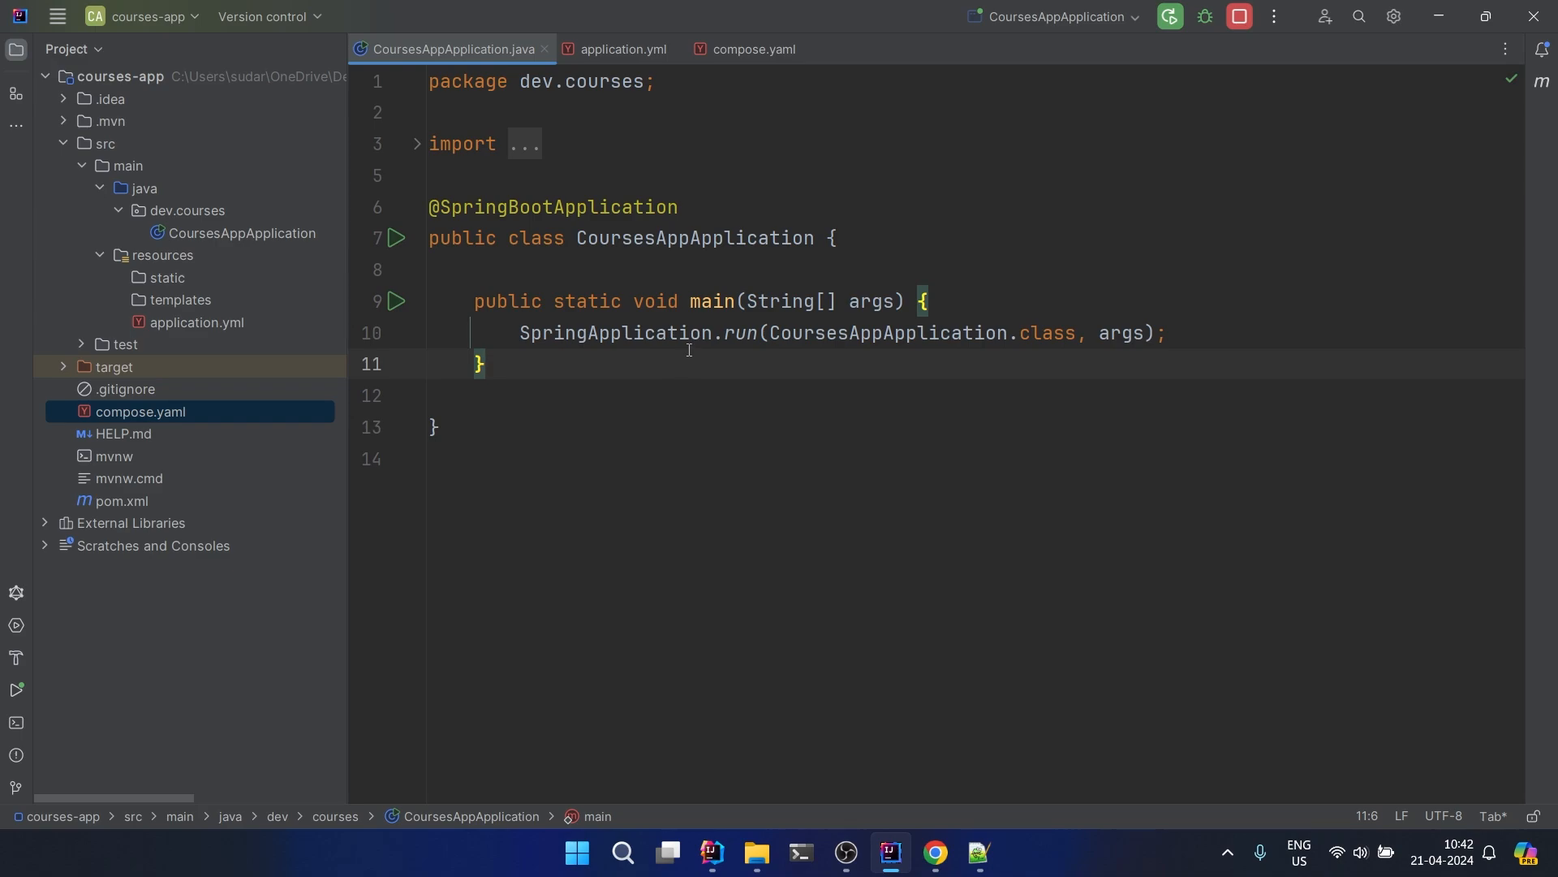